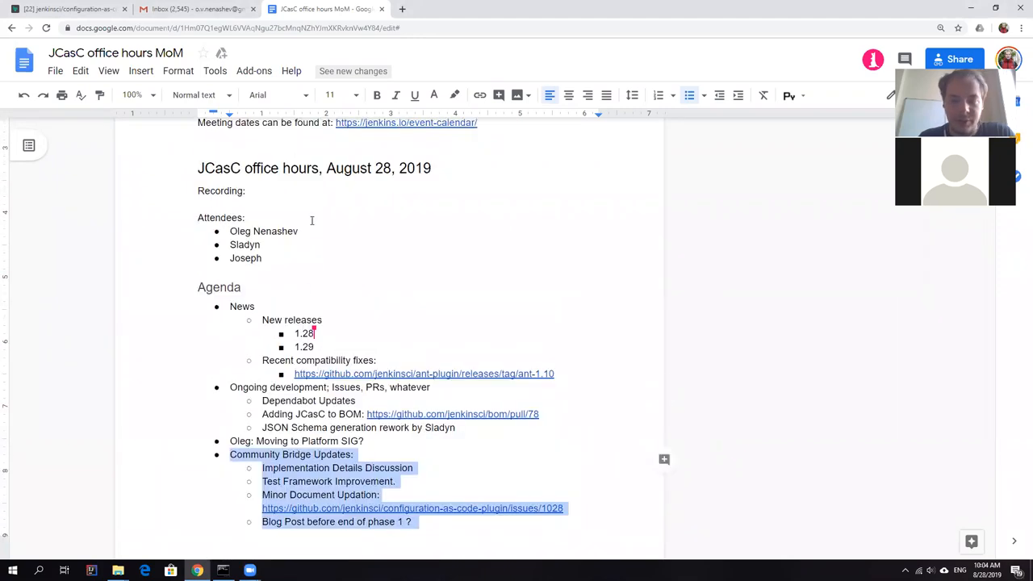
mouse_move(249, 246)
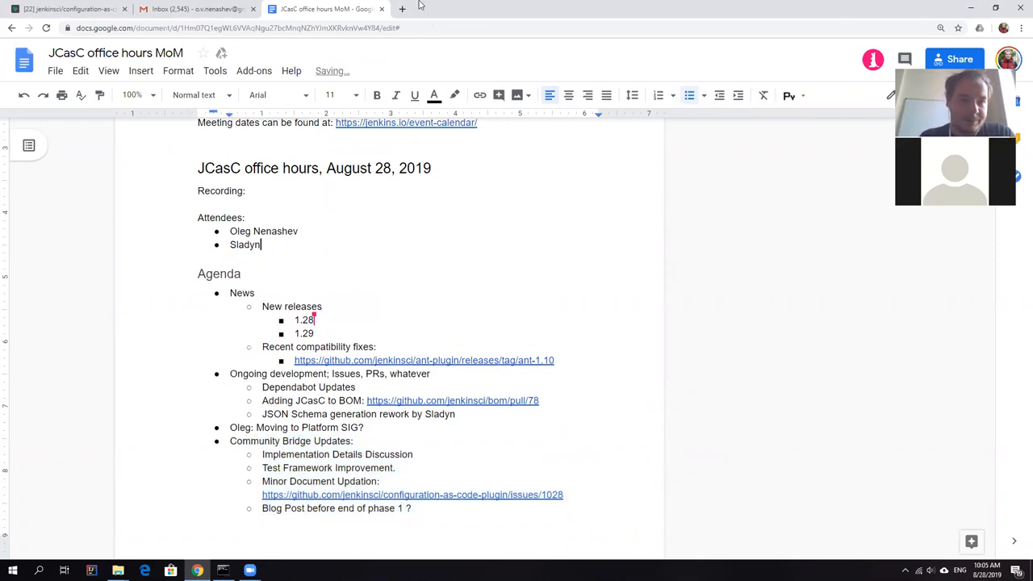
- Move to a new browser tab after trimming the attendee list to two names
click(402, 10)
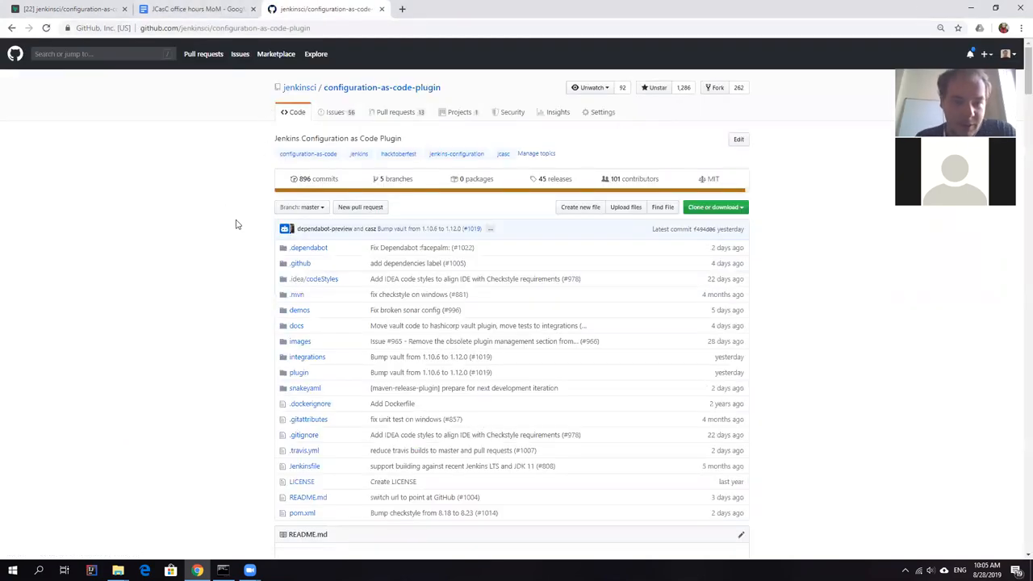
- Bring up the plugin's Releases page and scroll to the v1.28 notes
click(555, 177)
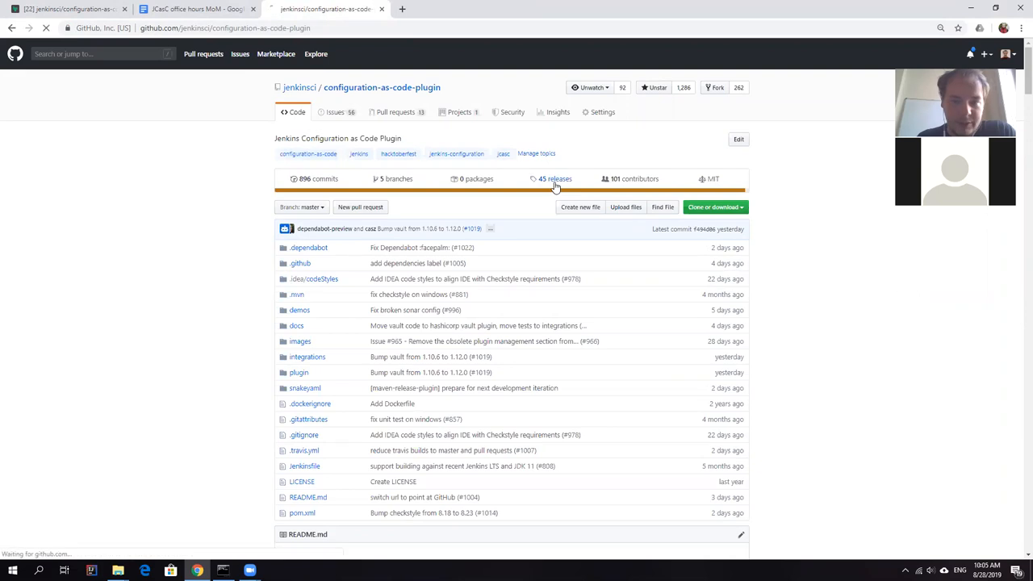
click(555, 178)
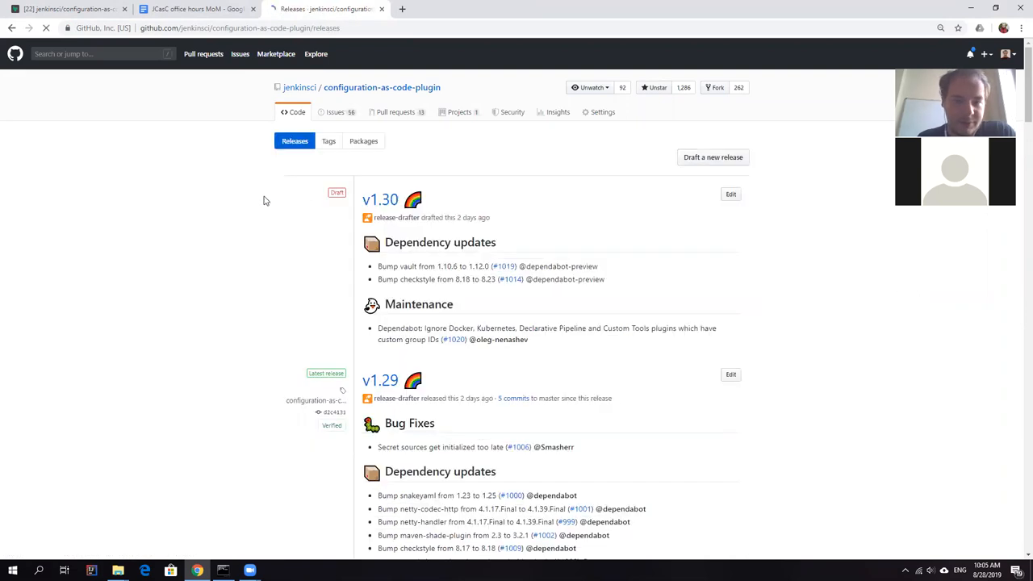
scroll(down, 3)
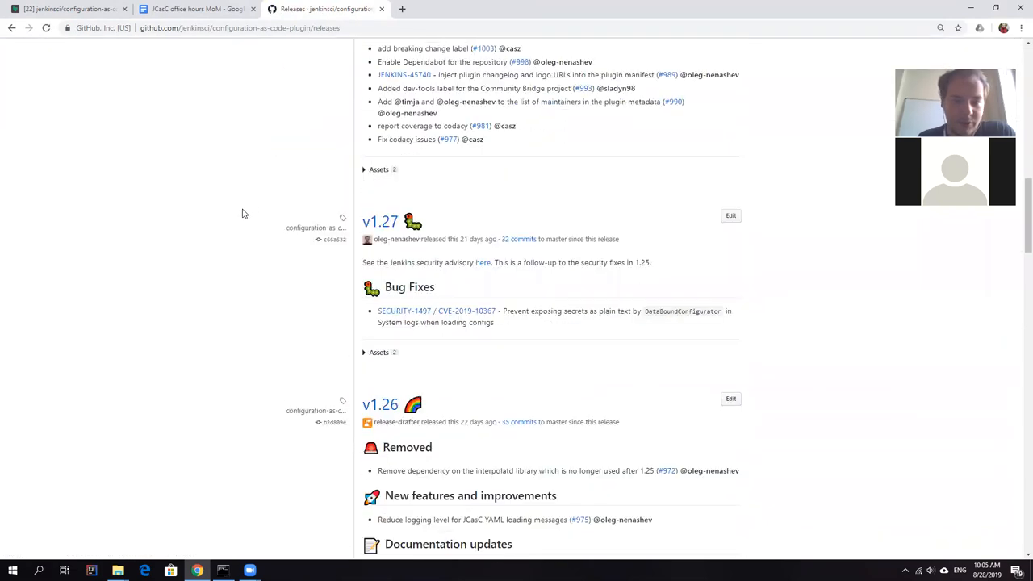
mouse_move(466, 207)
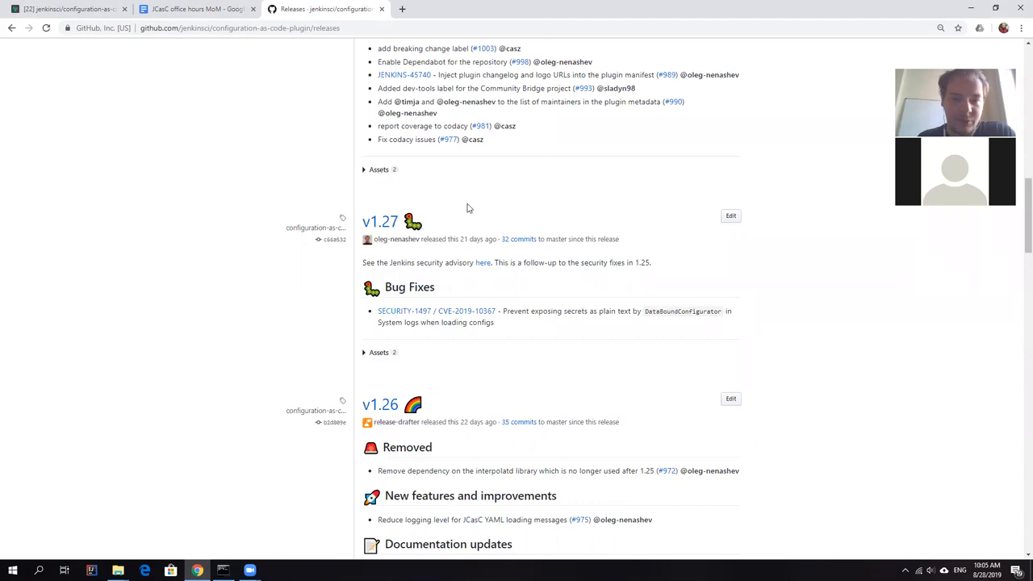
scroll(down, 3)
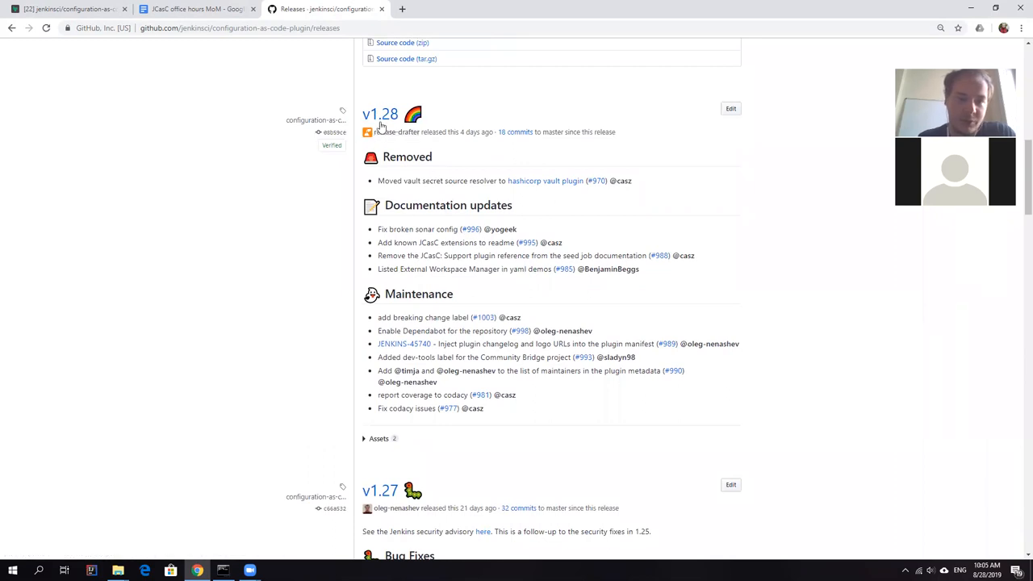
mouse_move(379, 113)
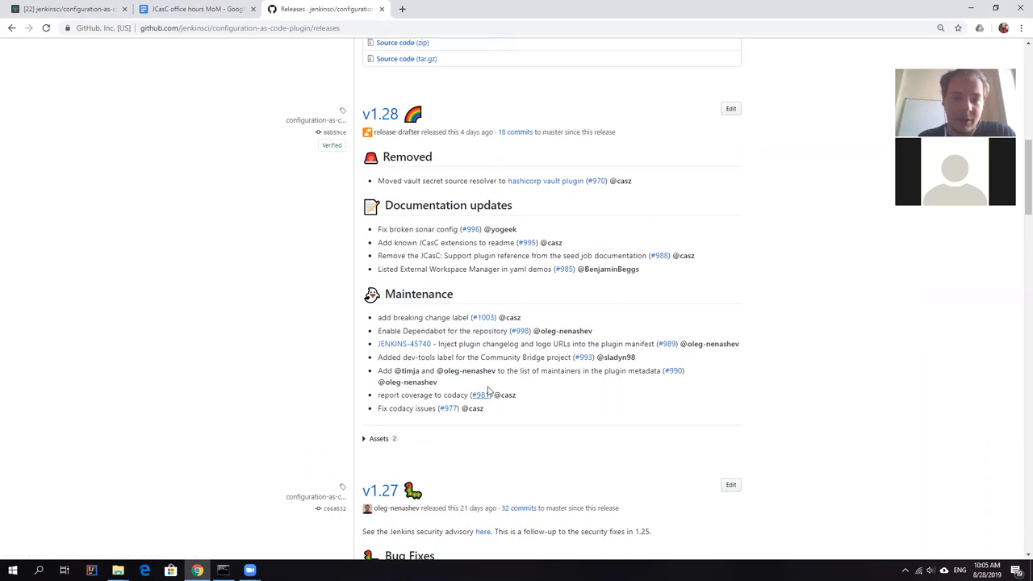
mouse_move(417, 310)
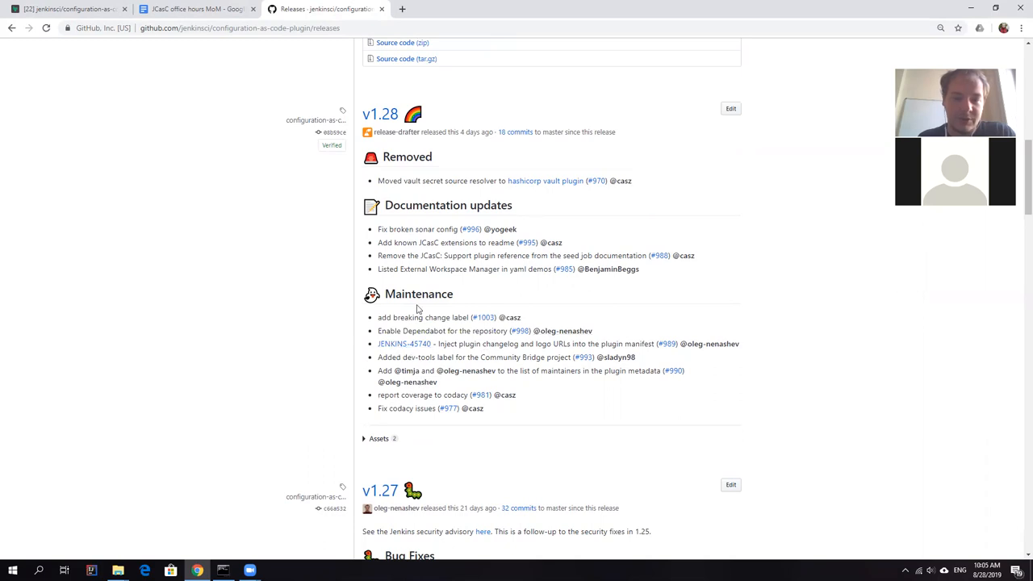
mouse_move(523, 385)
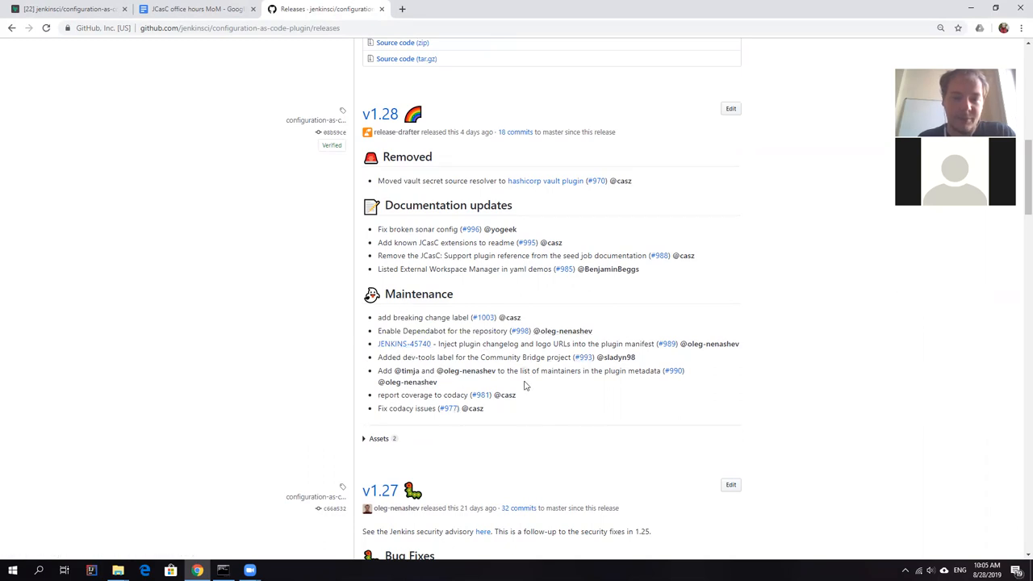
mouse_move(394, 375)
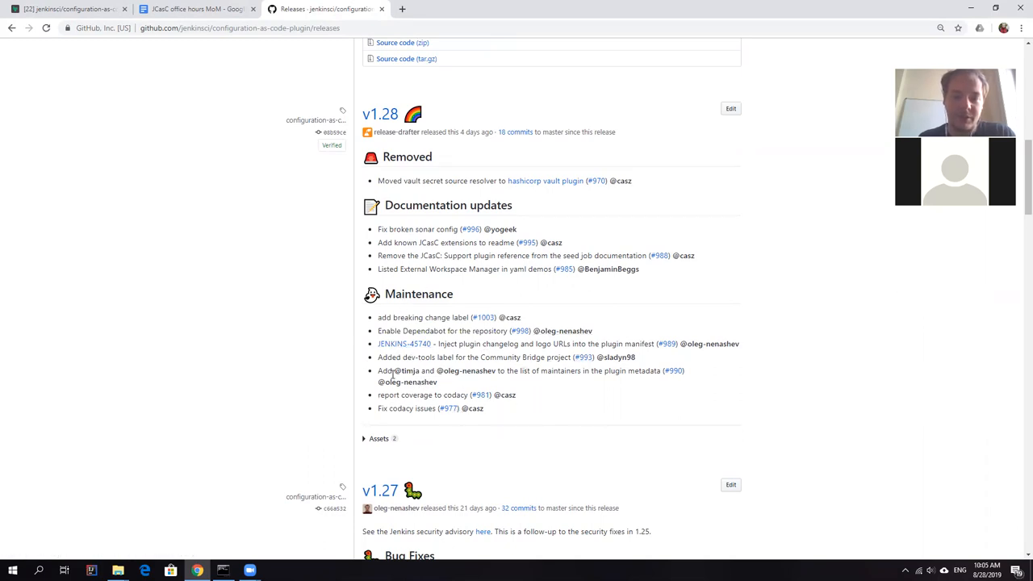
mouse_move(515, 418)
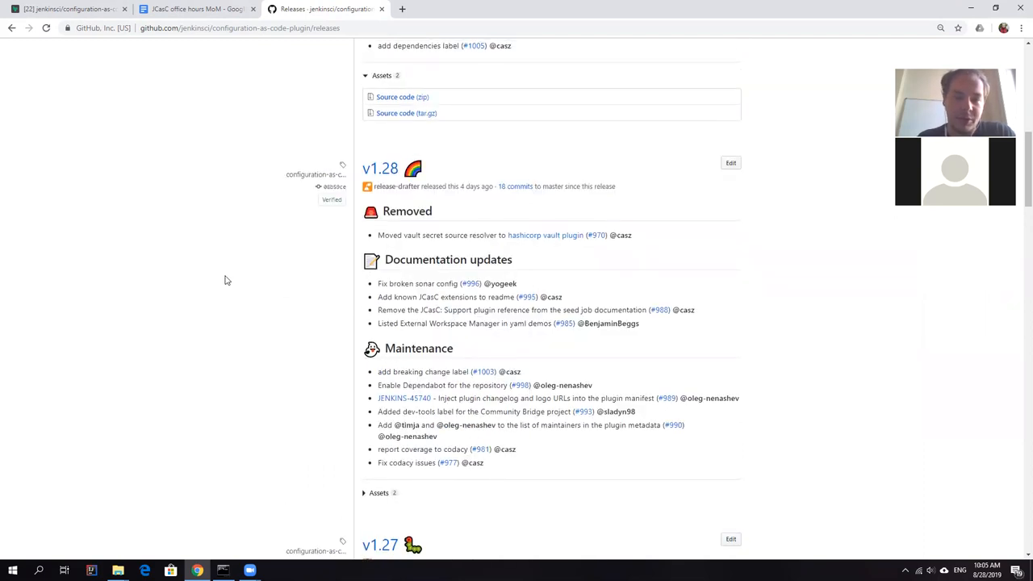
scroll(down, 3)
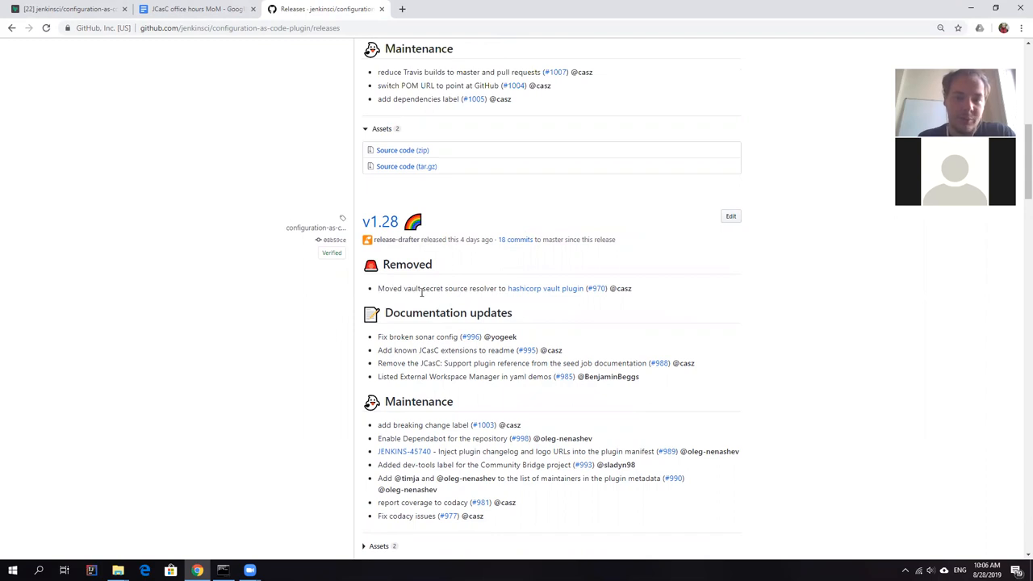
mouse_move(419, 297)
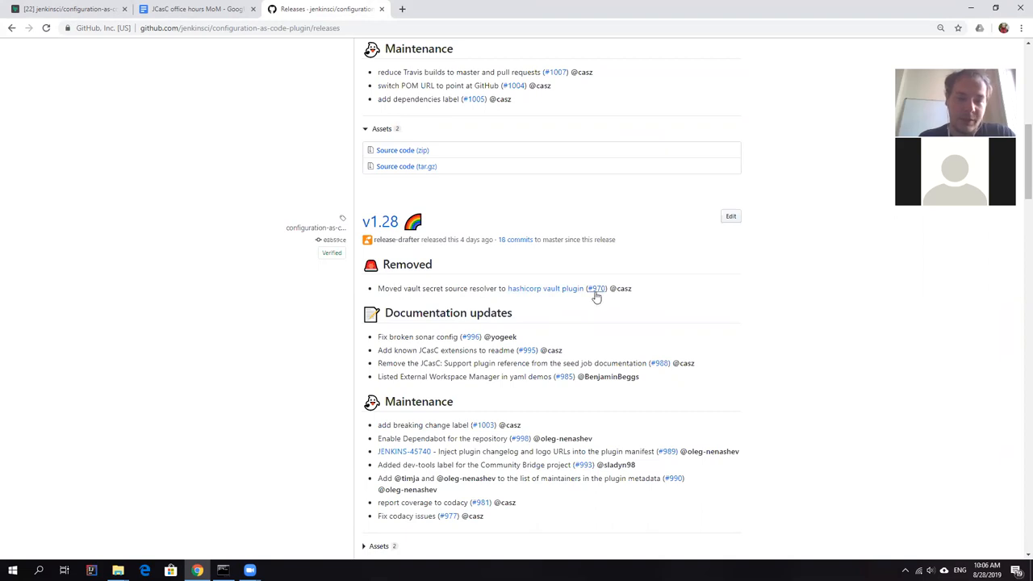
- Bring up pull request #970 on moving the vault secret resolver in a new tab
right_click(597, 287)
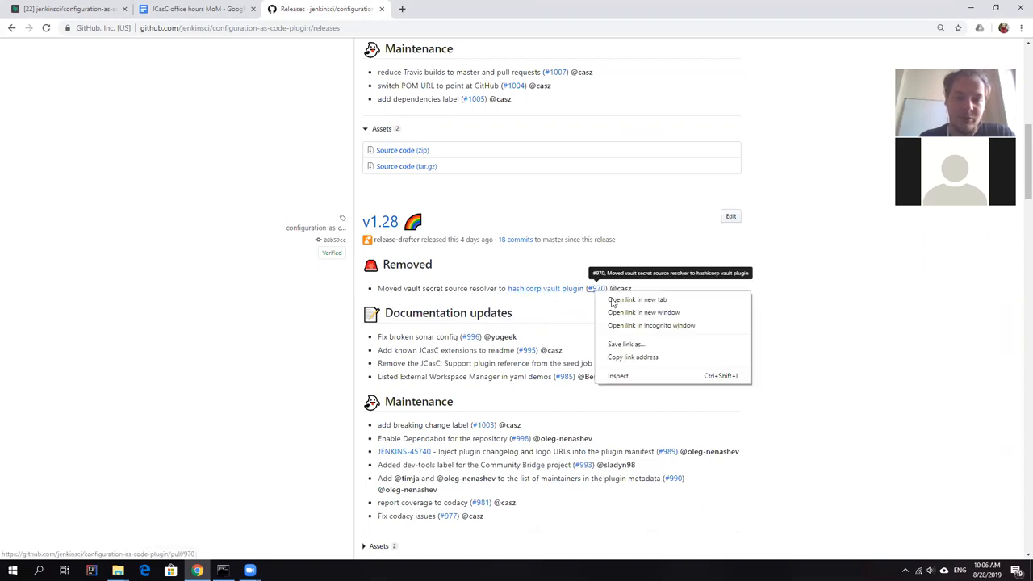
click(636, 298)
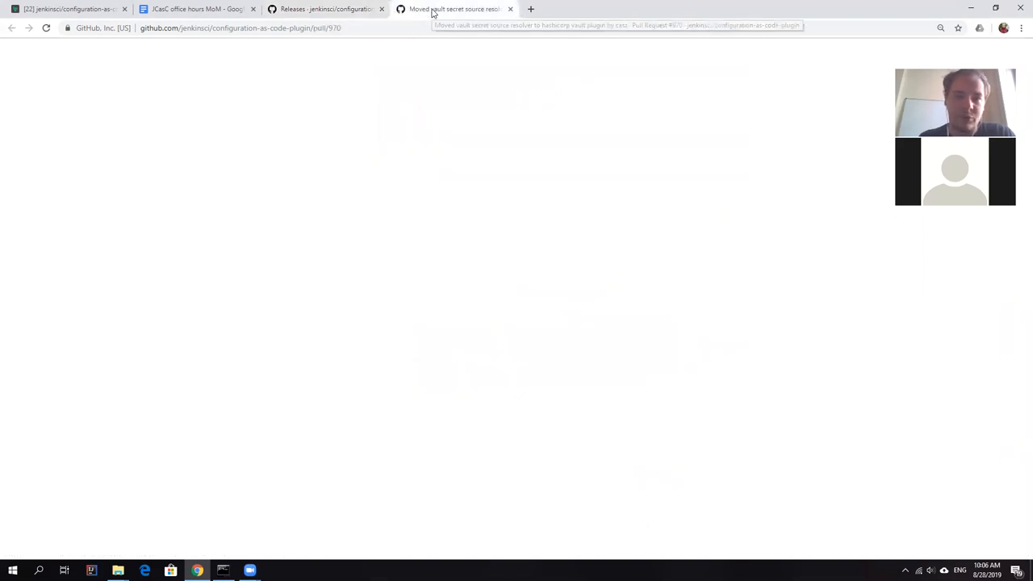
click(455, 10)
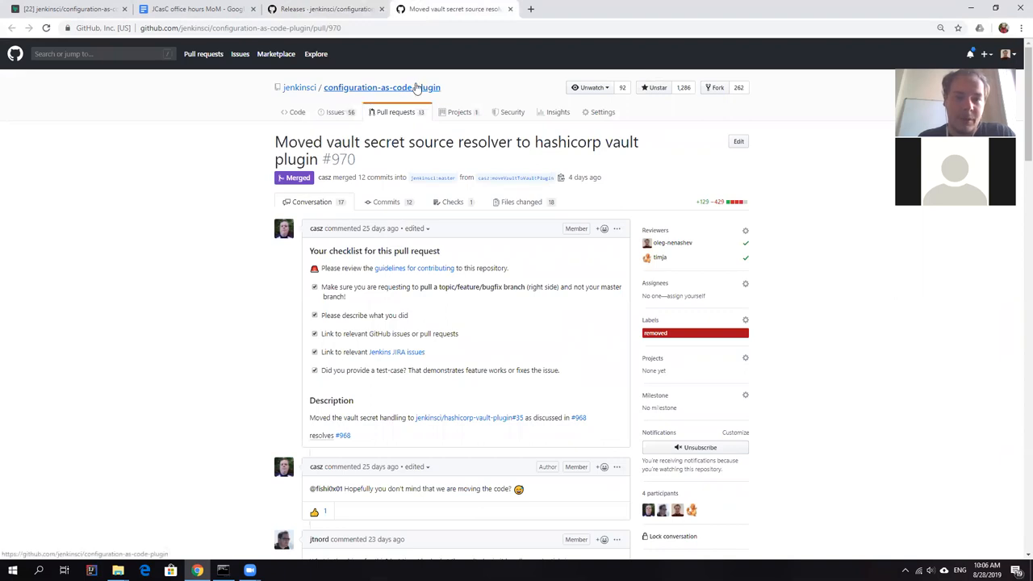
- Follow the linked vault plugin pull request #35 and go to the hashicorp-vault-plugin repository home
right_click(448, 416)
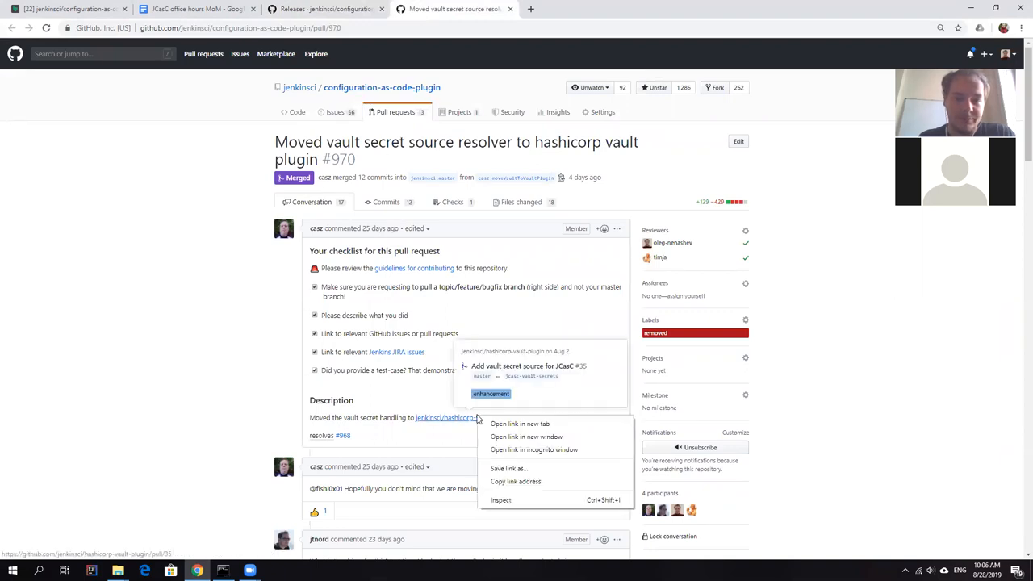
click(520, 422)
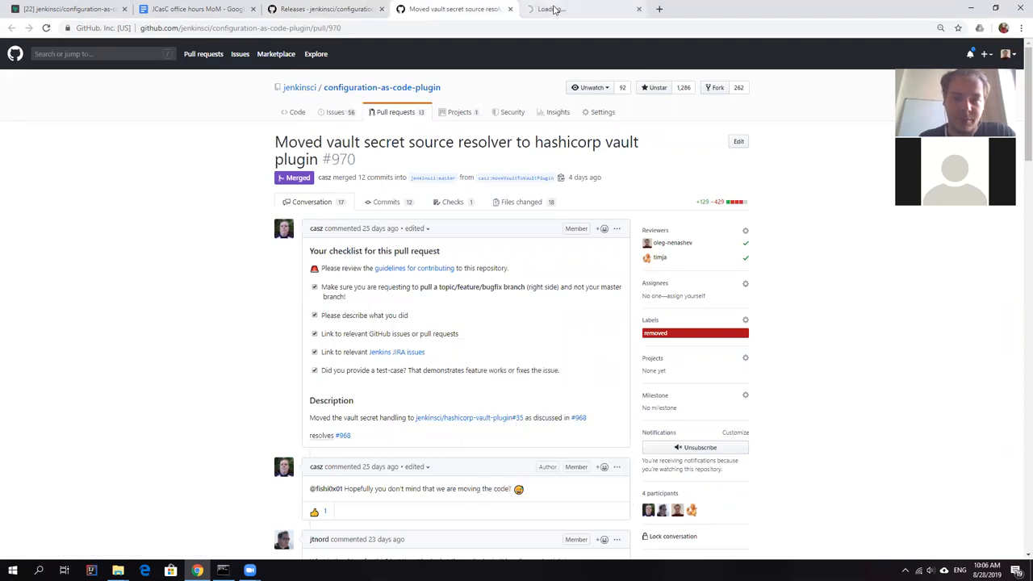
click(581, 10)
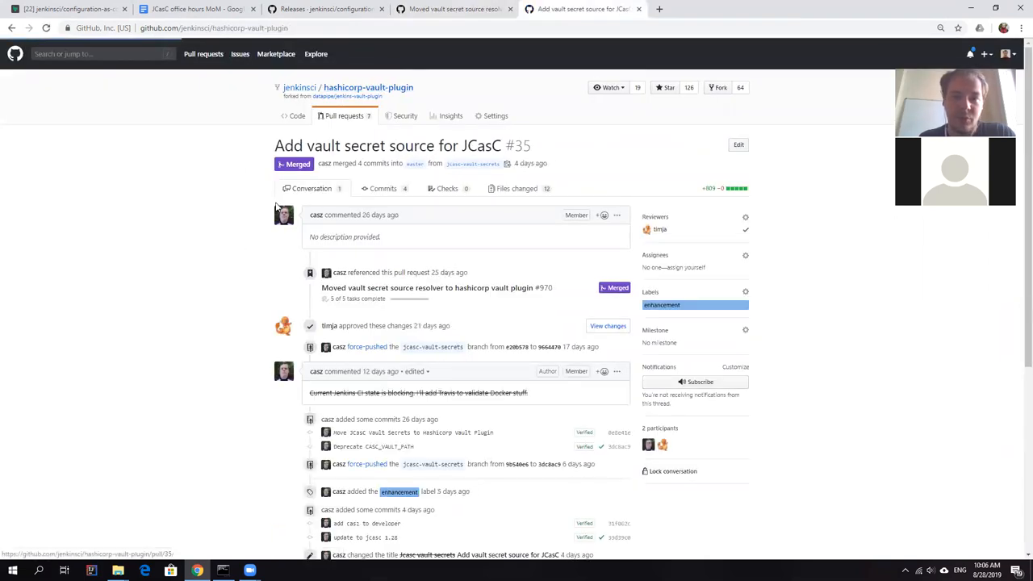
click(297, 116)
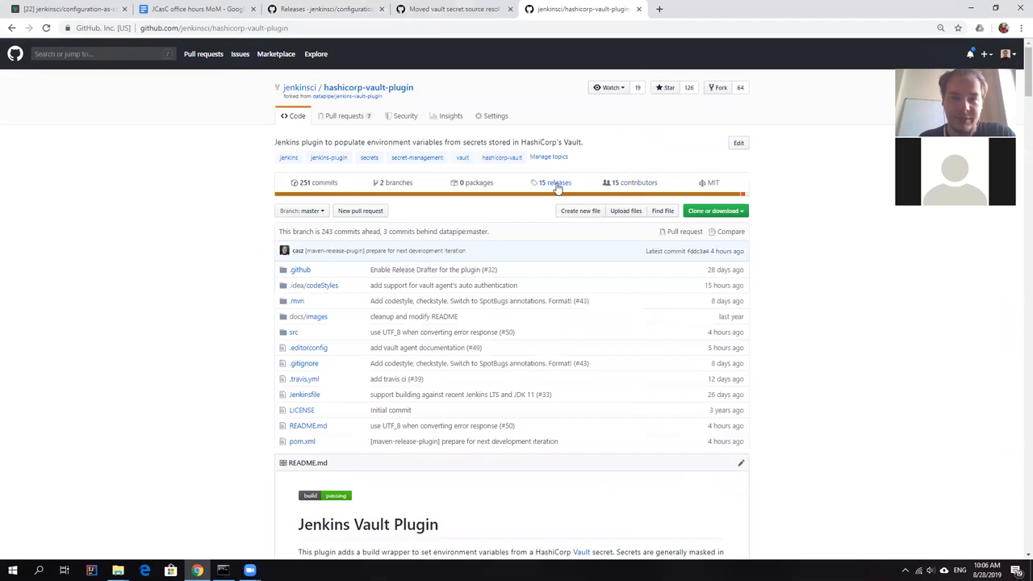
mouse_move(555, 182)
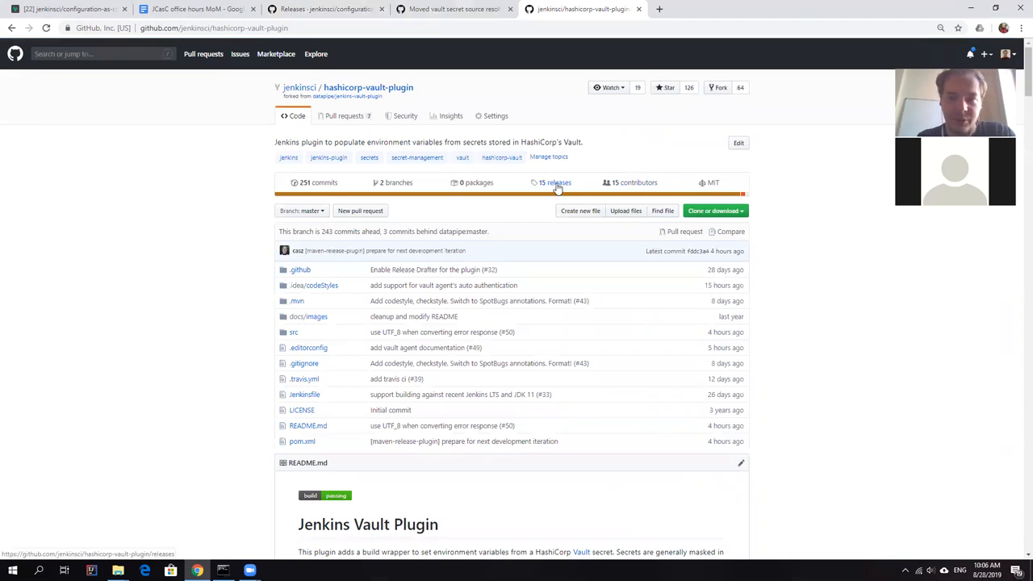
- Bring up the Vault plugin's Releases page and read the 2.5.0 notes
click(555, 182)
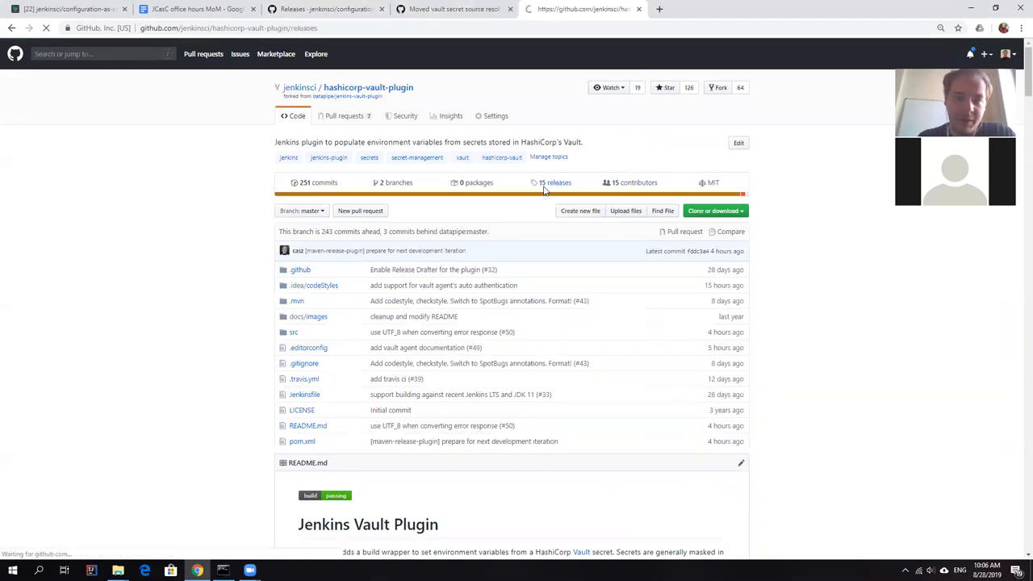
click(551, 182)
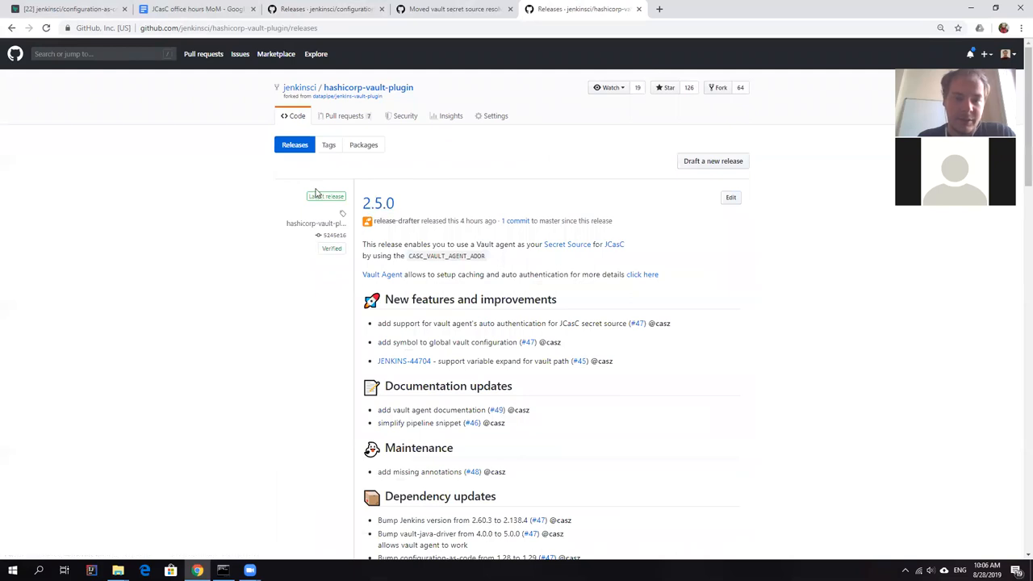
scroll(down, 3)
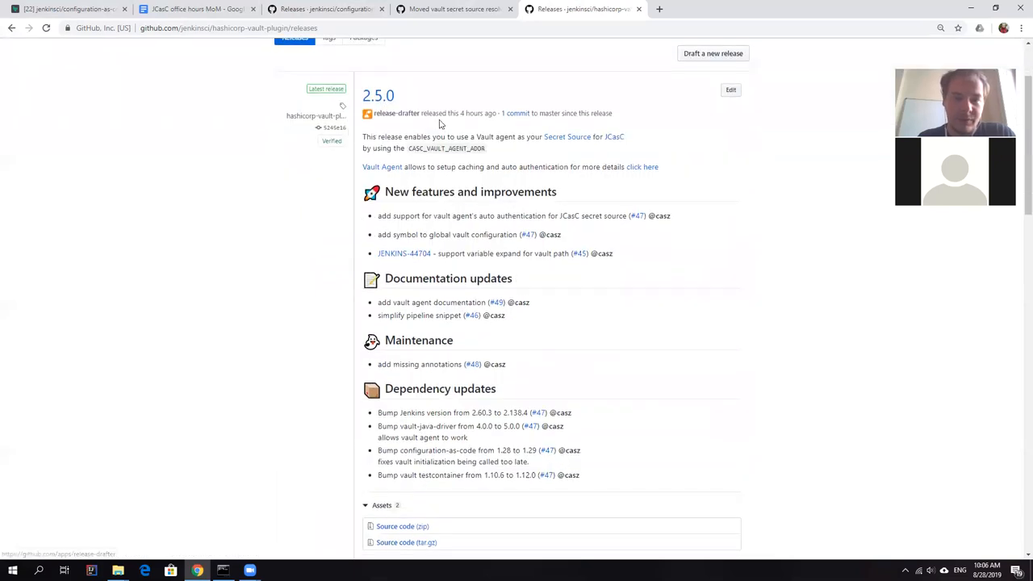
mouse_move(533, 345)
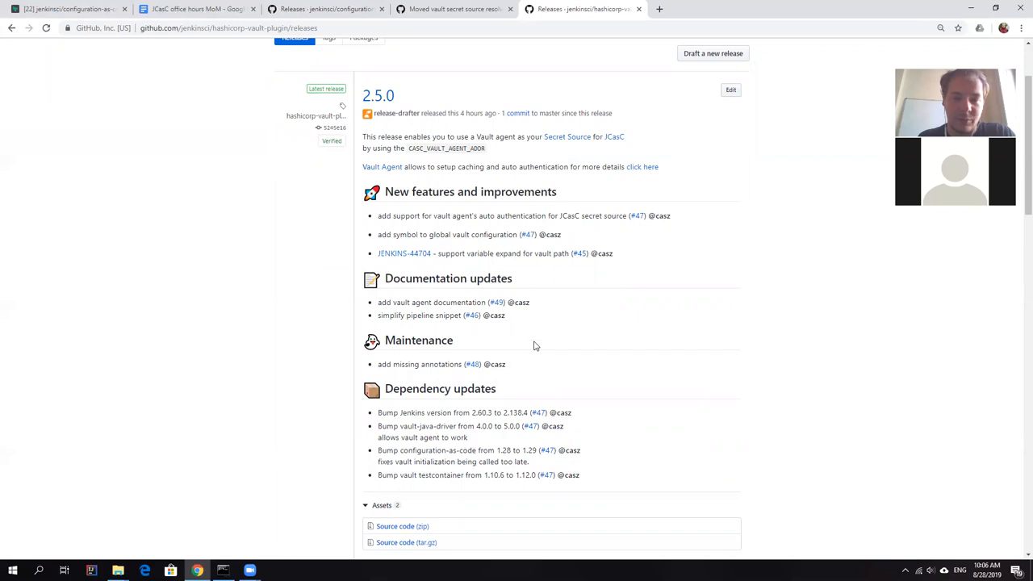
mouse_move(676, 320)
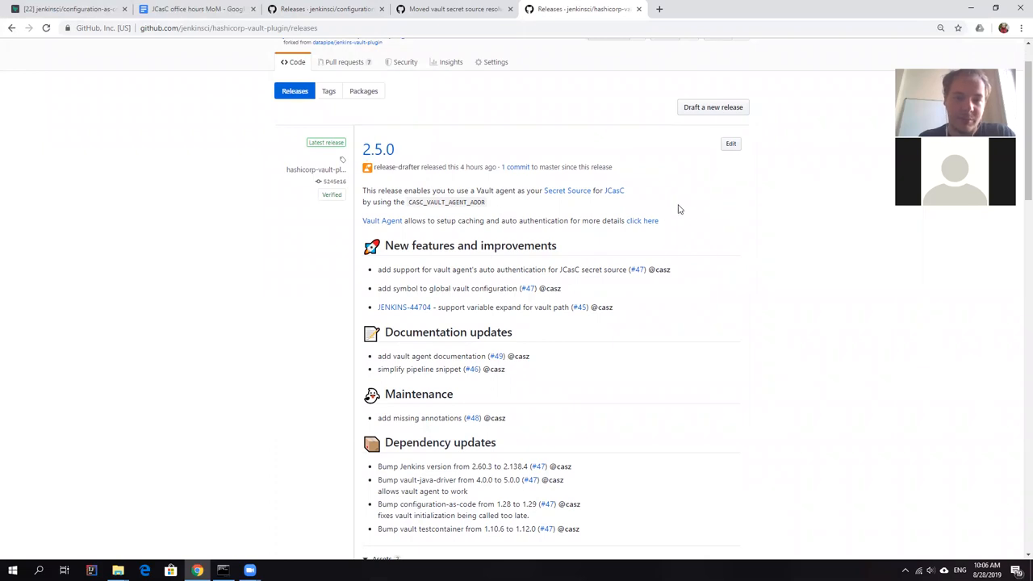
mouse_move(449, 213)
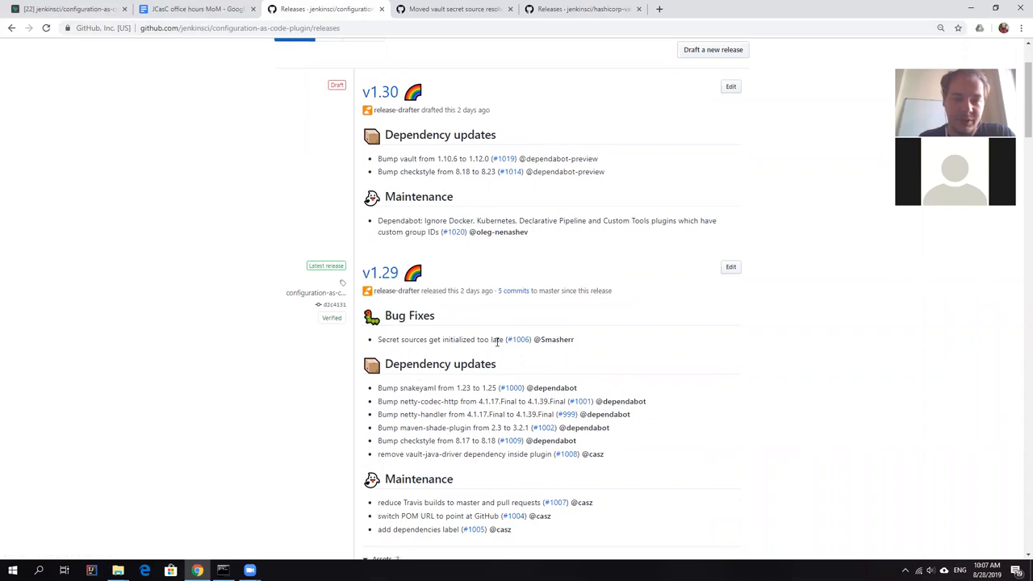
mouse_move(518, 339)
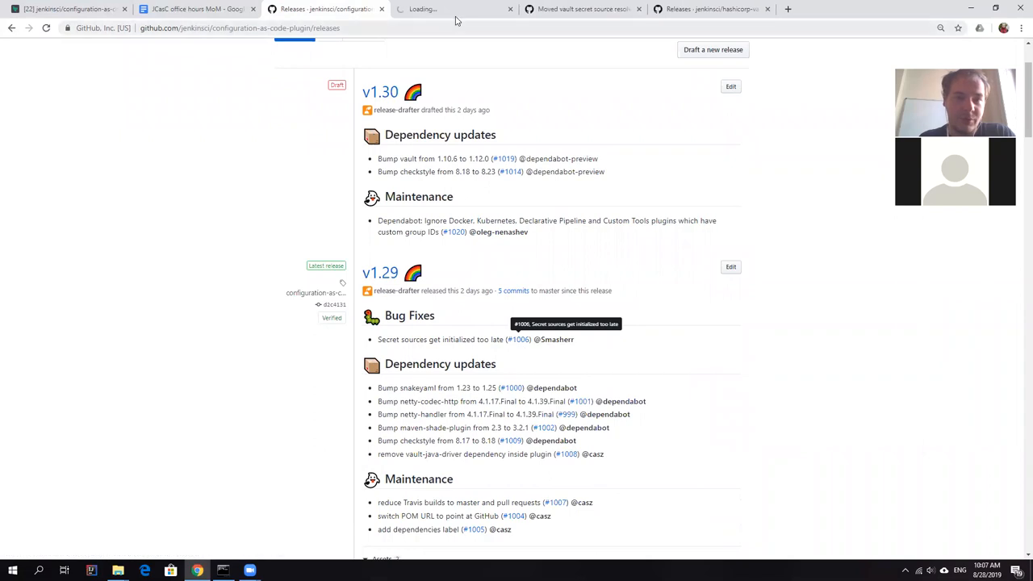
- Send pull request #1006 to a new tab and scroll the releases back to v1.24
click(520, 339)
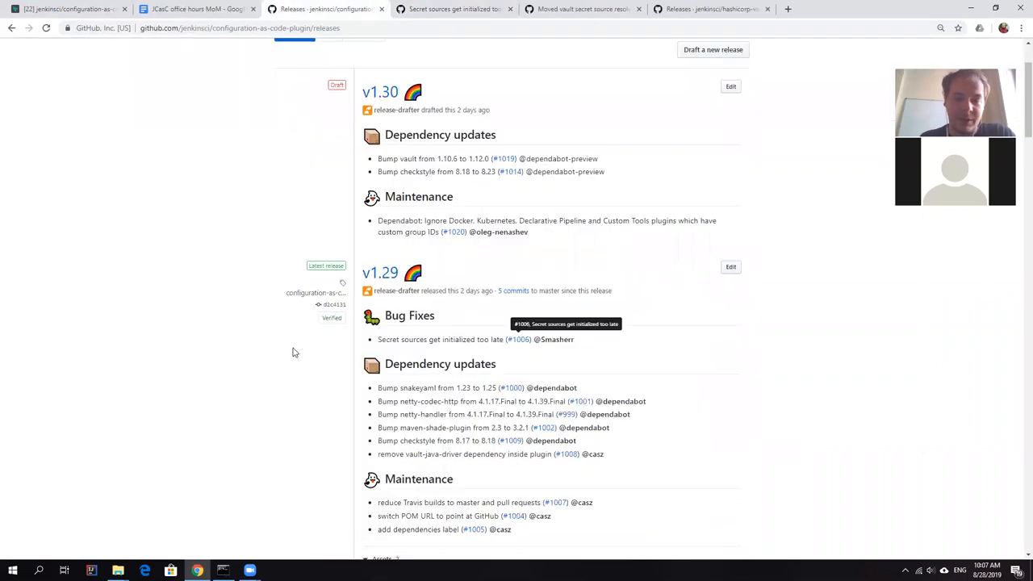
scroll(down, 3)
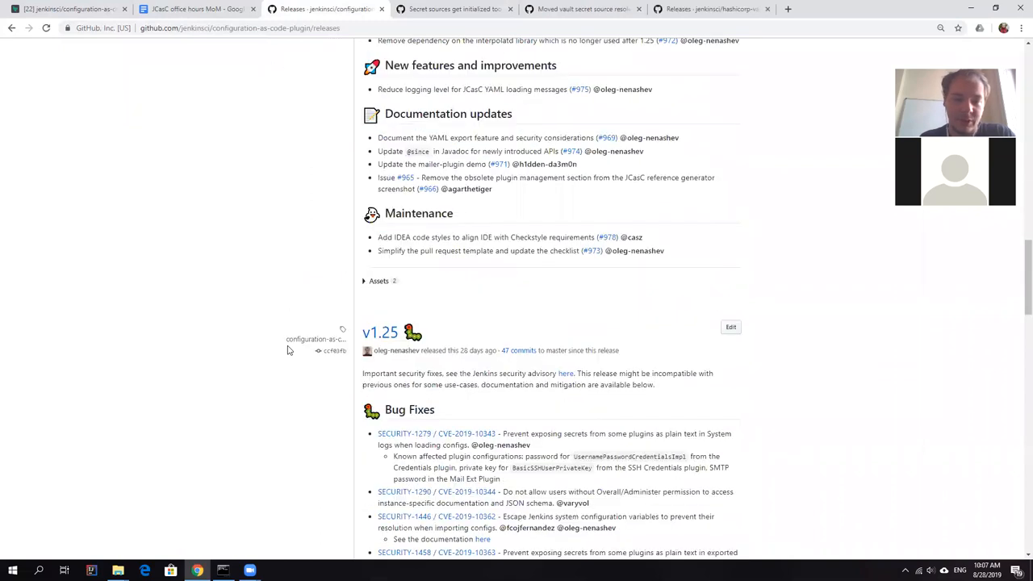
scroll(down, 3)
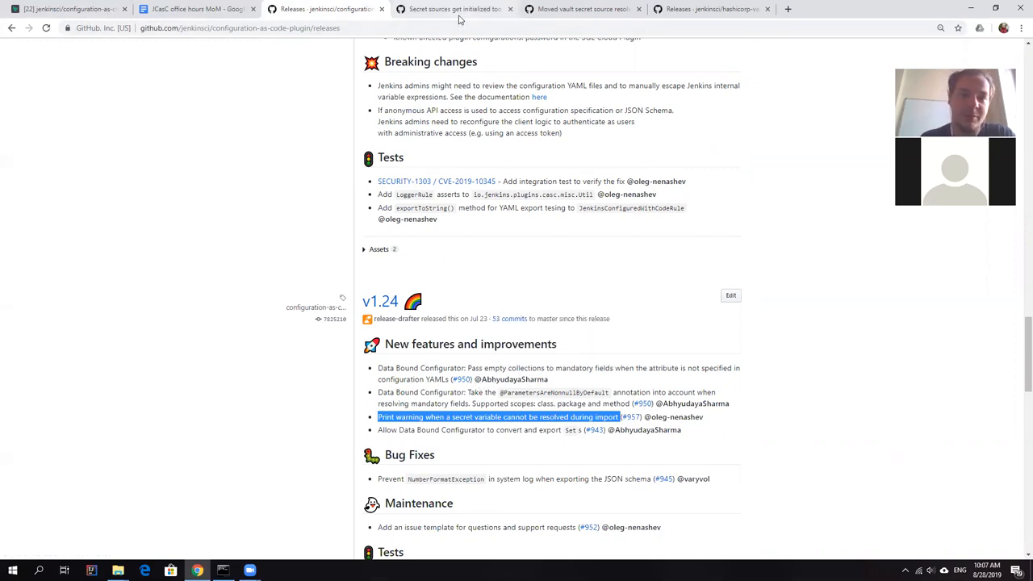
- View the Files changed of pull request #1006, then return to the release notes
click(455, 10)
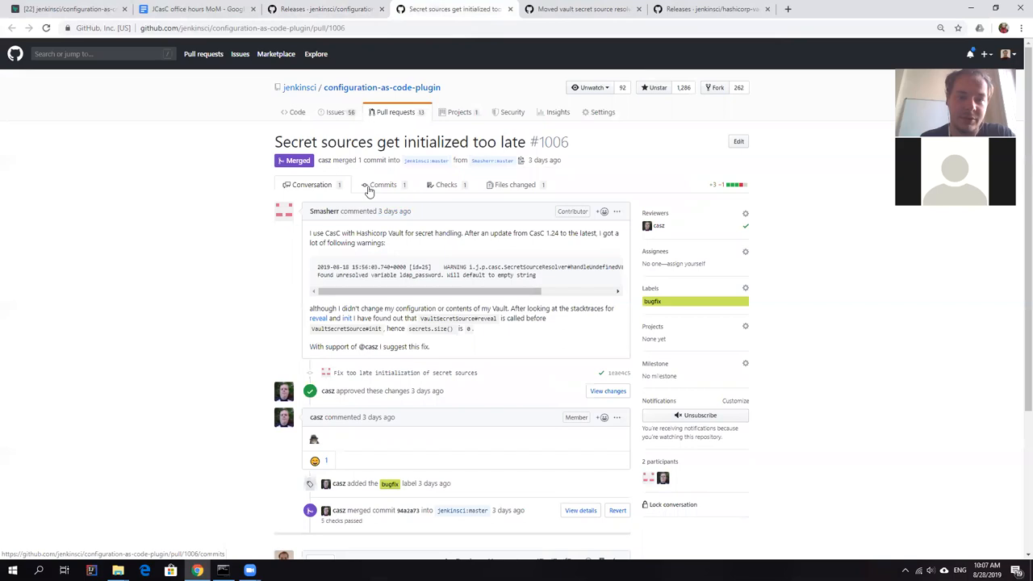
click(513, 184)
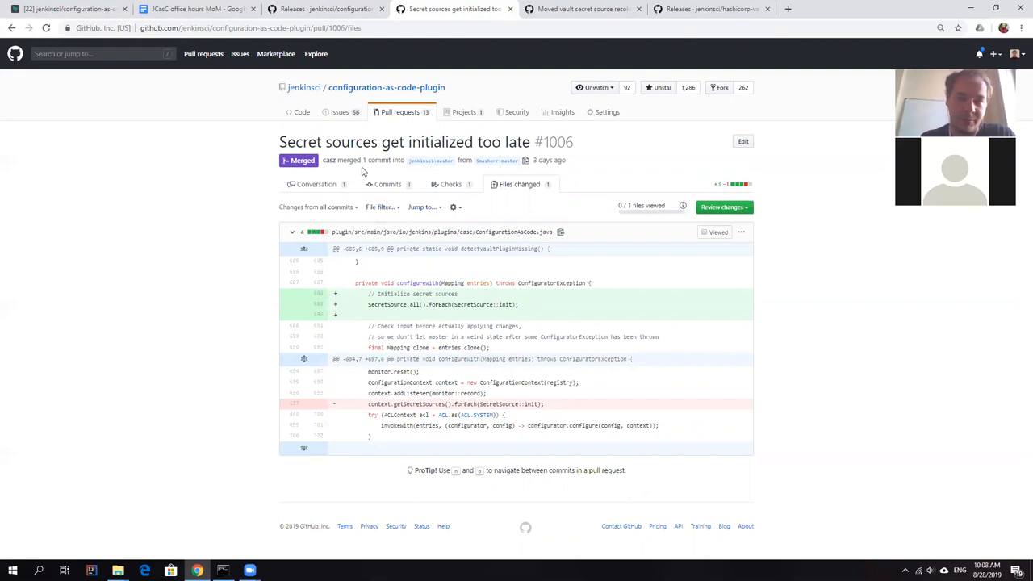
mouse_move(335, 80)
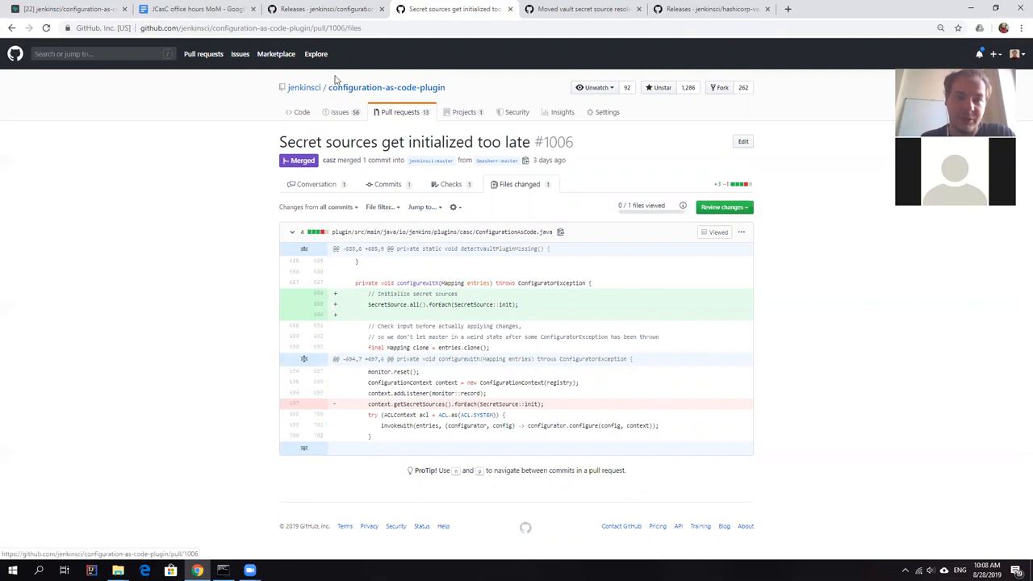
click(323, 10)
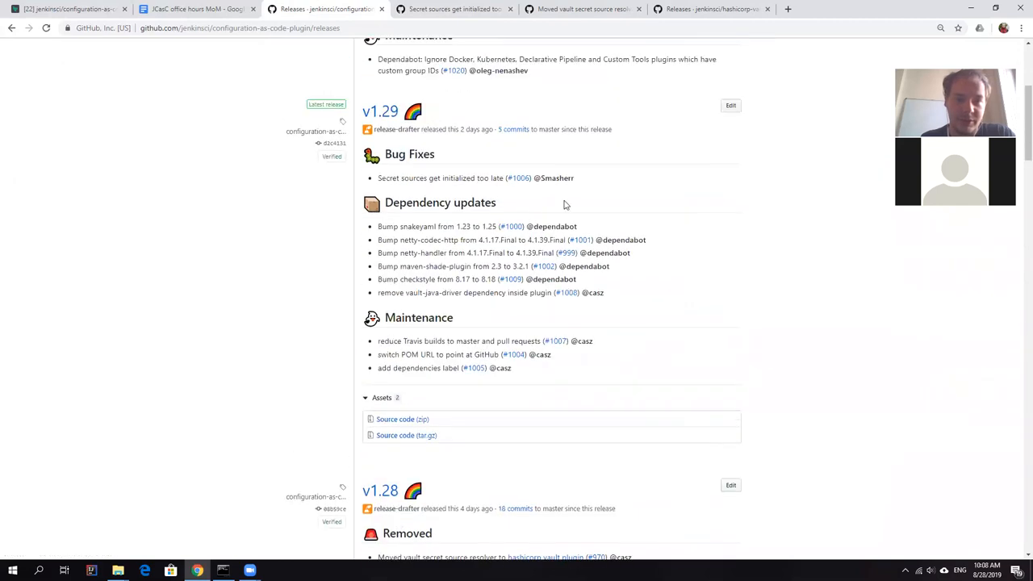
mouse_move(561, 367)
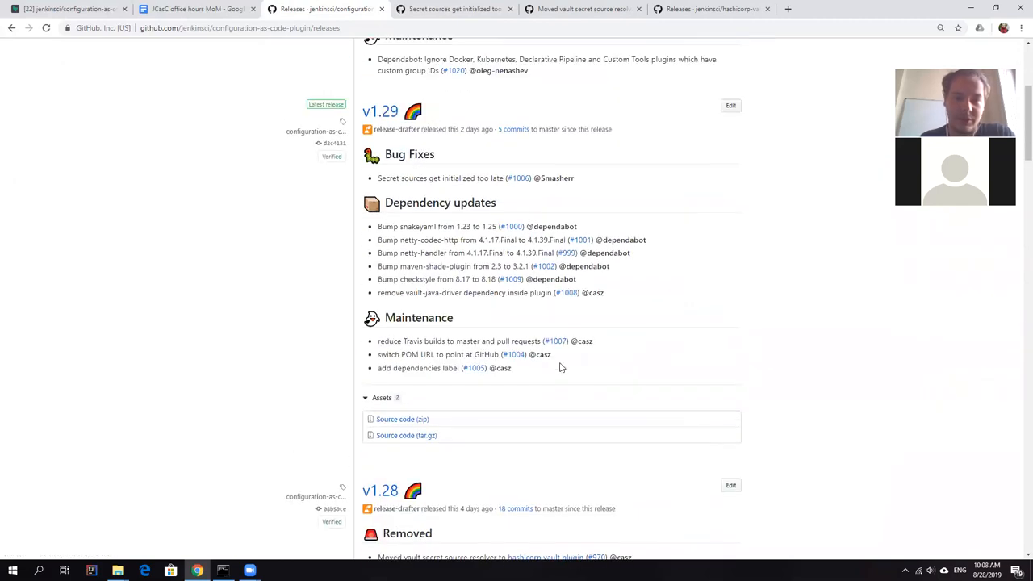
mouse_move(620, 239)
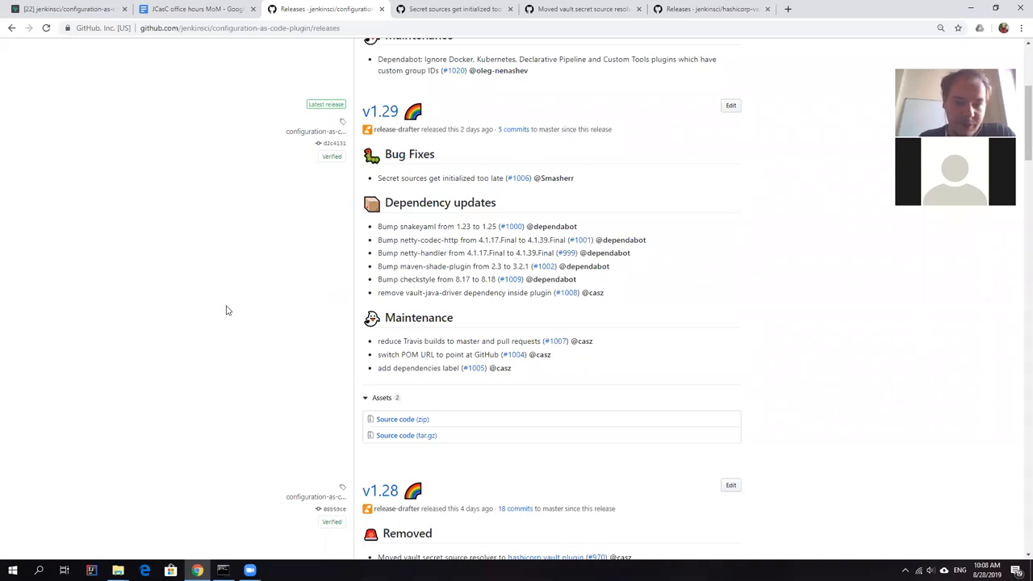
mouse_move(539, 271)
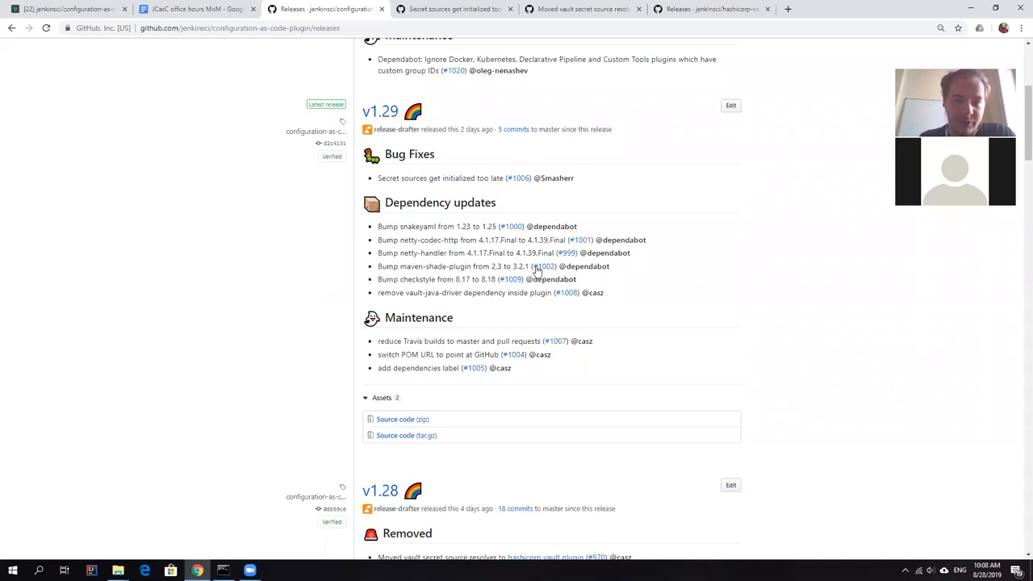
mouse_move(445, 251)
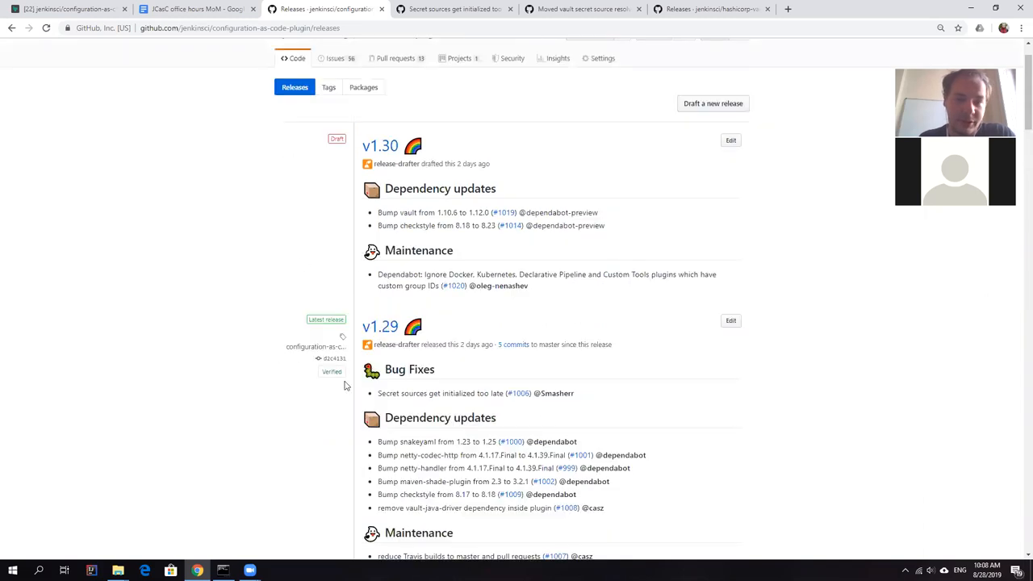
mouse_move(331, 363)
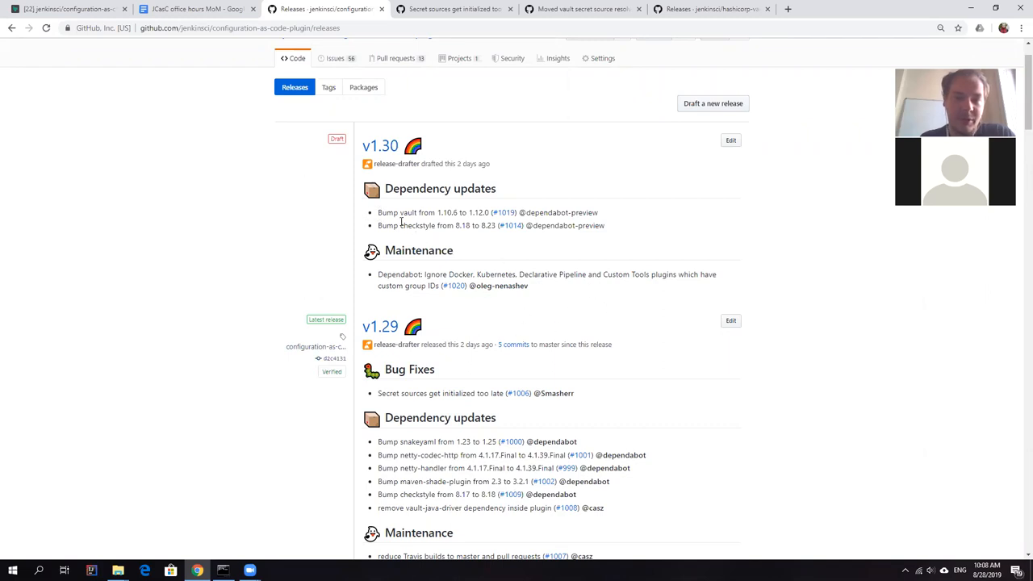
mouse_move(339, 200)
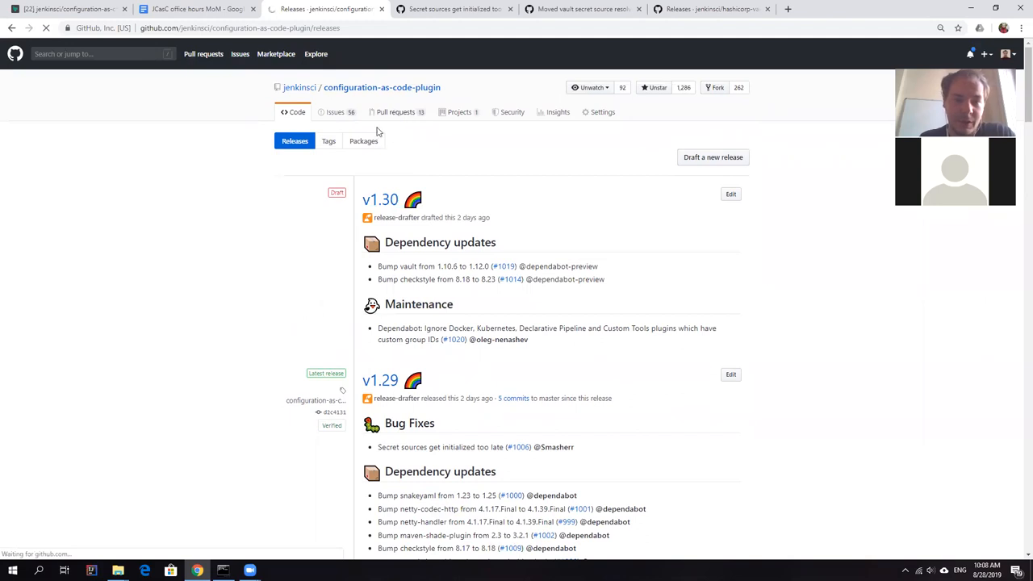
- Show the configuration-as-code plugin's open pull requests list
click(395, 111)
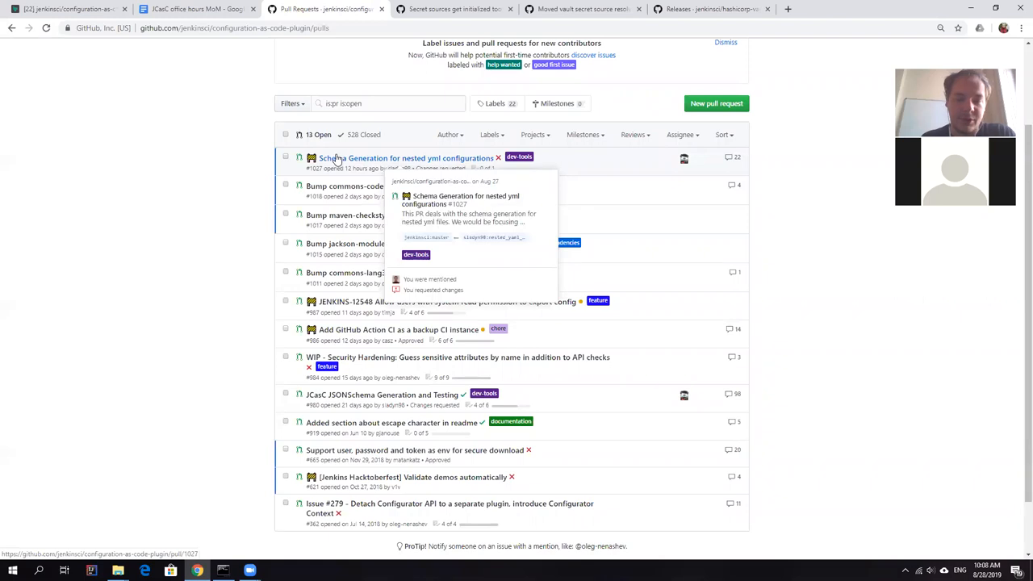
mouse_move(359, 148)
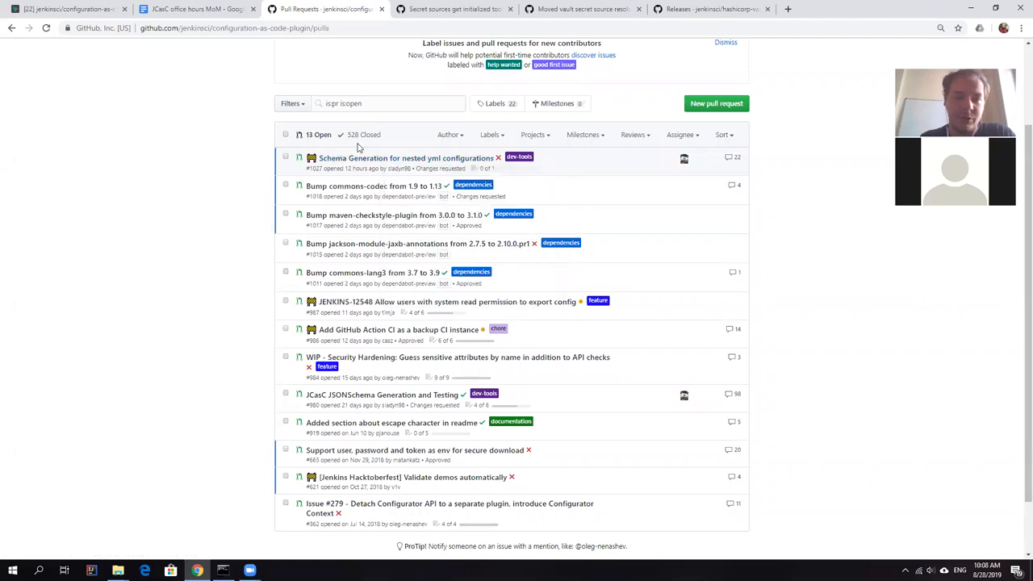
mouse_move(352, 158)
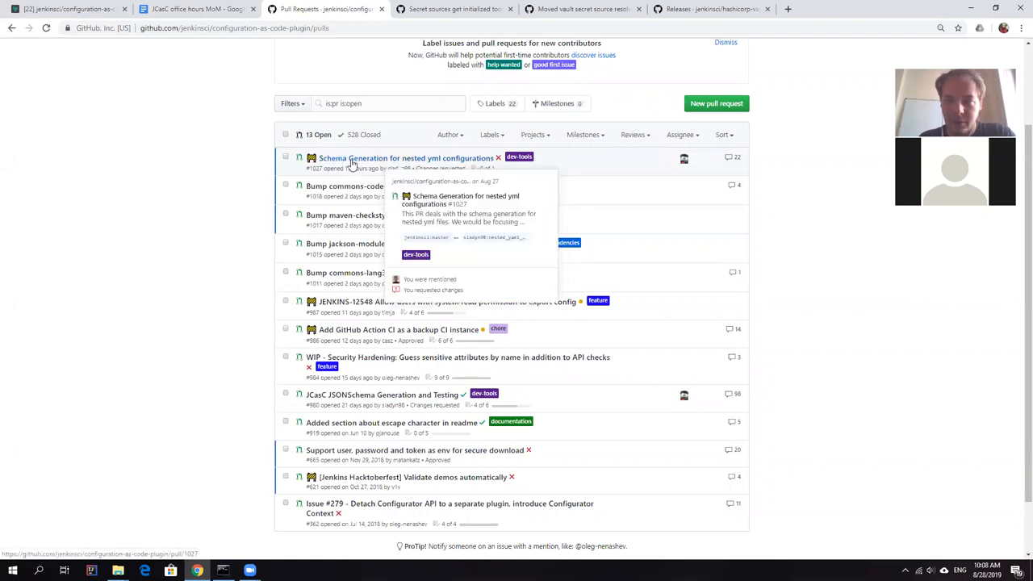
mouse_move(229, 21)
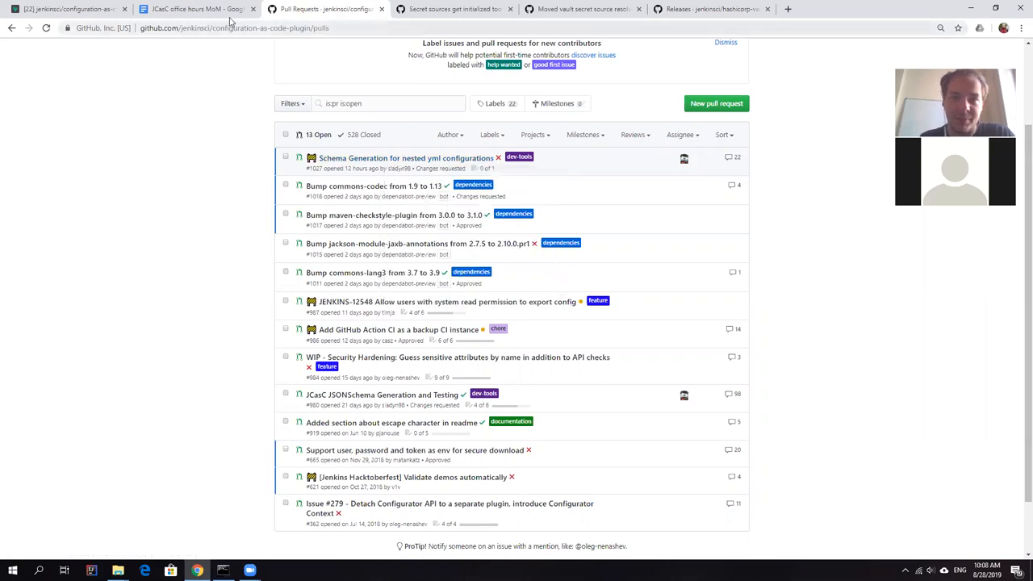
mouse_move(197, 10)
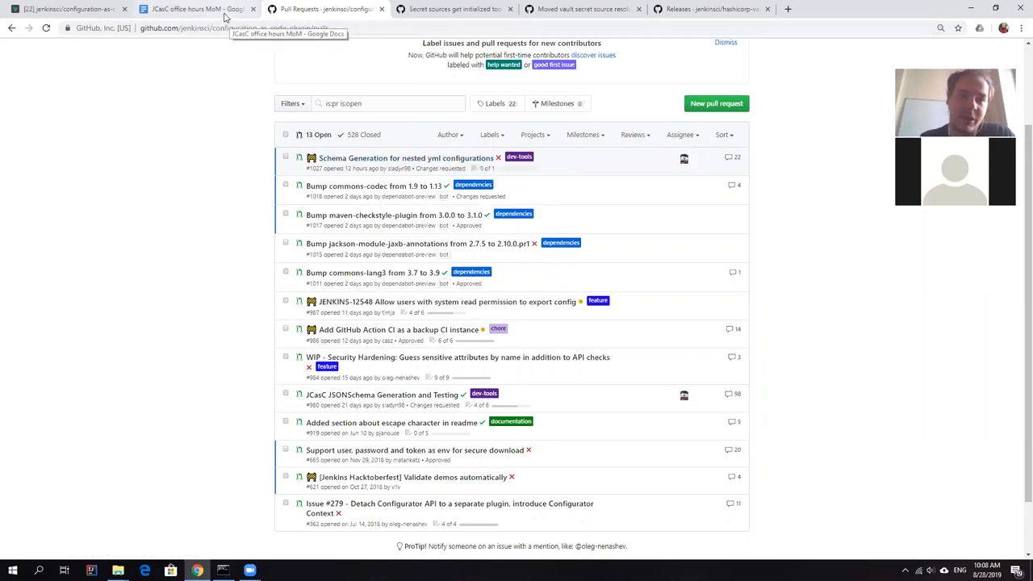
- From the office hours notes, follow the Adding JCasC to BOM link to bom pull request #78
click(194, 10)
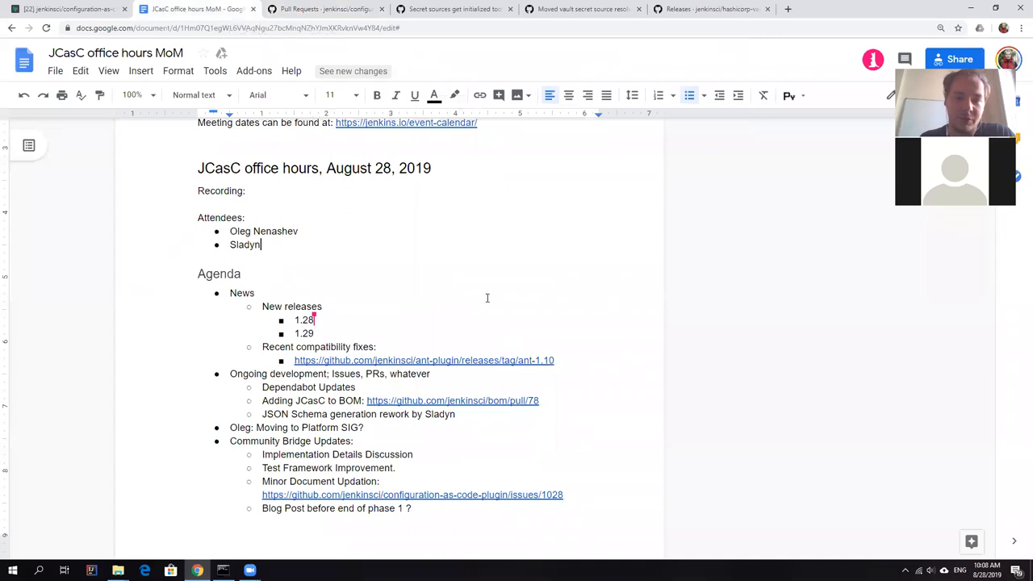
click(451, 400)
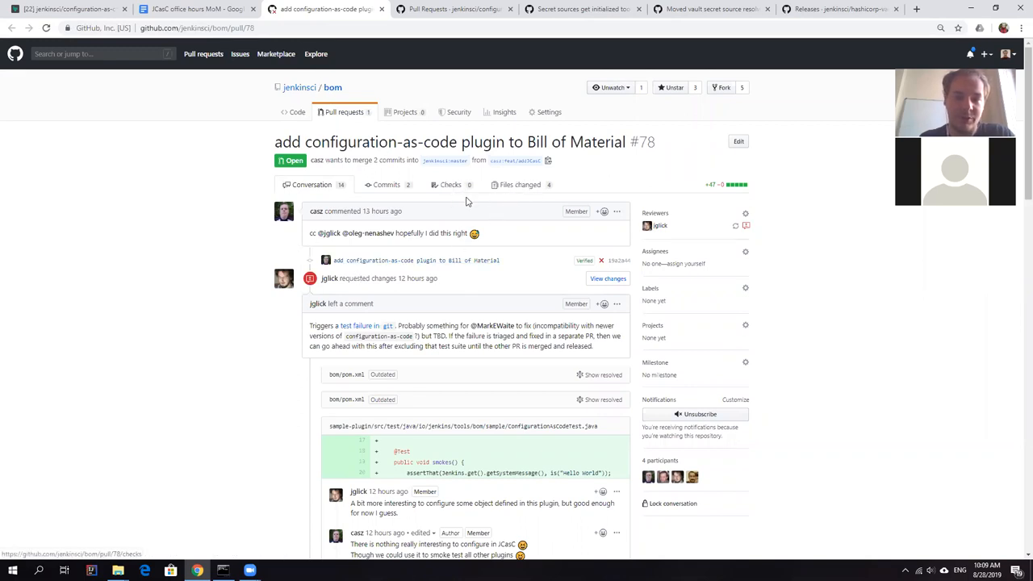
mouse_move(506, 193)
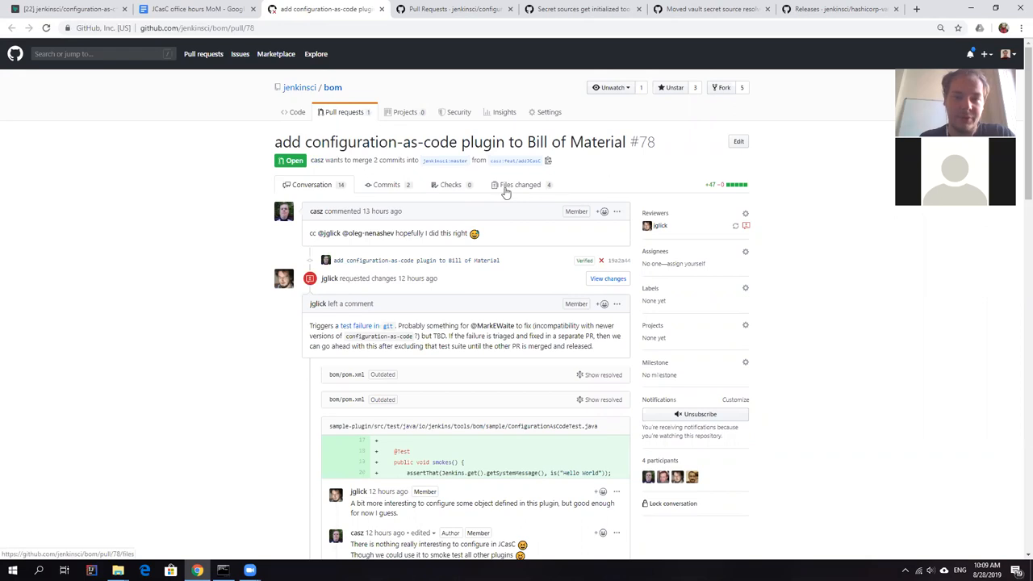
- Read through pull request #78's changed files: bom/pom.xml, sample-plugin/pom.xml and the configuration-as-code test
click(520, 184)
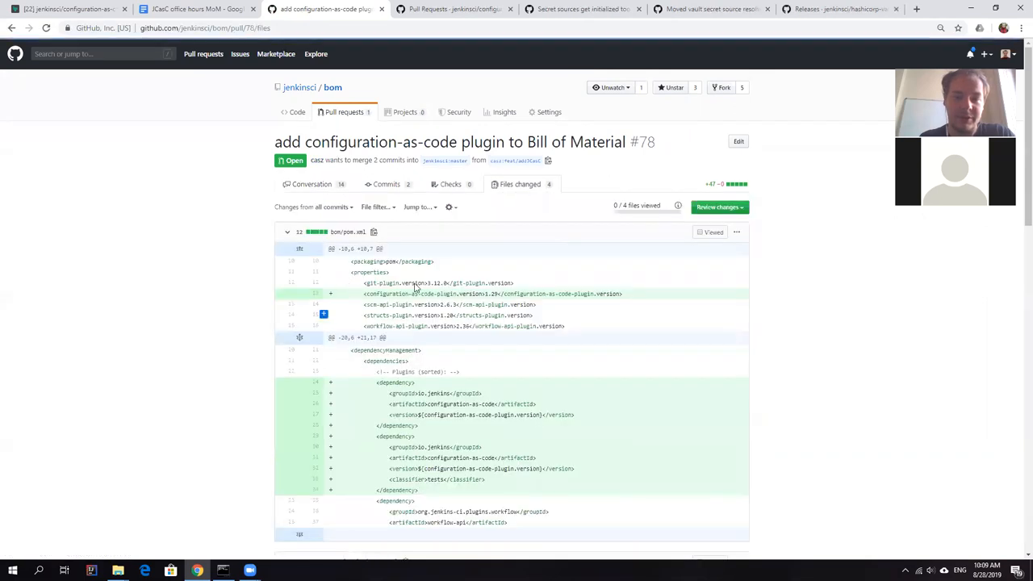
scroll(down, 3)
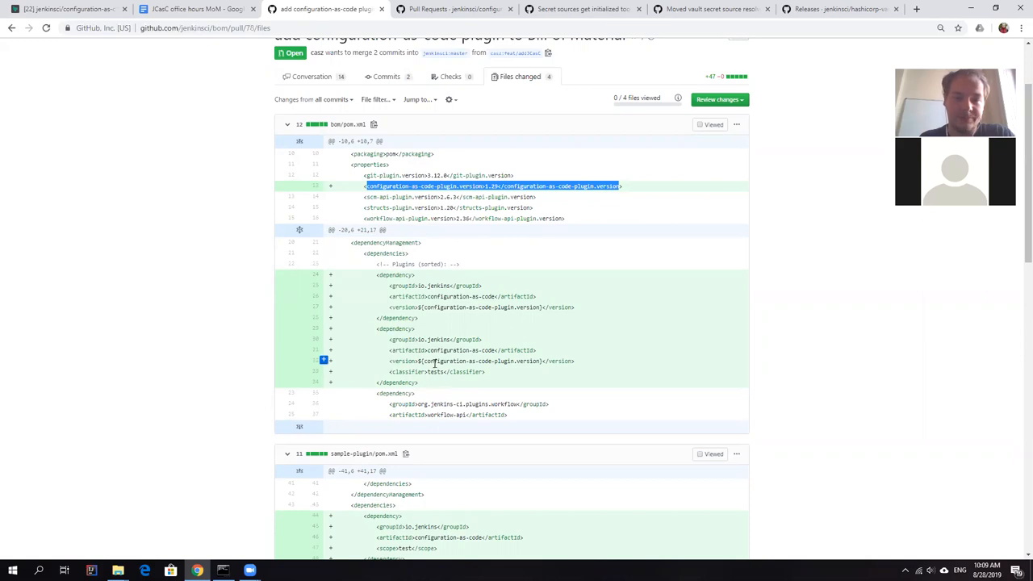
scroll(down, 3)
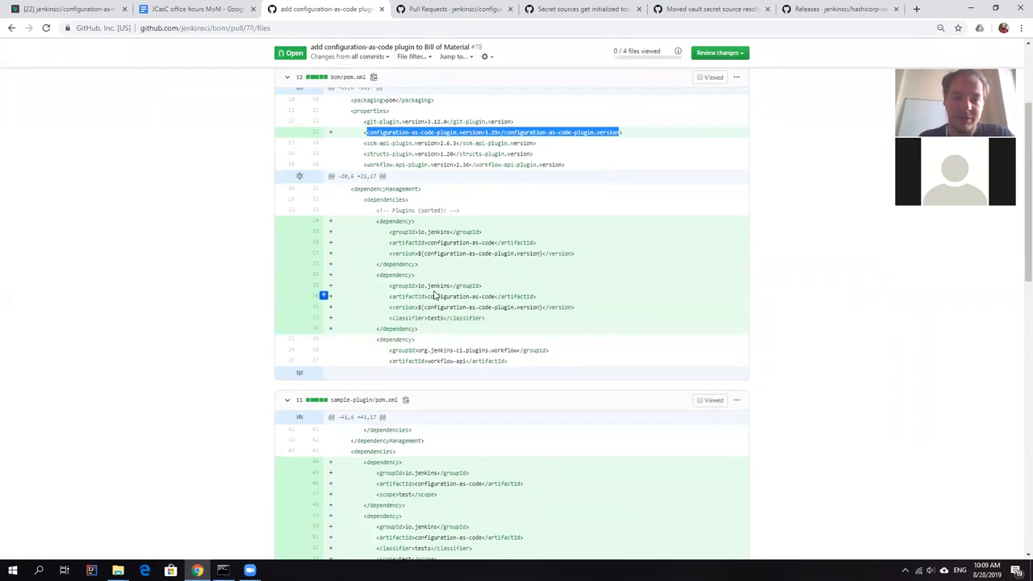
scroll(down, 3)
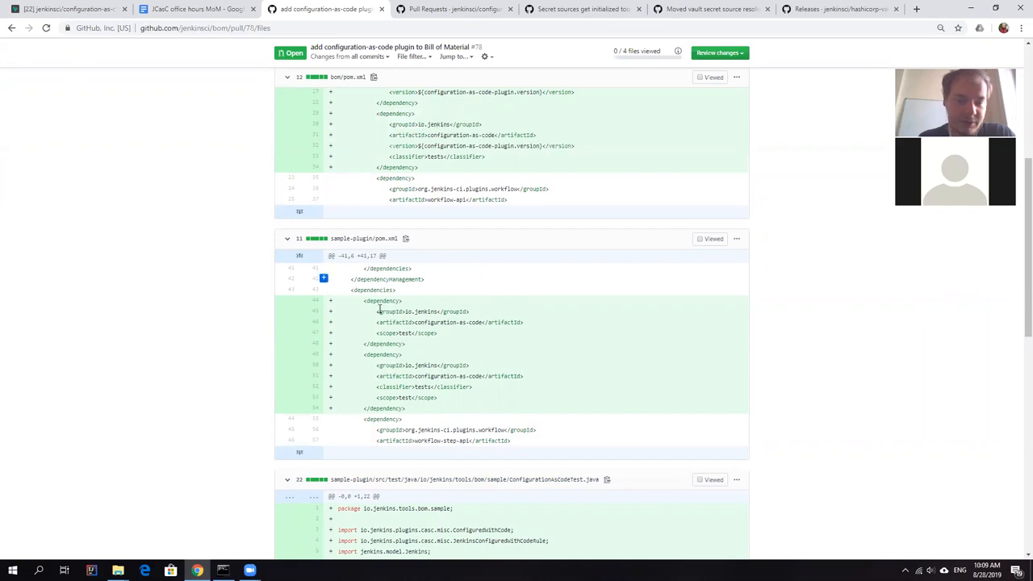
scroll(down, 3)
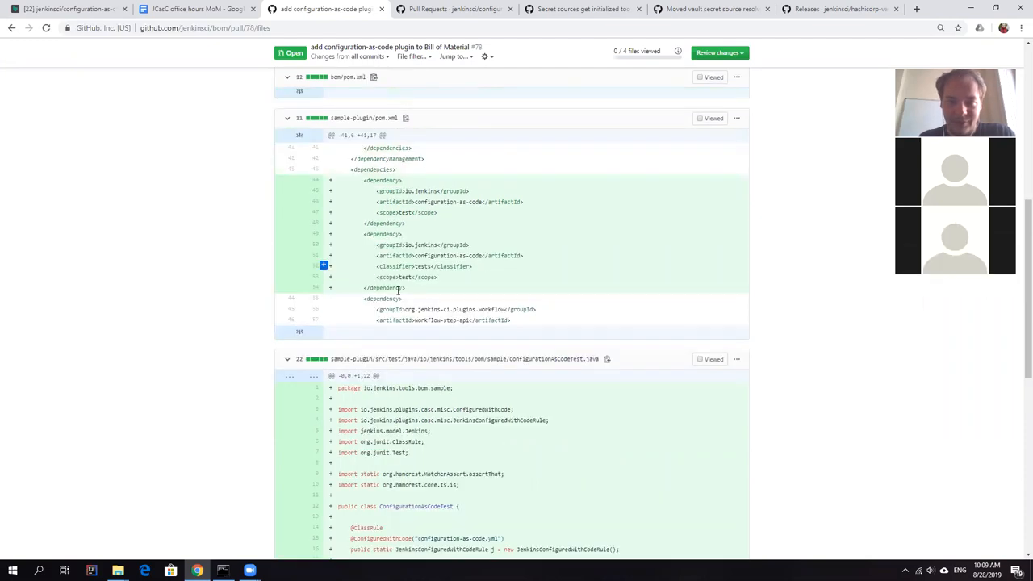
scroll(down, 3)
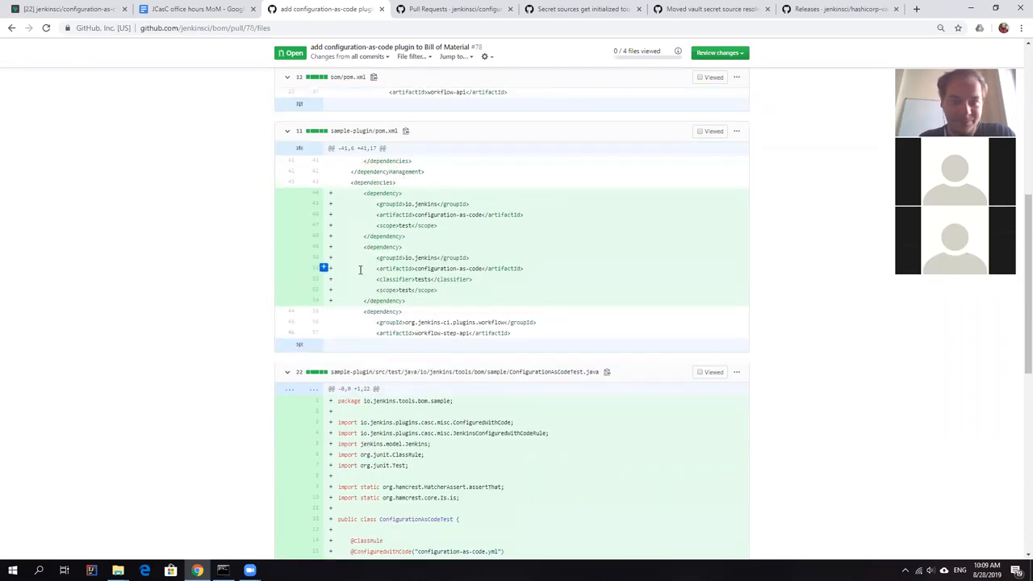
scroll(down, 3)
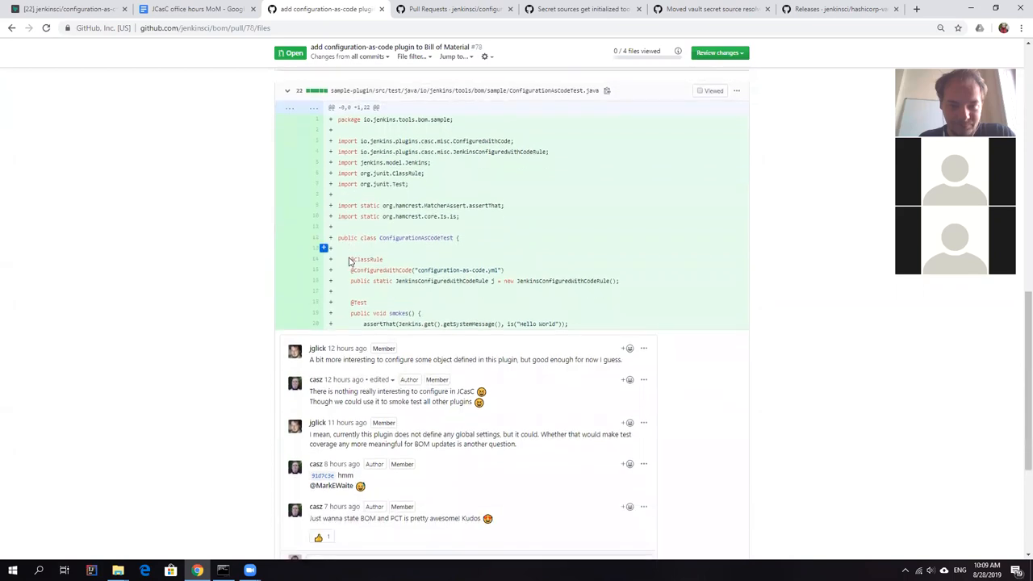
scroll(down, 3)
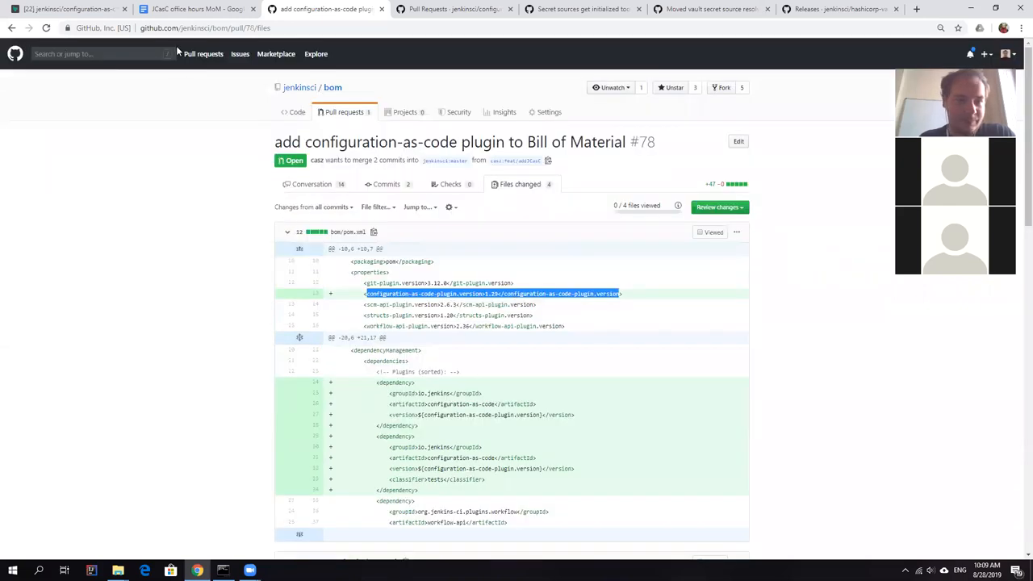
- In the notes' New releases item, label 1.28 as Hashicorp Vault
click(197, 10)
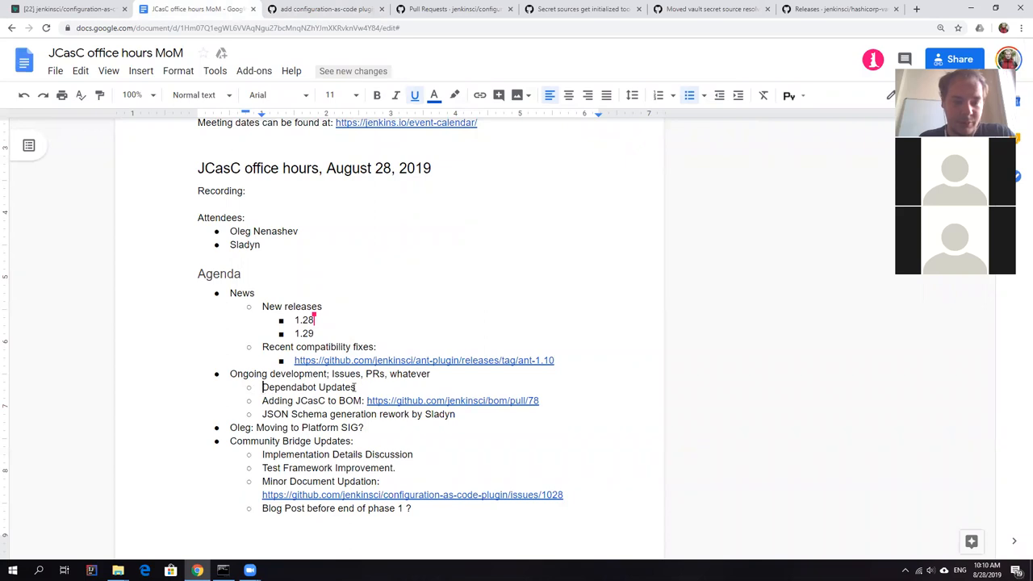
double_click(309, 387)
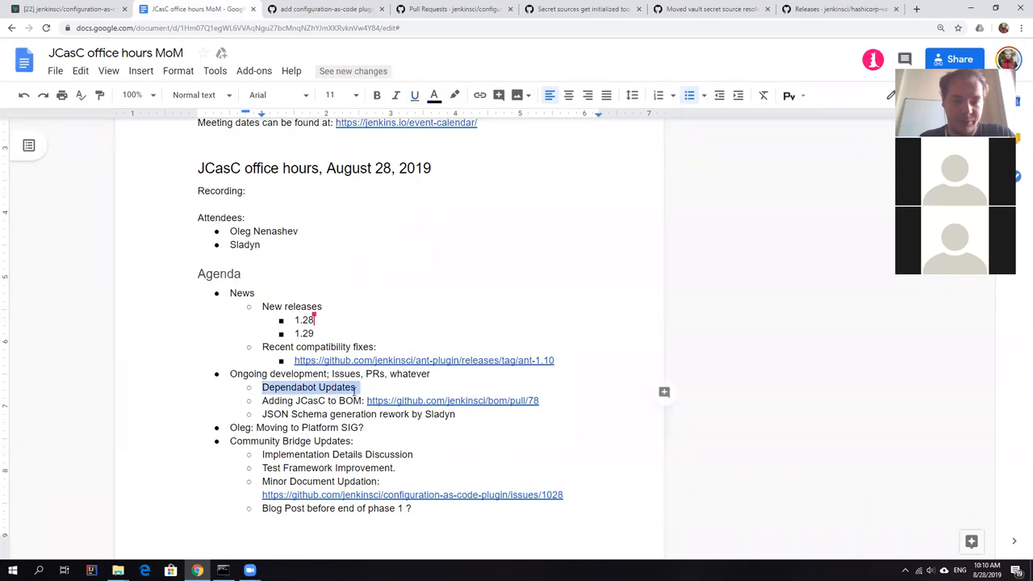
click(357, 387)
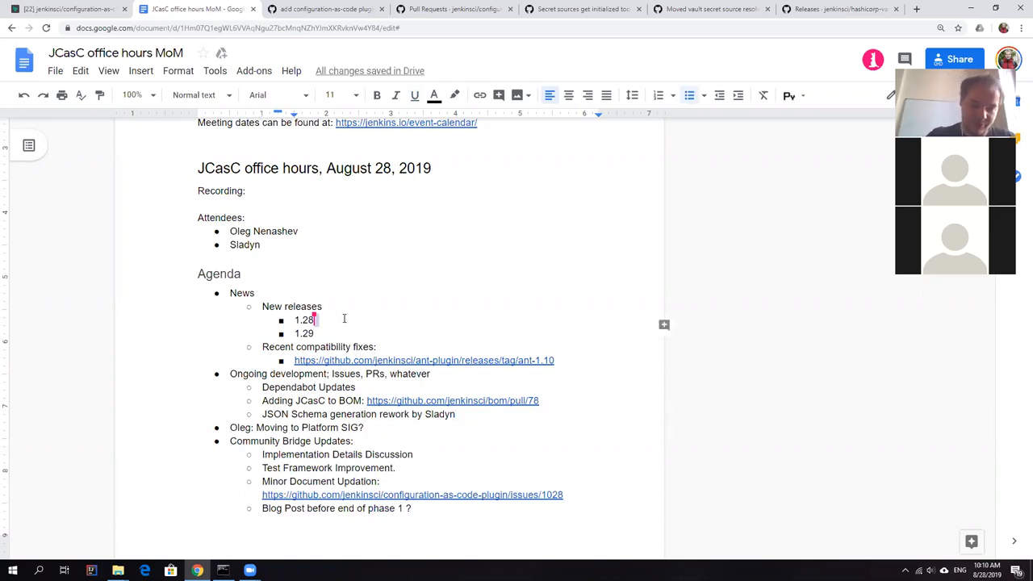
text(- Va)
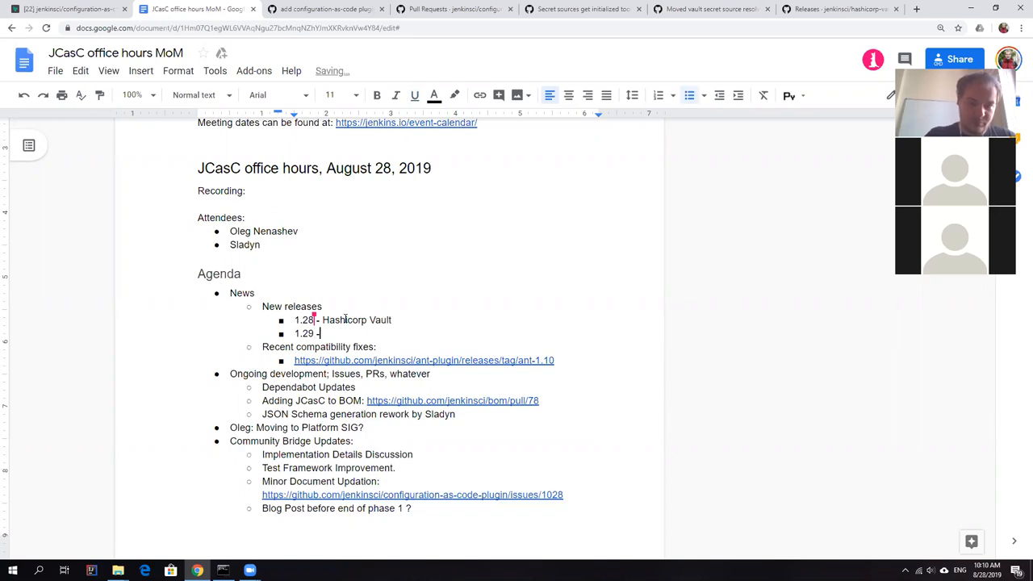
- Label release 1.29 as Configuration initializations, then return to the GitHub pull requests list
text(Config)
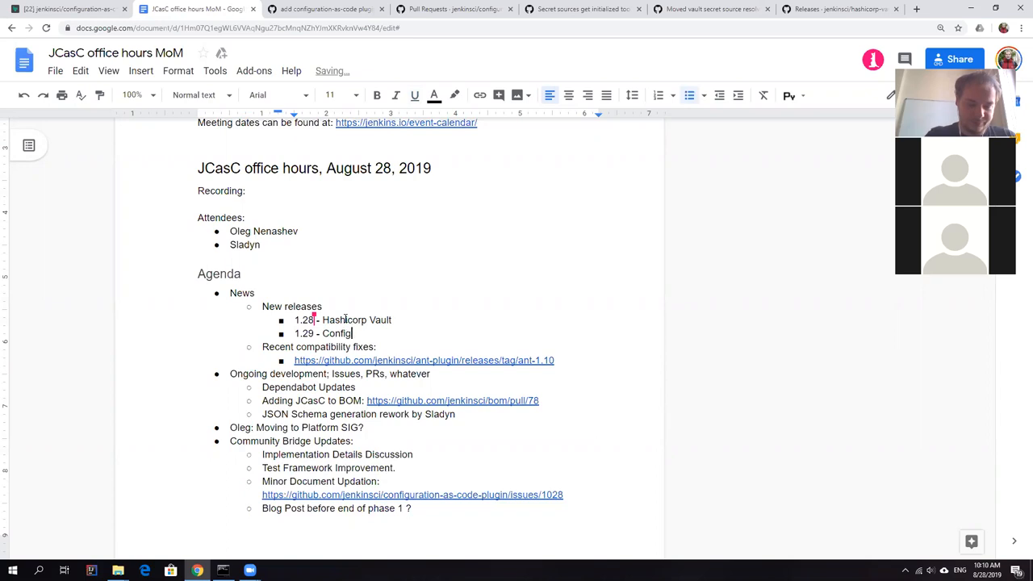
text(uration init)
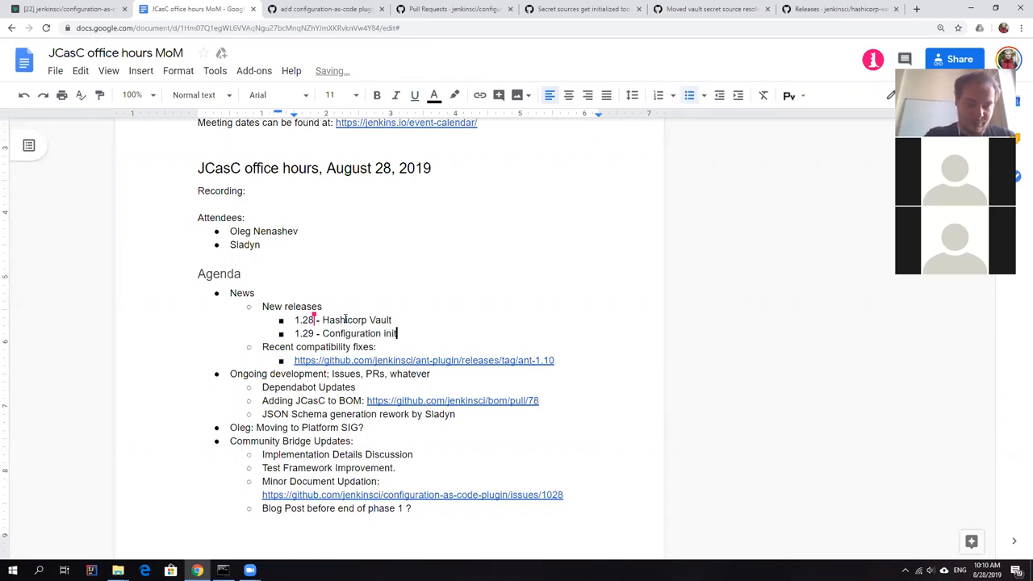
text(alizations)
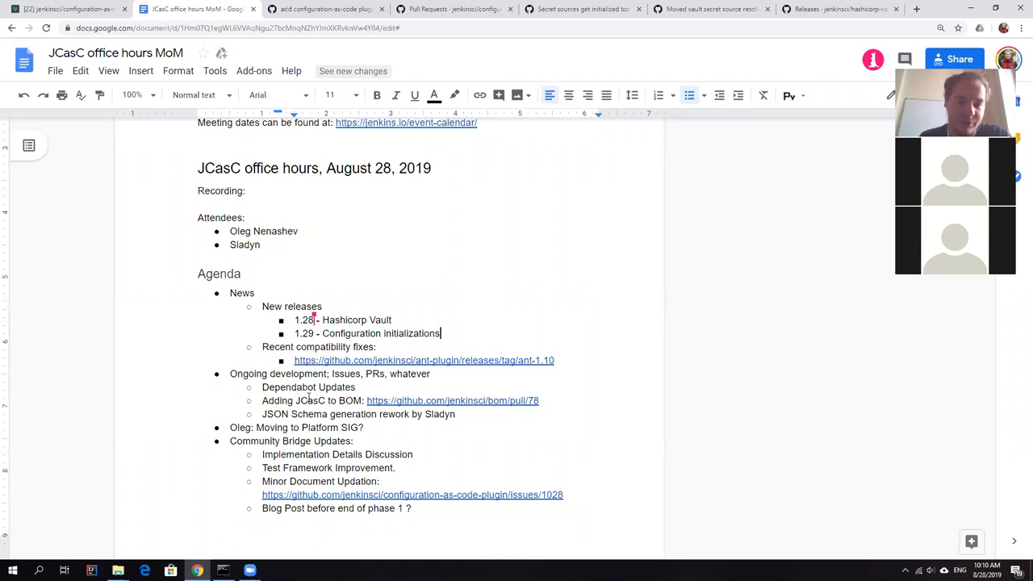
mouse_move(552, 400)
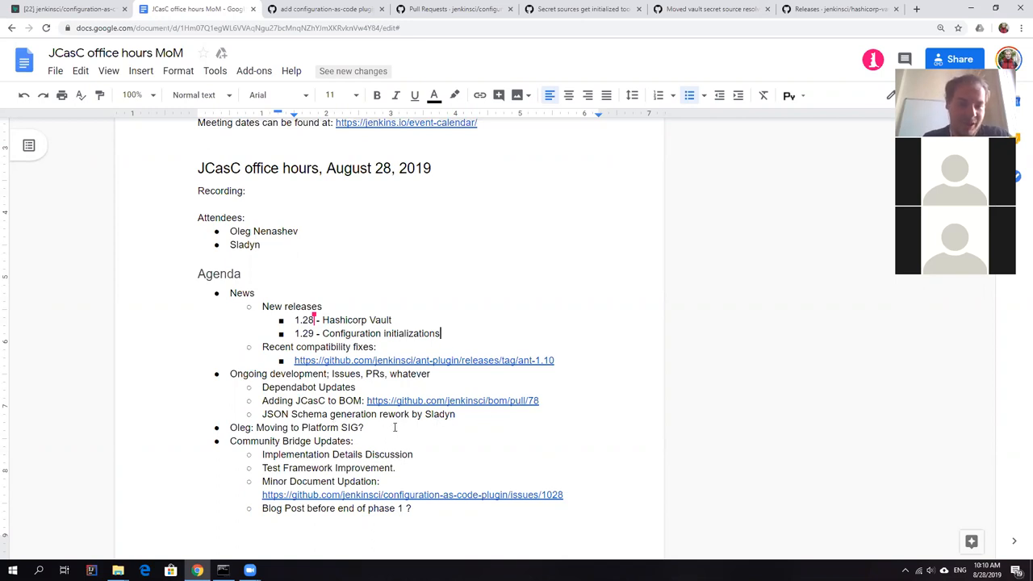
click(323, 10)
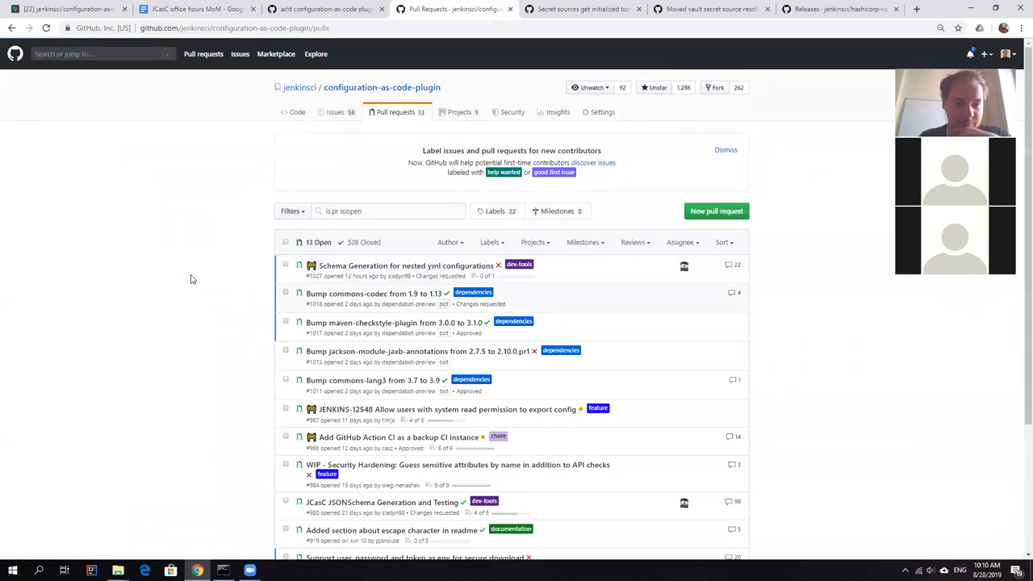
- Bring up pull request #987 (JENKINS-12548, export for system read users) and take its address back to the notes
scroll(down, 3)
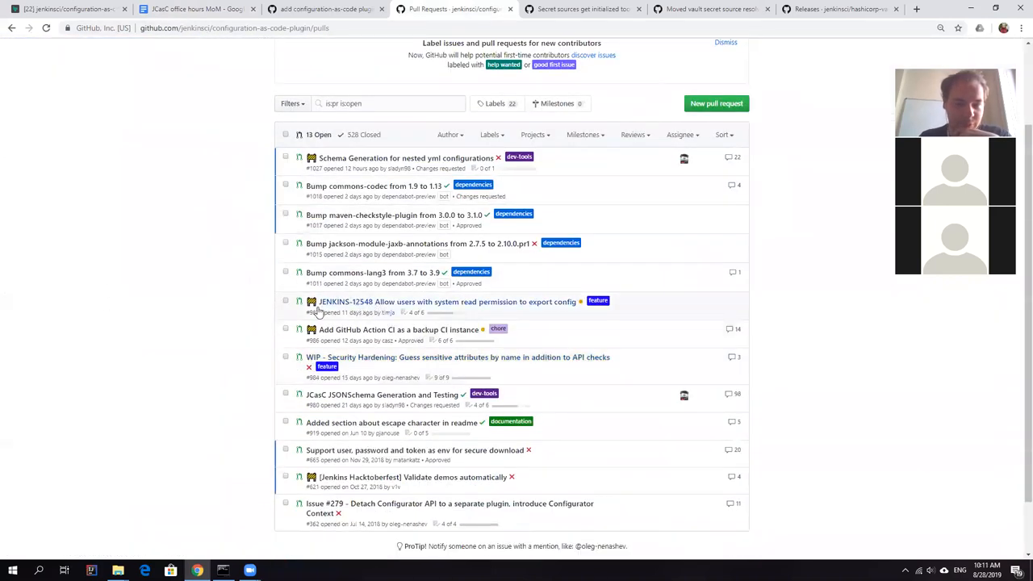
mouse_move(381, 302)
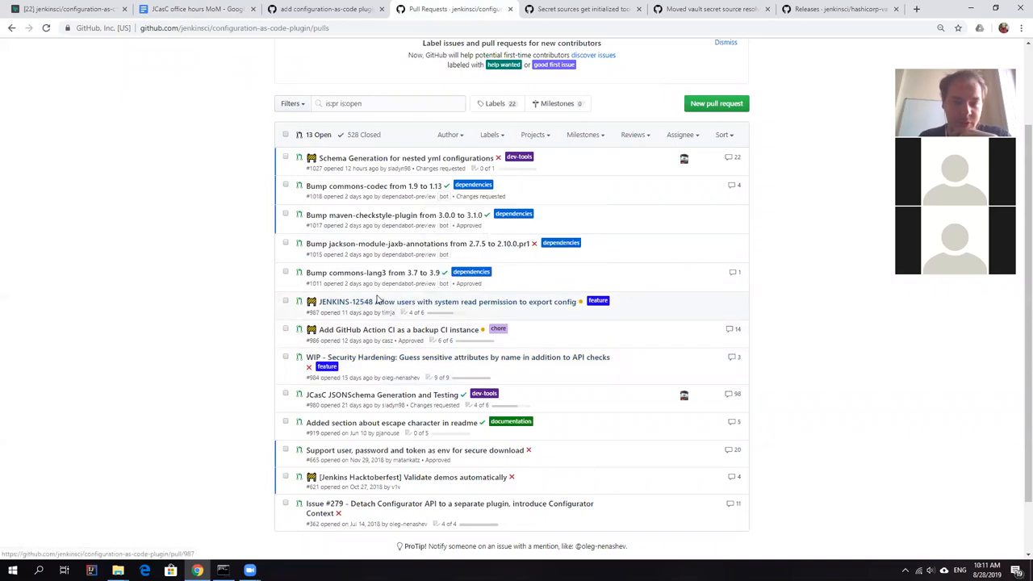
mouse_move(377, 302)
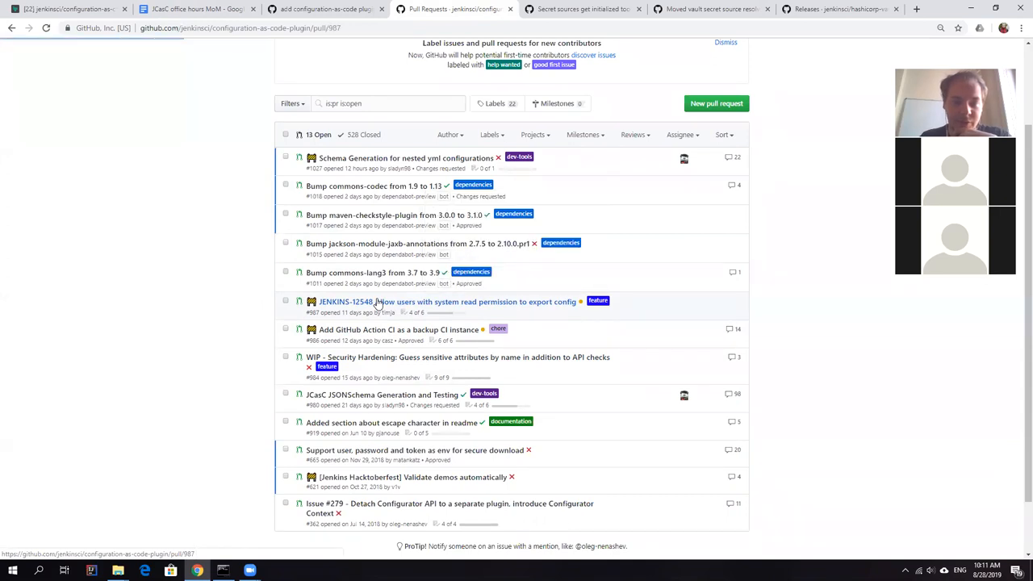
click(449, 301)
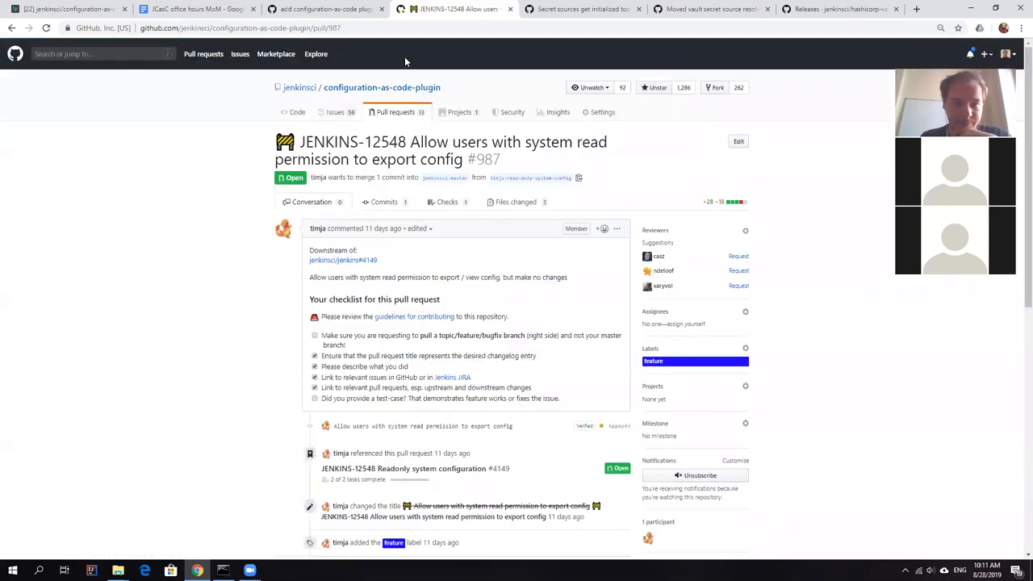
click(239, 28)
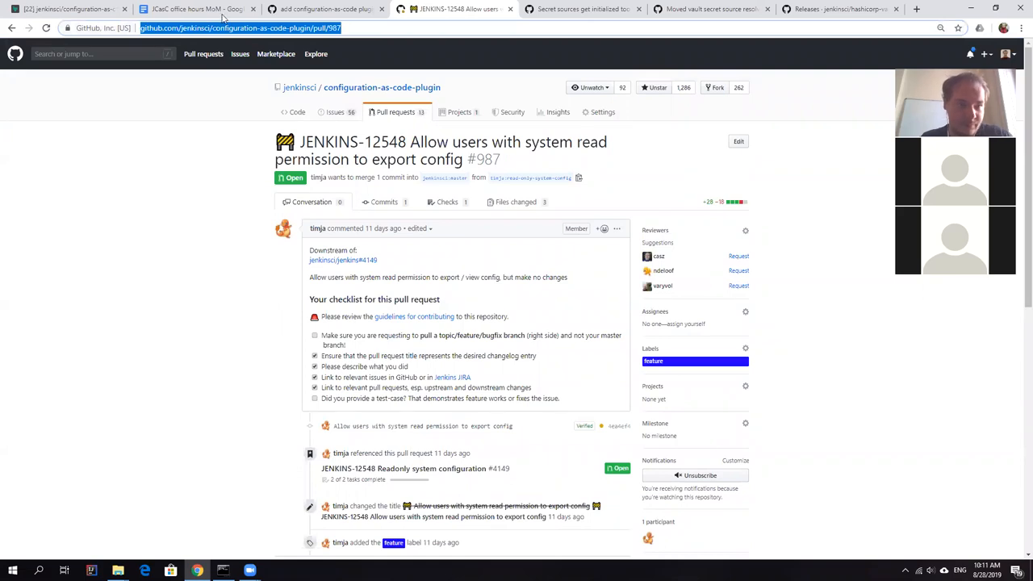
click(197, 10)
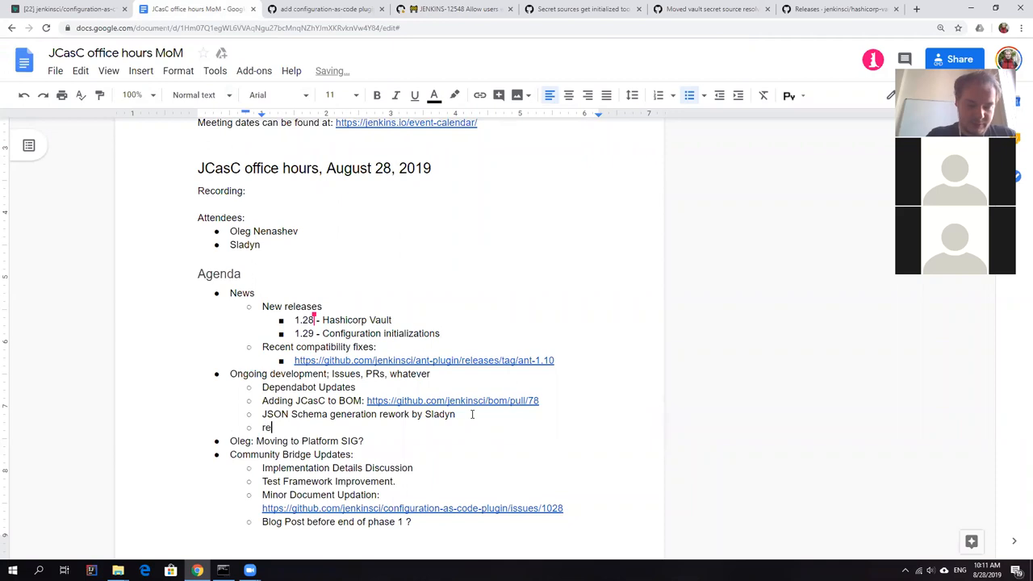
- Add the sub-bullet 'Read-only System configurations:' under Ongoing development
text(Read-only)
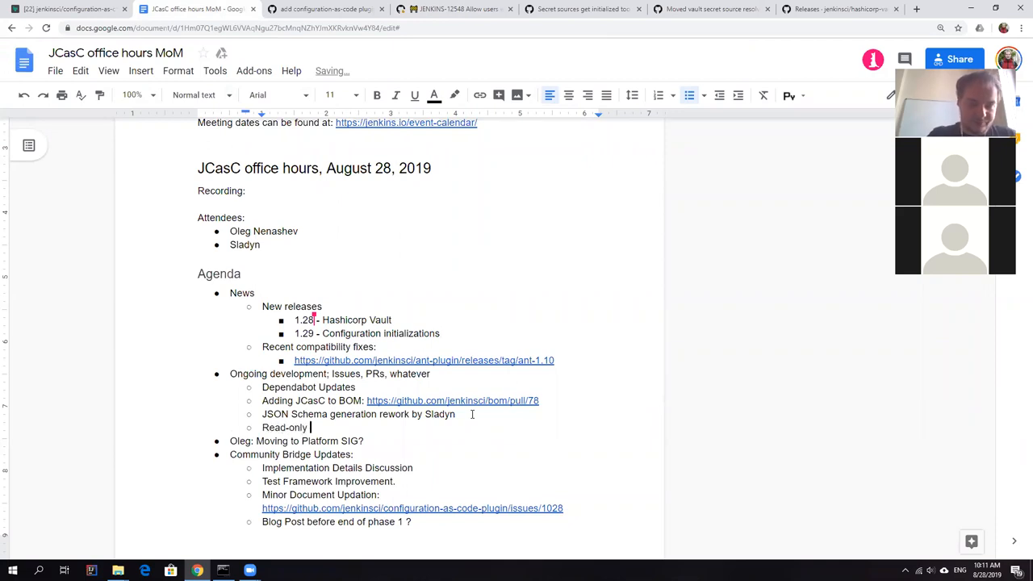
text(System con)
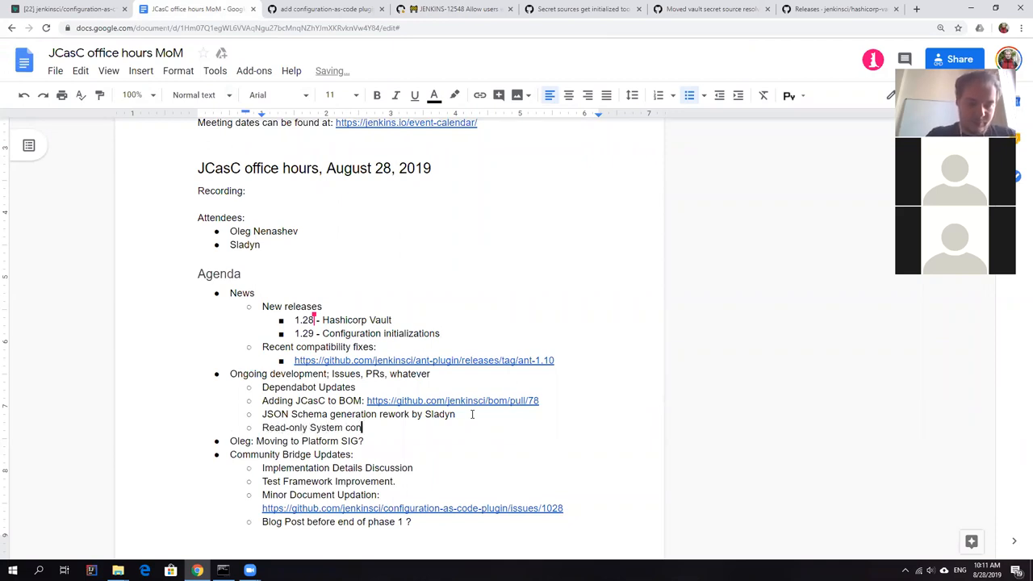
text(figurations:)
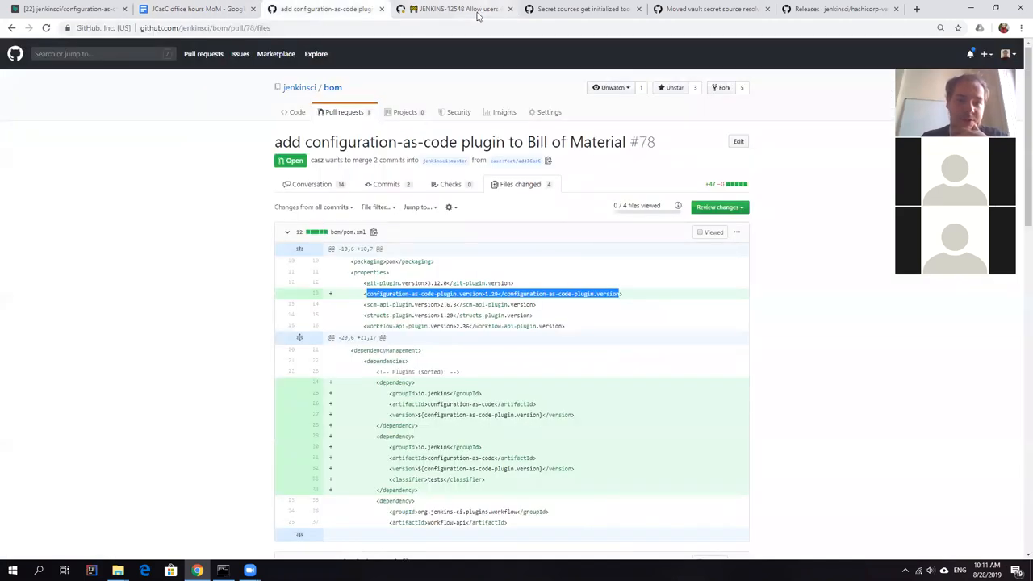
- From PR #987, follow the reference to the Readonly system configuration pull request jenkinsci/jenkins #4149
click(458, 10)
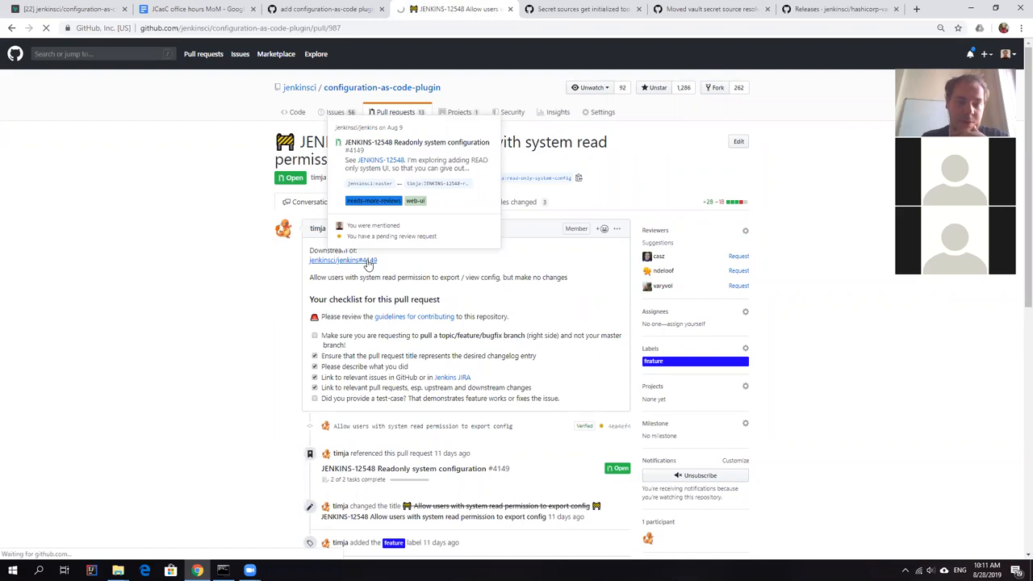
click(342, 260)
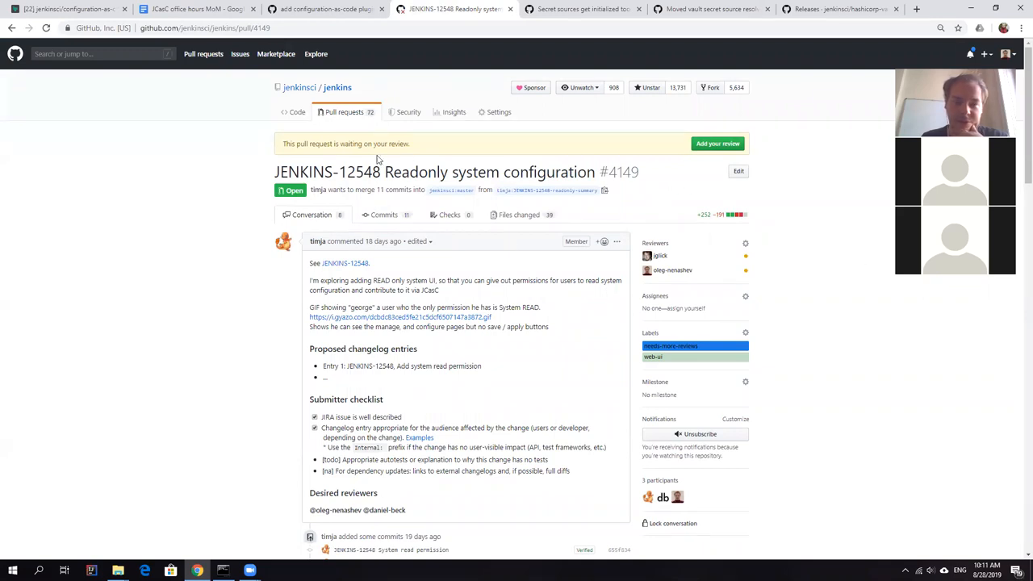
mouse_move(400, 316)
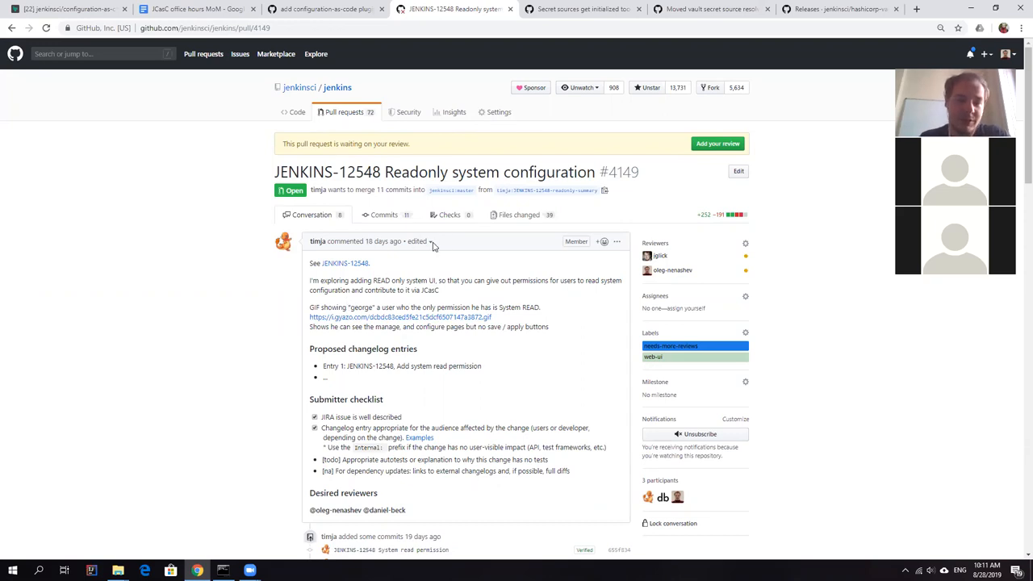
mouse_move(486, 234)
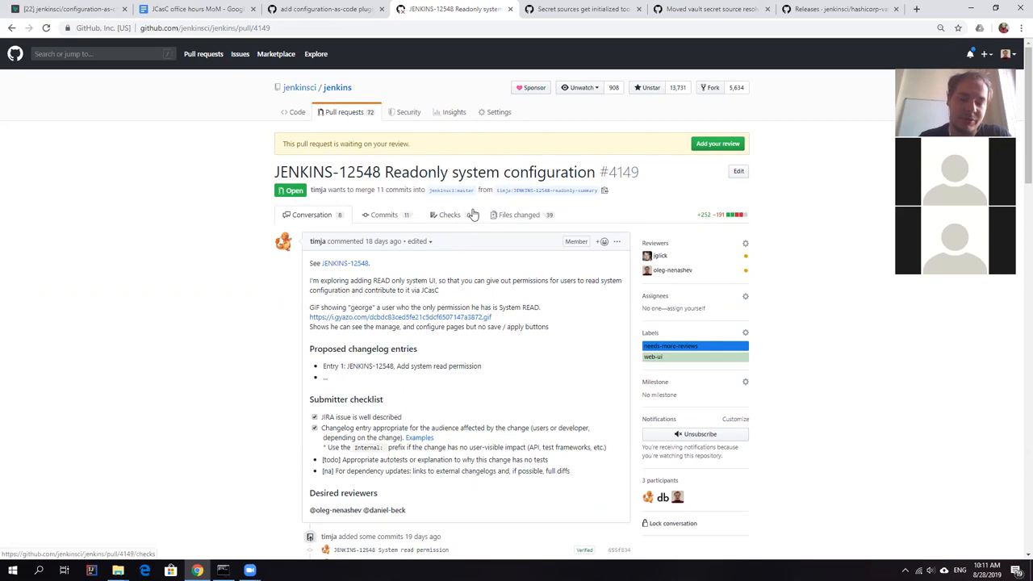
mouse_move(472, 216)
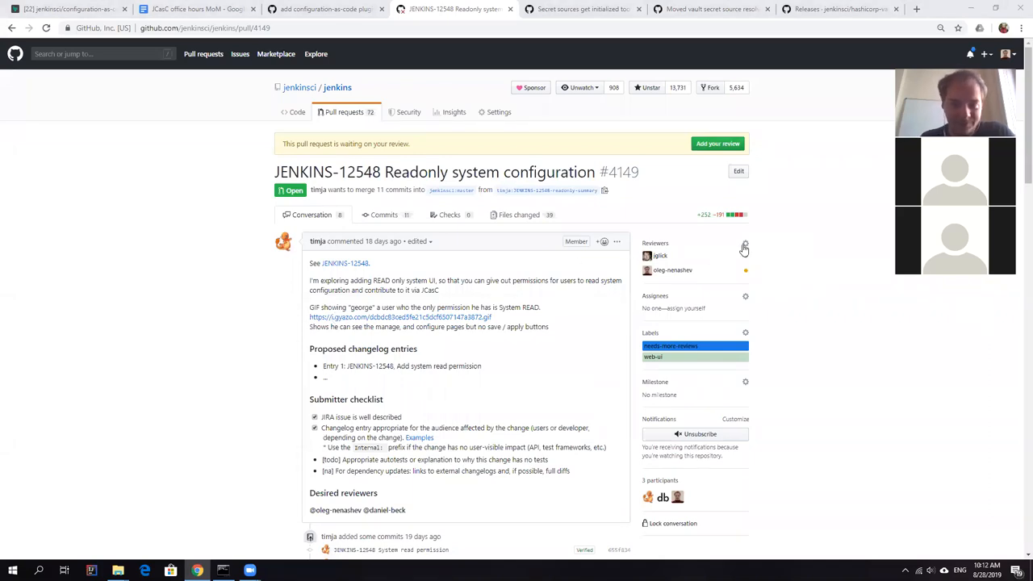
mouse_move(791, 285)
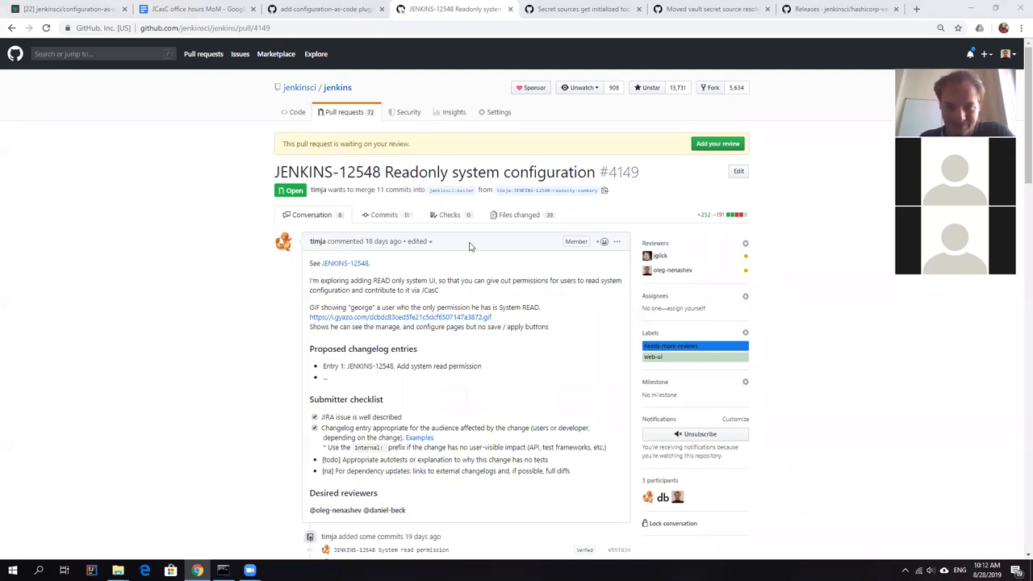
mouse_move(893, 339)
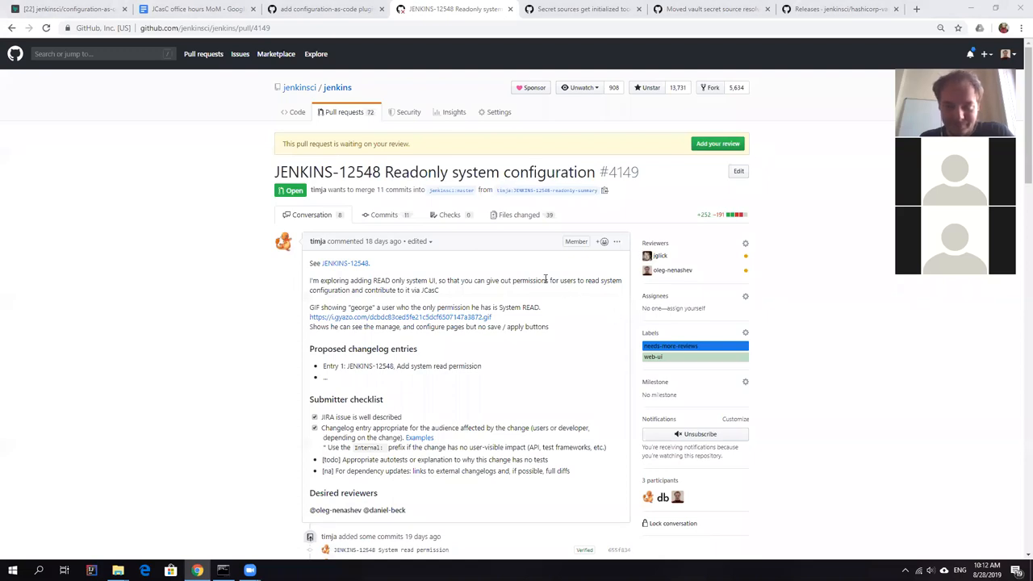
mouse_move(484, 250)
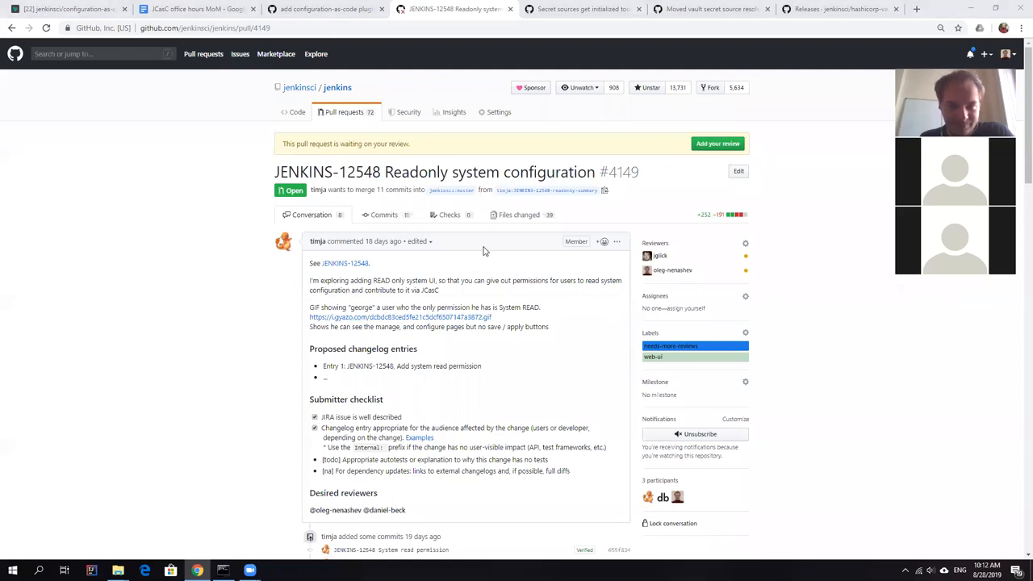
mouse_move(507, 216)
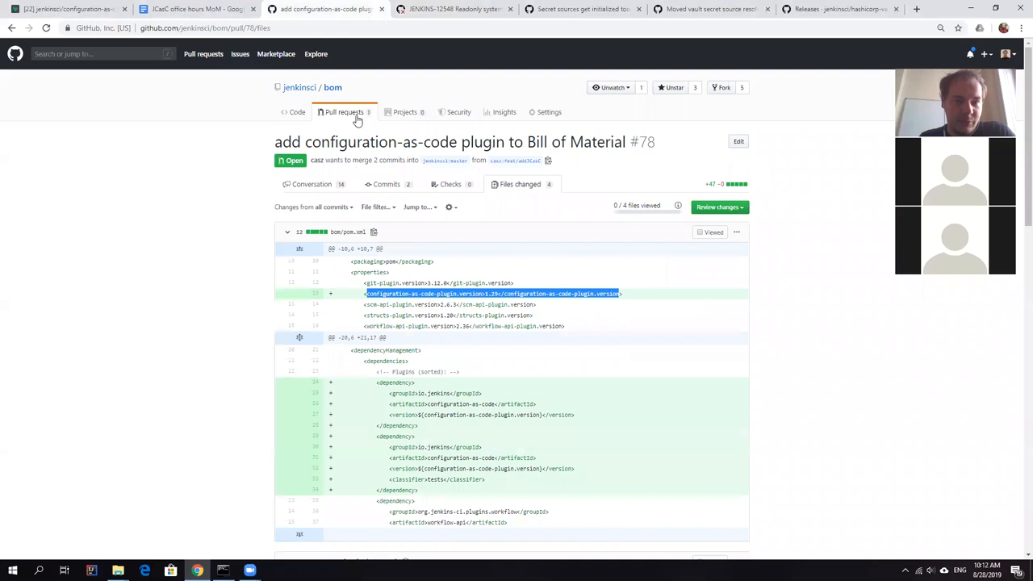
mouse_move(399, 116)
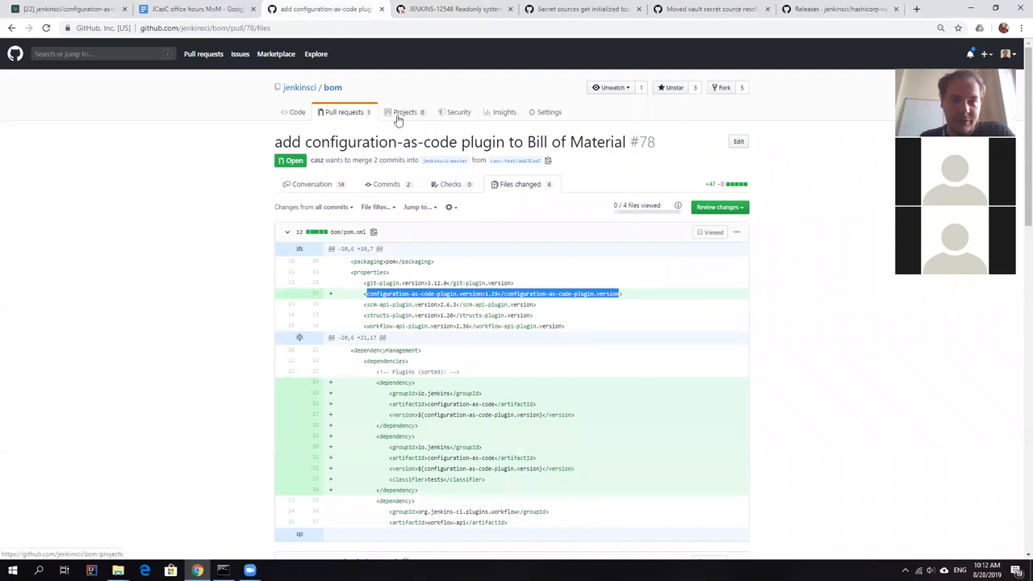
mouse_move(449, 18)
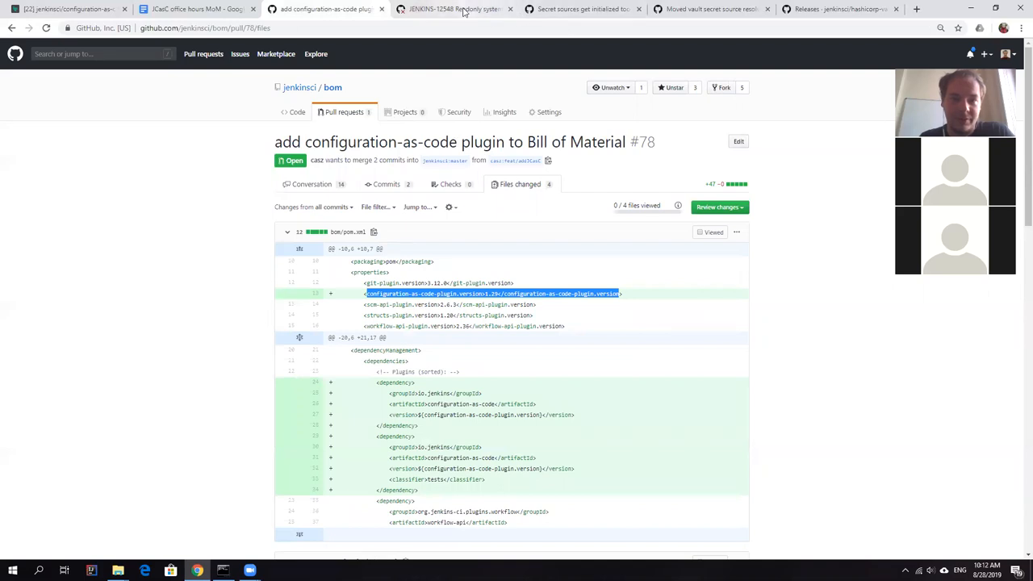
click(455, 10)
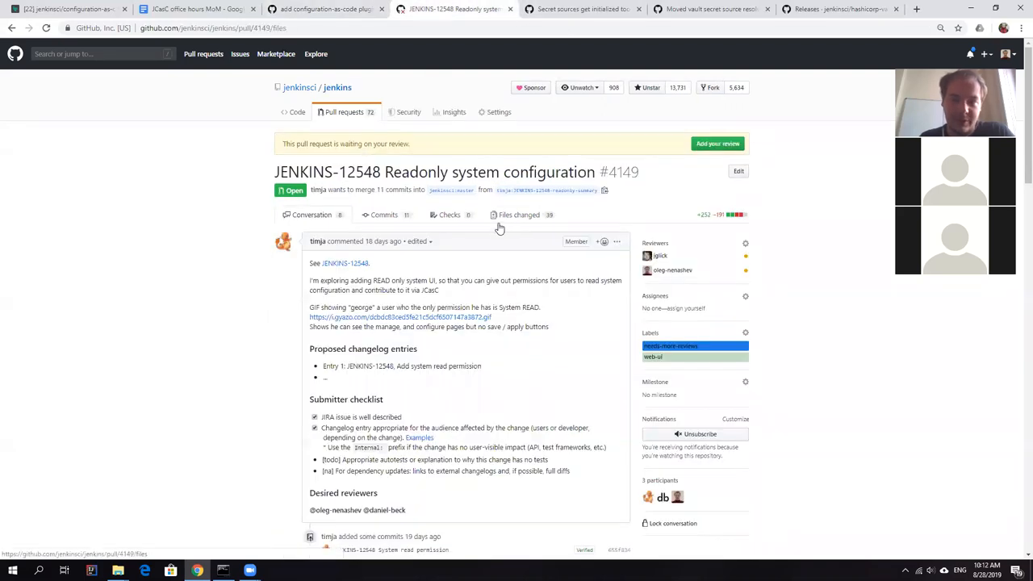
click(518, 215)
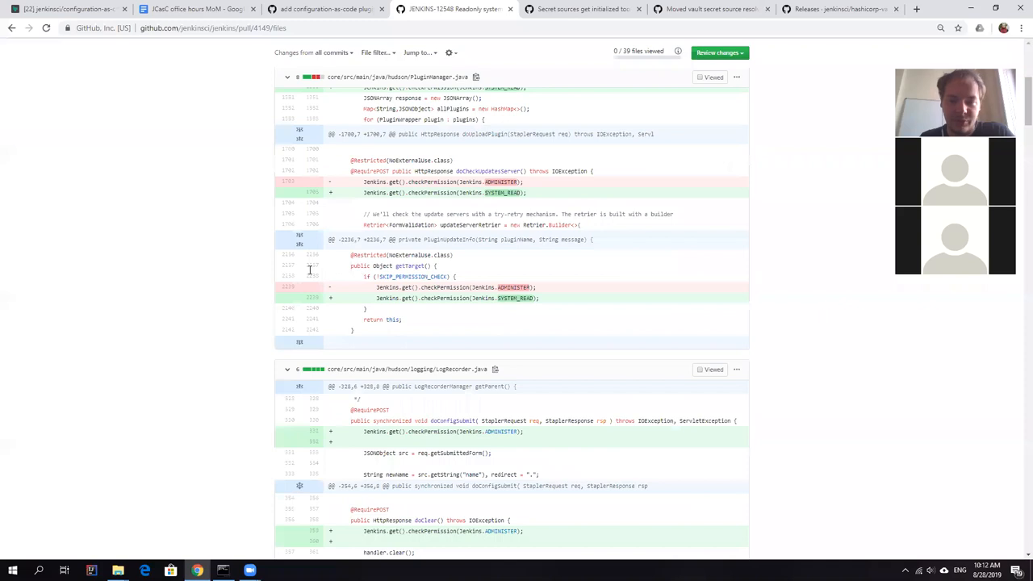
scroll(down, 3)
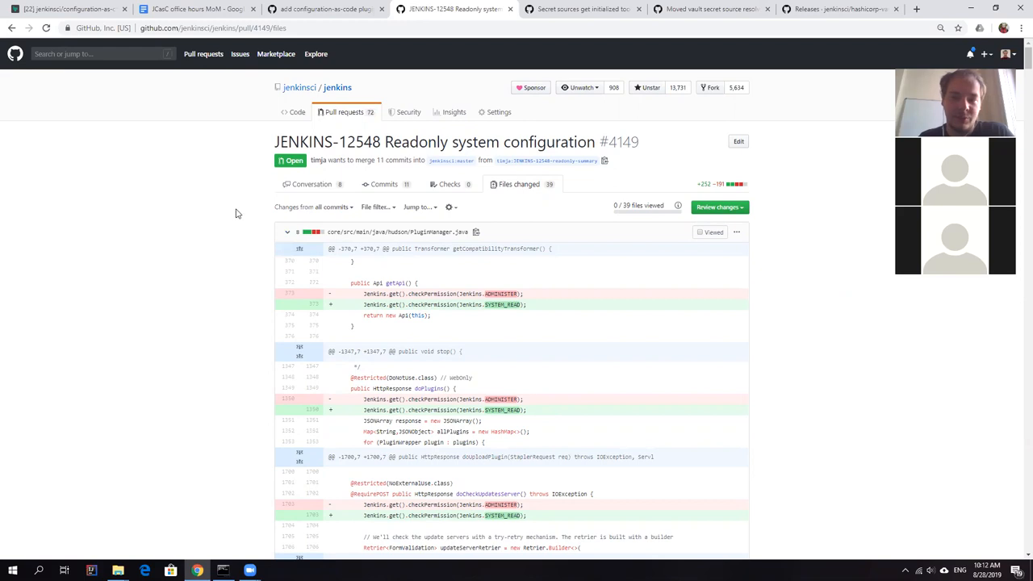
mouse_move(239, 209)
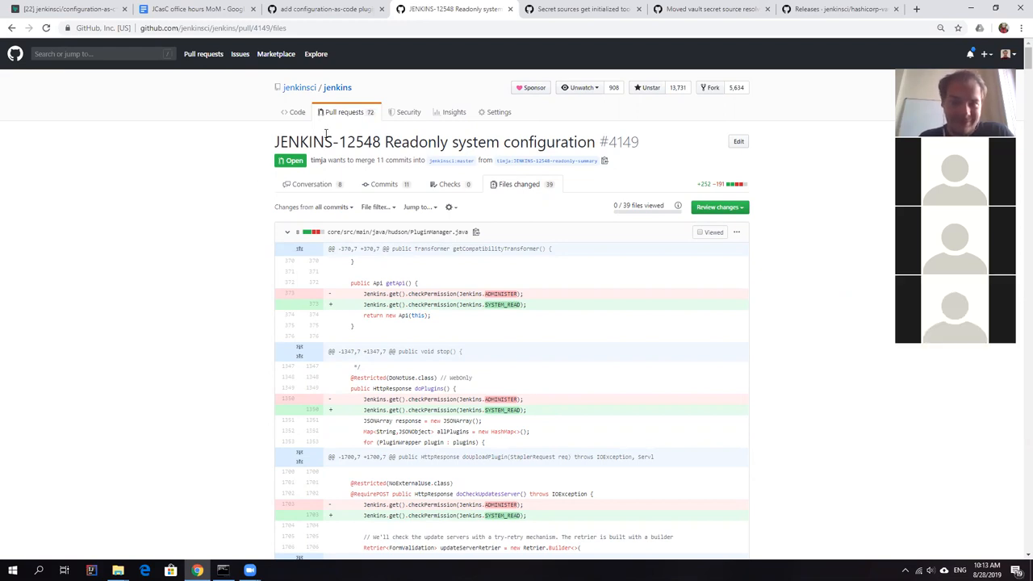
click(326, 10)
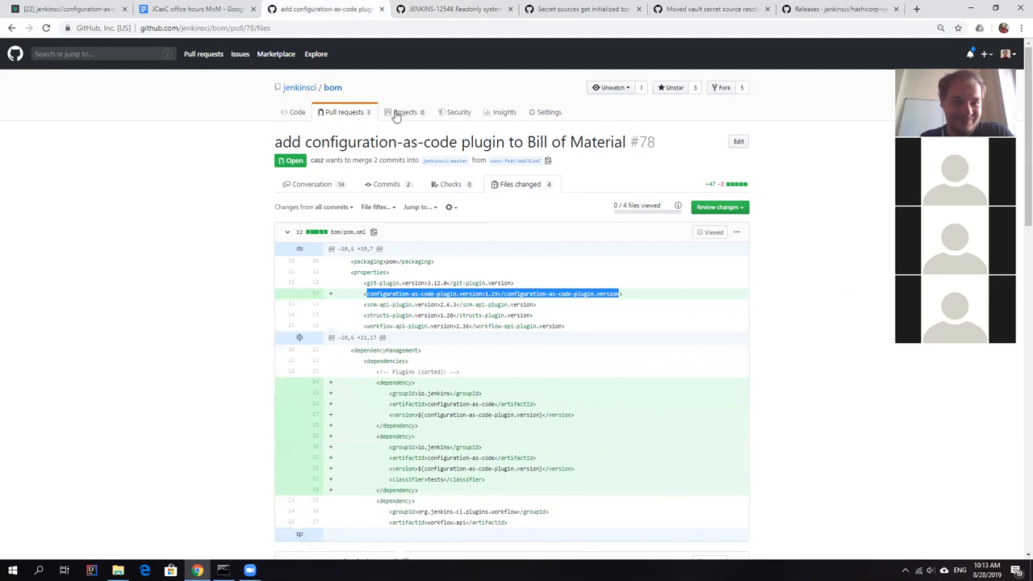
- In configuration-as-code-plugin Issues, open #1026 'Config as code runs too early in the lifecycle' and read its discussion
click(581, 9)
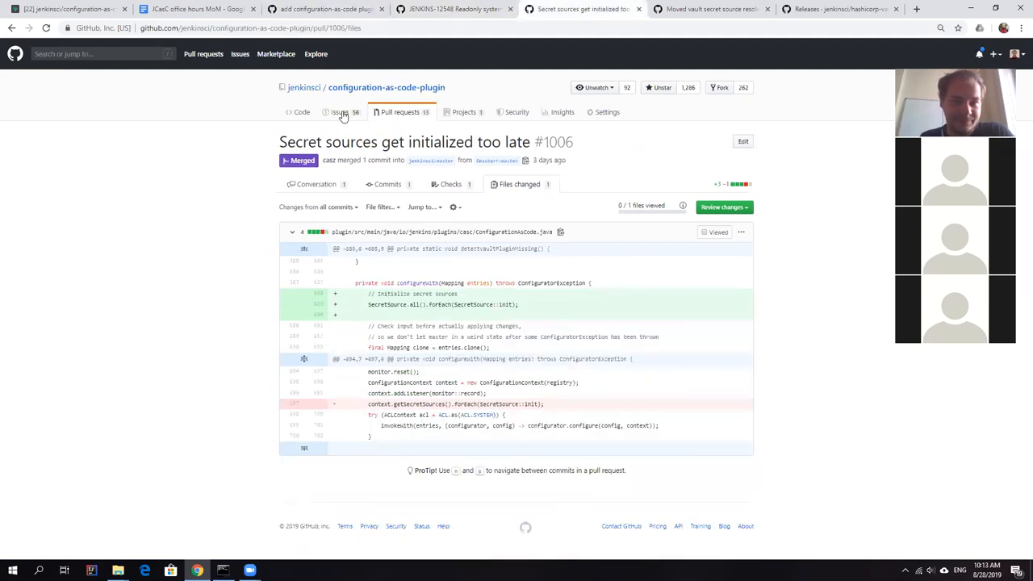
click(336, 112)
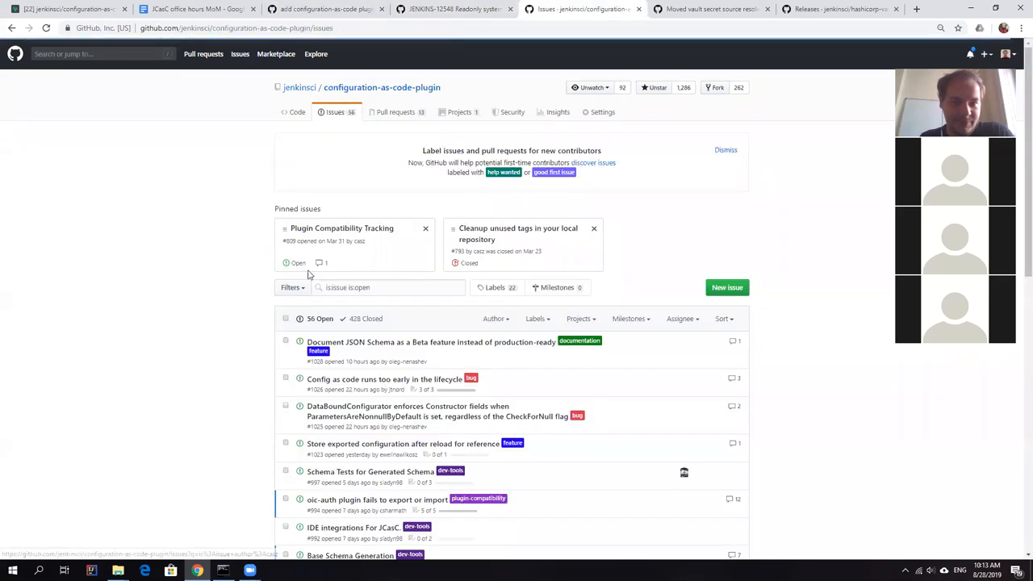
scroll(down, 3)
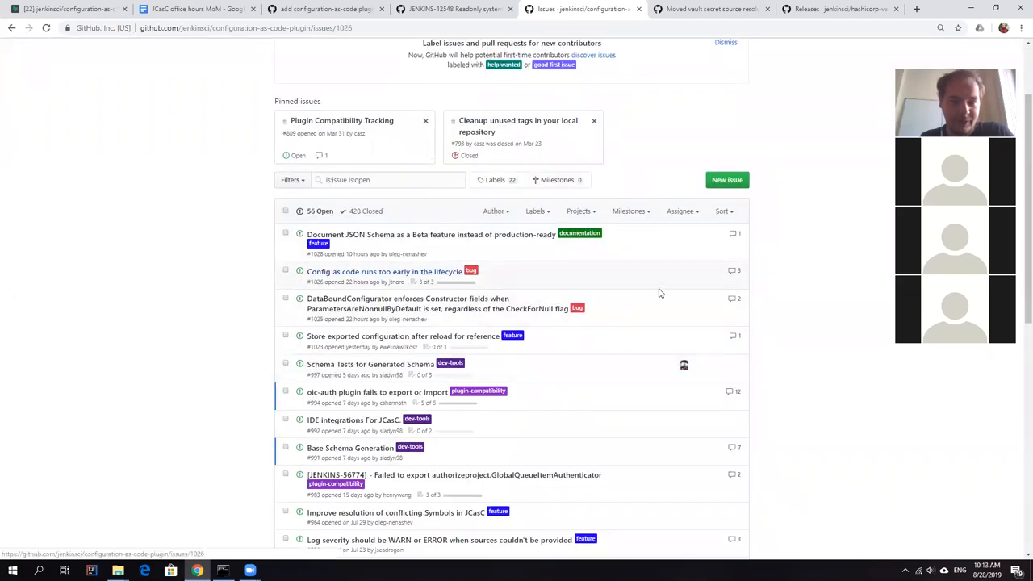
click(384, 271)
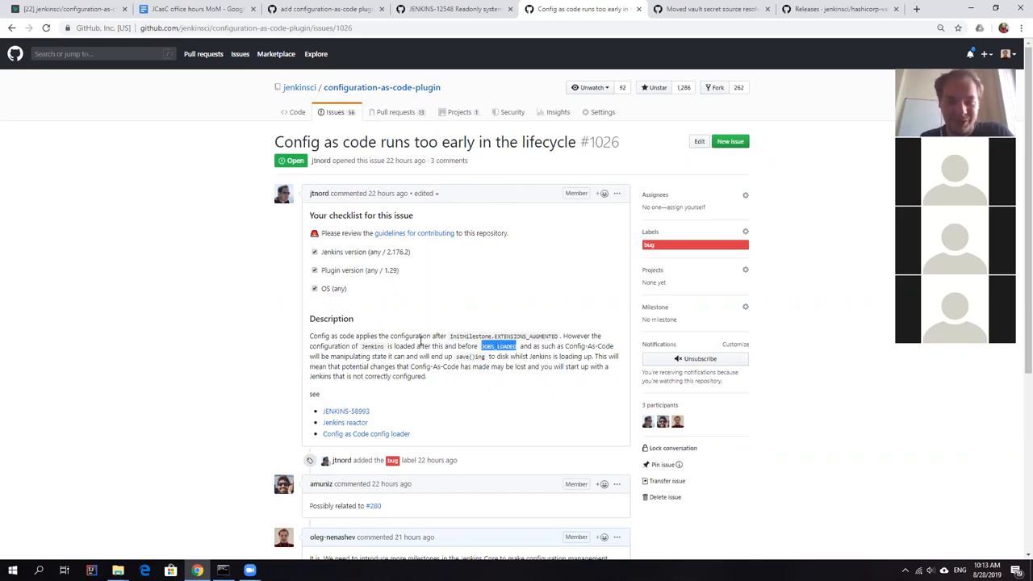
scroll(down, 3)
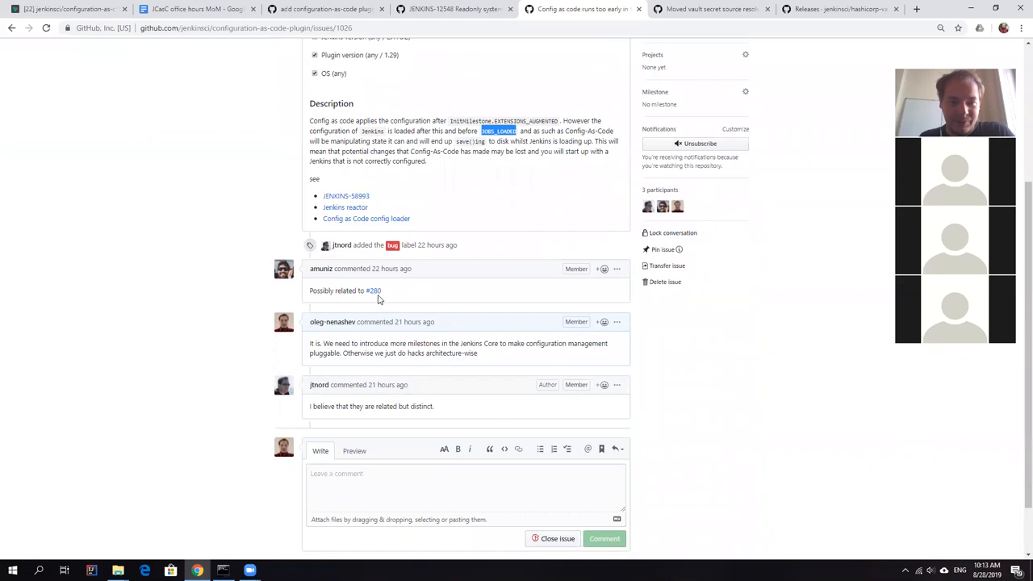
- Open the referenced issue #280, Job loading Chicken&Egg, in a new tab from the comment link
right_click(374, 290)
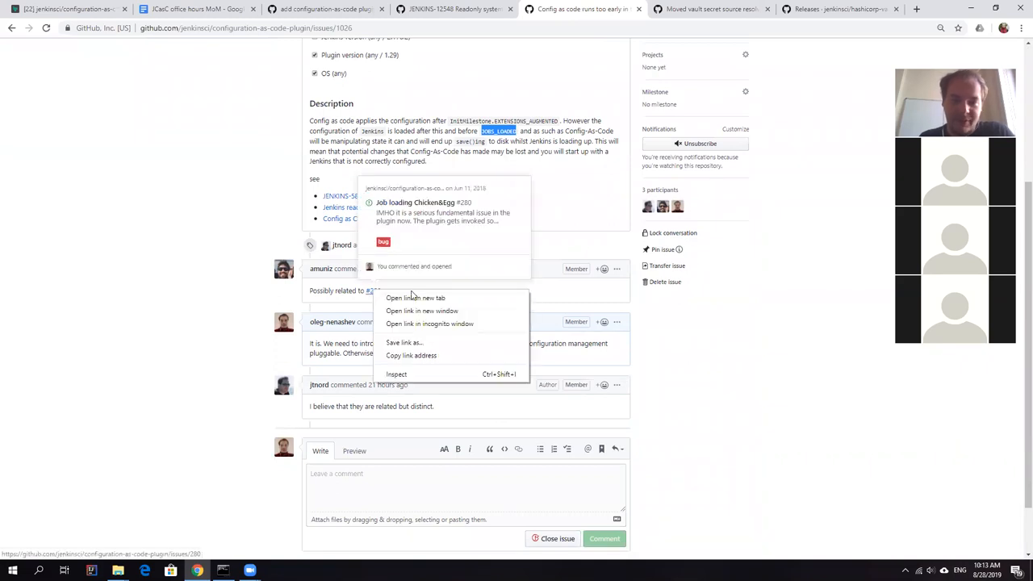
click(414, 297)
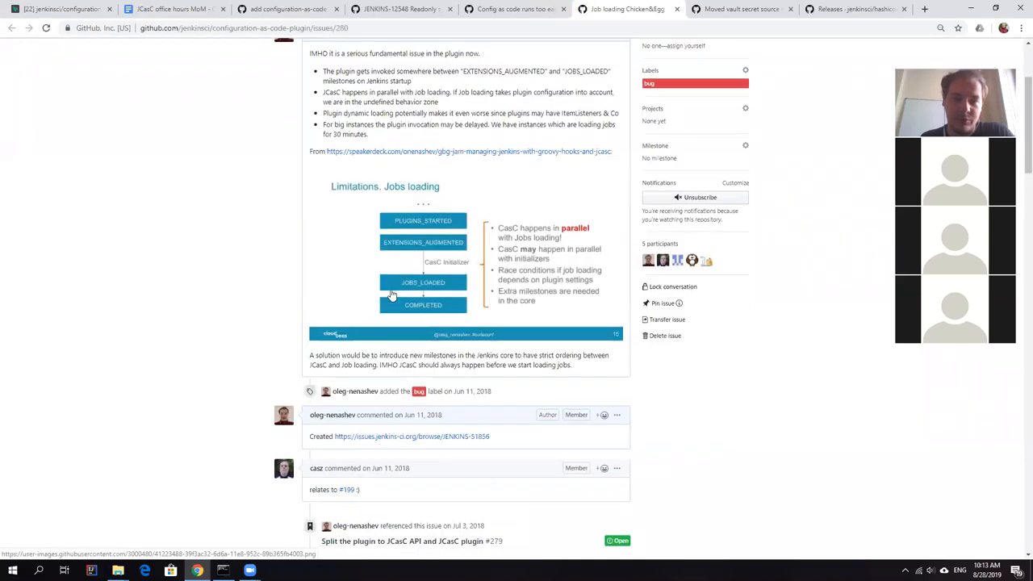
mouse_move(455, 294)
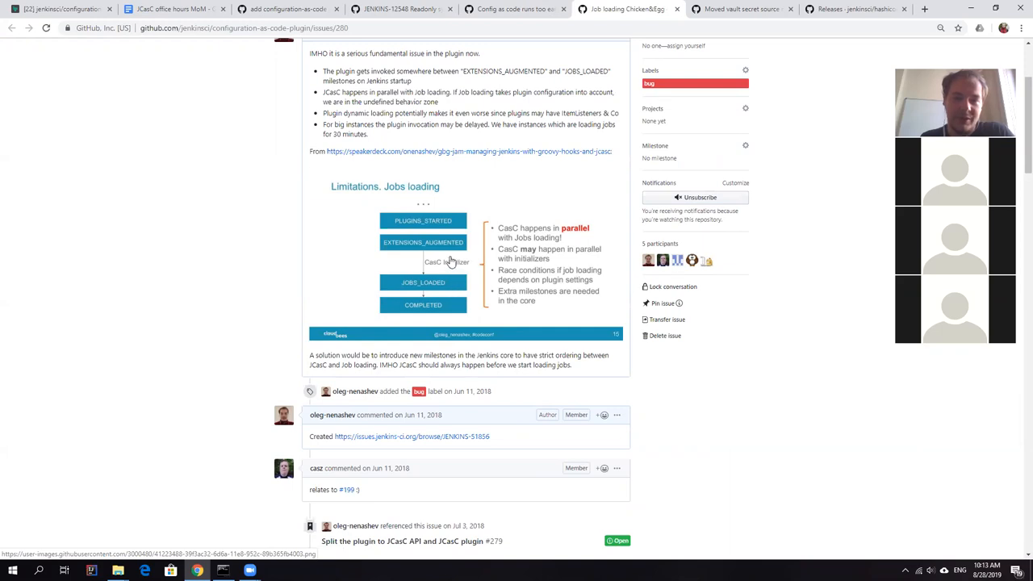
mouse_move(429, 294)
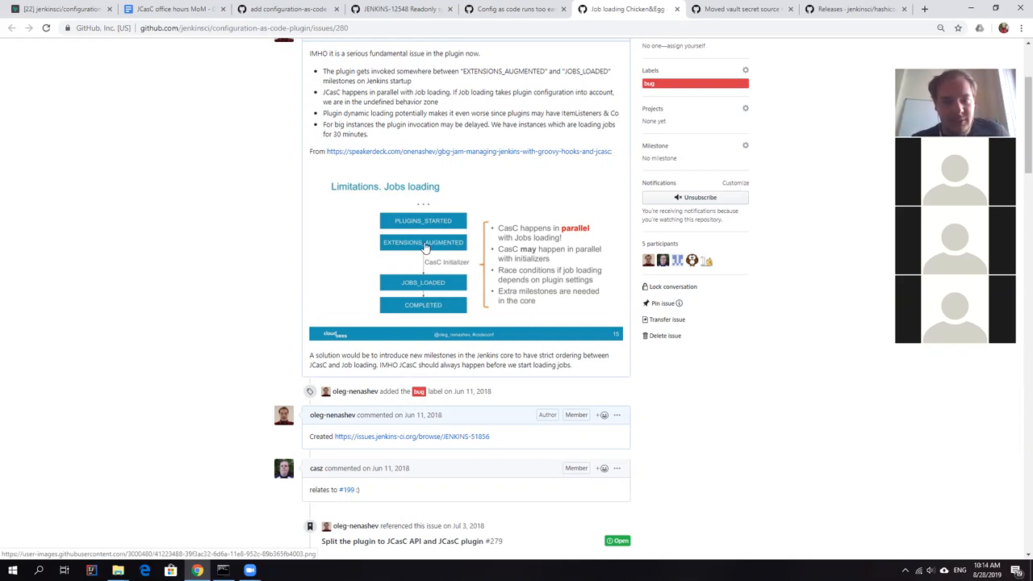
mouse_move(348, 283)
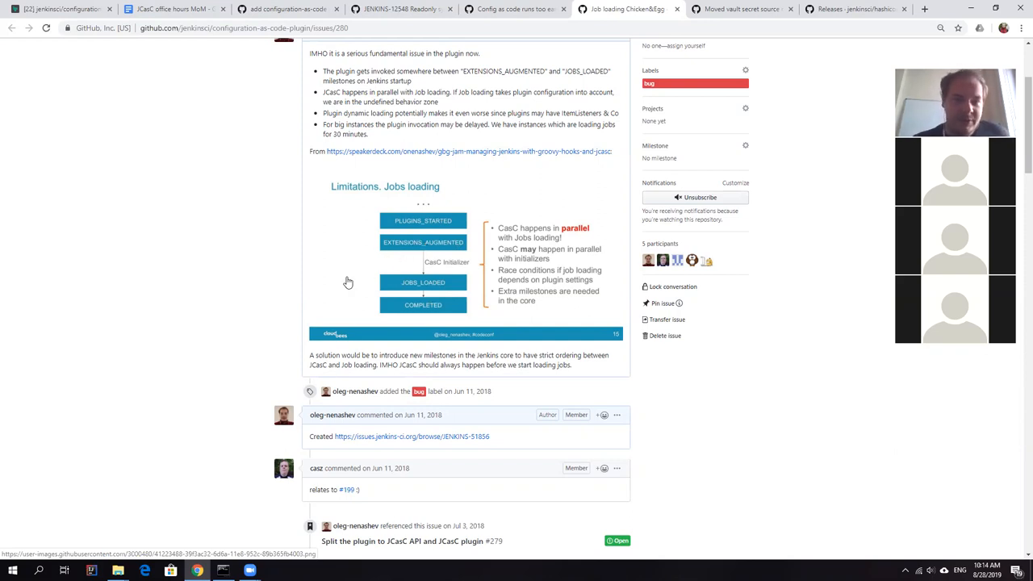
mouse_move(471, 268)
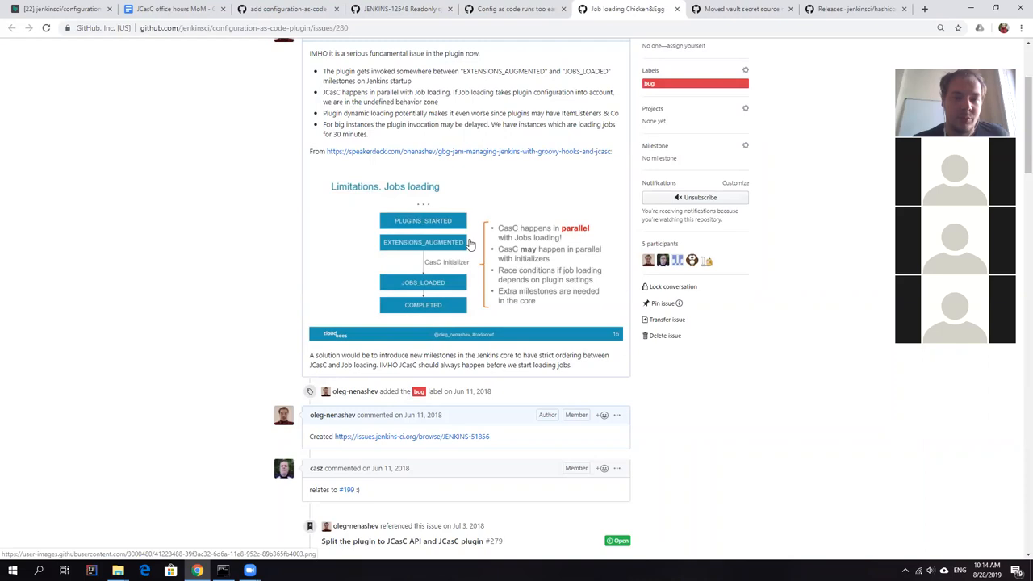
mouse_move(432, 263)
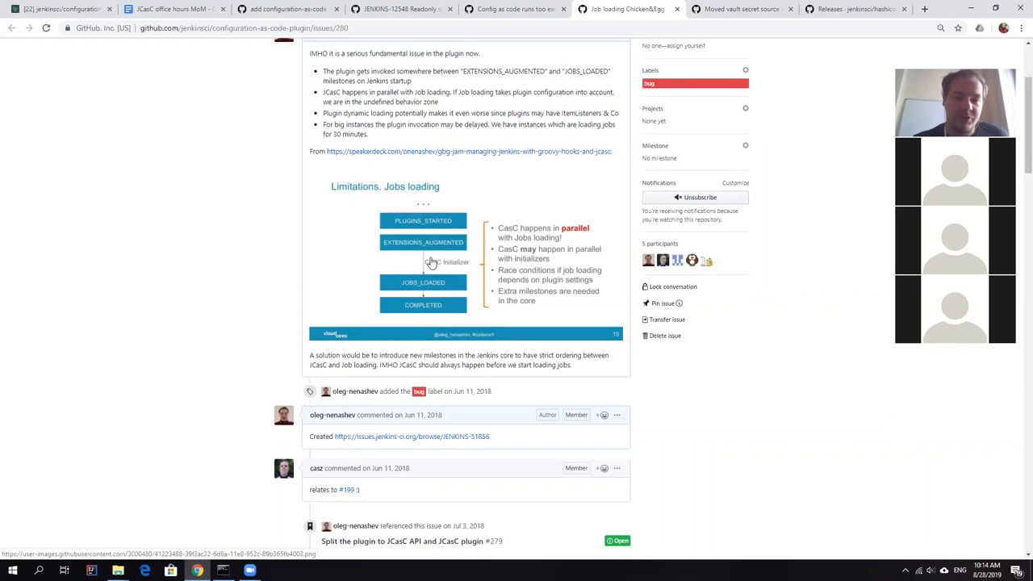
mouse_move(423, 292)
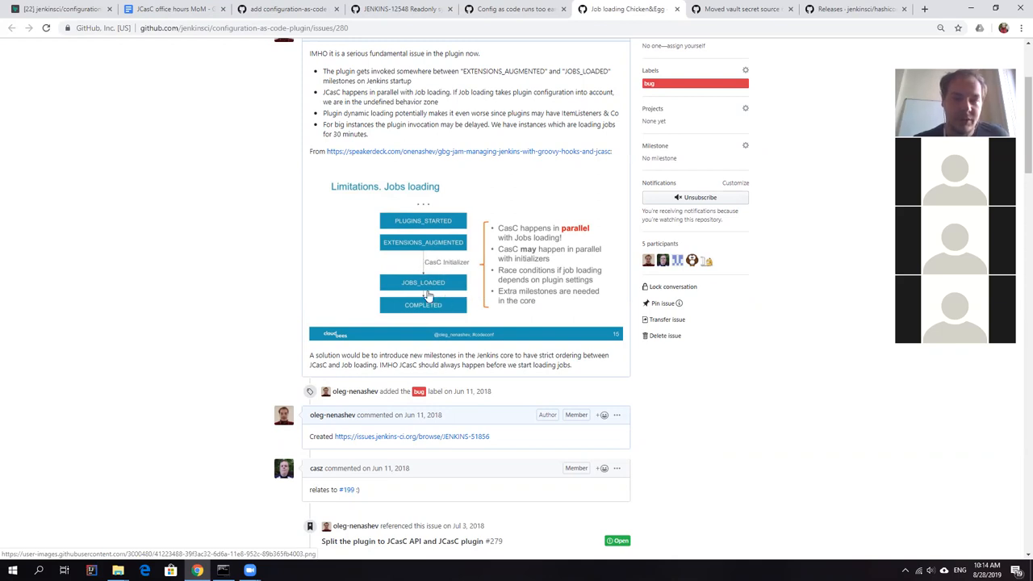
mouse_move(428, 305)
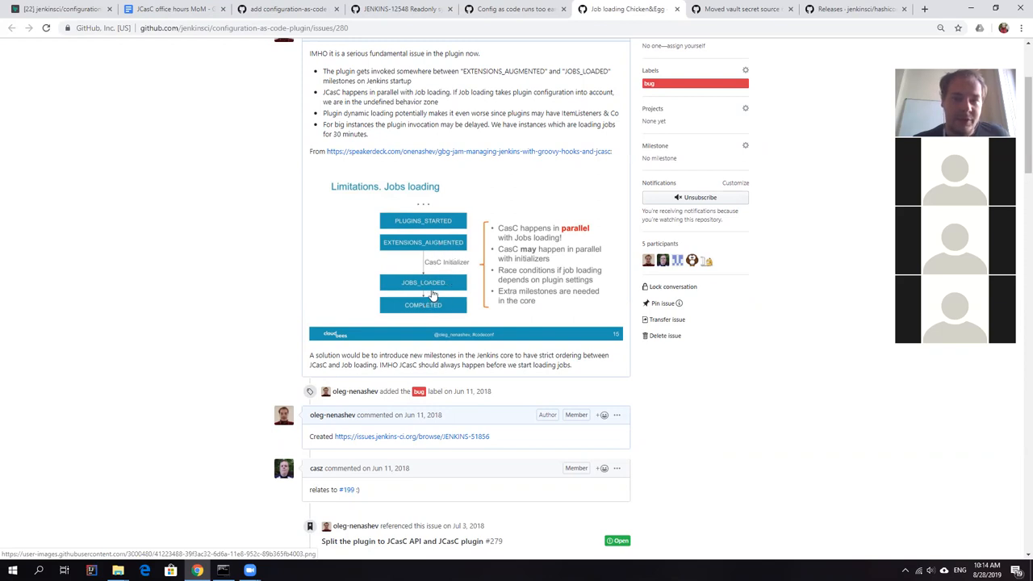
mouse_move(429, 301)
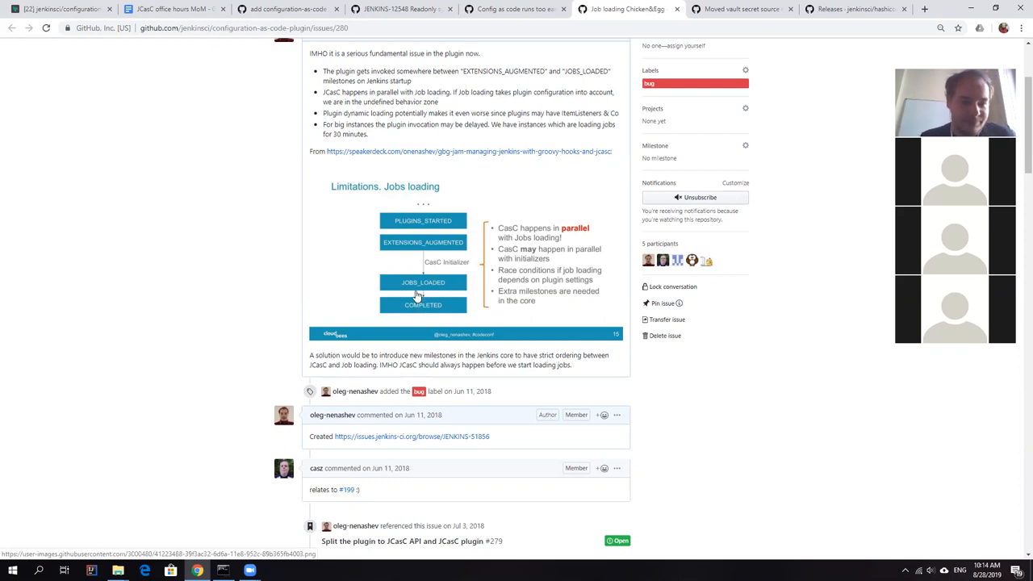
mouse_move(332, 229)
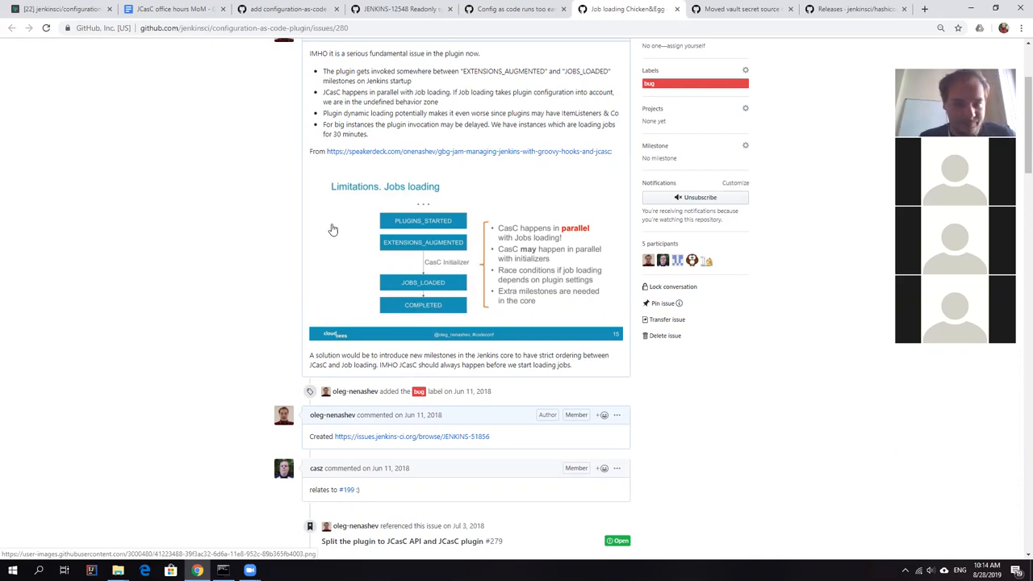
- Scroll through the remaining comments of issue #280 down to the reference from #1026
scroll(down, 3)
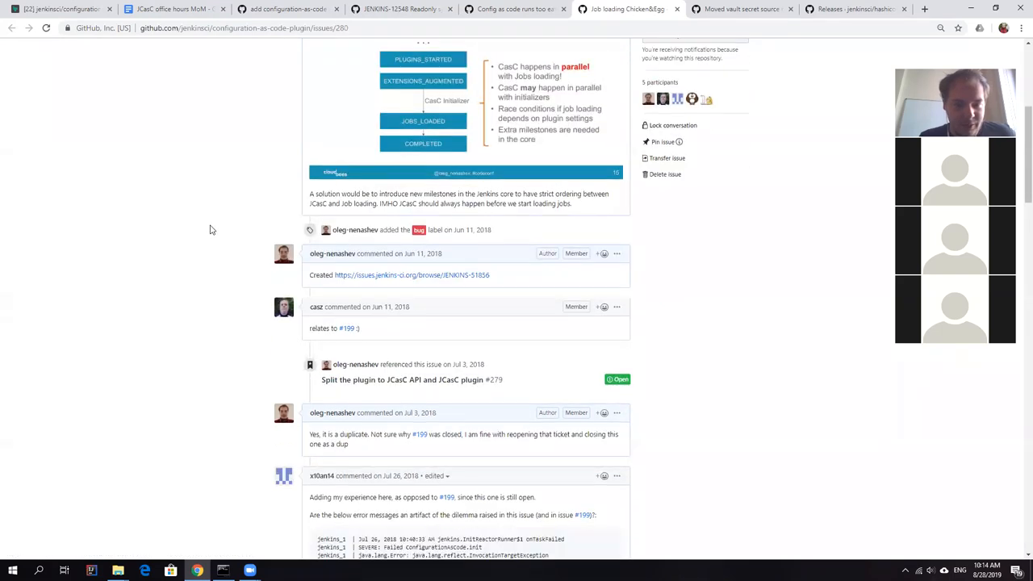
scroll(down, 3)
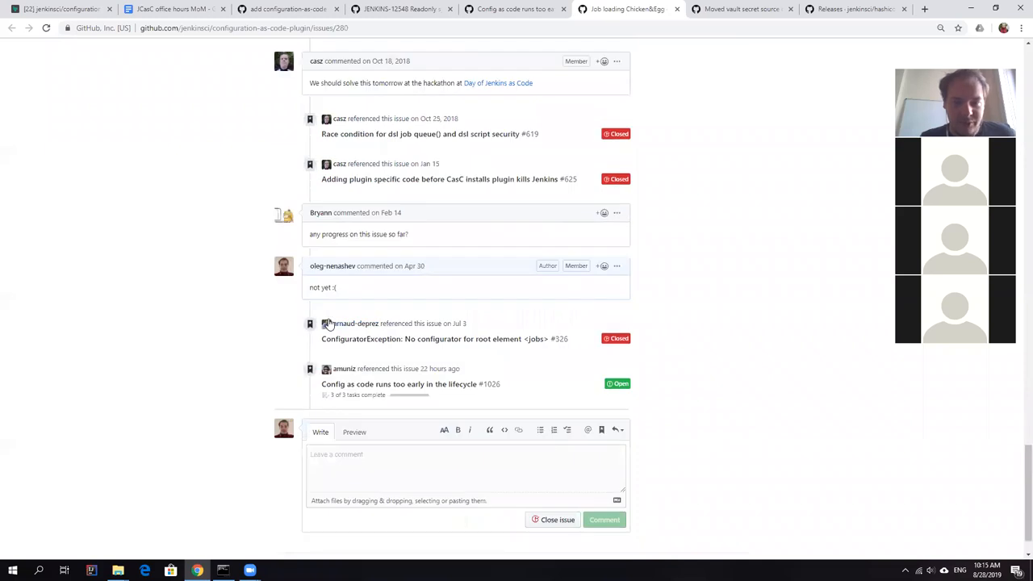
mouse_move(326, 323)
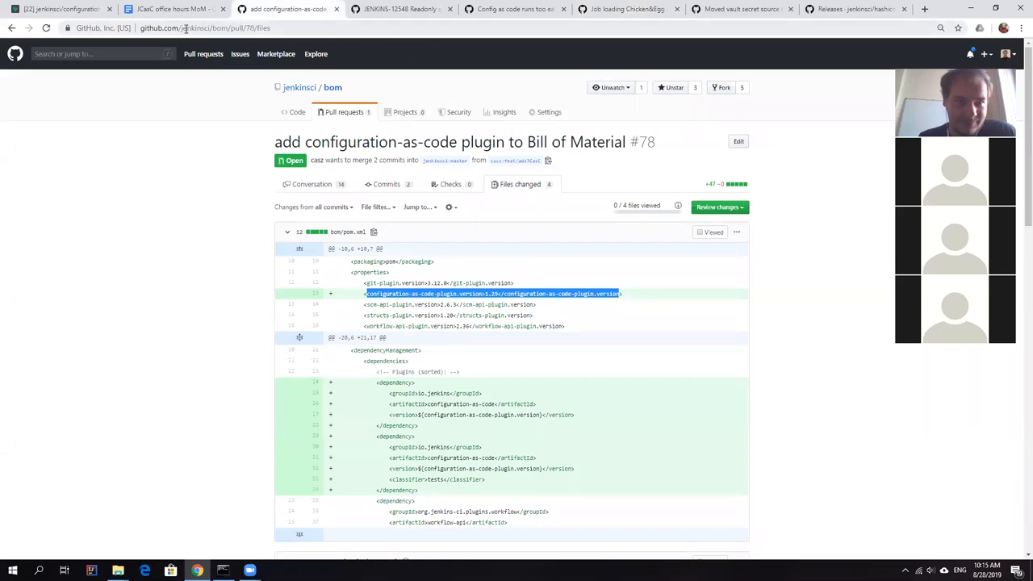
click(203, 28)
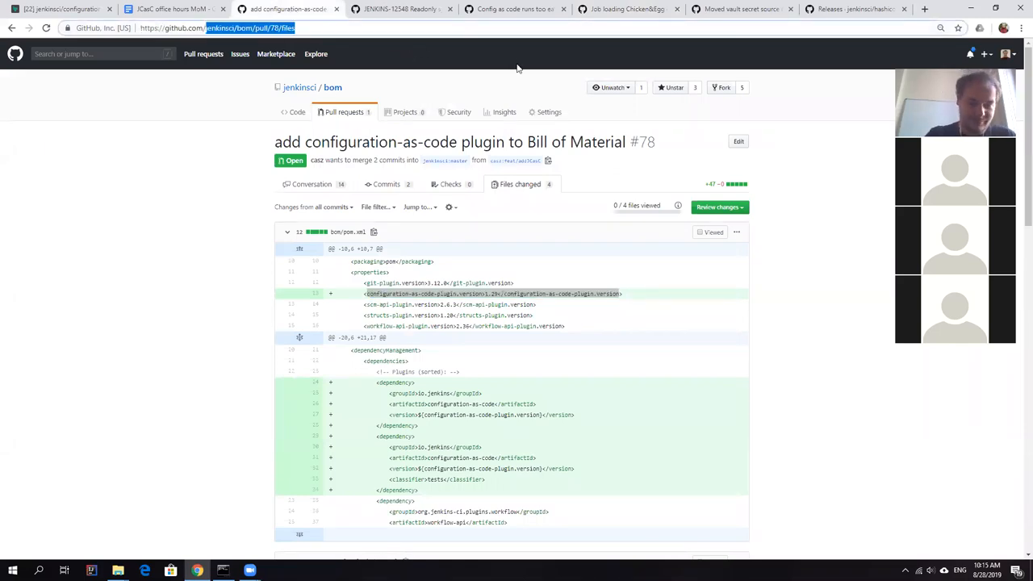
text(https://github.com/Smash)
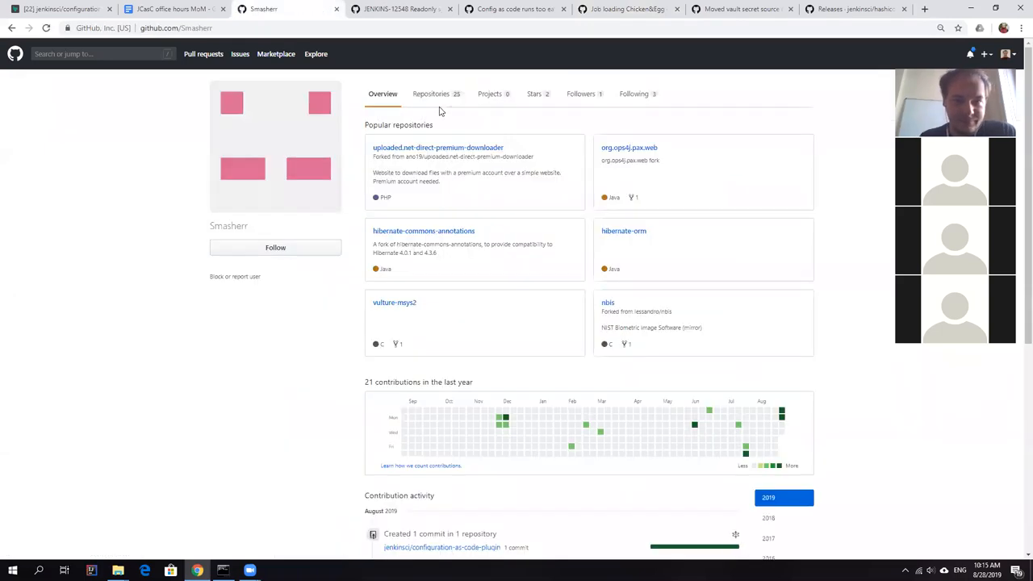
scroll(down, 3)
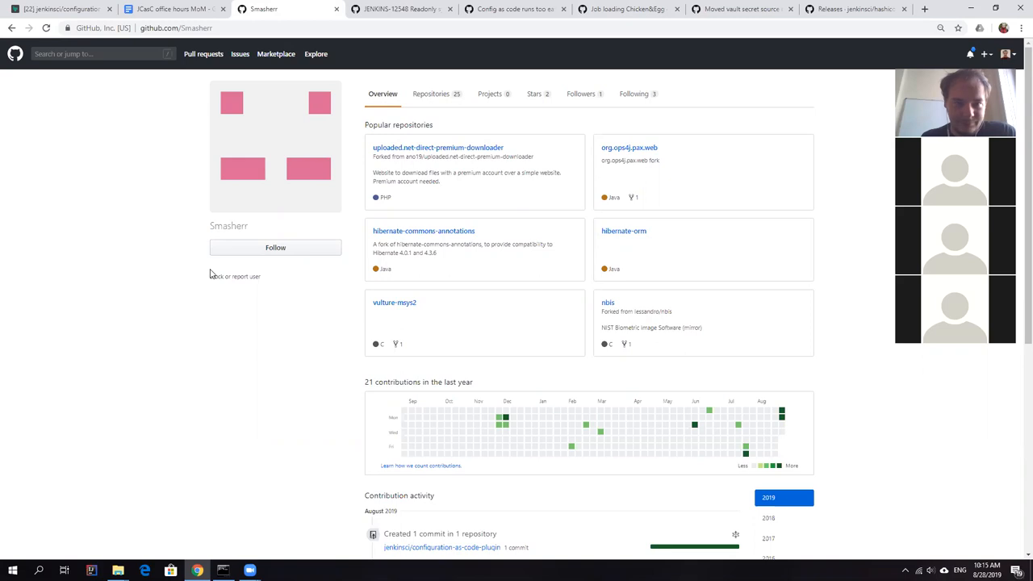
click(176, 28)
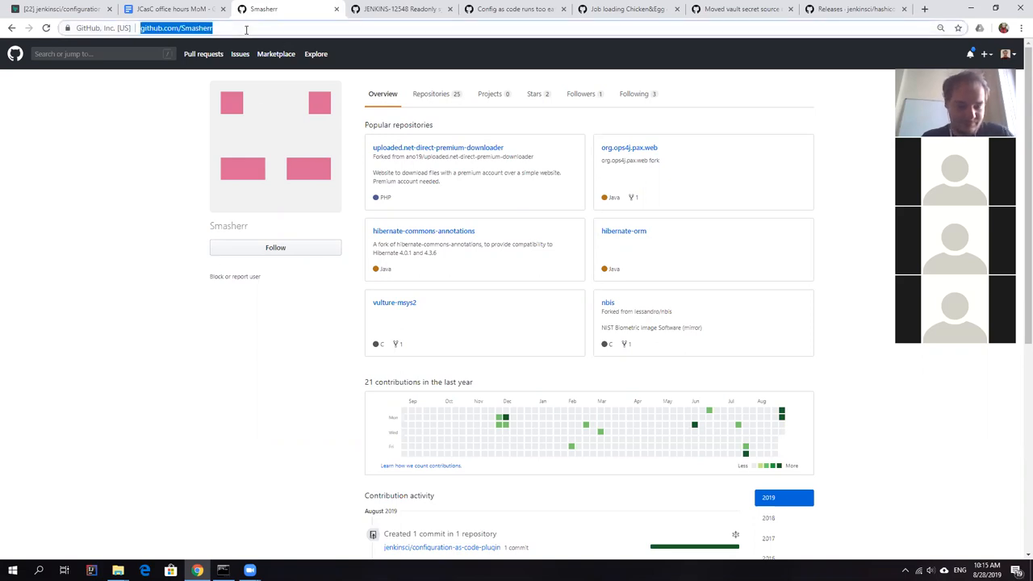
mouse_move(170, 10)
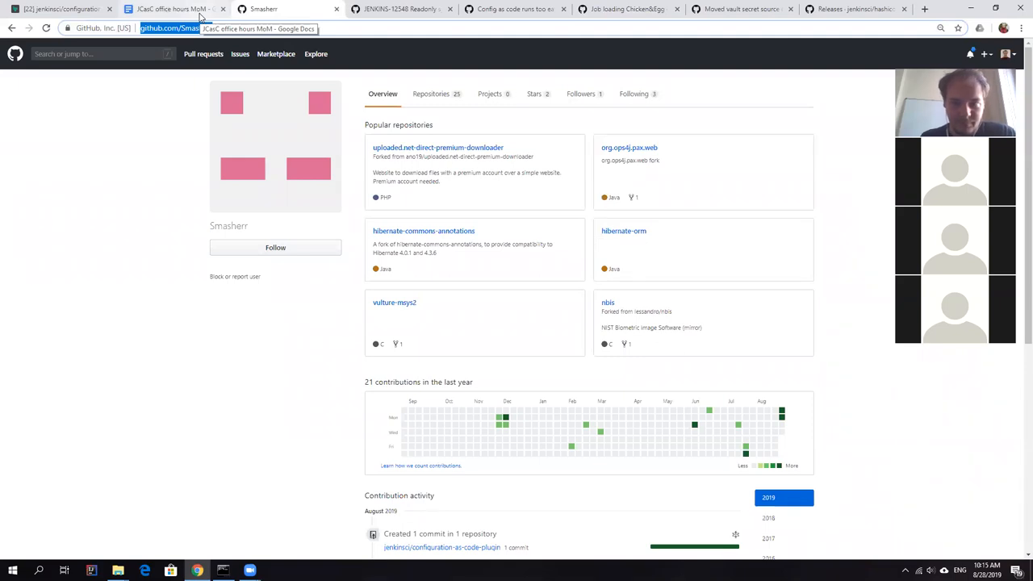
- Note under read-only configurations that it 'Goes to the next LTS'
click(170, 9)
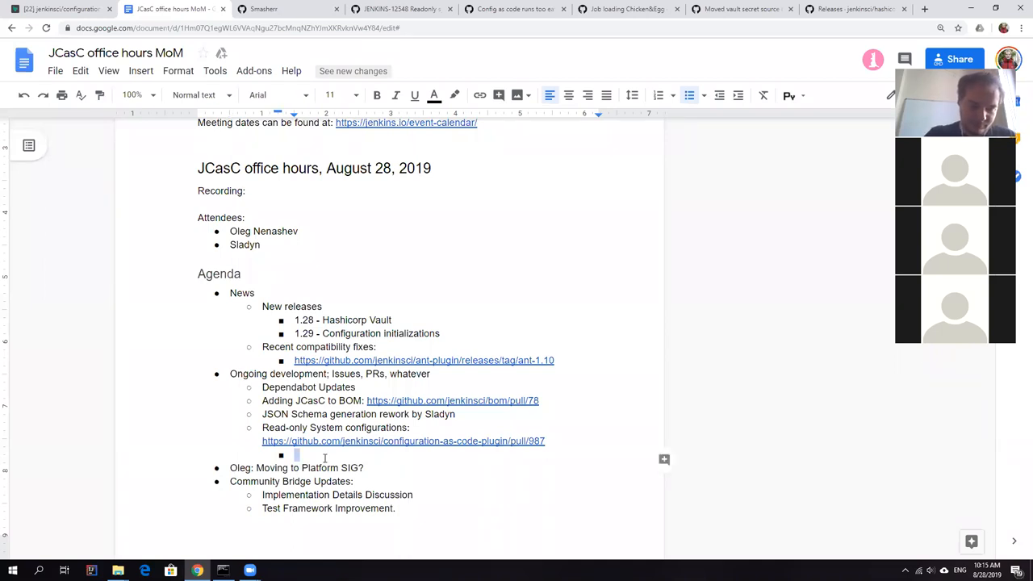
text(Goes to)
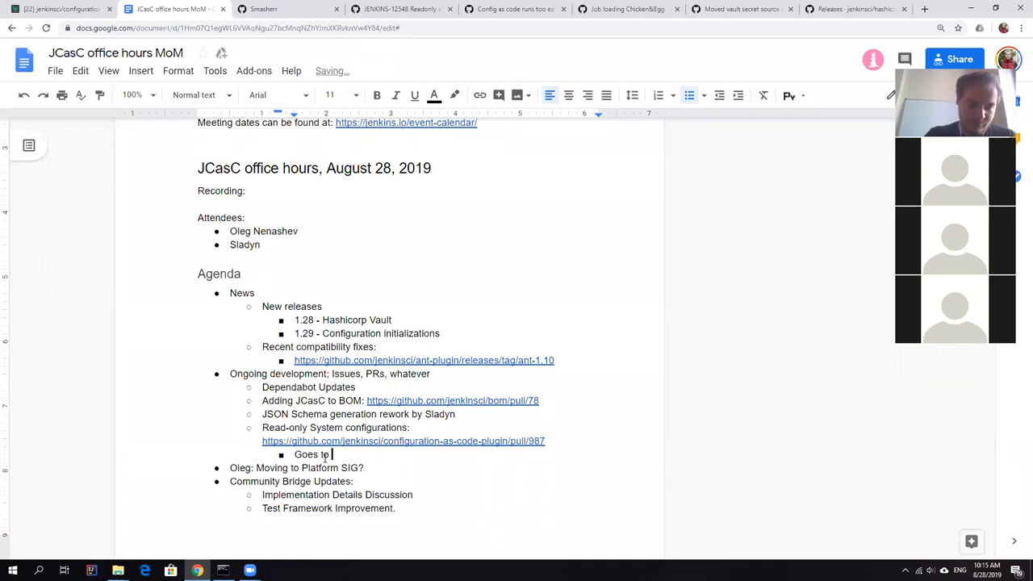
text(the next)
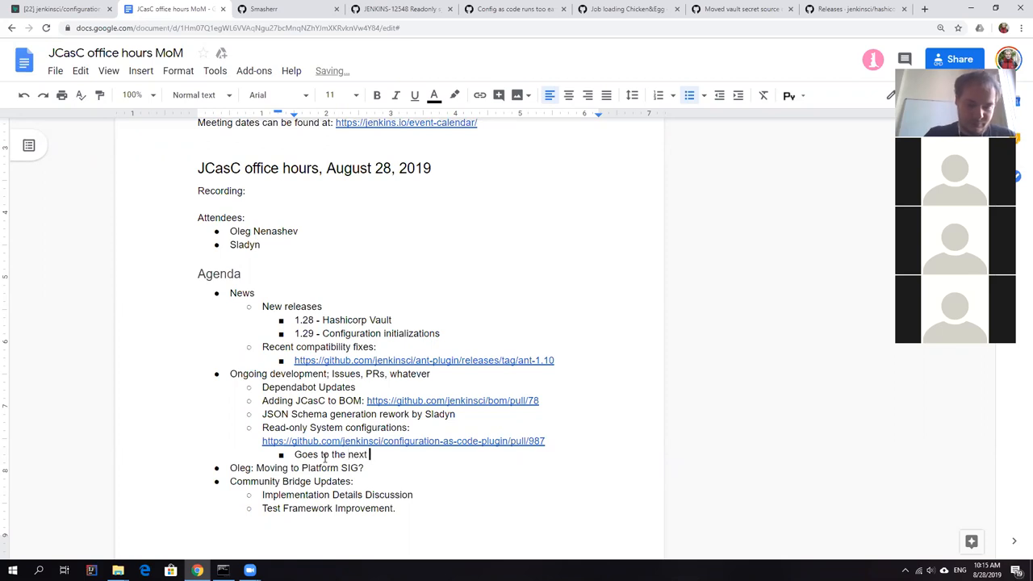
text(LTS)
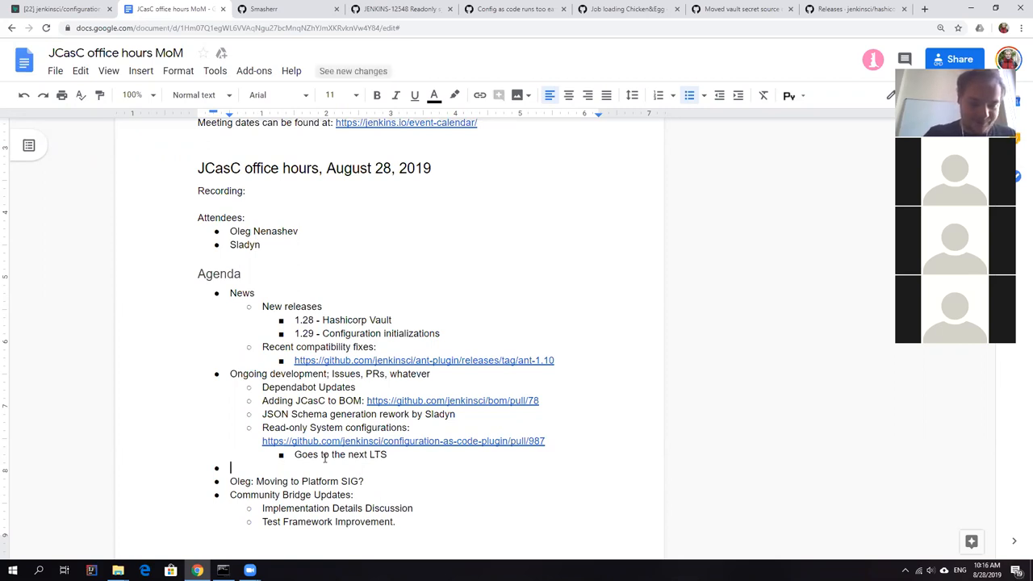
- Add an 'Introducing' bullet with the Smasherr profile URL and a Hacktoberfest sub-bullet
text(Introducing)
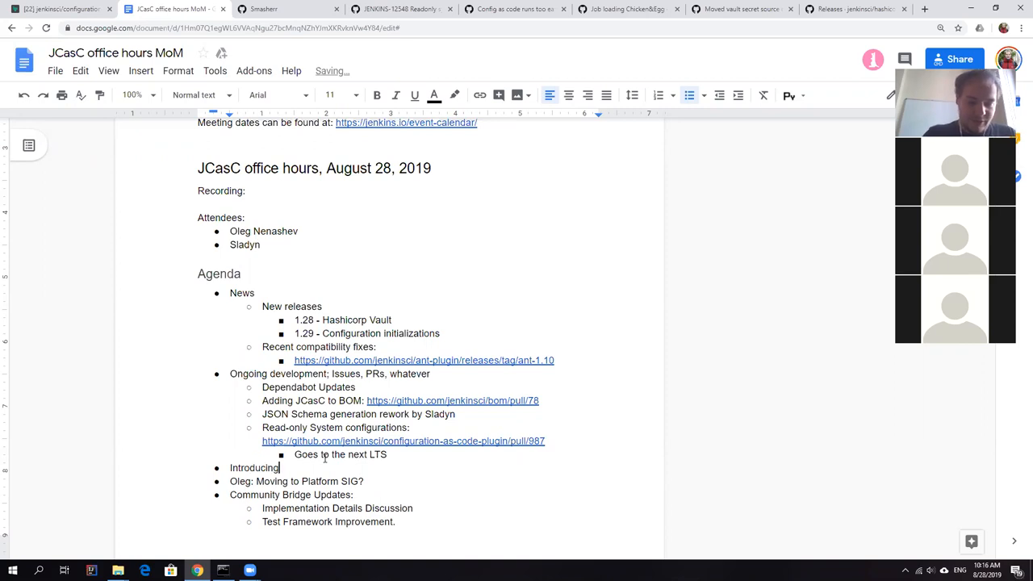
text(https://github.com/Smasherr)
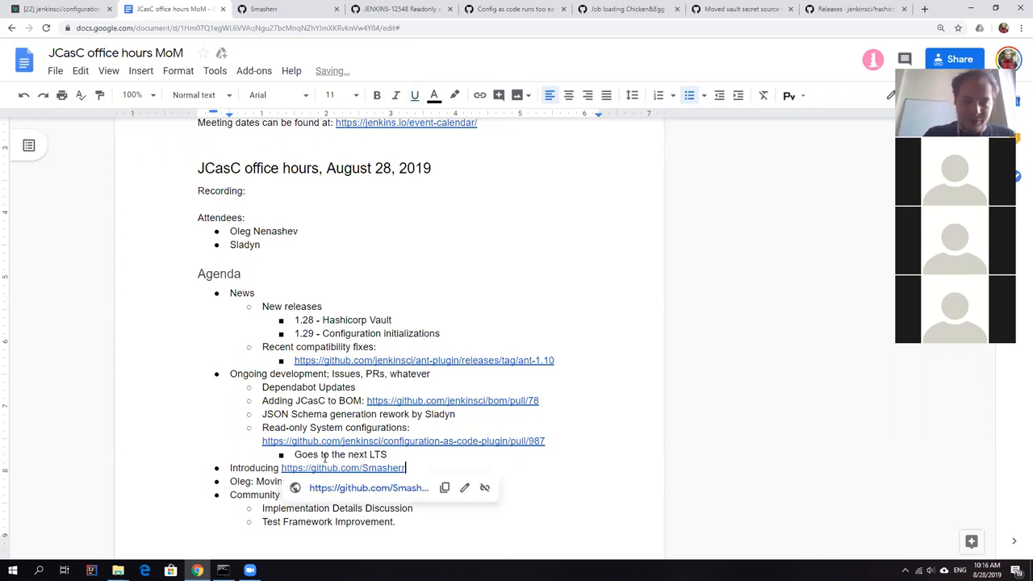
key(enter)
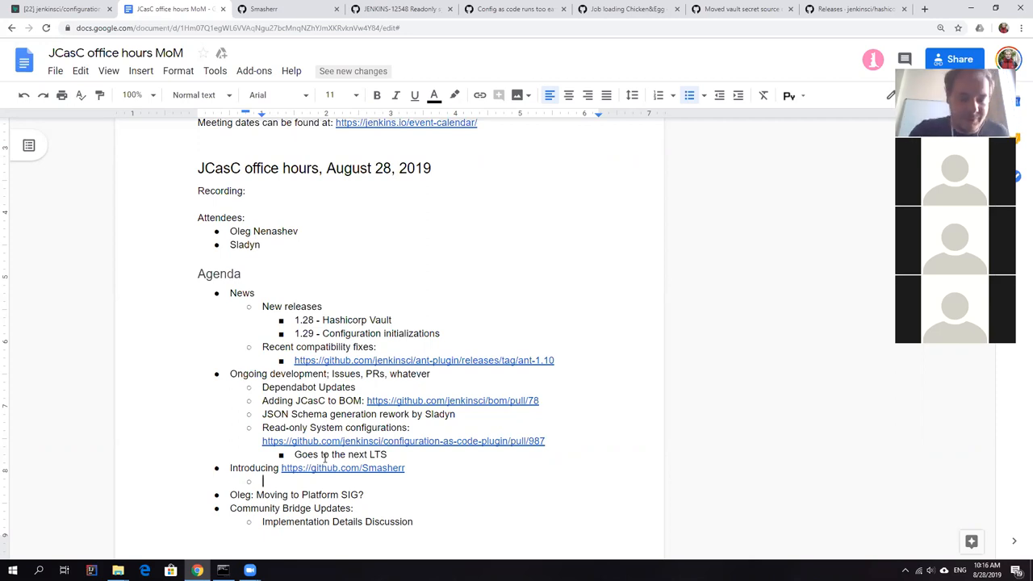
text(Ole)
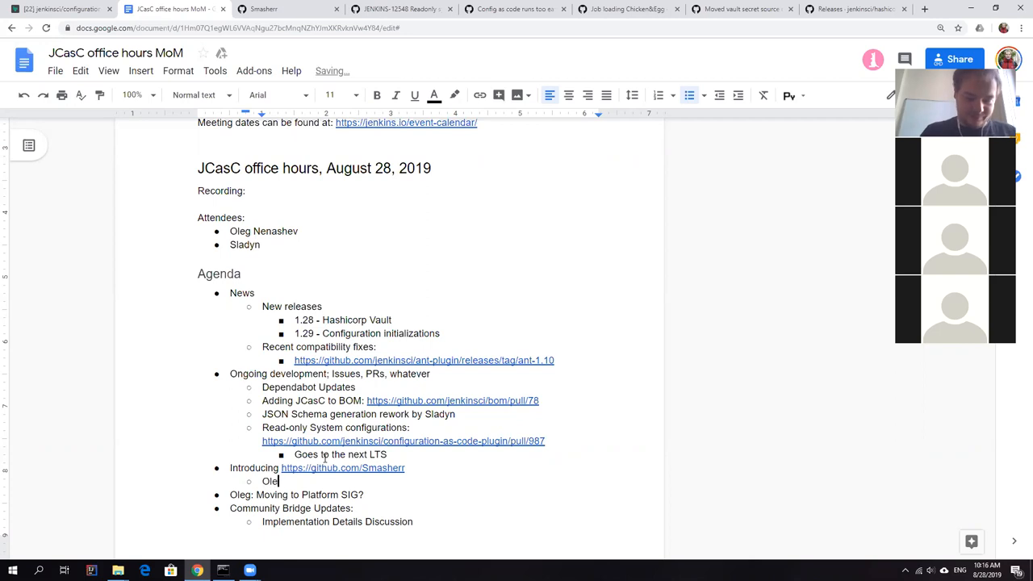
text(Hackt)
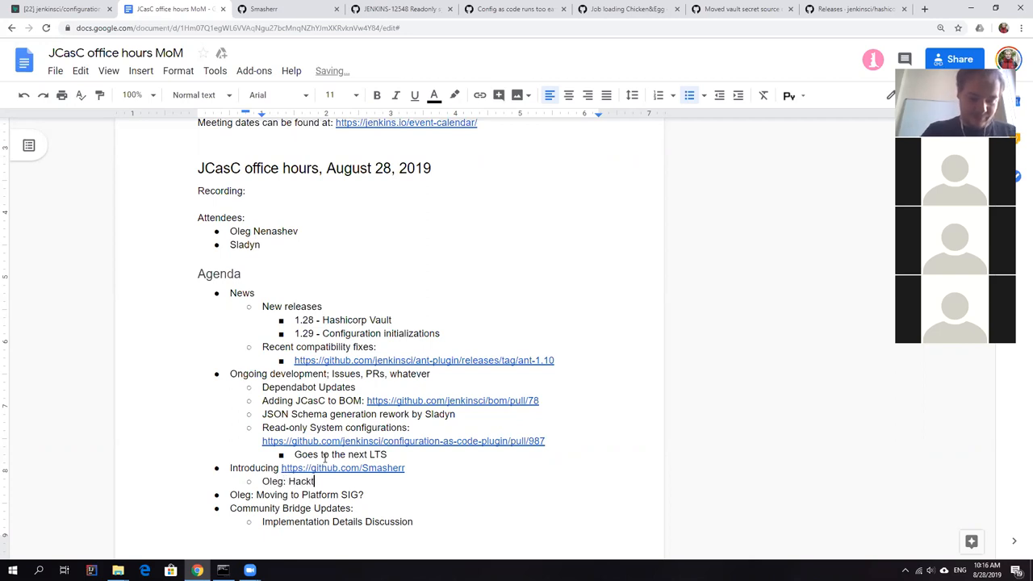
text(obetrfest hackfest for JCasC)
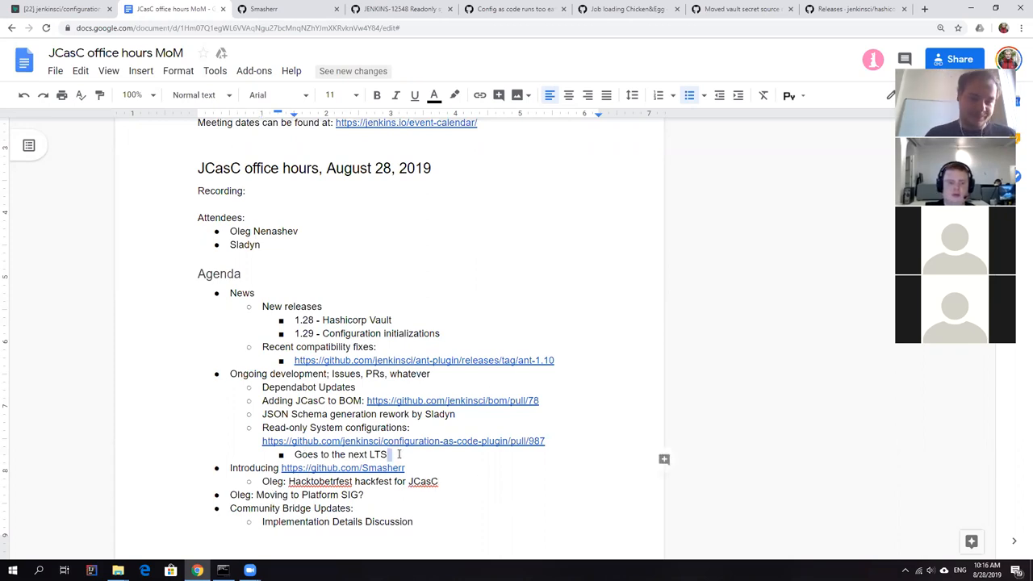
- Add Oleg's sub-point that having milestones in the core would be nice
key(enter)
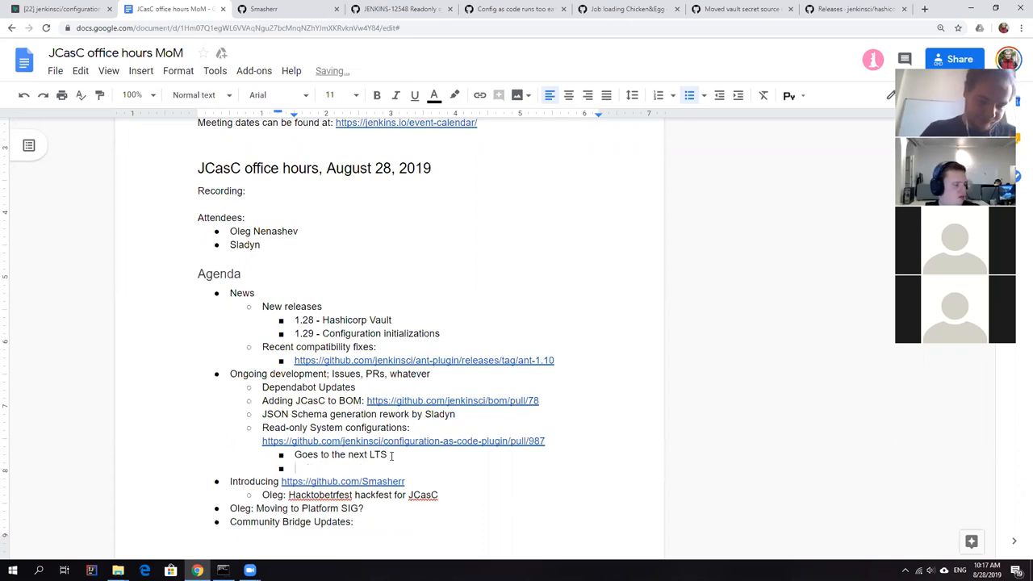
text(Oleg: Would be nice to)
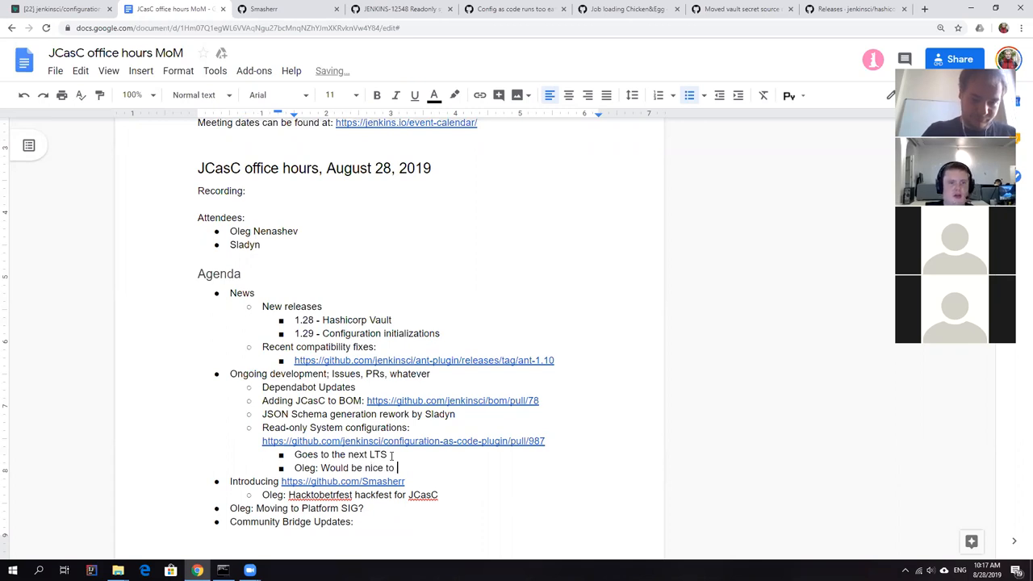
text(have)
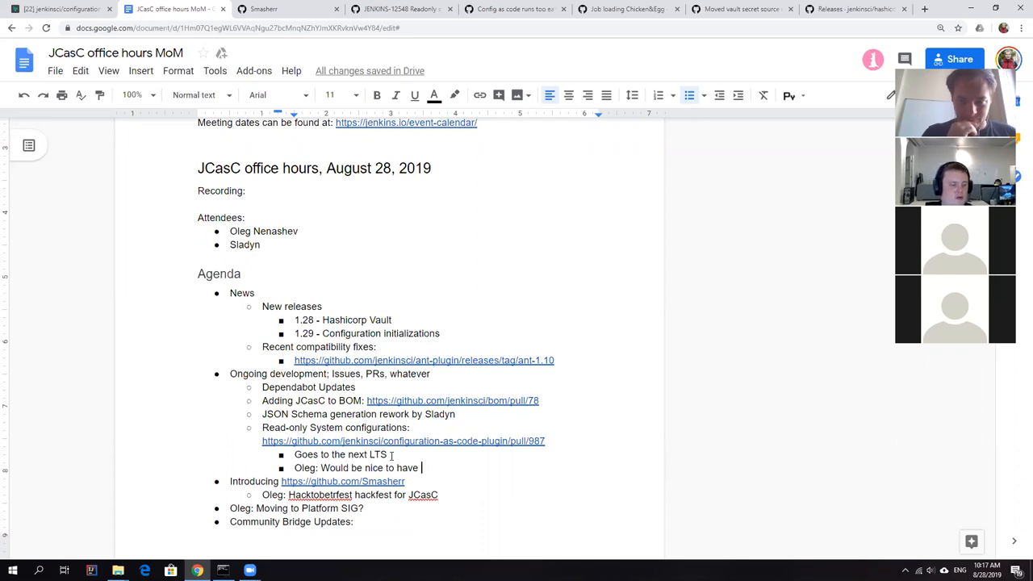
text(milestones in the)
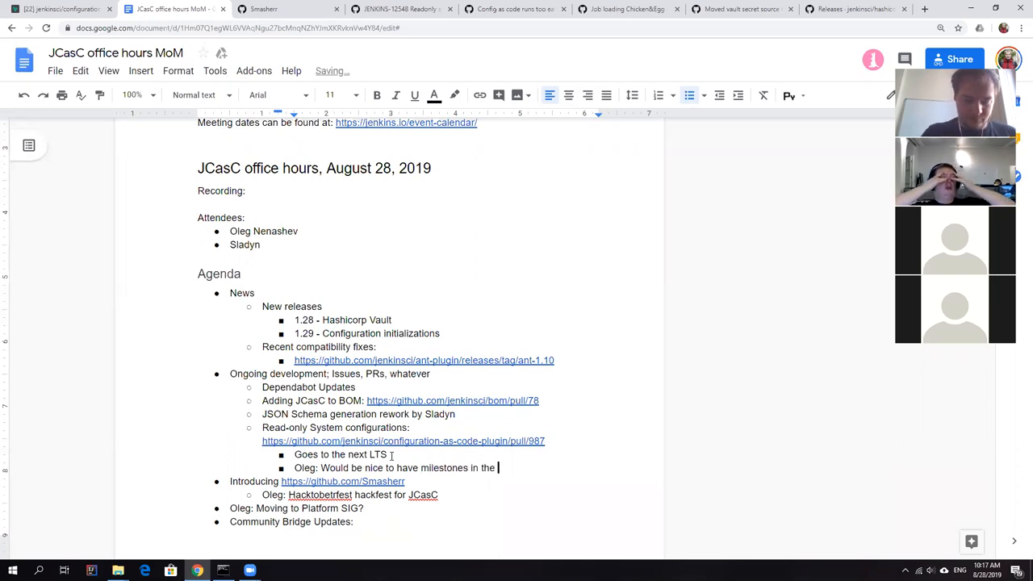
text(core)
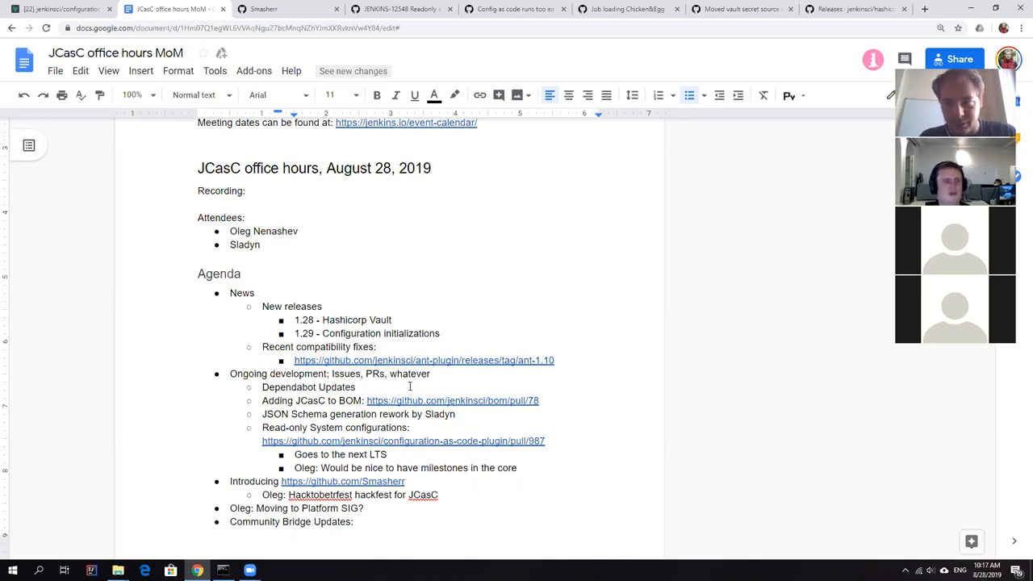
mouse_move(576, 400)
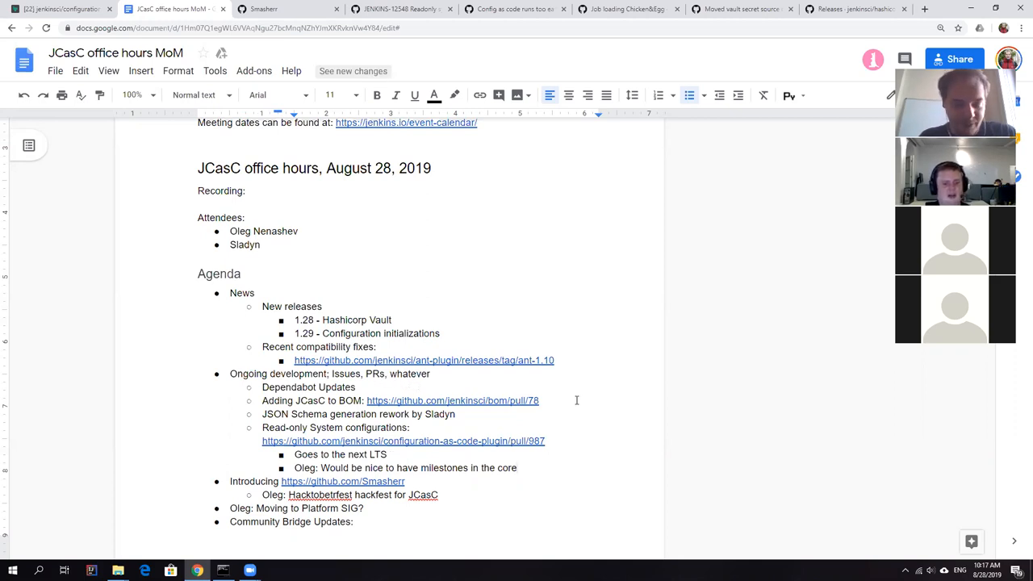
scroll(down, 3)
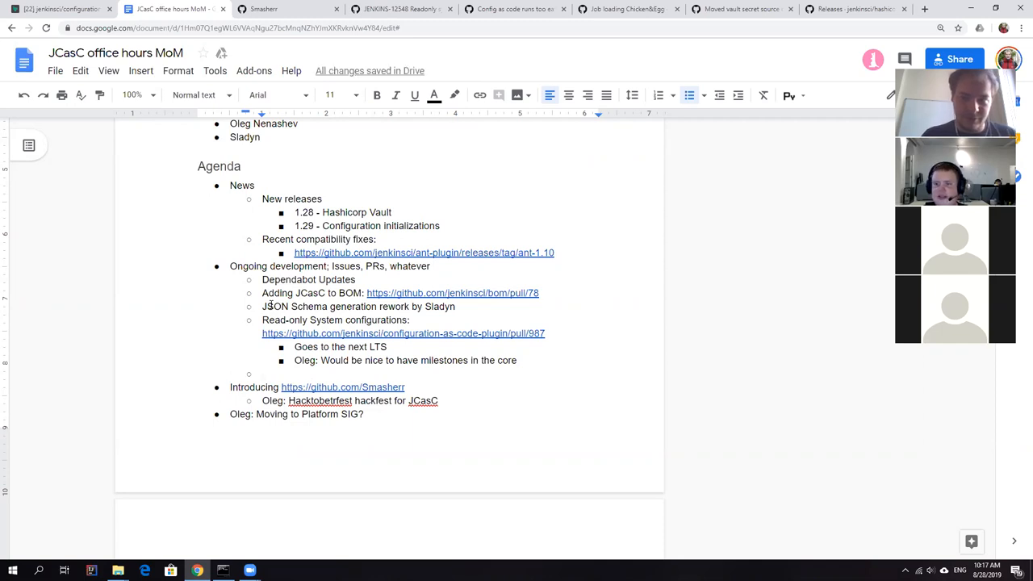
- Add the item 'Old plugin warnings - Deprecation engine in the Jenkins core'
text(O)
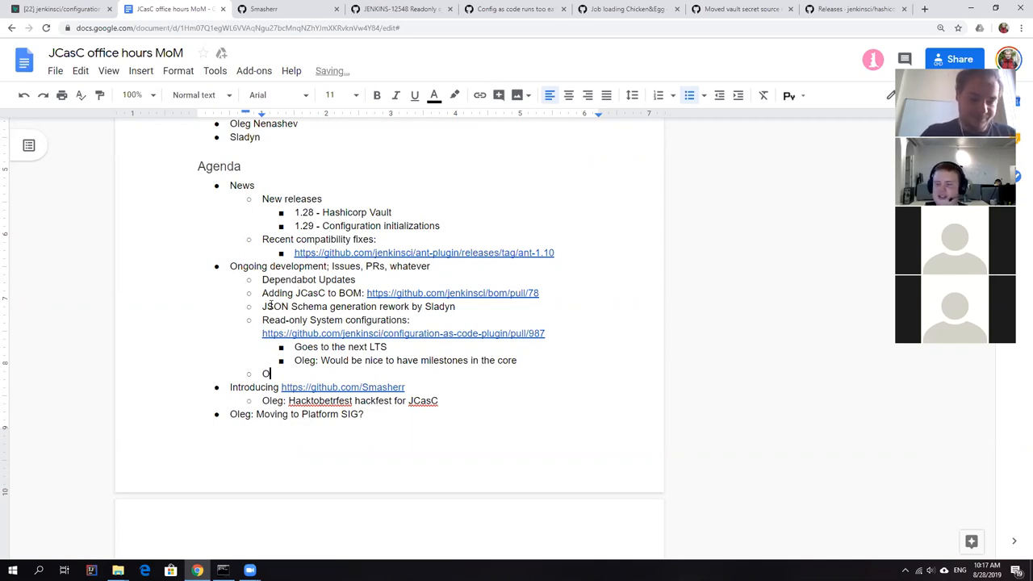
text(ld plugin)
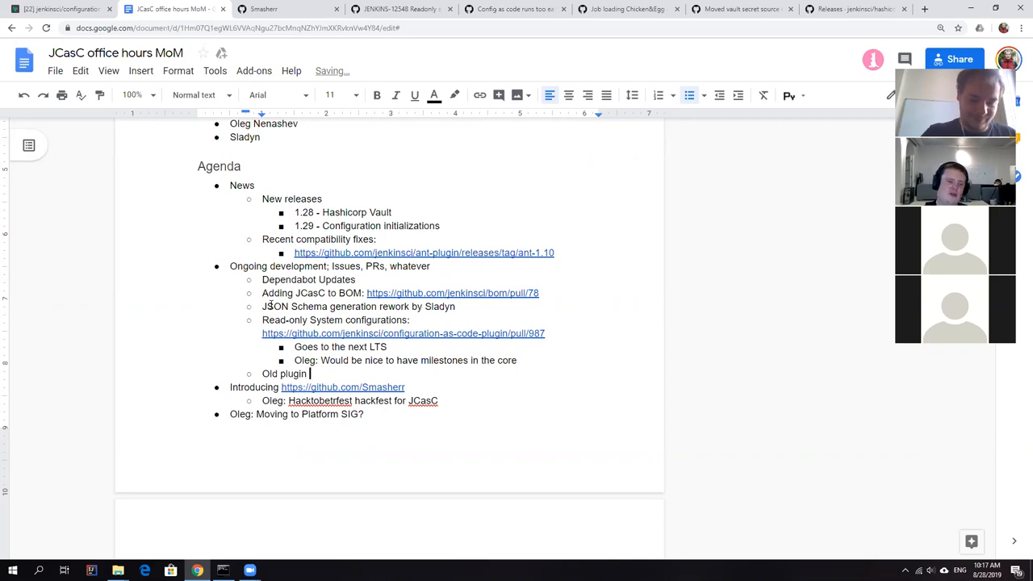
text(warnings)
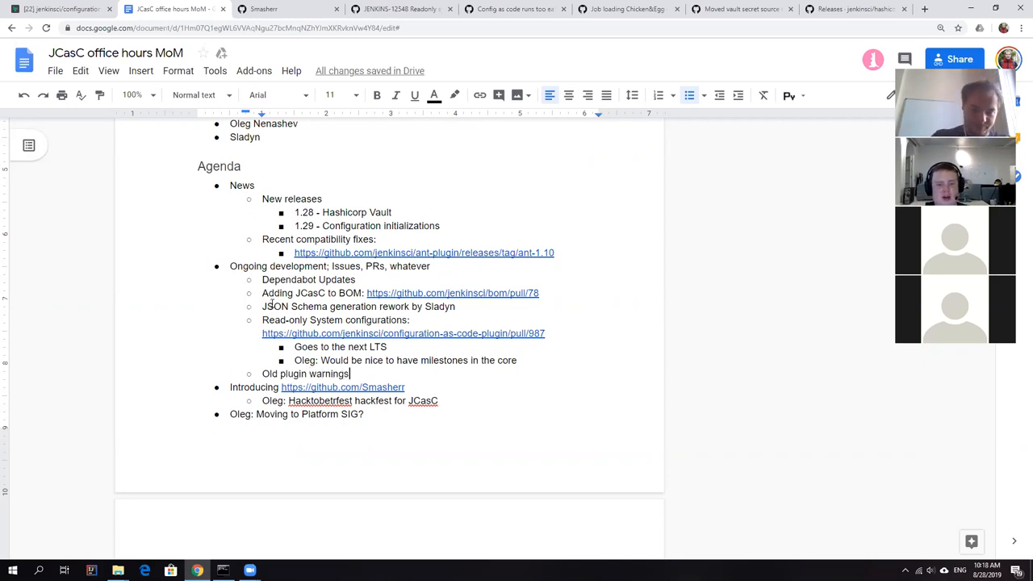
text(- Deprecal)
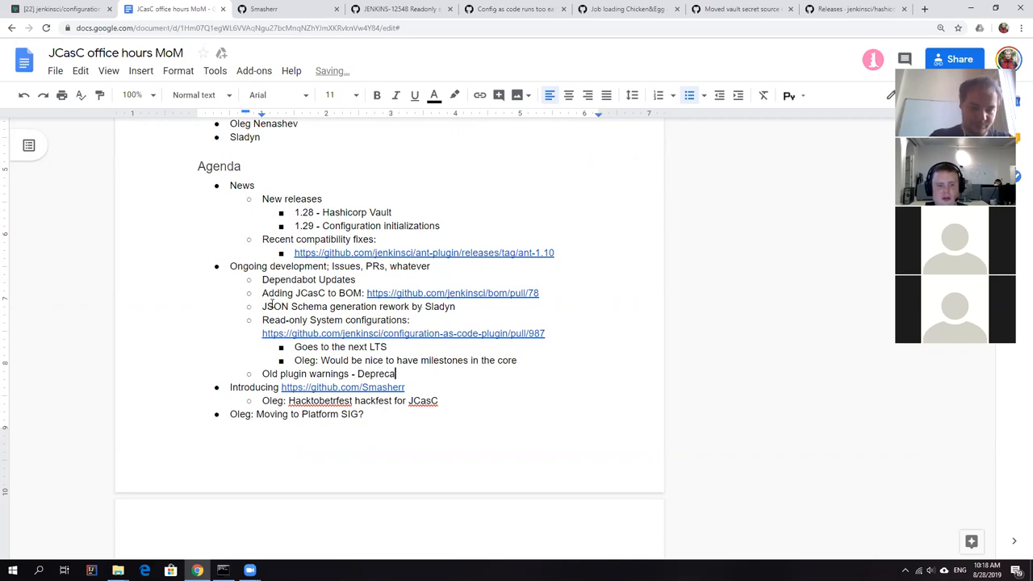
text(tion engine in the Je)
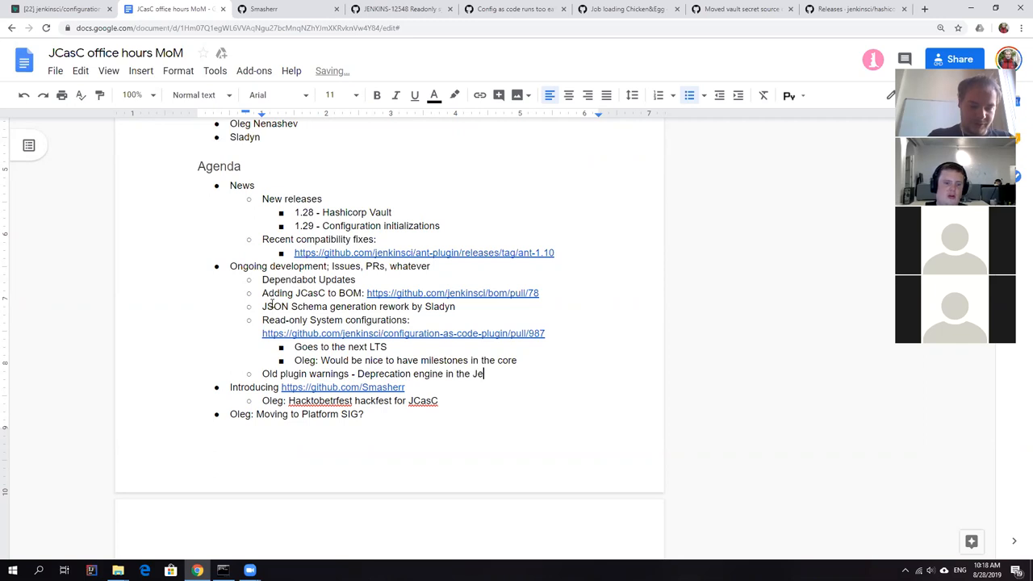
text(nkins core)
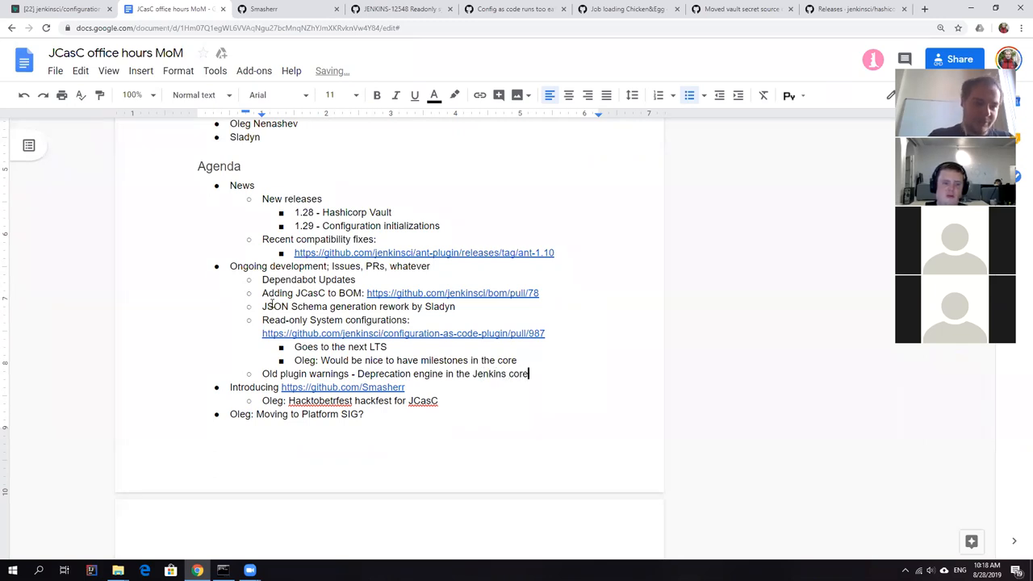
- Add a top-level bullet 'Our Dec Jenkins LTS wishlist' and start its first sub-point
text(Our LTS)
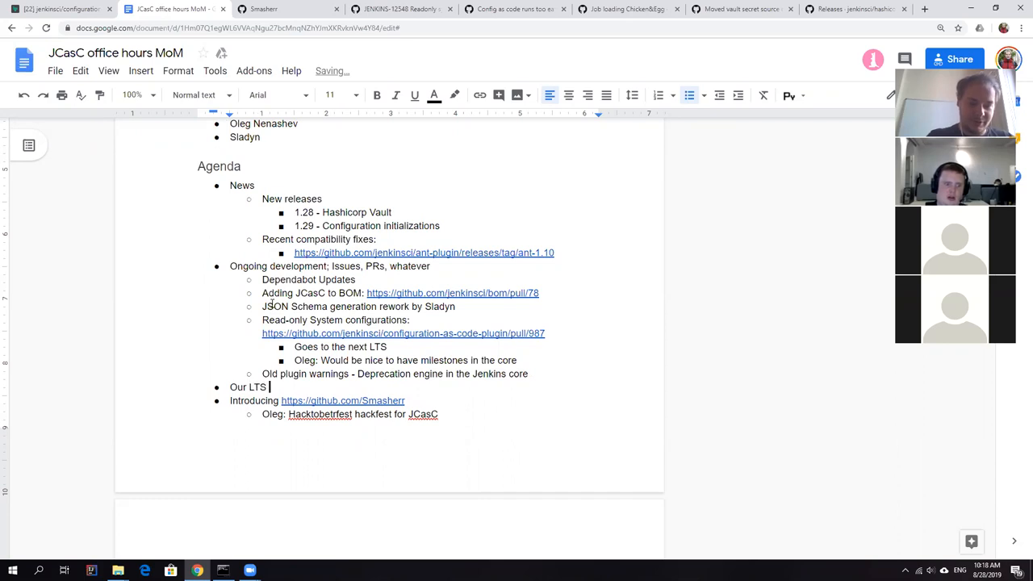
text(wishlist)
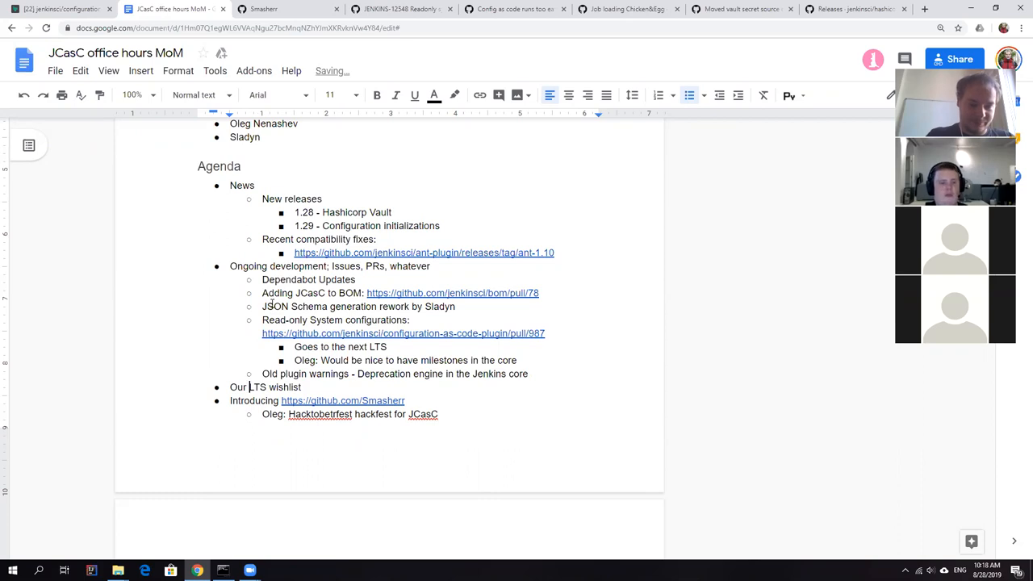
text(Dec Jenkins)
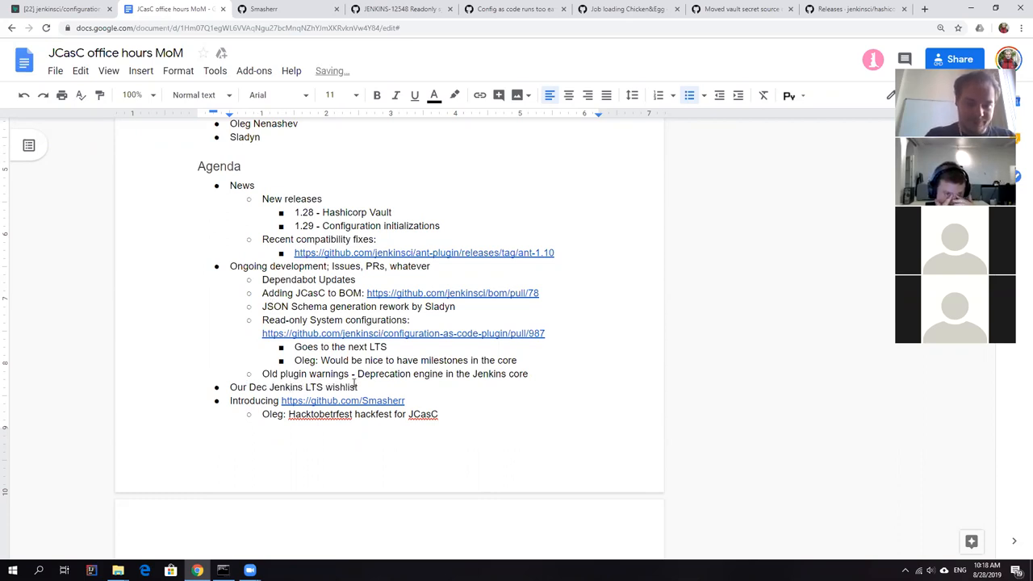
key(enter)
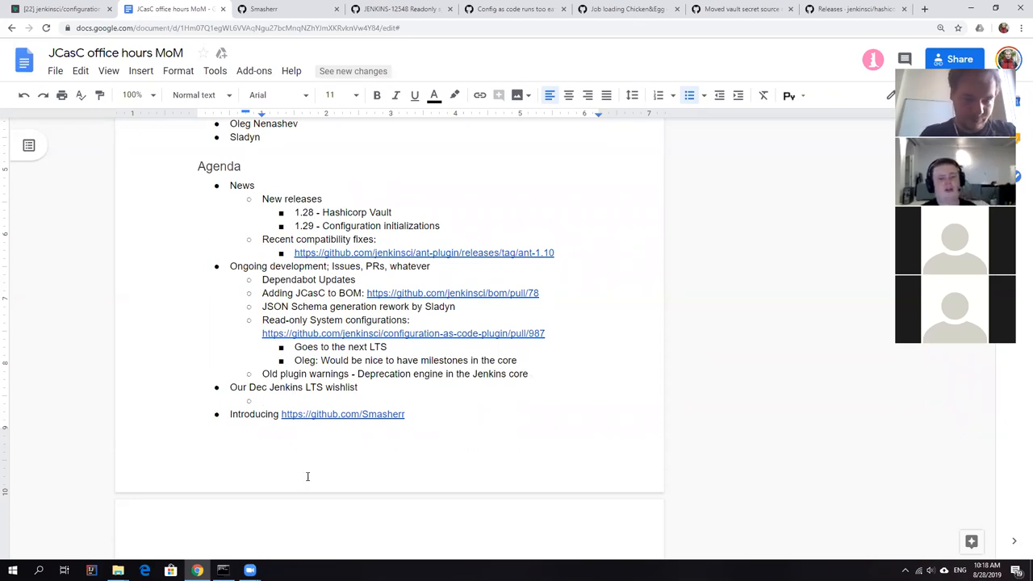
- Rewrite the item as 'Read-only System configurations', add 'Config milestones', and nest a new empty bullet under ongoing development
double_click(319, 319)
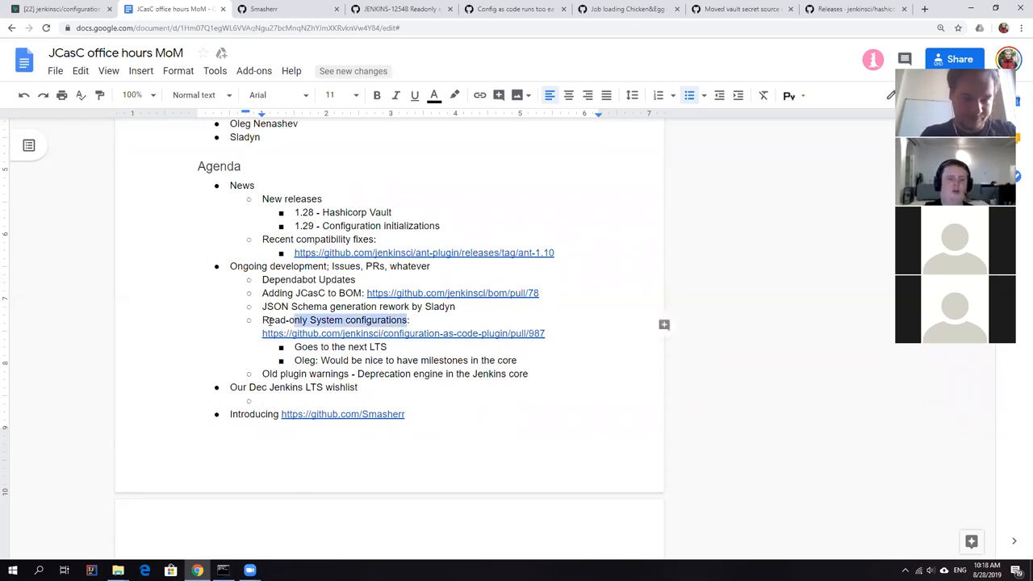
text(Read-only System configurations)
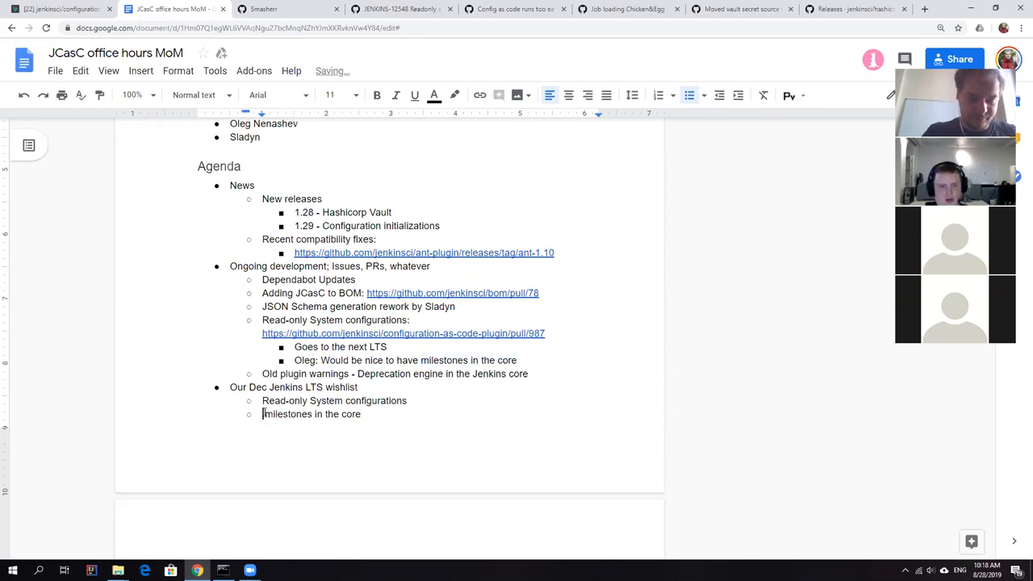
text(Config)
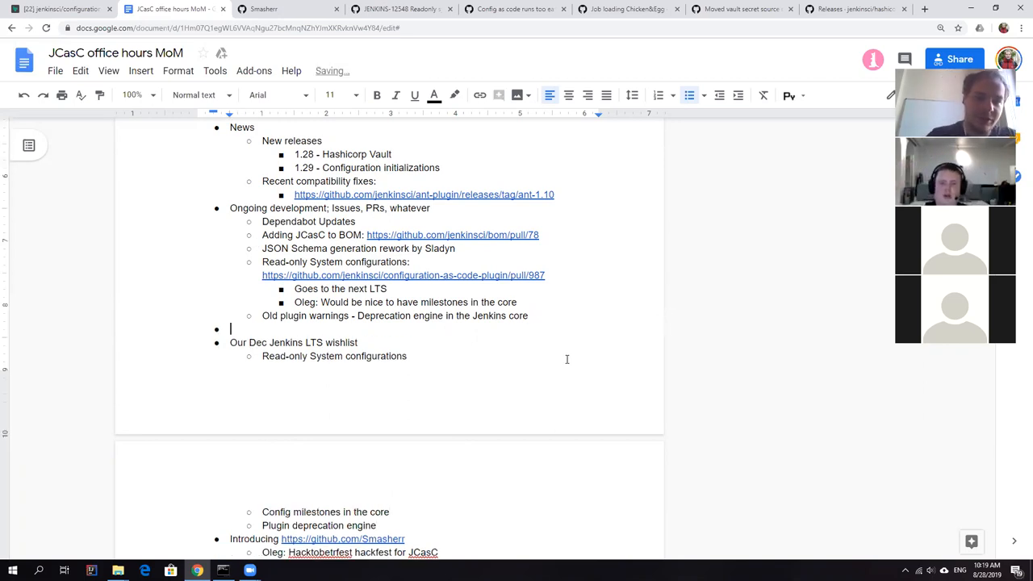
key(tab)
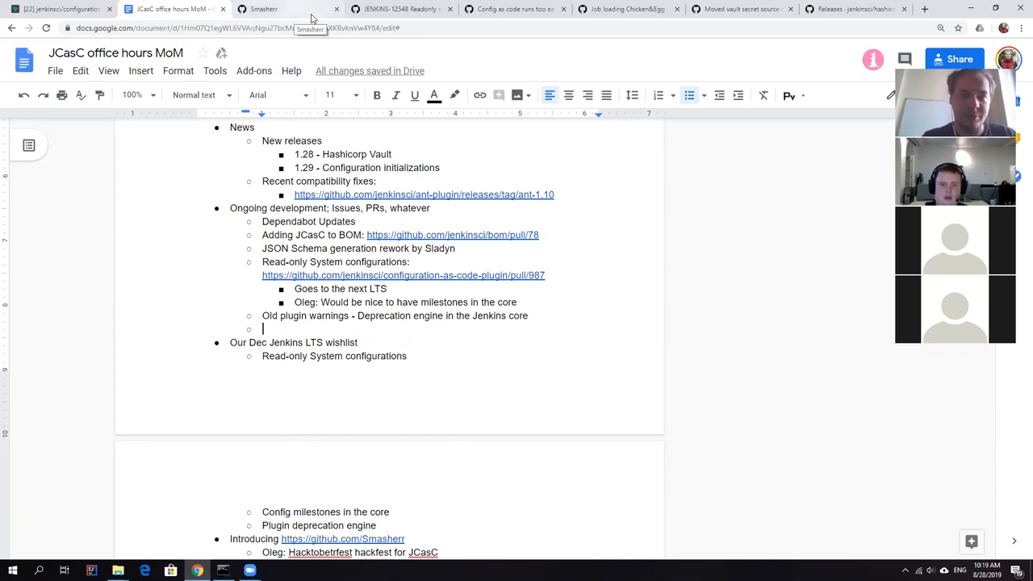
- Visit plugins.jenkins.io for the Configuration as Code plugin, then load the WEBSITE-637 issue via the 'web' suggestion
click(266, 10)
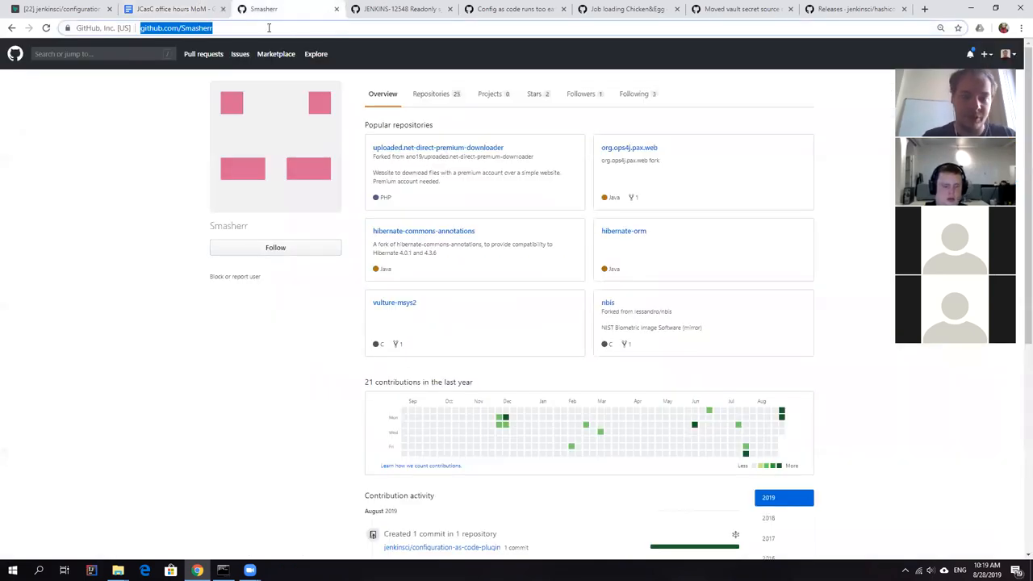
text(plugins.jenkins.io/configuration-as-code)
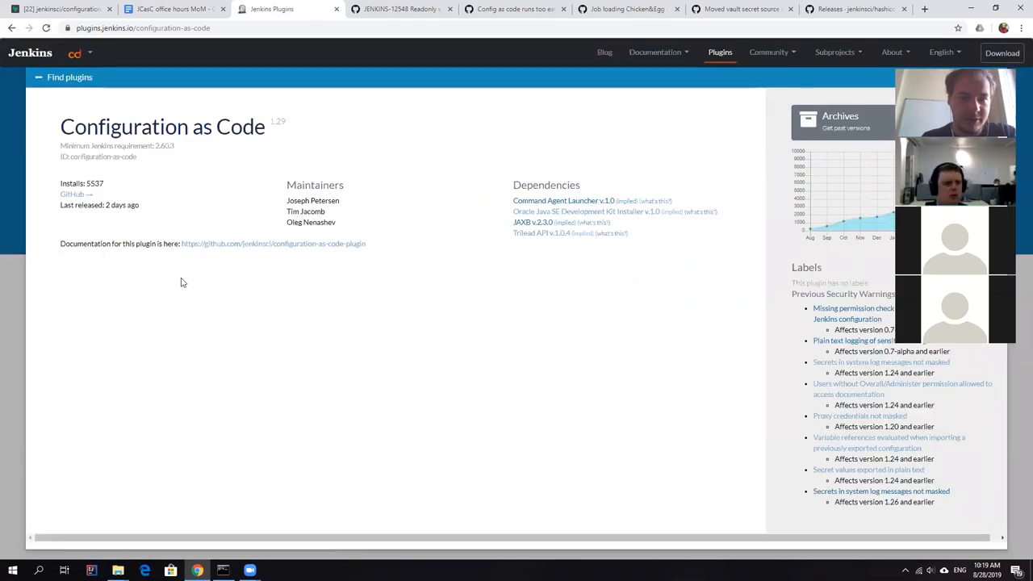
mouse_move(142, 297)
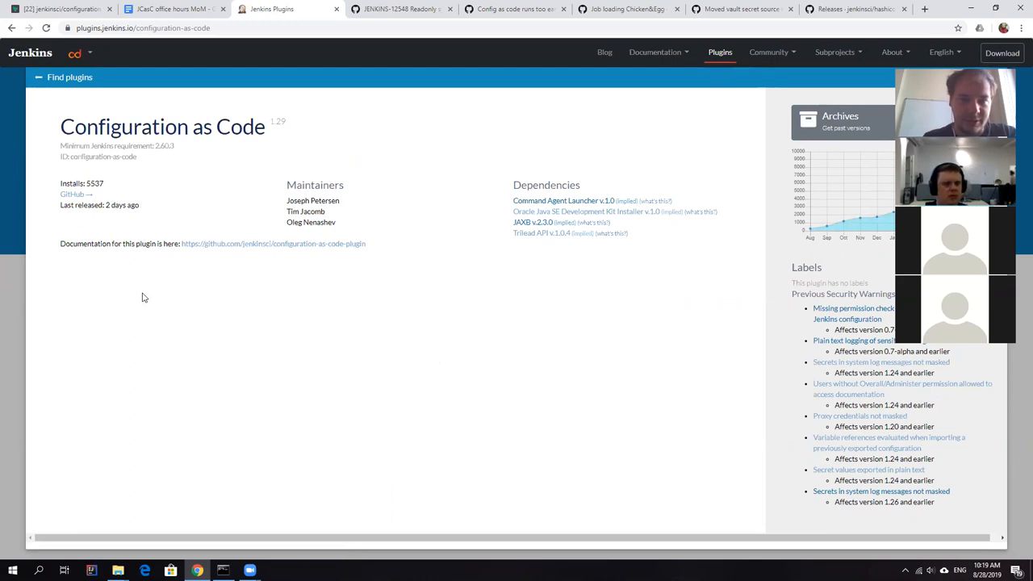
mouse_move(416, 284)
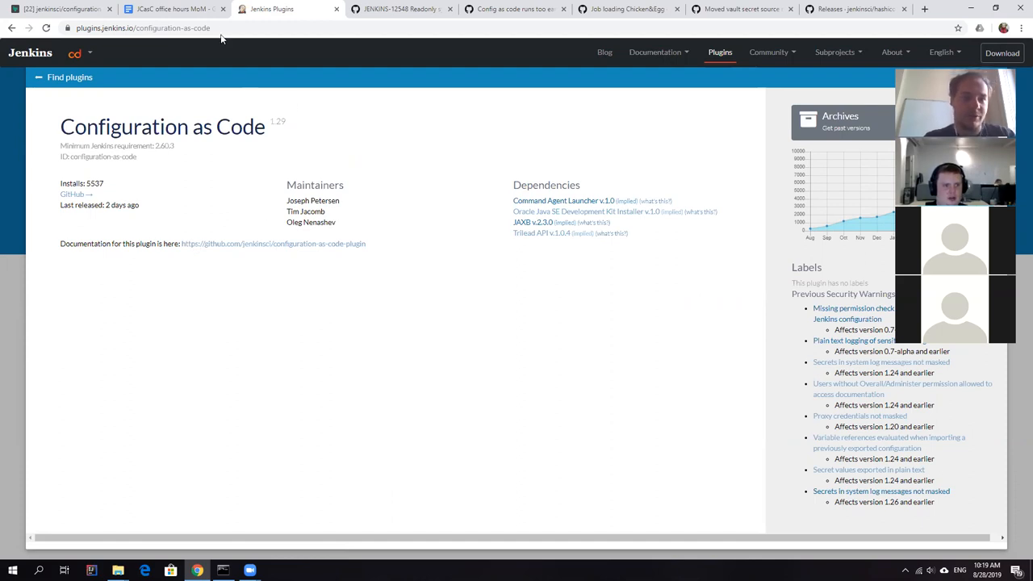
text(web)
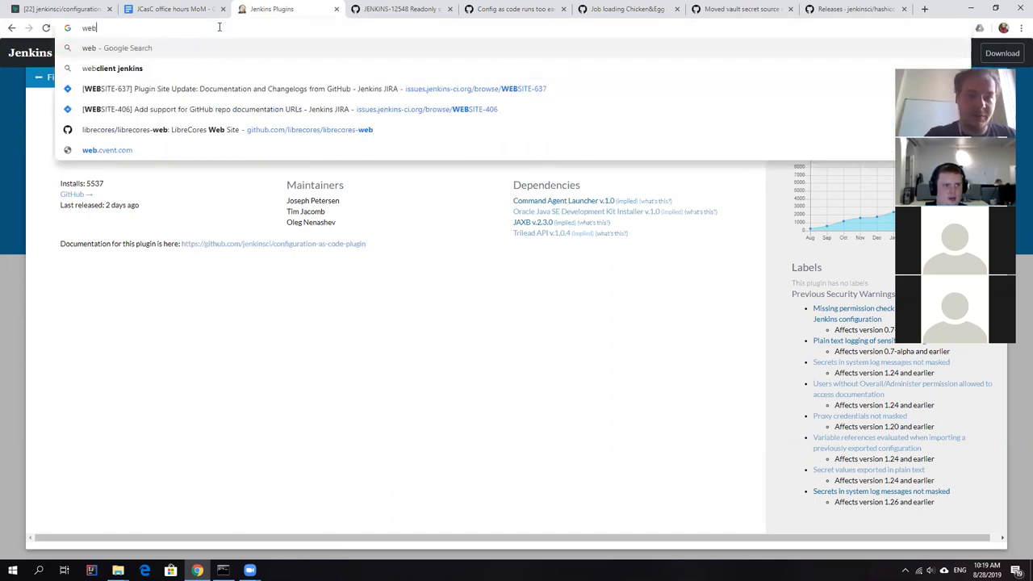
click(266, 89)
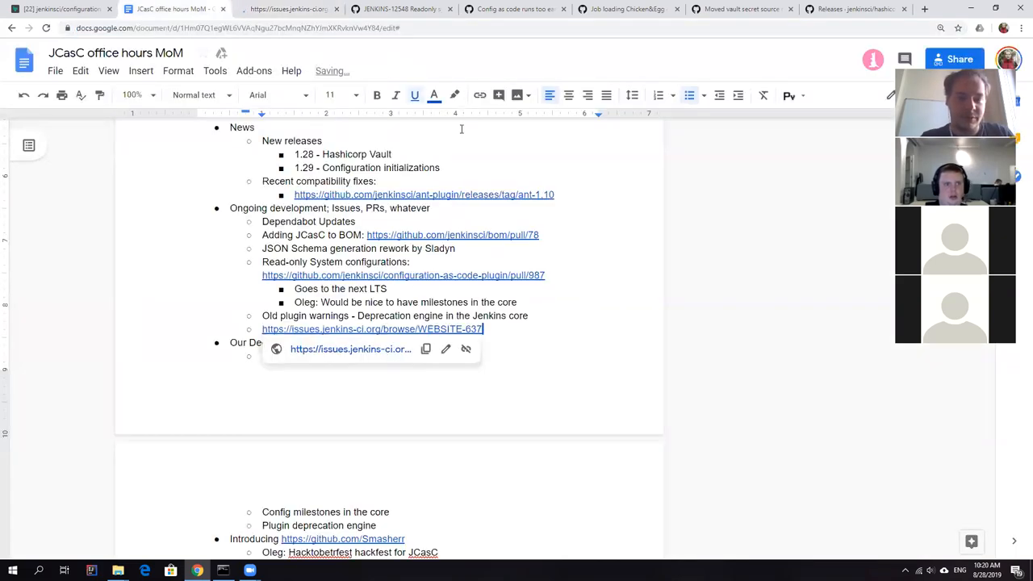
- Follow the WEBSITE-637 link to the Plugin Site Update Jira issue
click(282, 10)
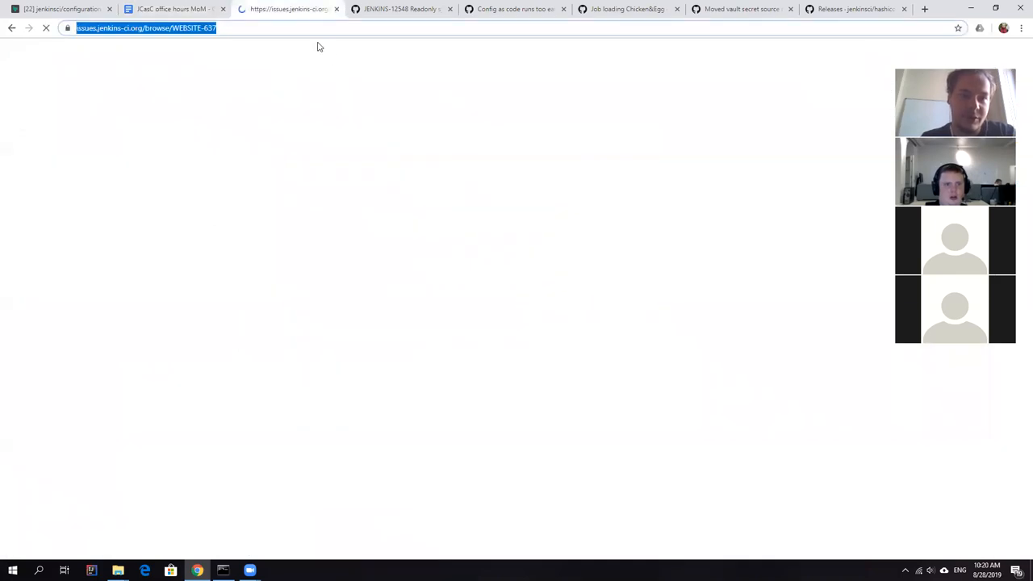
mouse_move(508, 38)
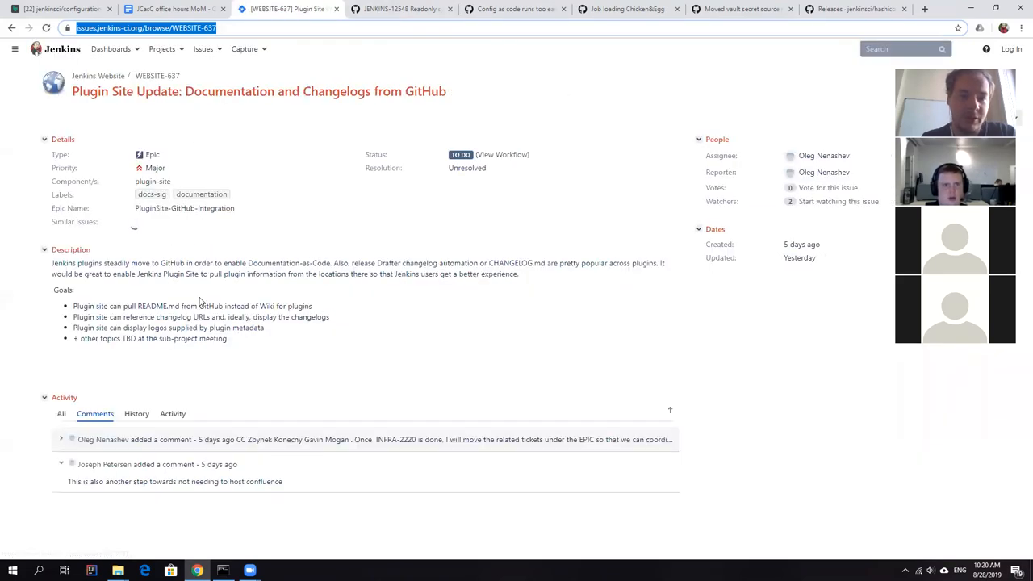
- Navigate the PR tab to the jenkins-infra/plugin-site-api repository on GitHub
click(400, 10)
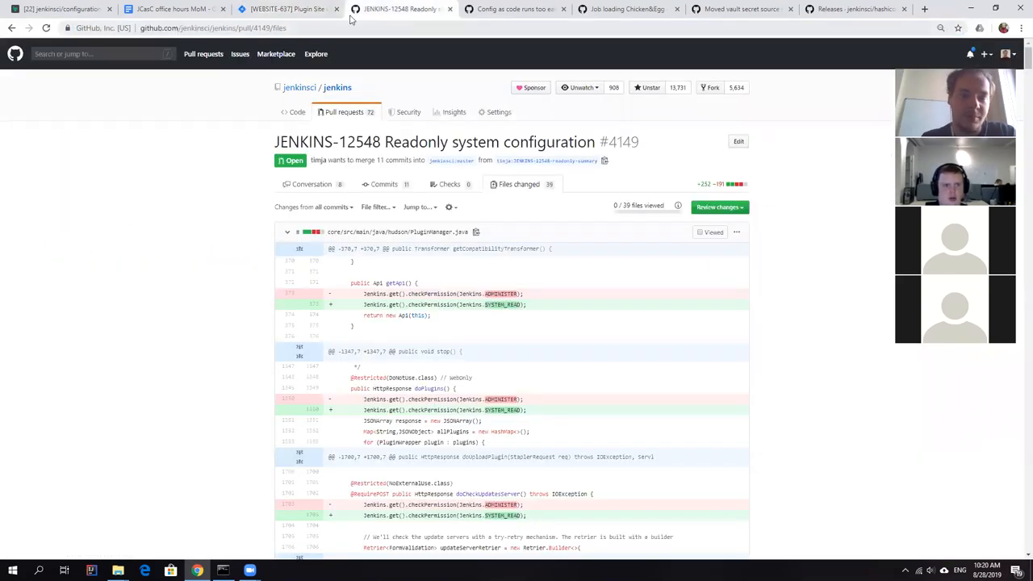
click(315, 28)
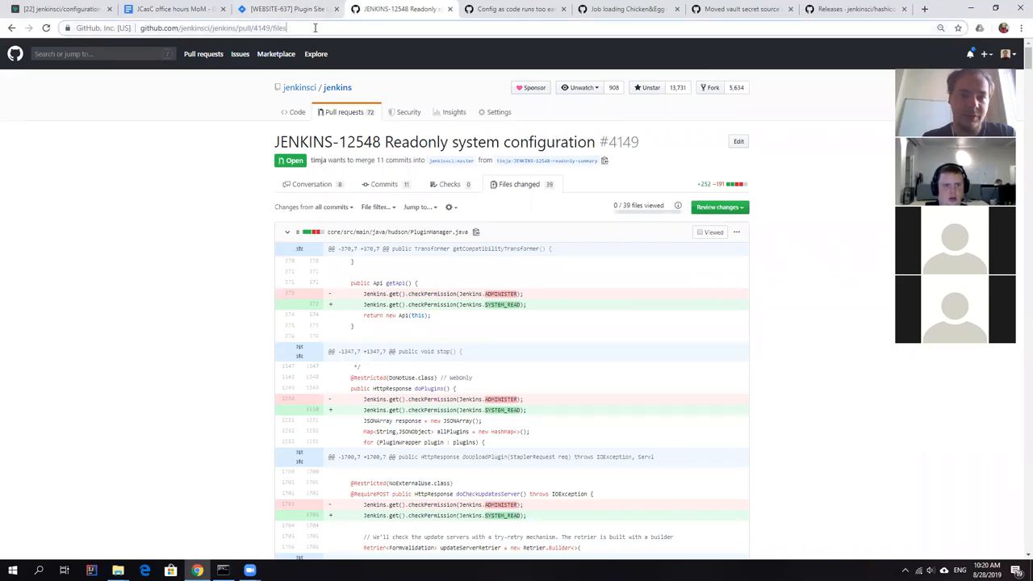
text(plugins.jenkins.io/ownership)
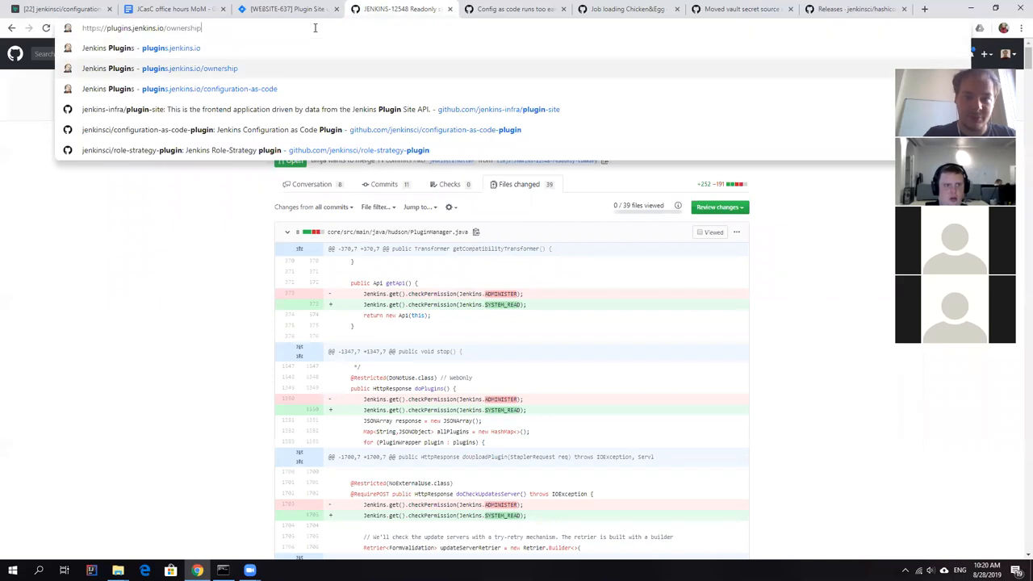
text(https://github.com/jenkins-infra/plugin-site-api)
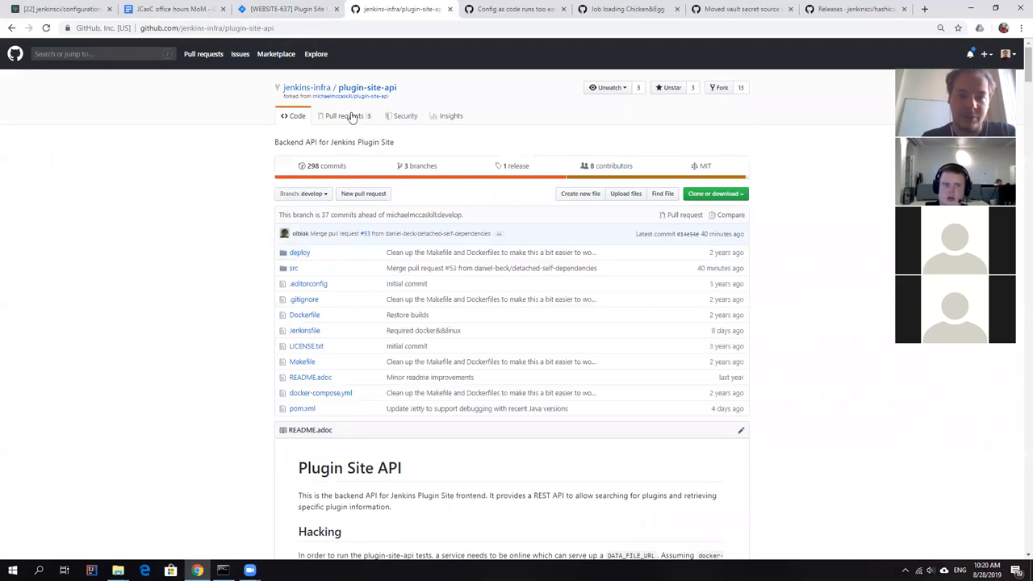
- Open pull request #54, WEBSITE-406 special extractors for Git and Confluence API, and review its conversation
click(345, 117)
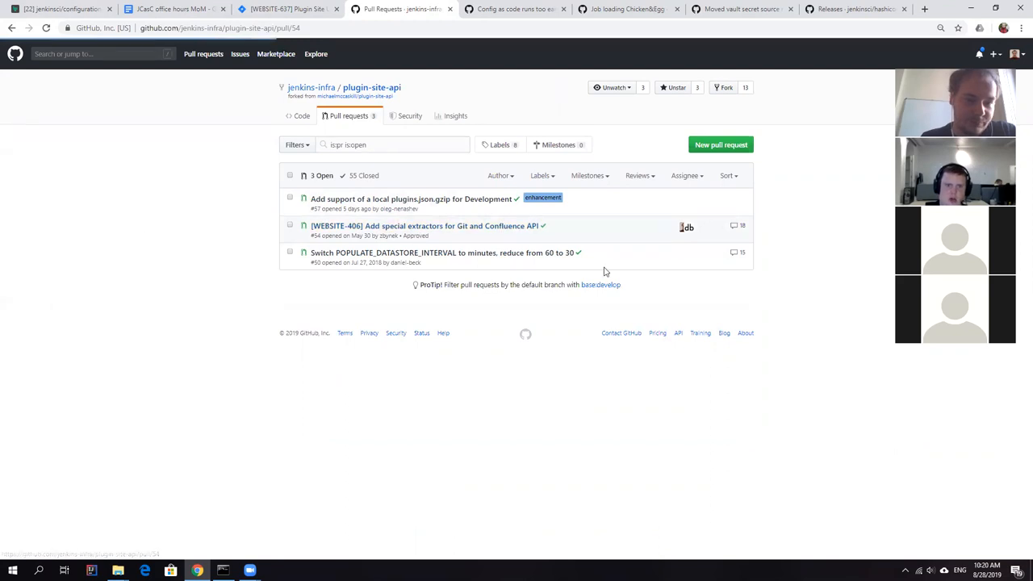
click(423, 226)
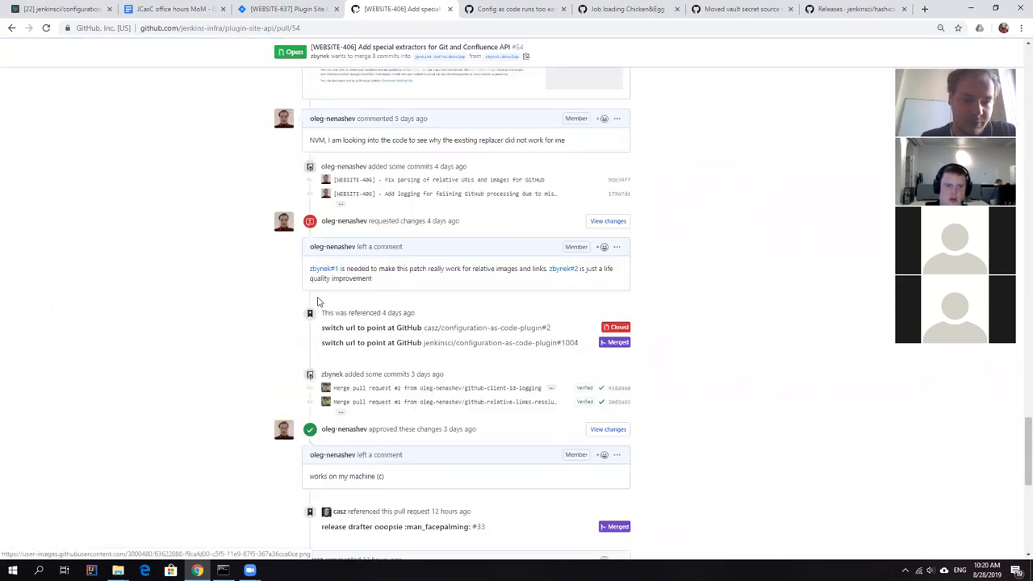
scroll(up, 3)
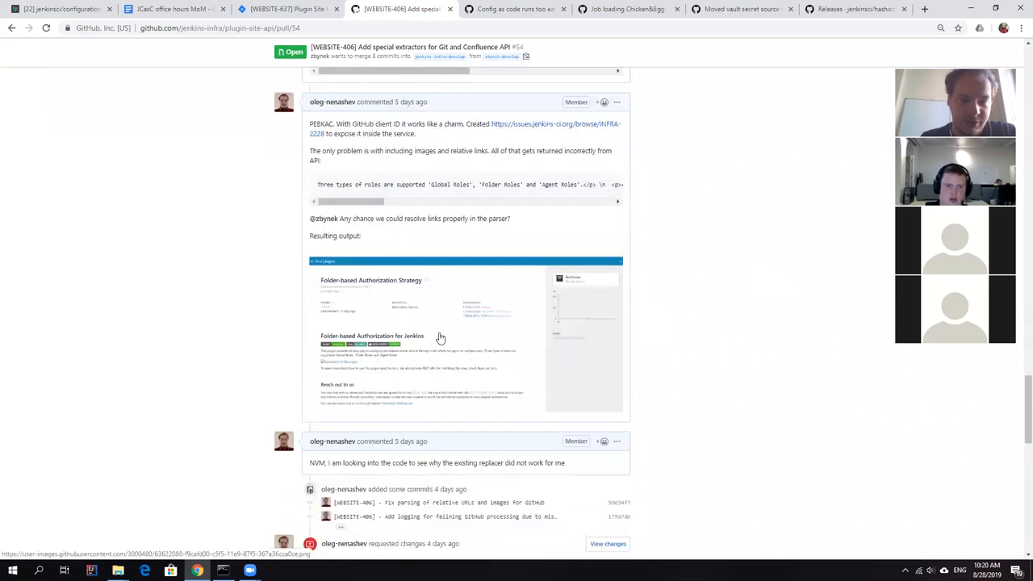
scroll(down, 3)
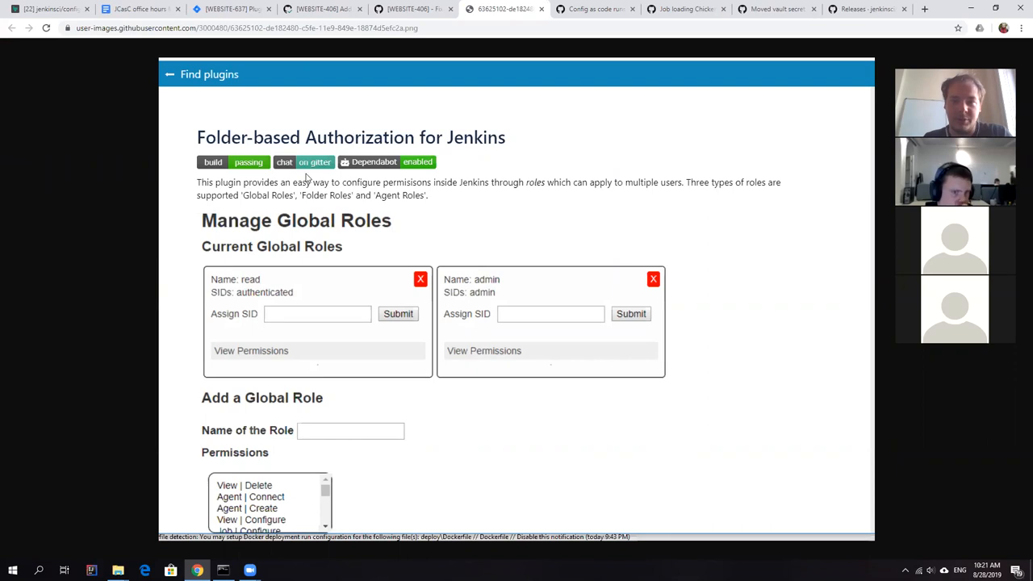
mouse_move(275, 460)
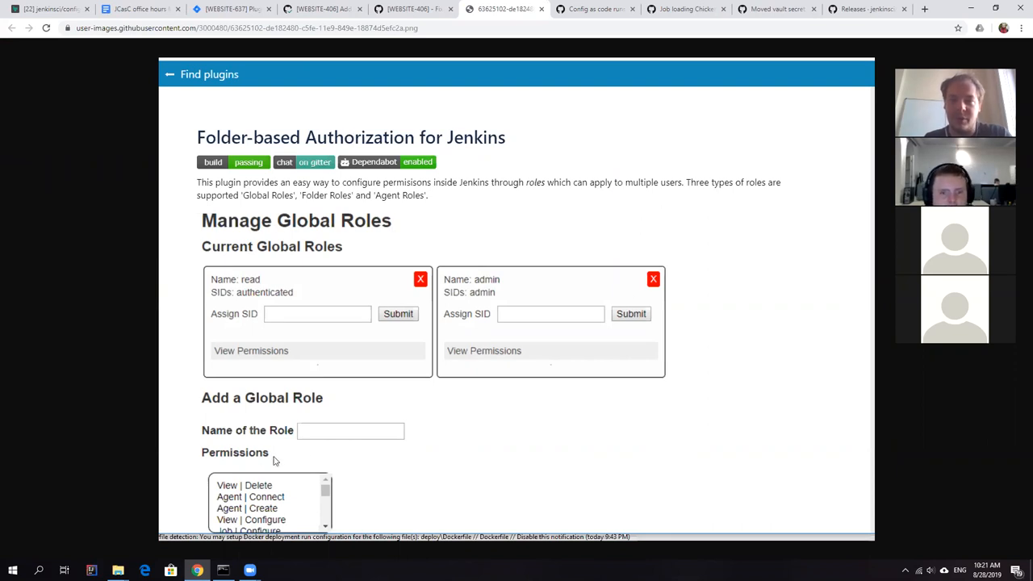
mouse_move(159, 401)
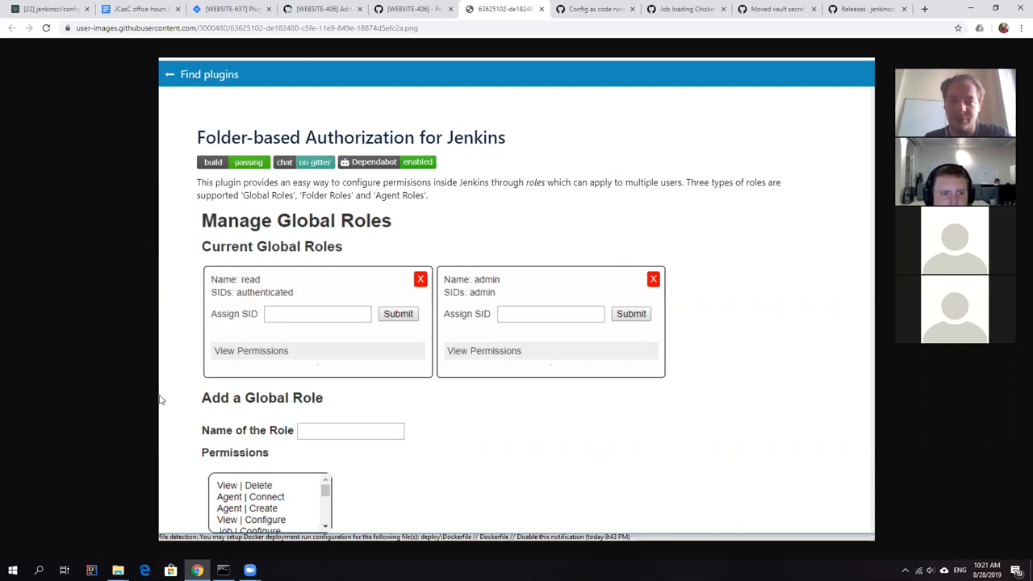
mouse_move(455, 297)
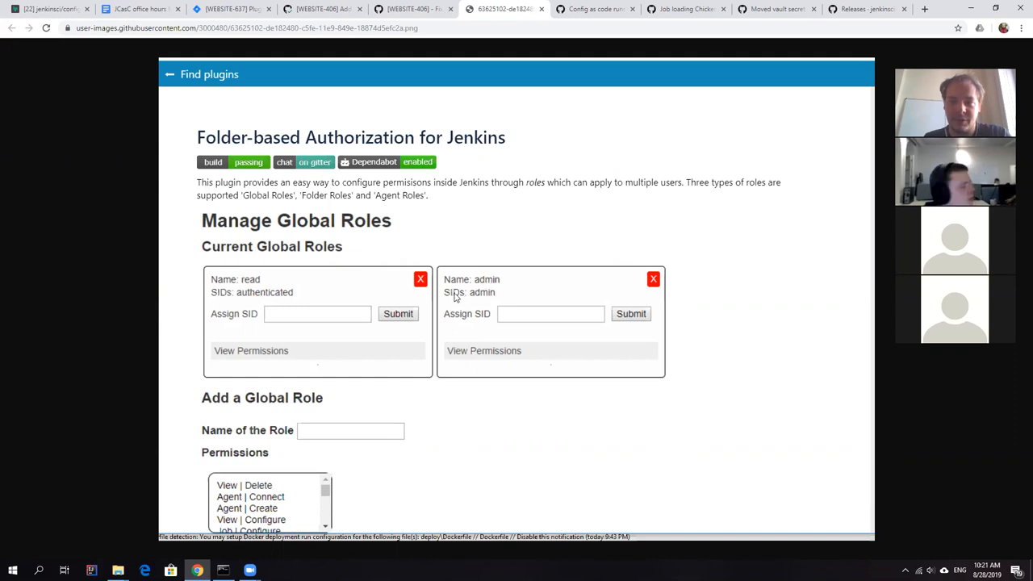
mouse_move(395, 261)
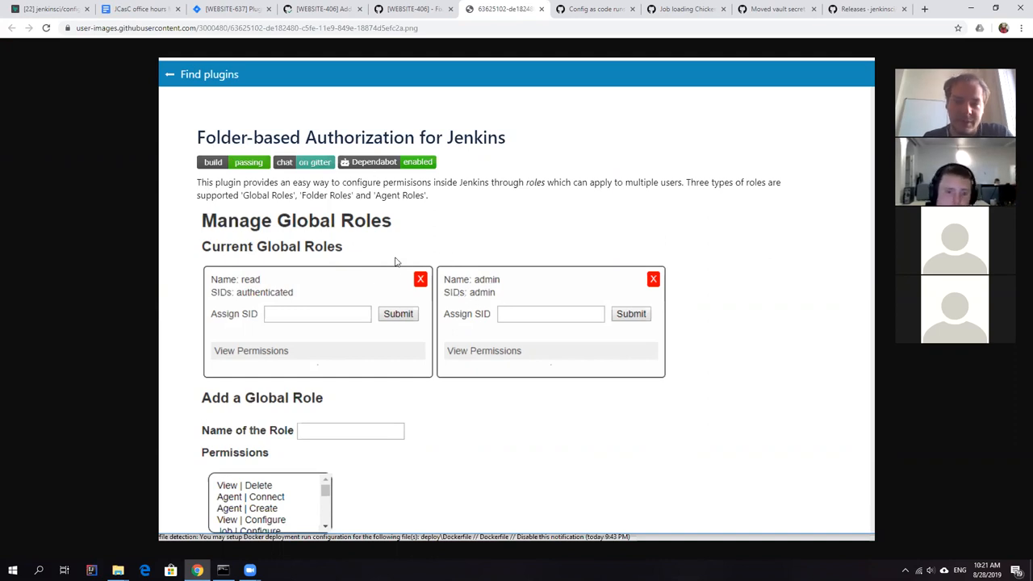
mouse_move(351, 204)
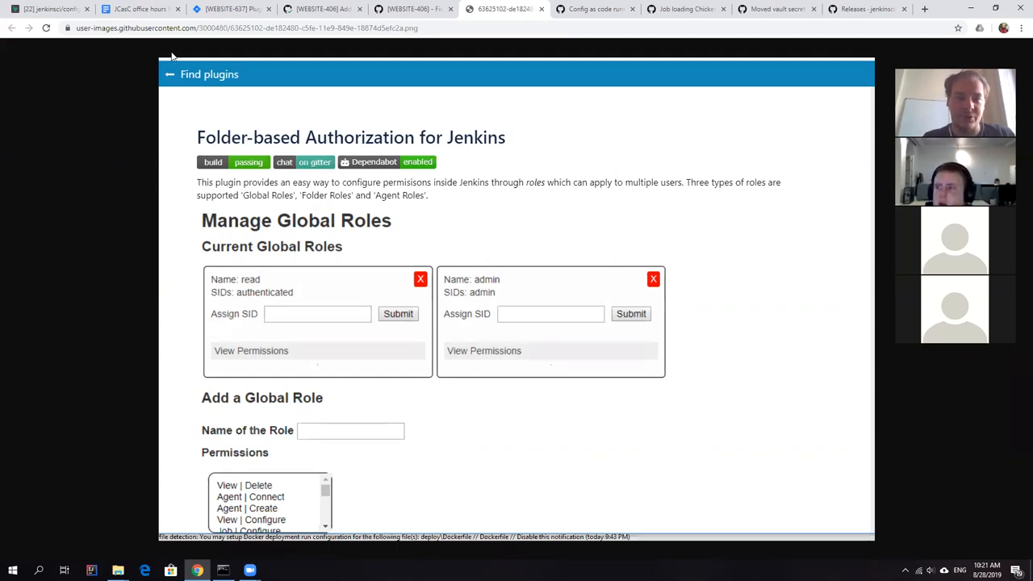
mouse_move(420, 122)
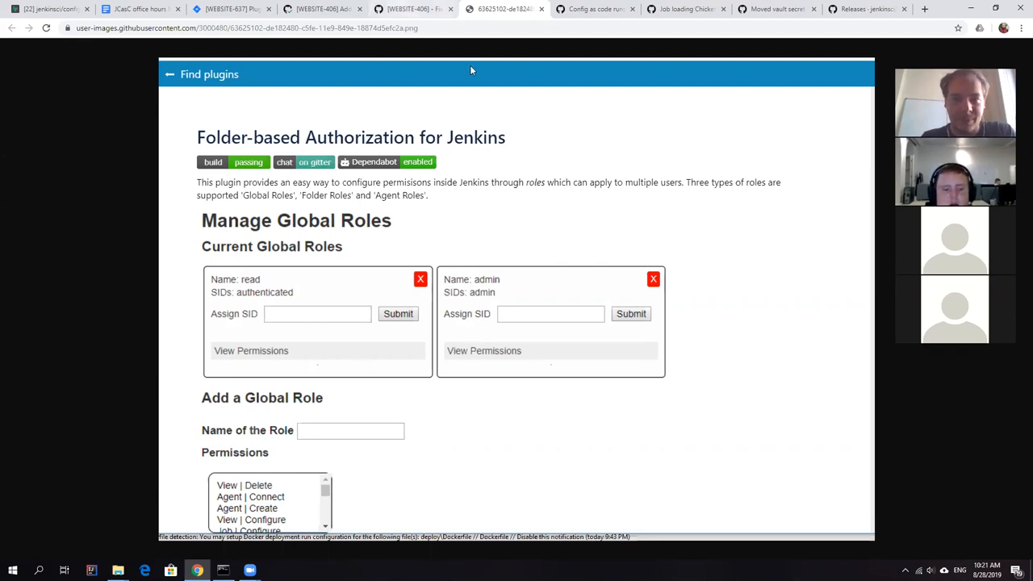
- Go to the Jenkins JIRA sign-in from the WEBSITE-637 issue tab
click(411, 10)
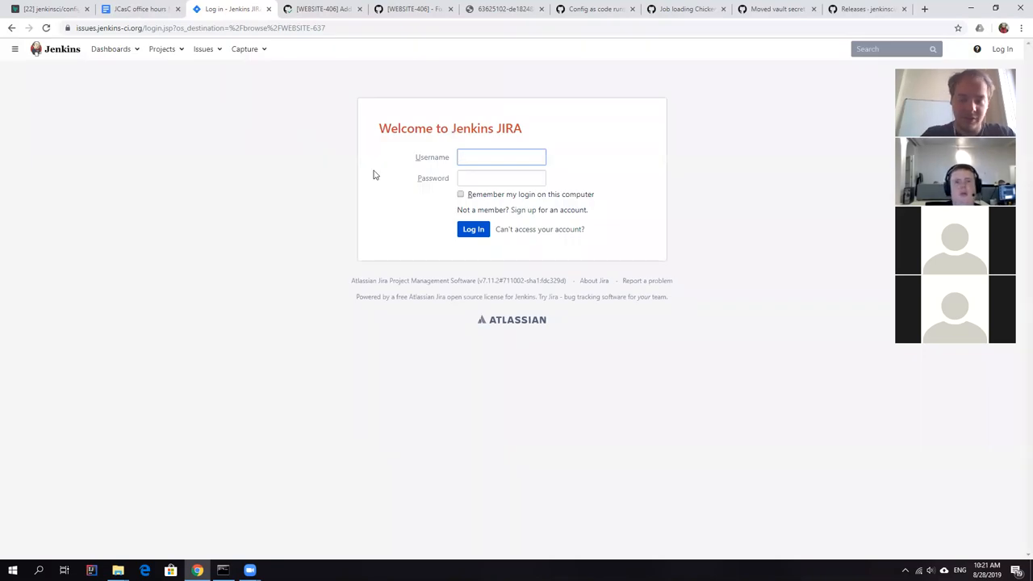
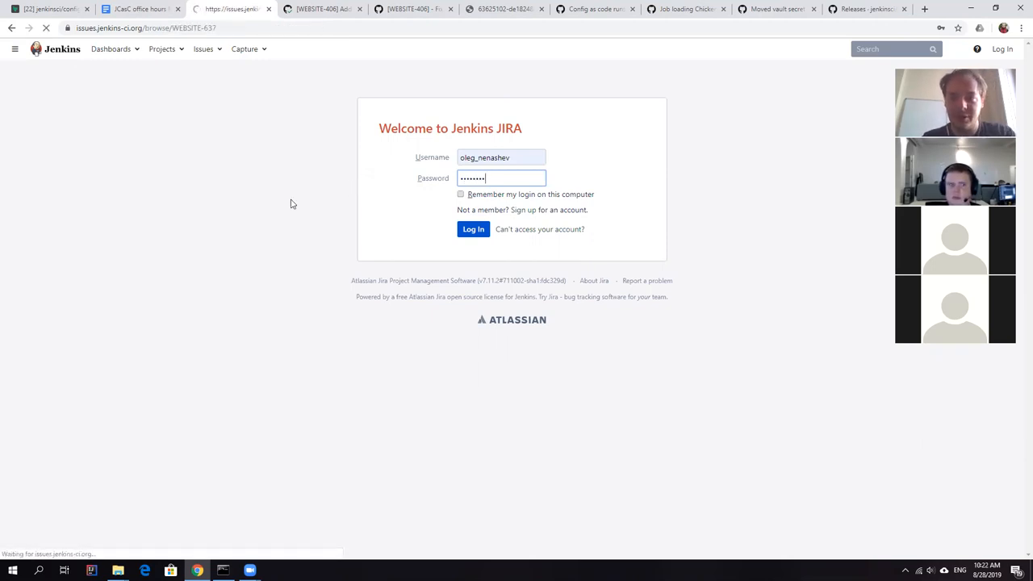
- Sign in to Jenkins JIRA as oleg_nenashev and view the WEBSITE-637 Plugin Site Update epic
click(473, 229)
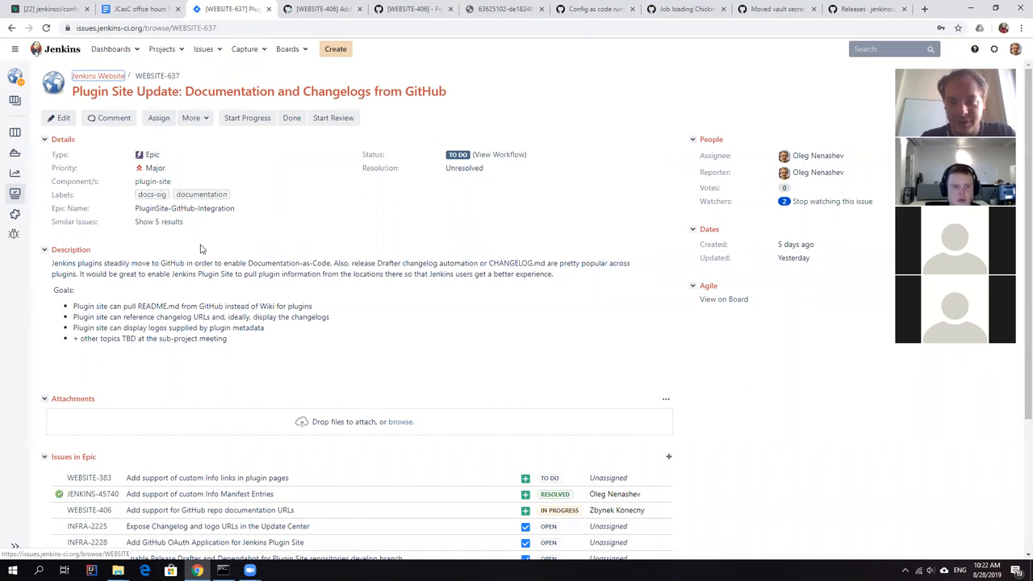
scroll(down, 3)
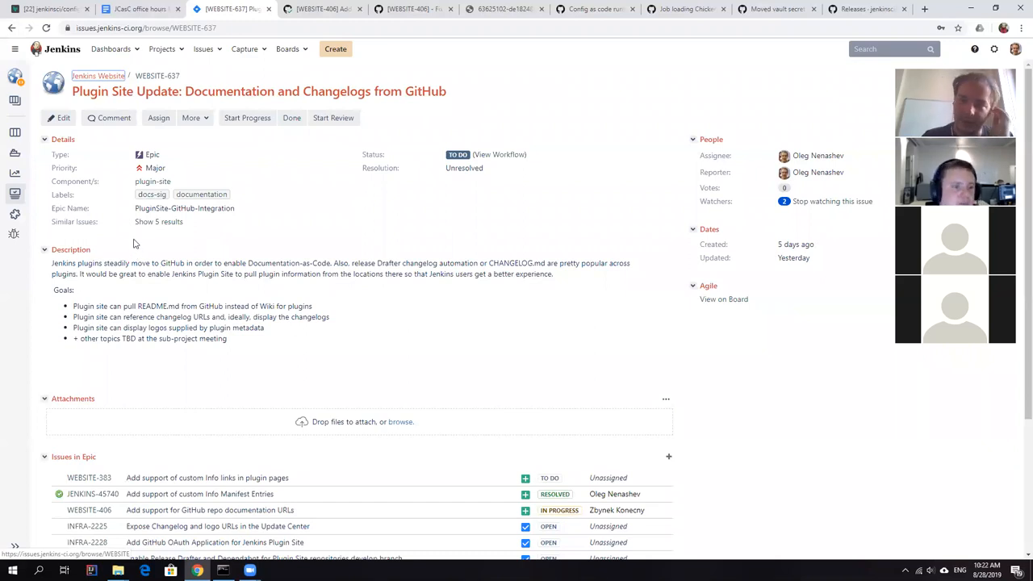
mouse_move(138, 10)
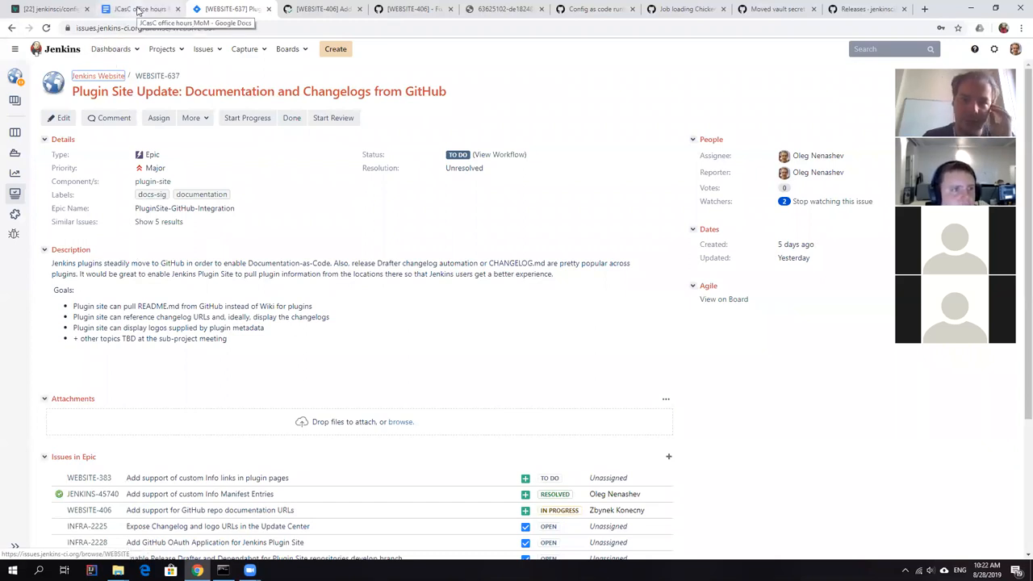
- Add the wishlist item '(?) Update Center integration for GitHub Releases' under plugin deprecation engine
click(142, 9)
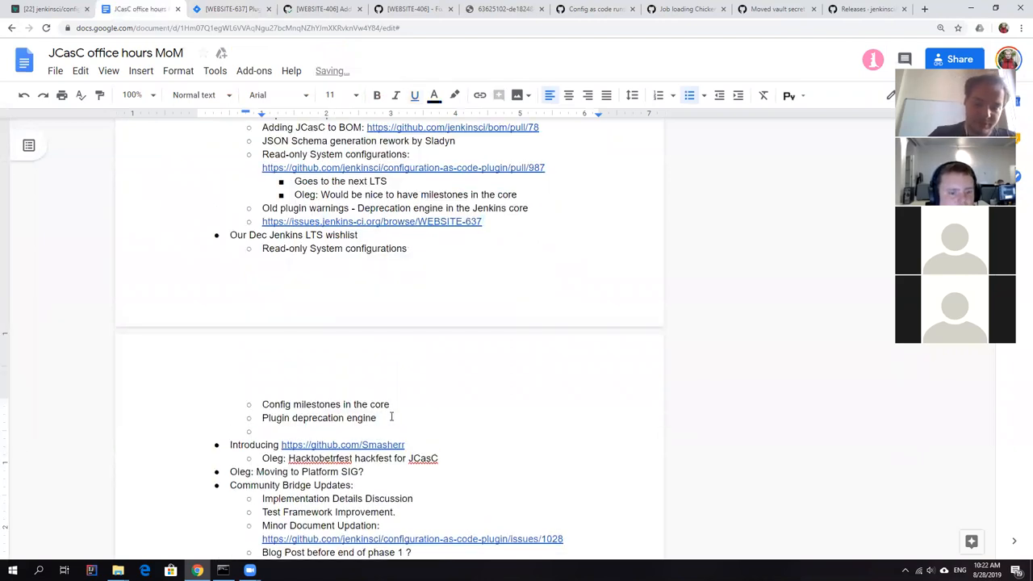
text((?)
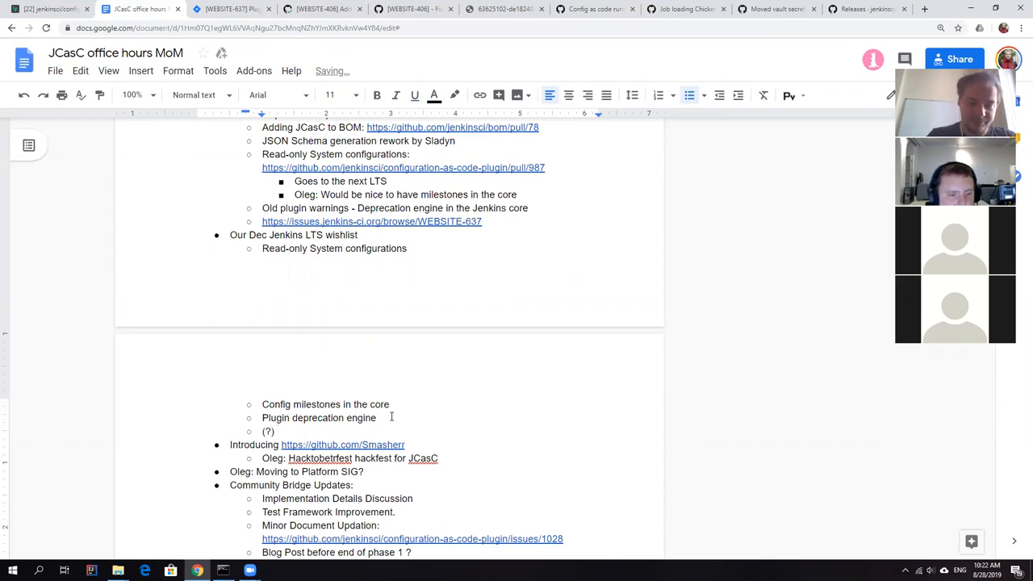
text(Update)
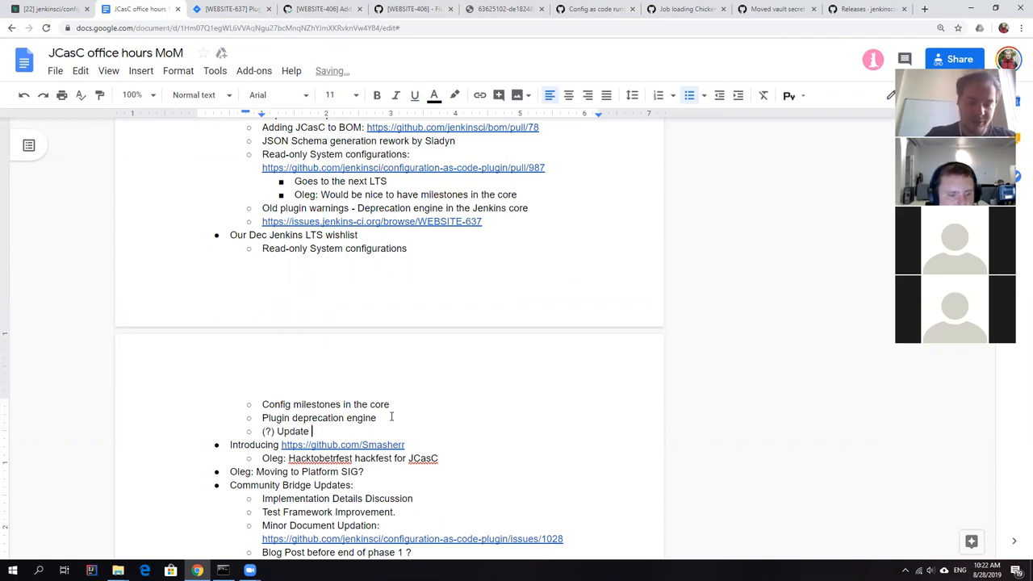
text(Center integration for)
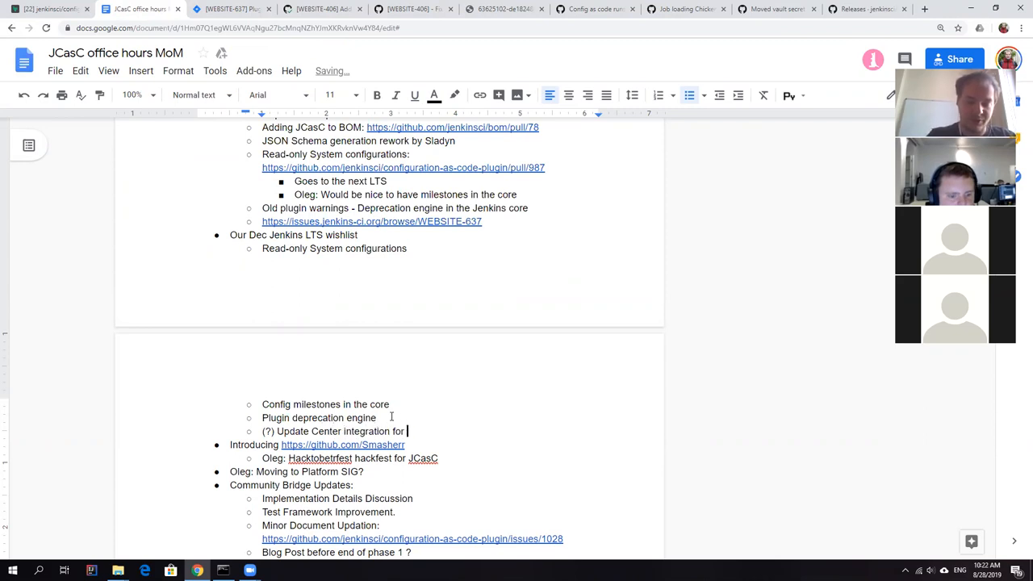
text(GitHub Re)
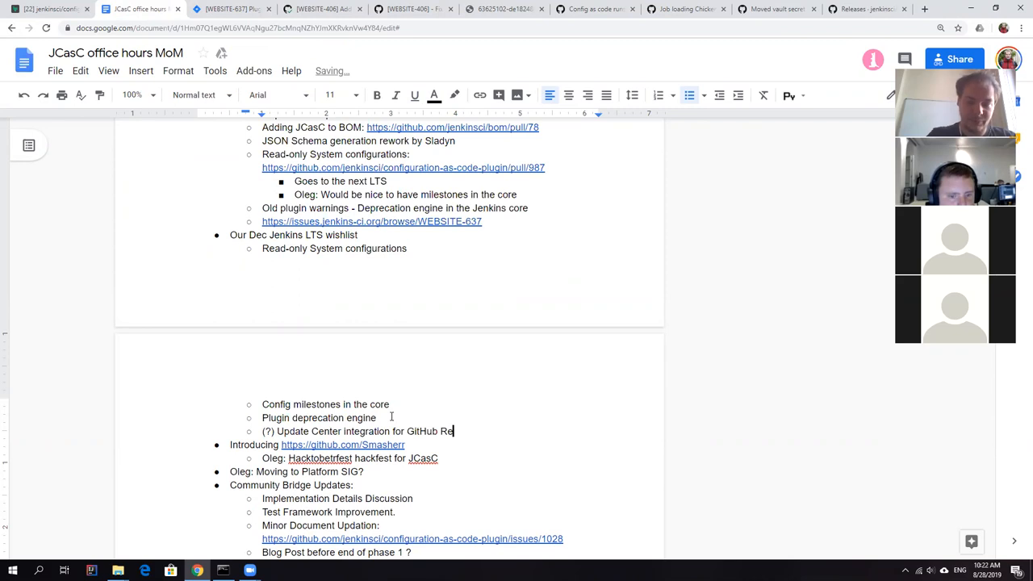
text(leases)
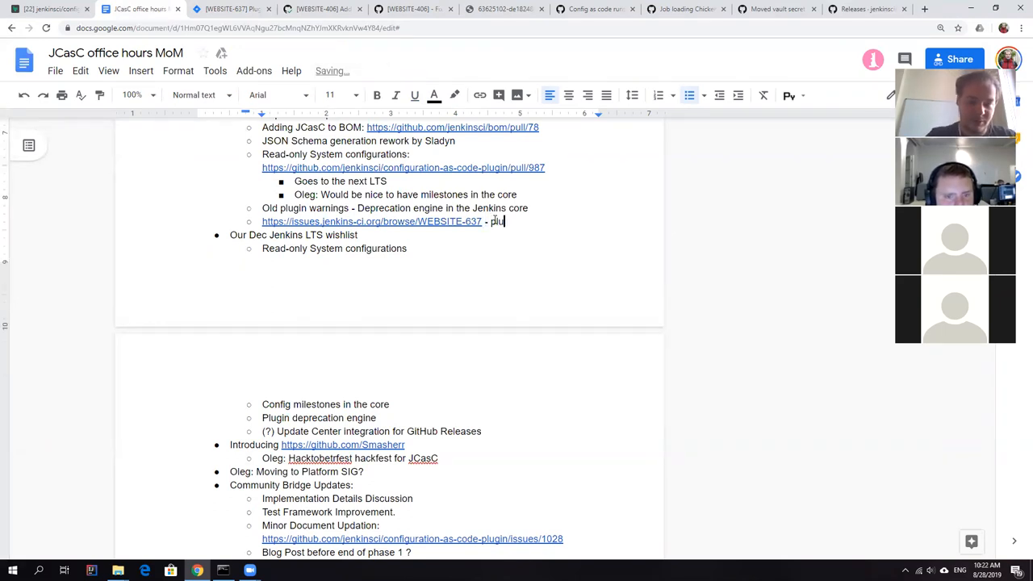
- Describe the WEBSITE-637 link as '- GitHub documentation and release on the plugin site'
text(GitHub docume)
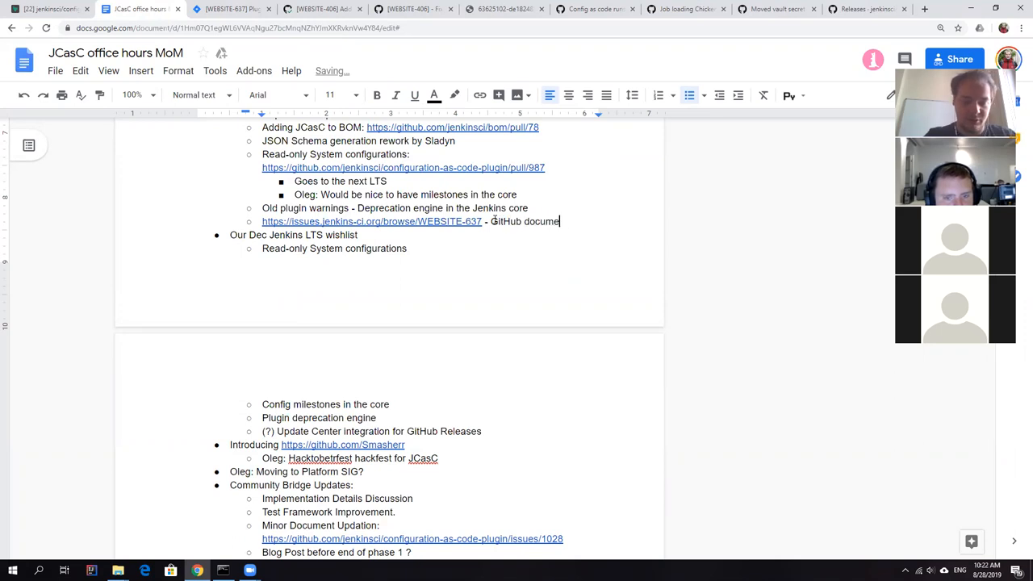
text(ntation a)
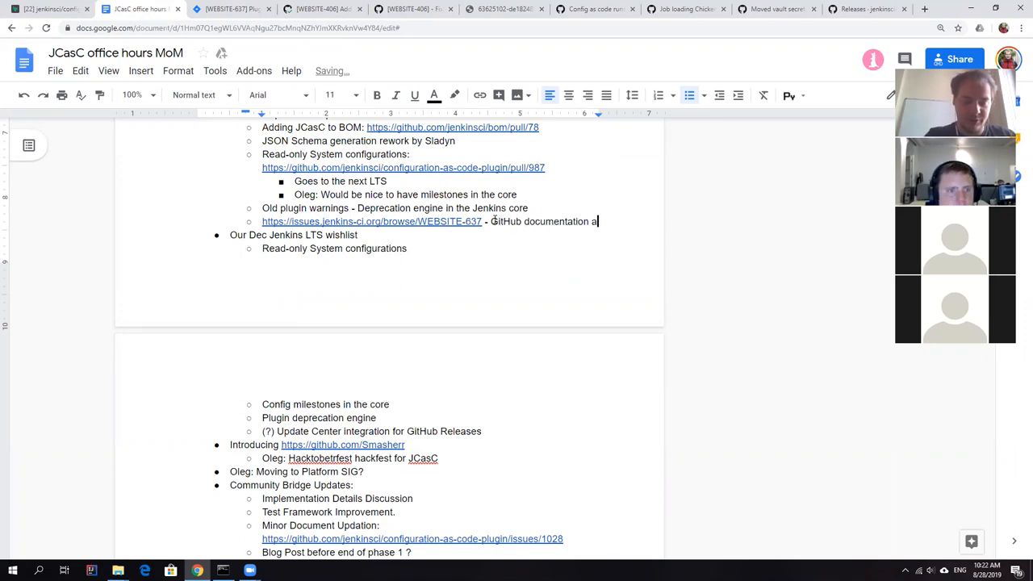
text(nd release i)
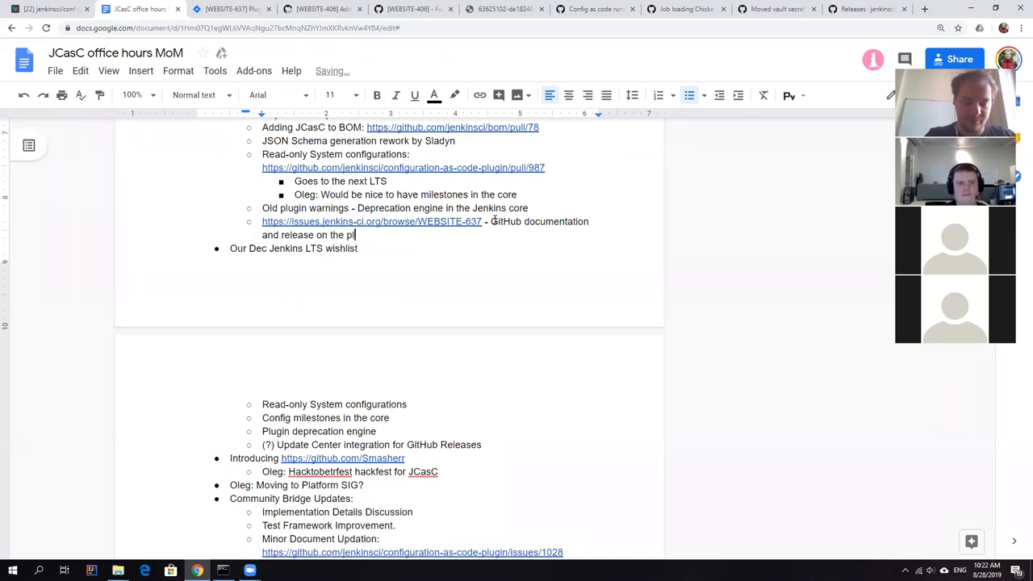
text(ugin site)
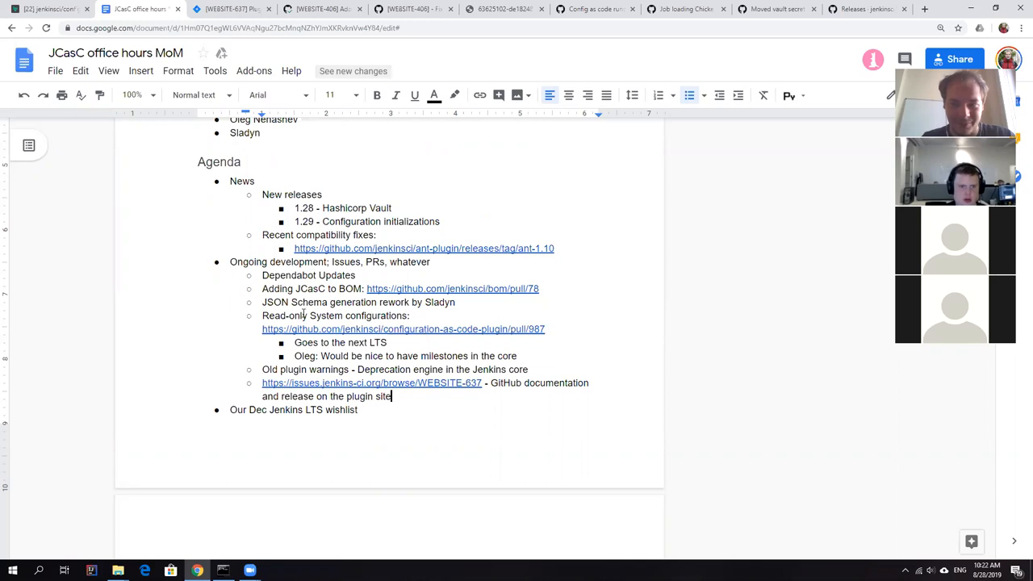
- Select 'Our Dec Jenkins LTS wishlist' with its sub-items and start a comment on it
scroll(down, 3)
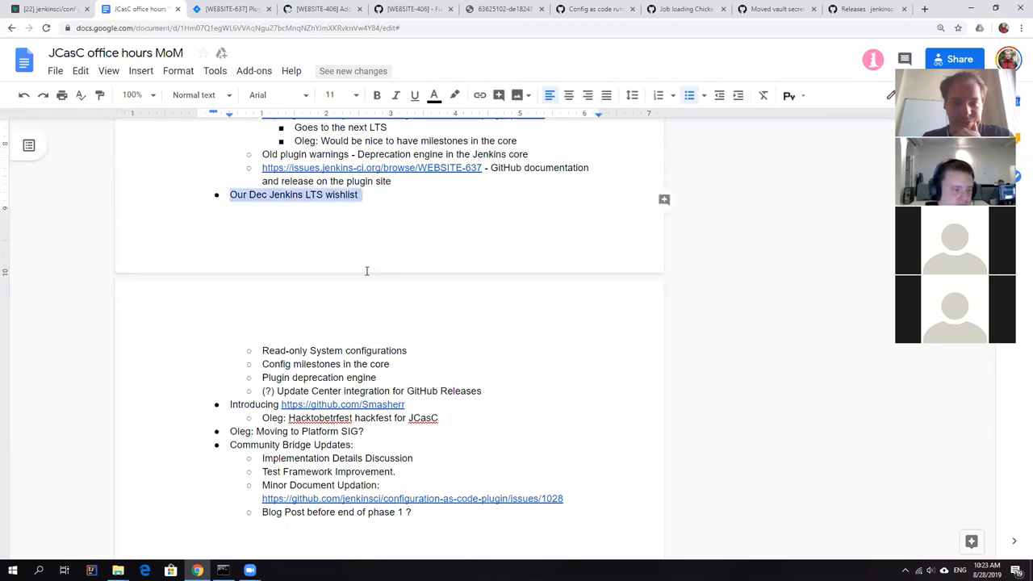
drag(262, 350, 484, 391)
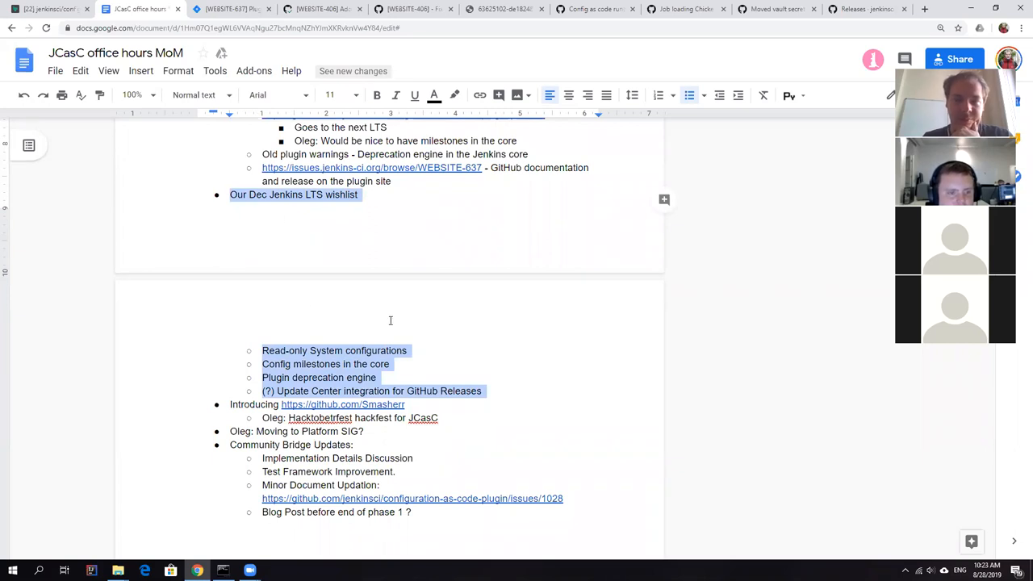
mouse_move(336, 298)
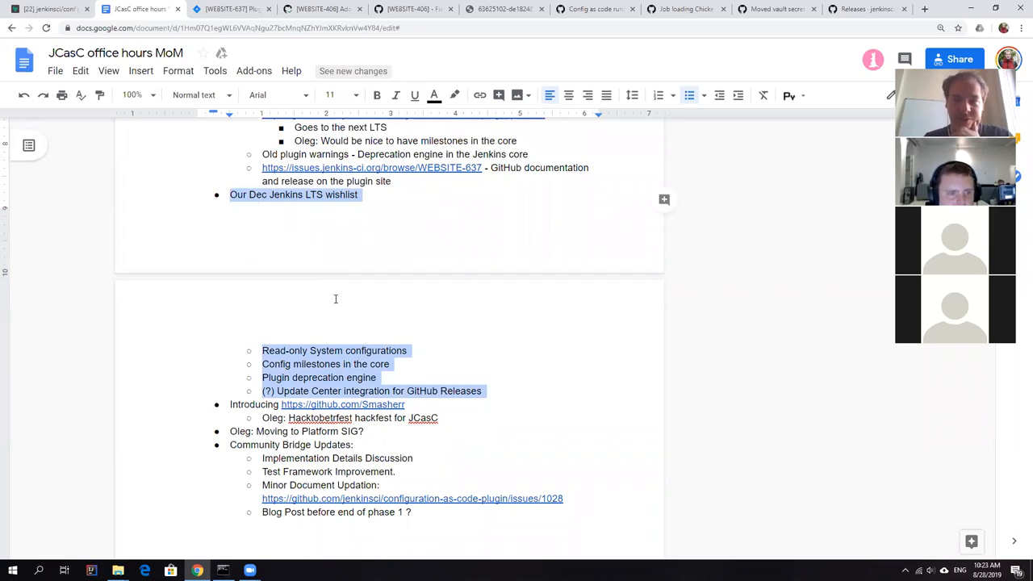
mouse_move(471, 373)
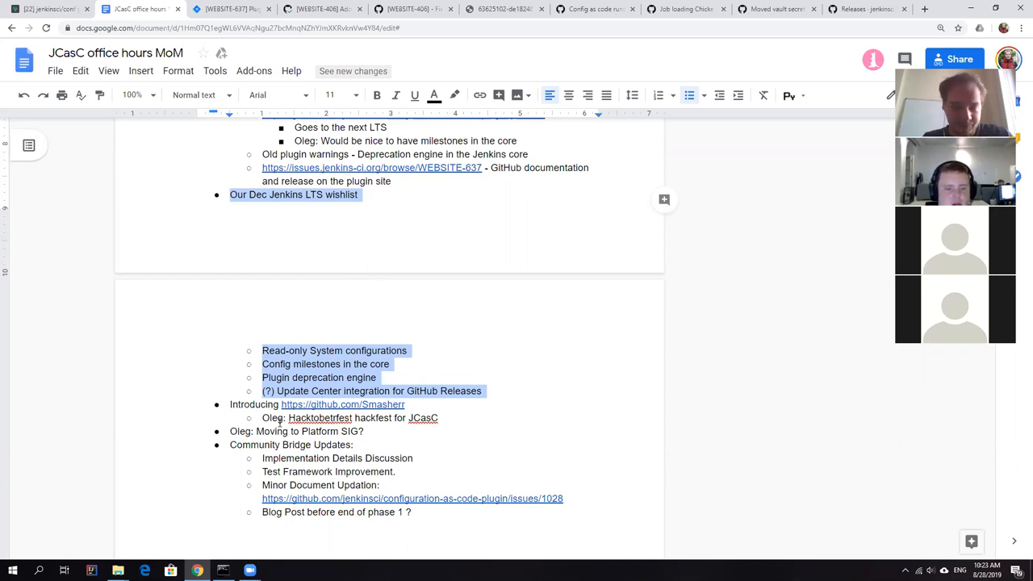
click(258, 181)
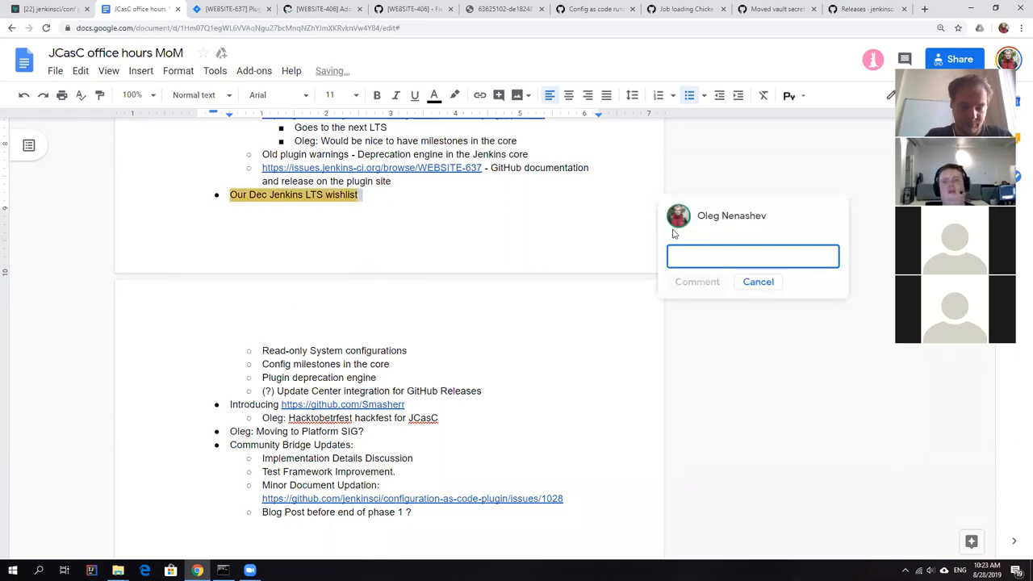
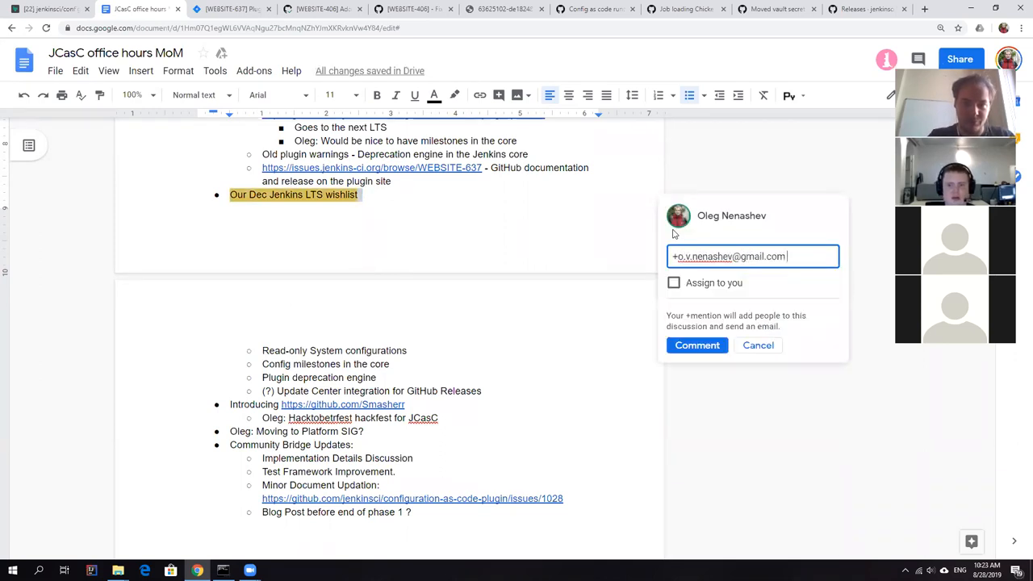
mouse_move(504, 339)
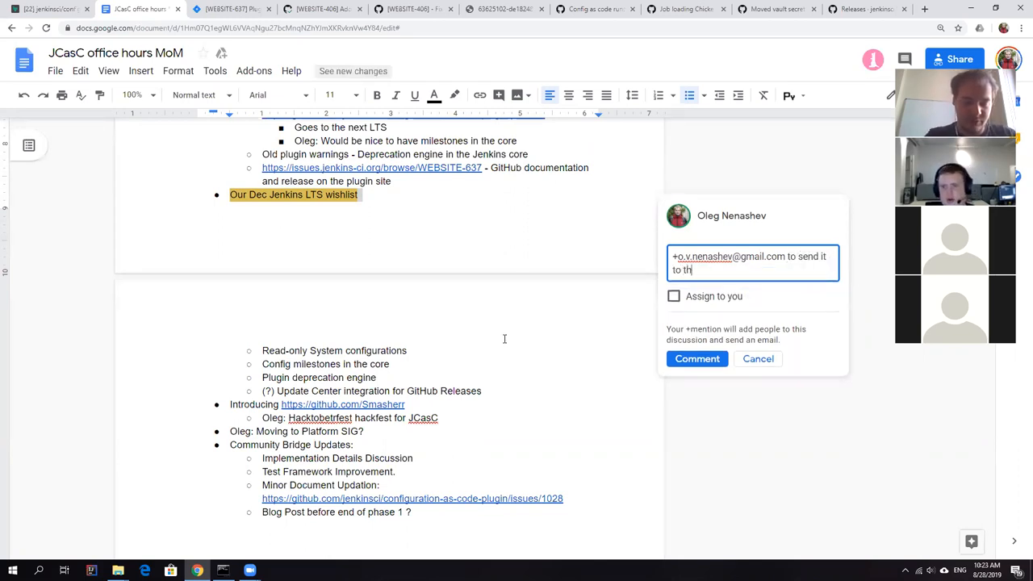
text(e dev list)
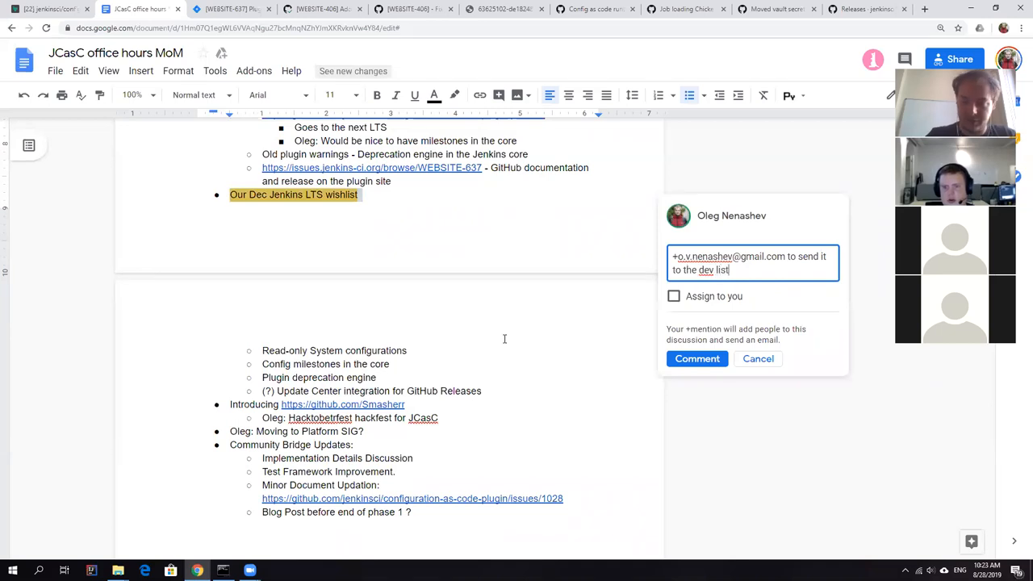
text(on)
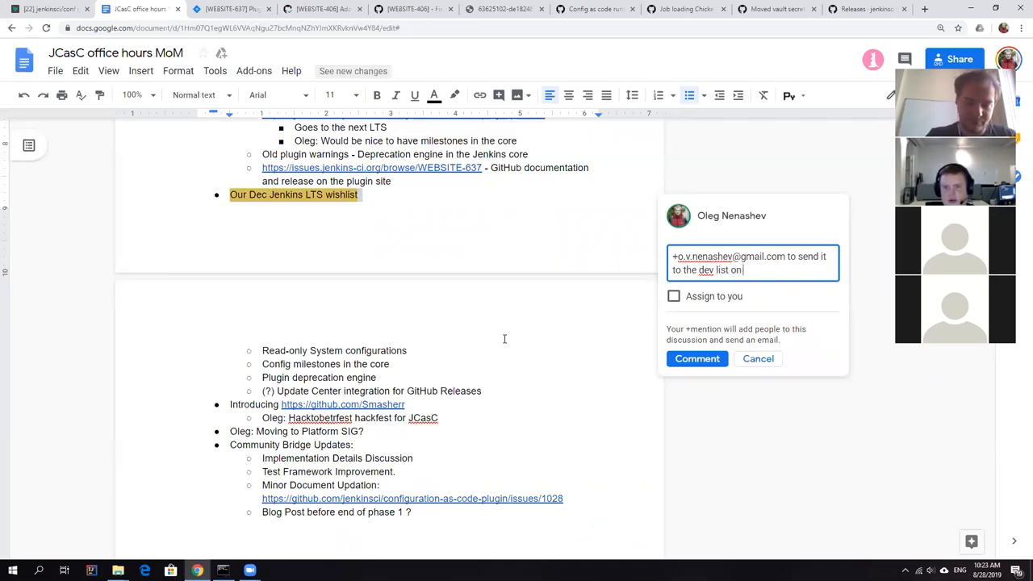
text(Sep)
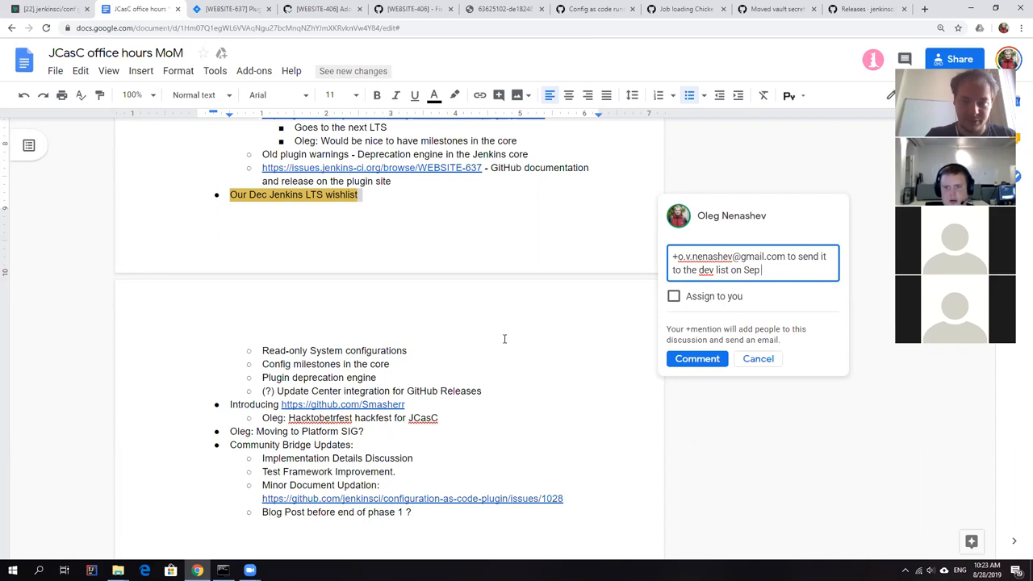
text(2)
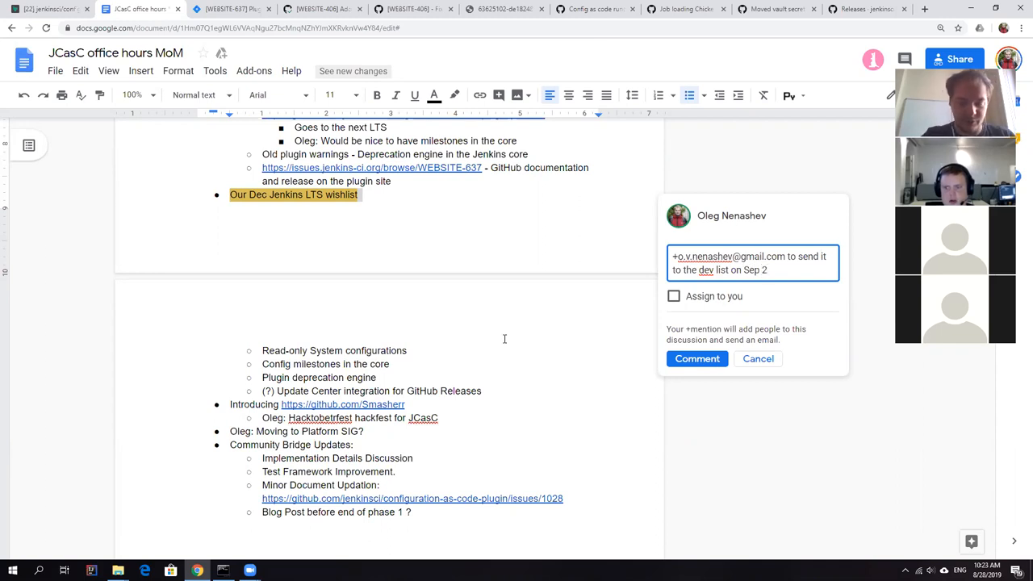
text(nd.)
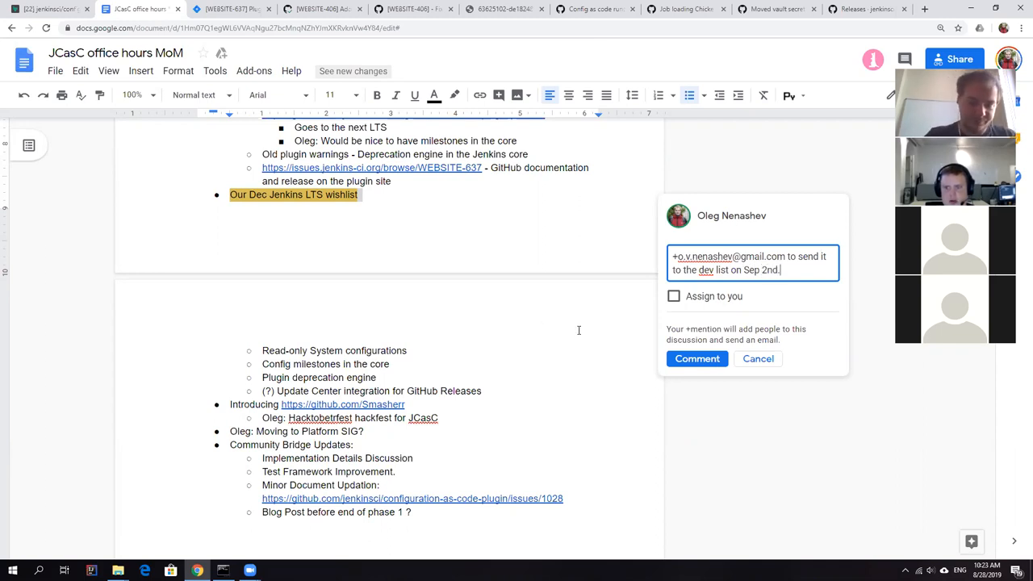
text(Please contribute here)
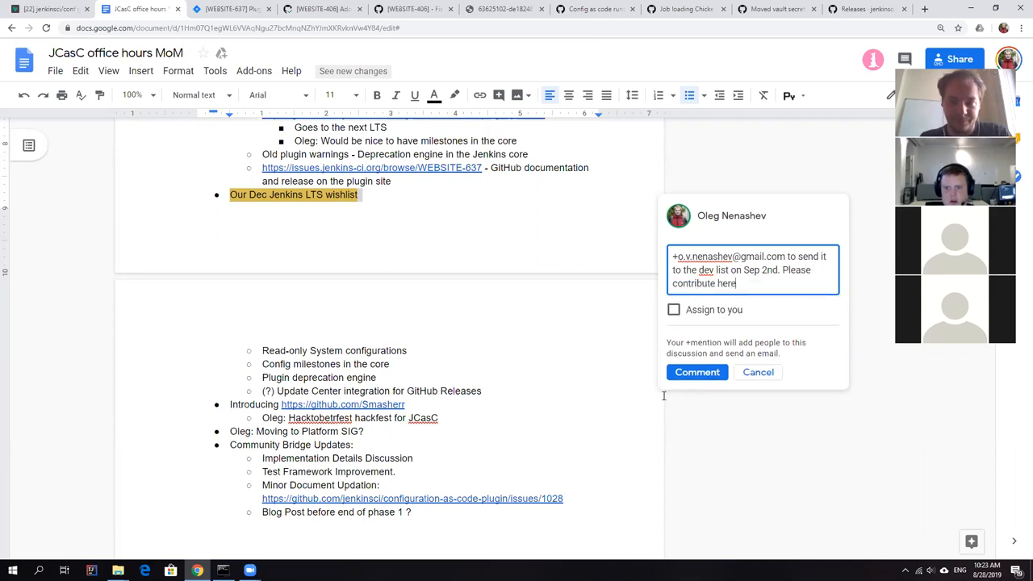
click(695, 371)
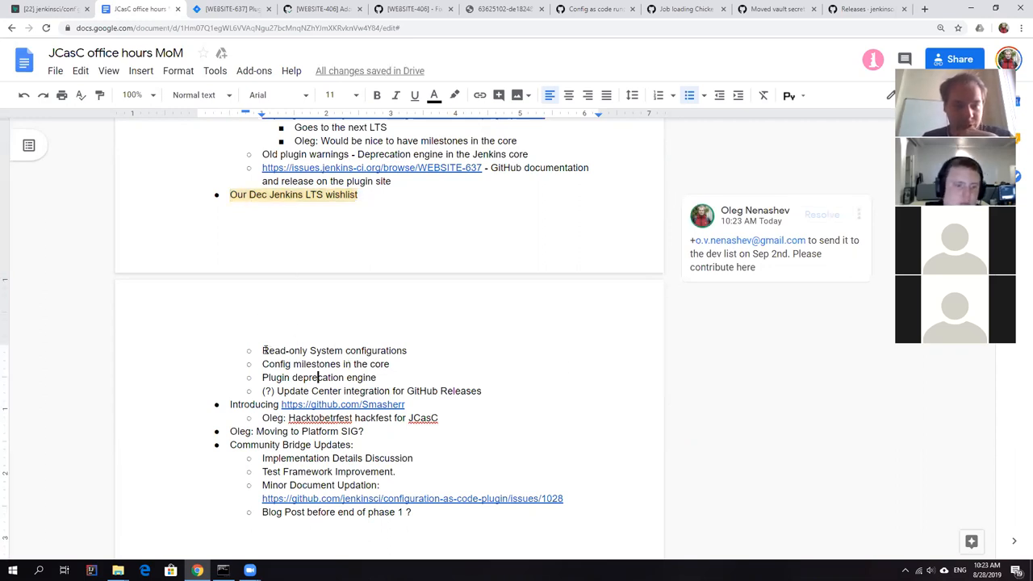
drag(261, 350, 387, 378)
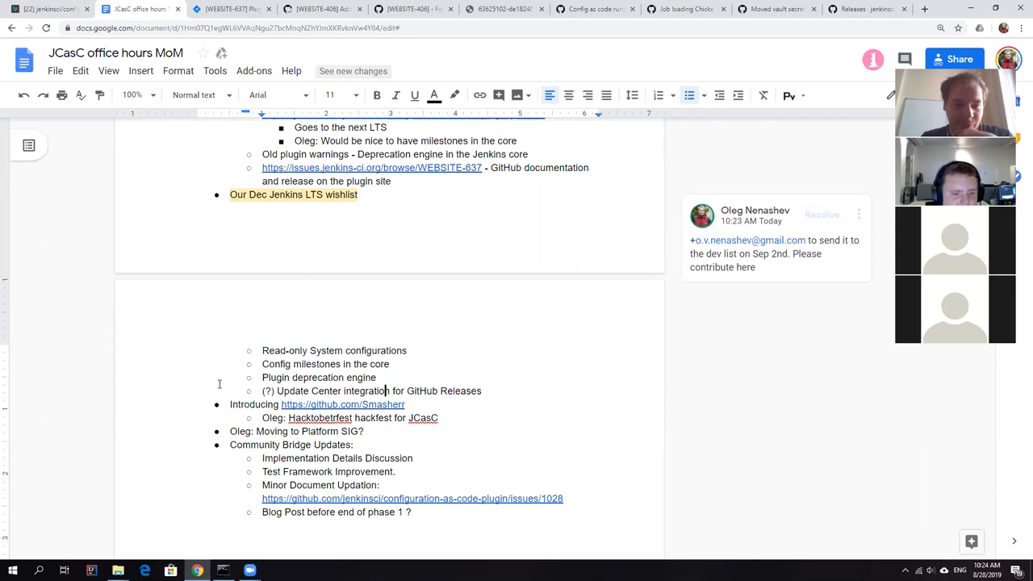
- Select the 'Moving to Platform SIG?' item, then head to jenkins.io/sigs in another tab
scroll(down, 3)
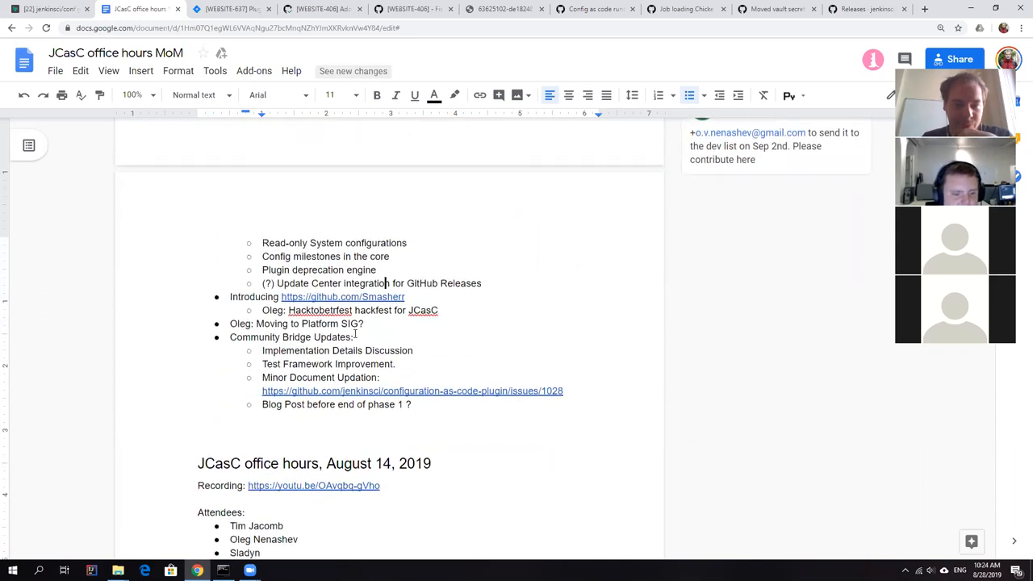
double_click(349, 323)
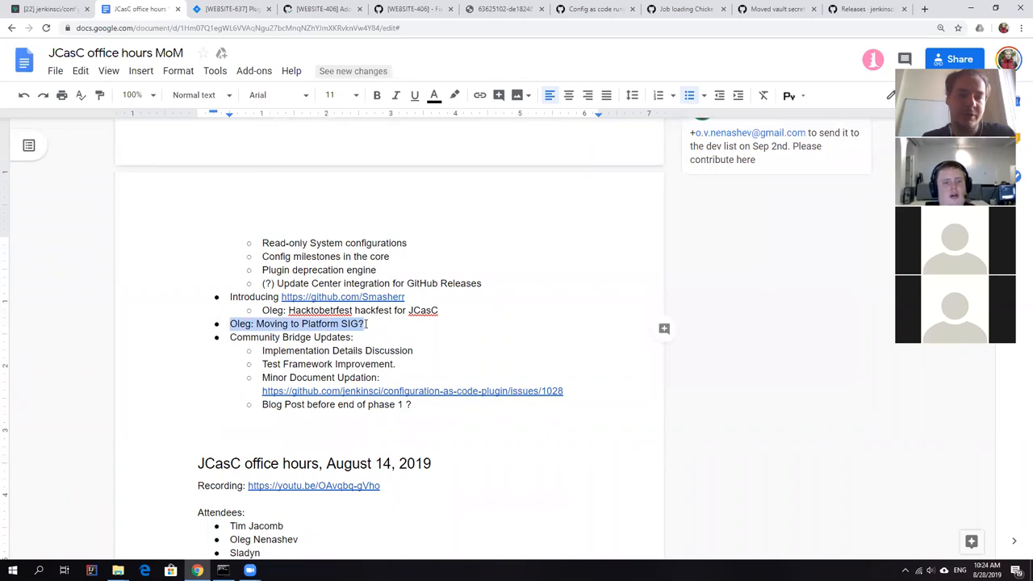
key(enter)
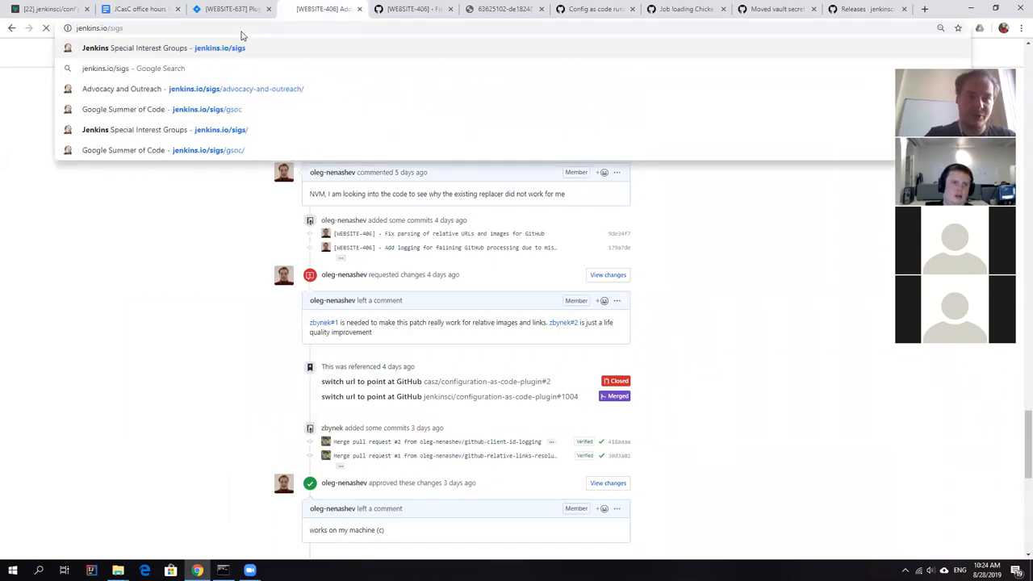
- Scroll the jenkins.io/sigs Special Interest Groups list down to Platform and back up to Cloud Native
click(220, 49)
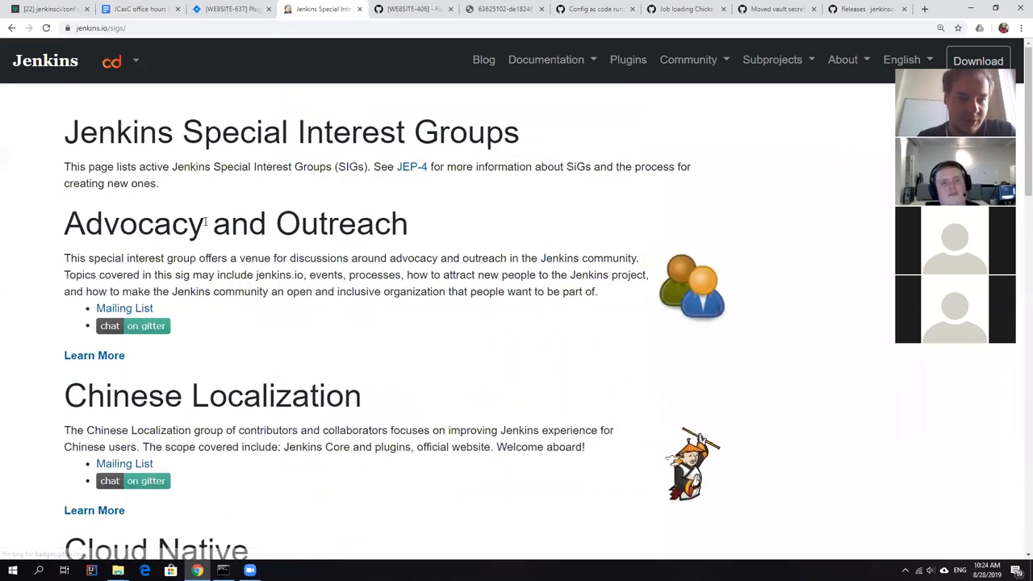
mouse_move(329, 339)
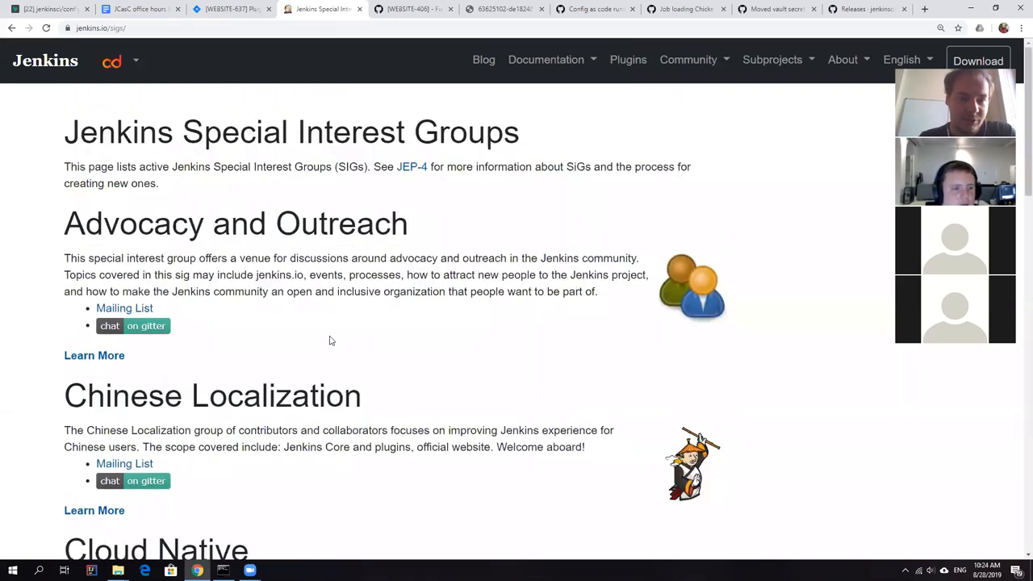
scroll(down, 3)
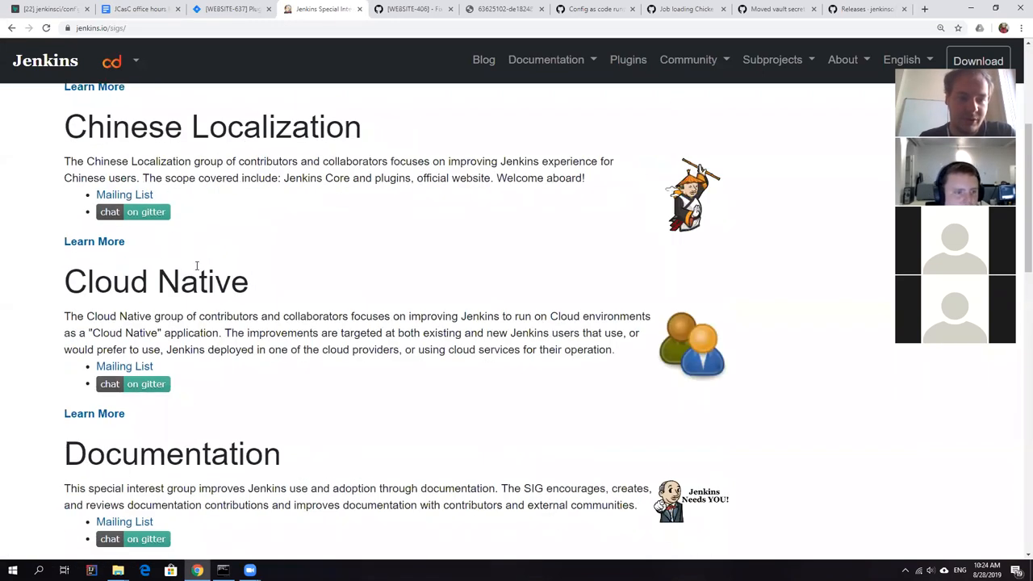
scroll(down, 3)
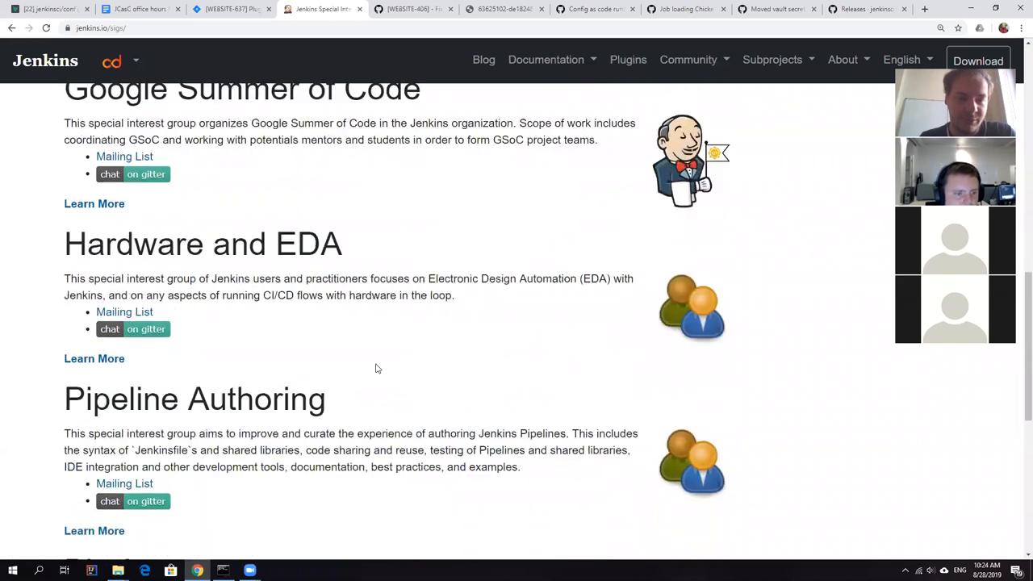
scroll(down, 3)
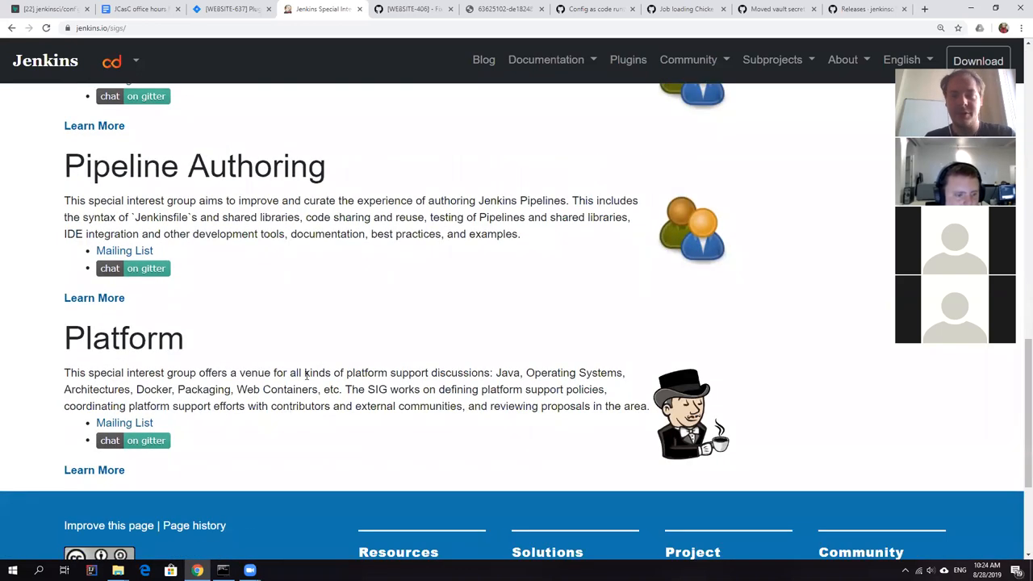
scroll(up, 3)
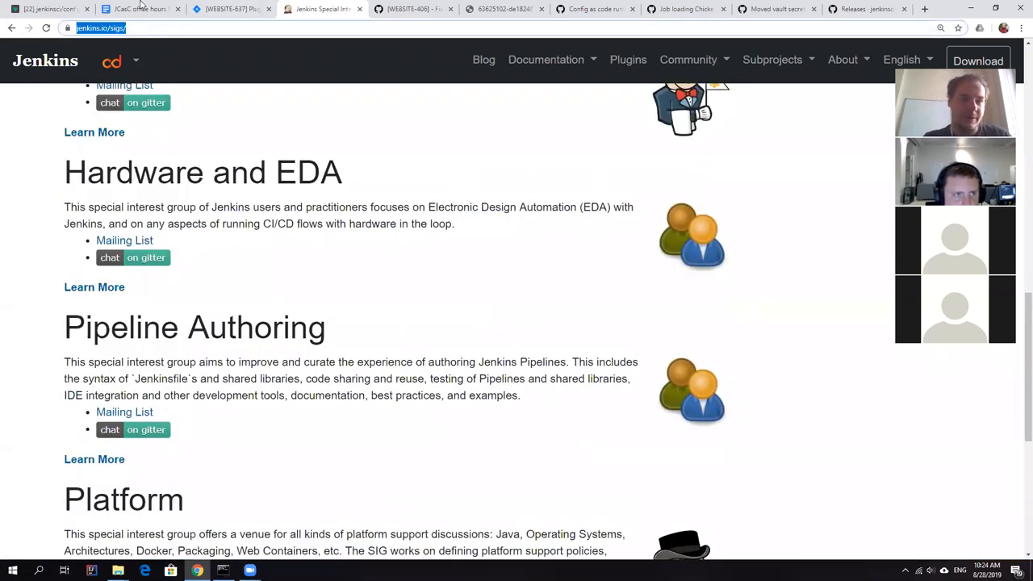
click(137, 10)
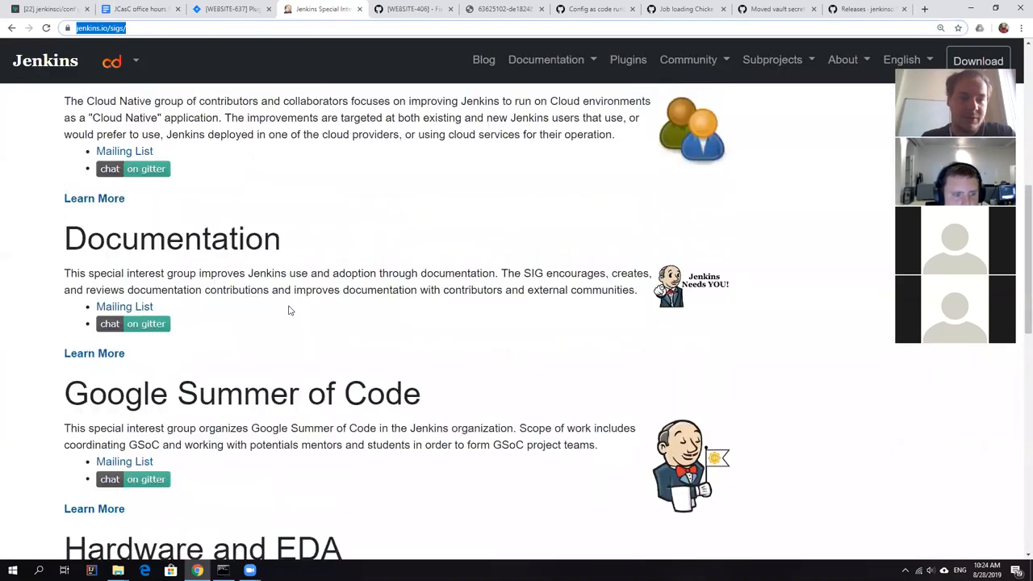
scroll(up, 3)
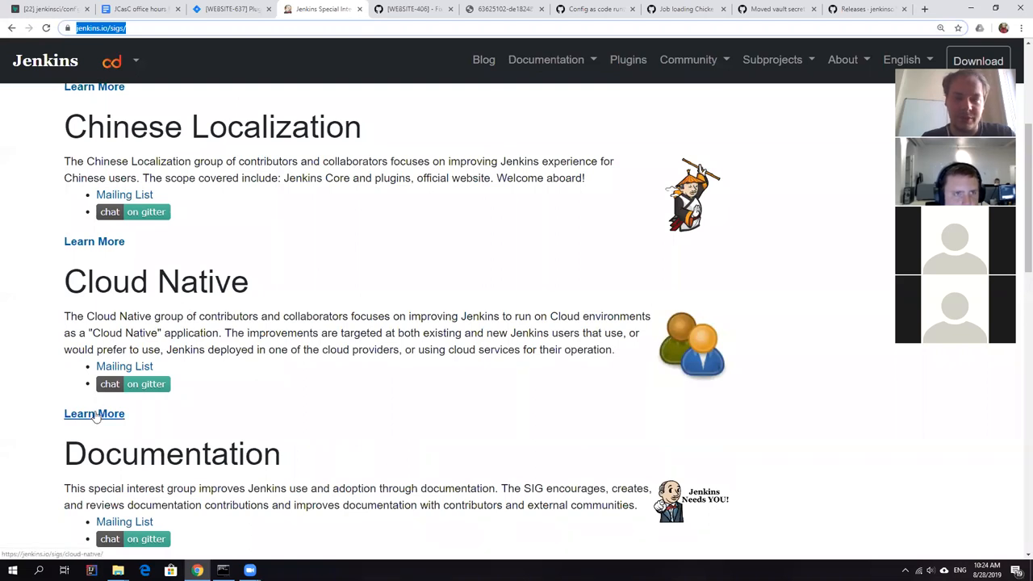
- On the Cloud Native SIG page, select the whole Configuration as Code section text
click(93, 413)
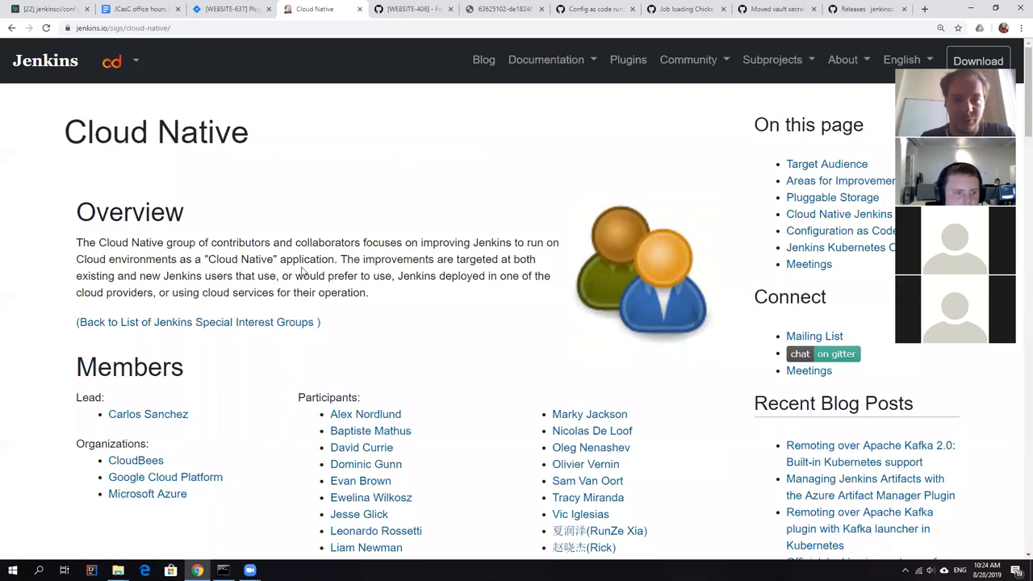
scroll(down, 3)
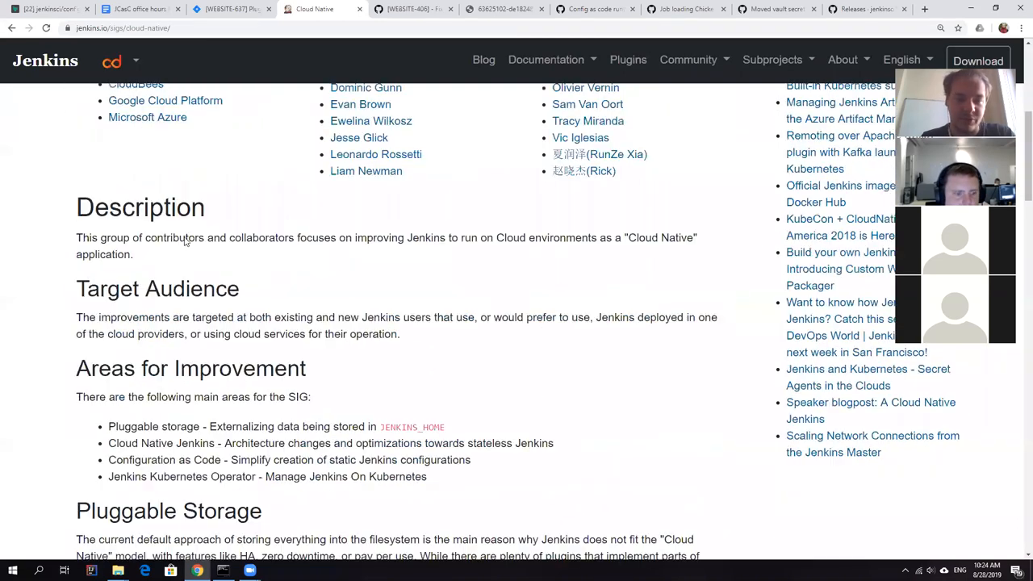
scroll(down, 3)
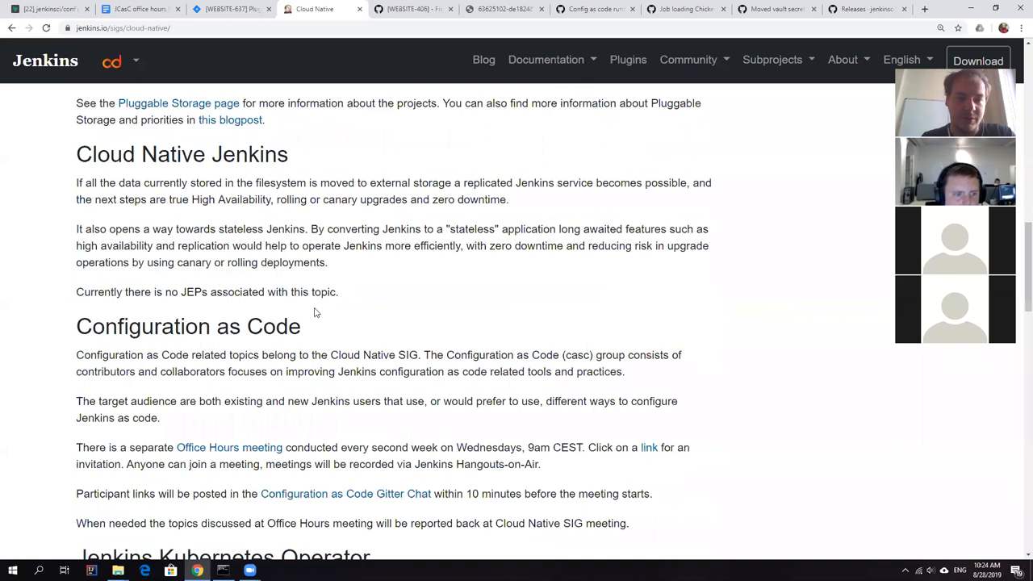
scroll(down, 3)
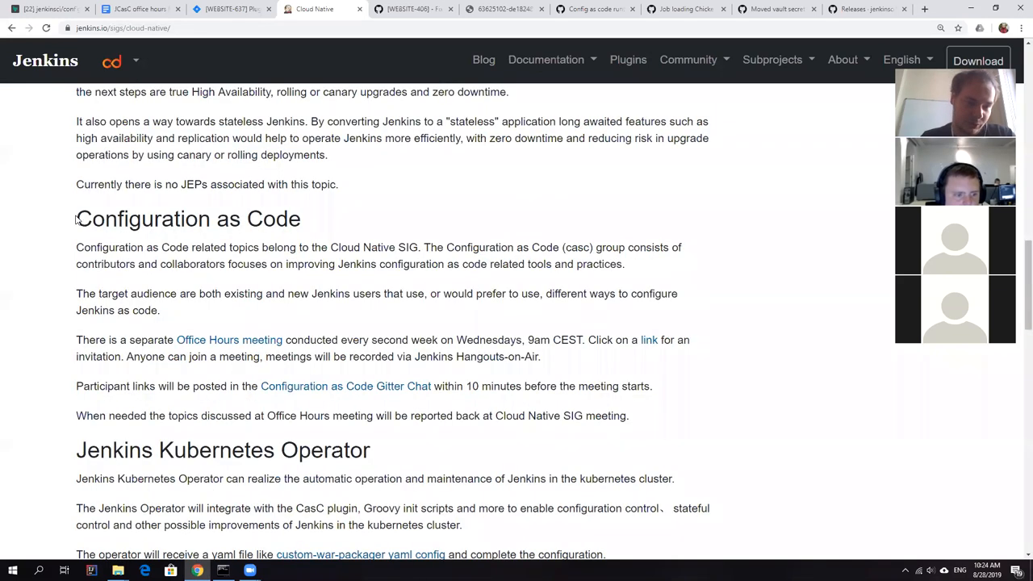
drag(76, 218, 628, 416)
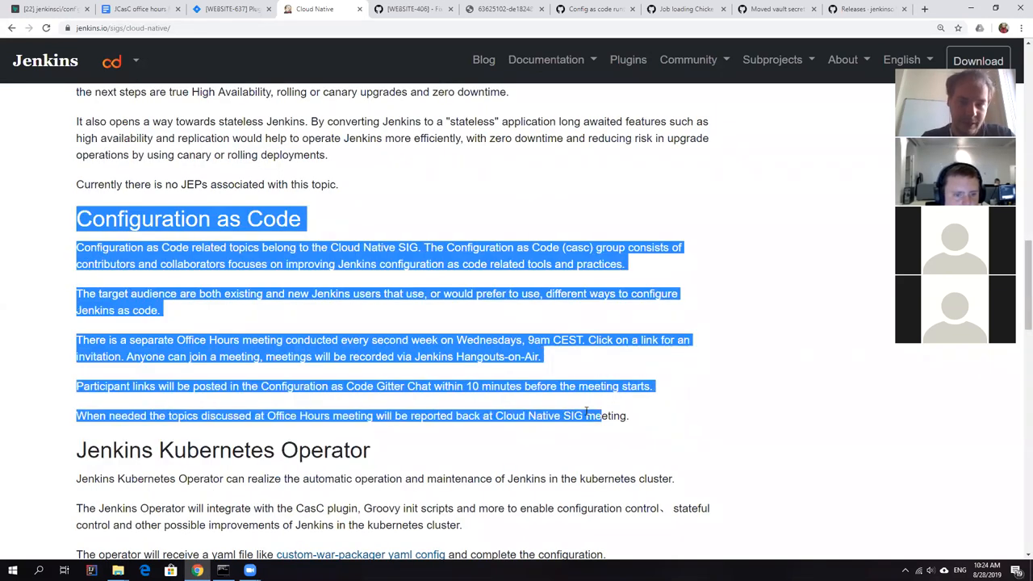
drag(600, 416, 632, 426)
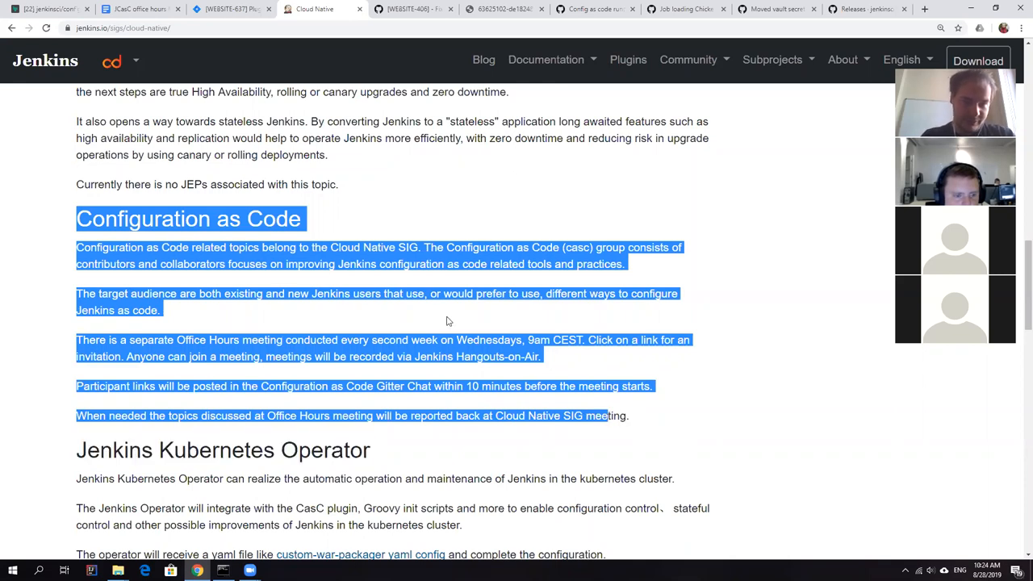
scroll(up, 3)
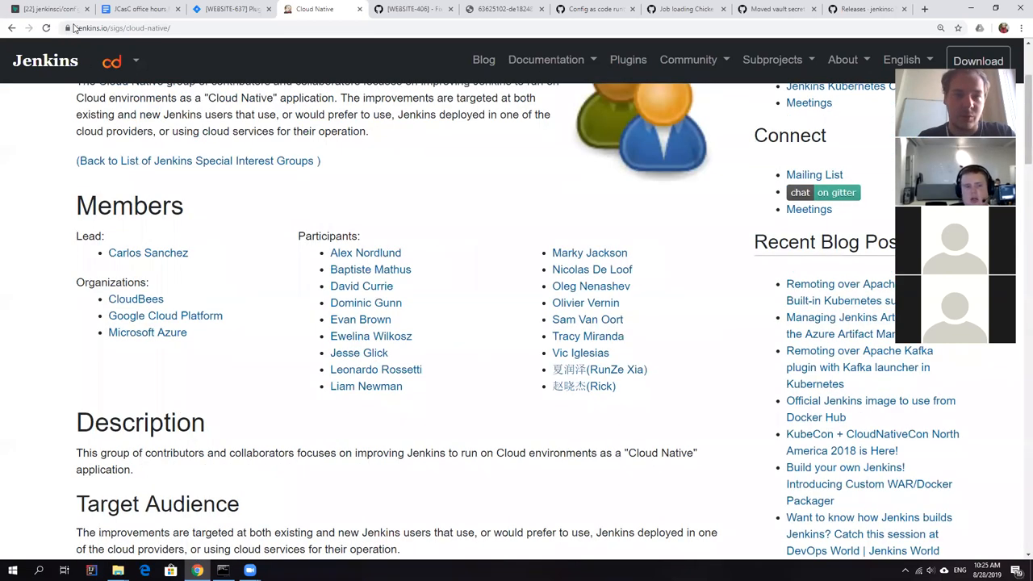
mouse_move(250, 220)
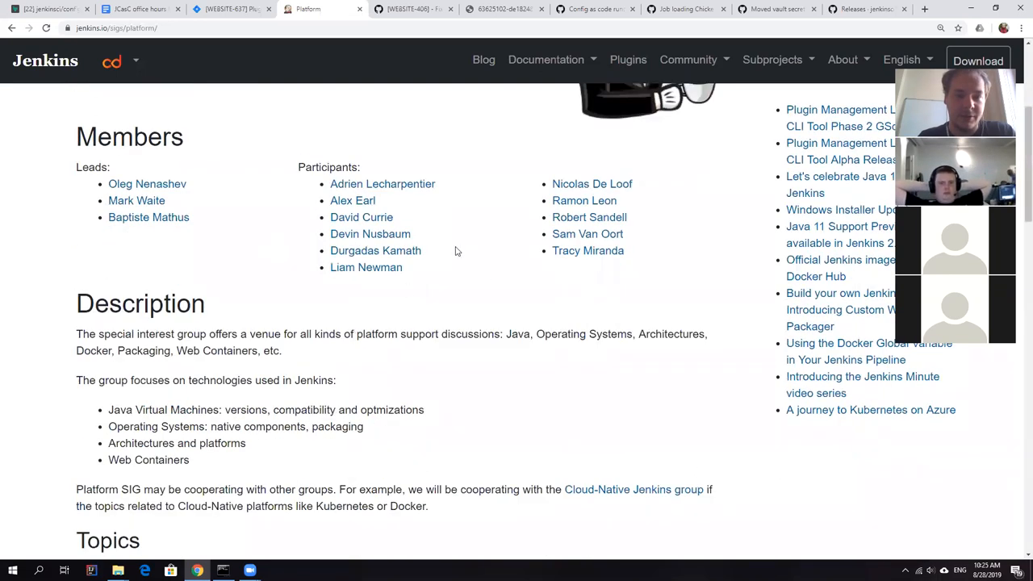
mouse_move(439, 234)
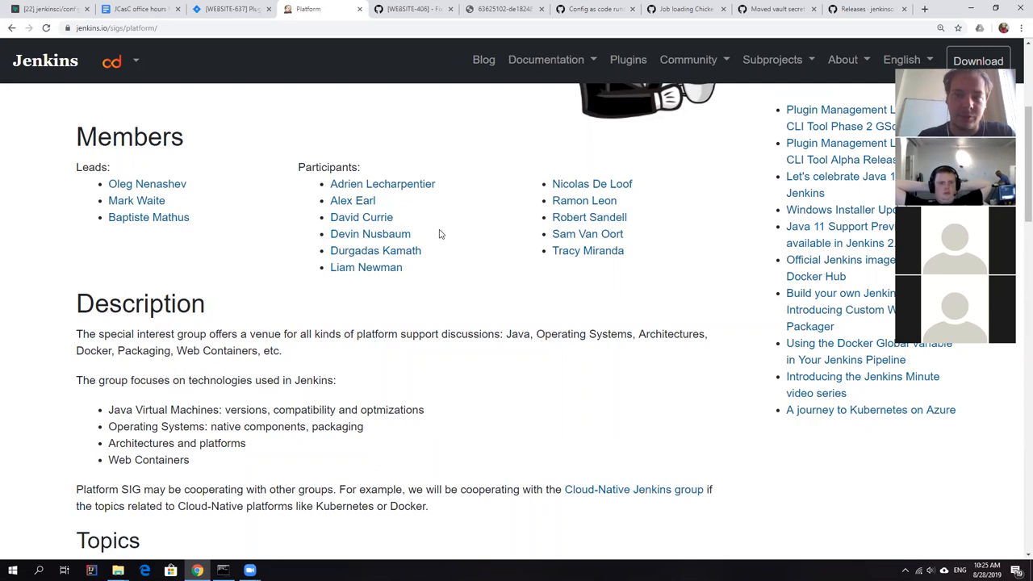
mouse_move(521, 326)
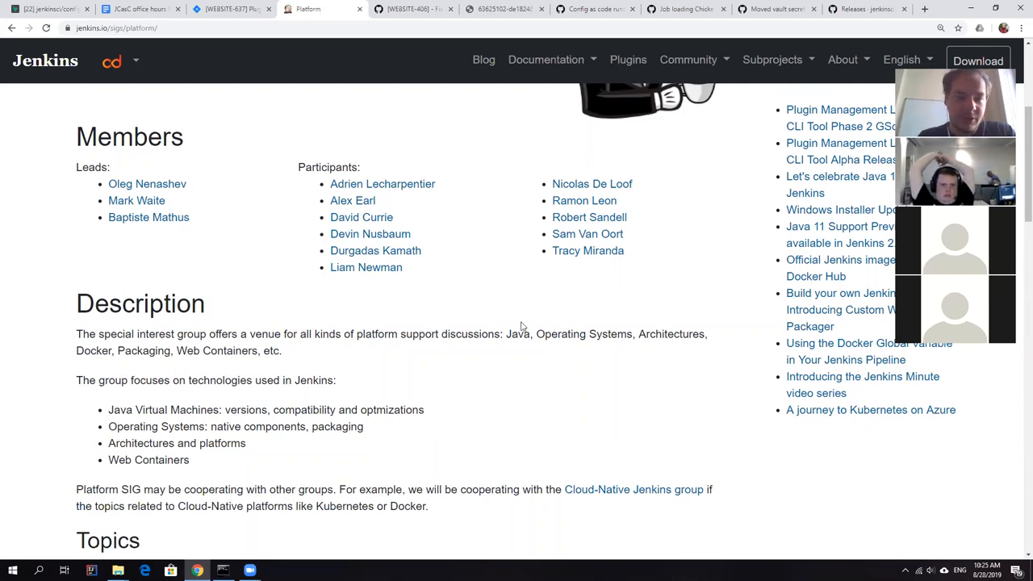
- Read the Platform SIG page down to its Ongoing projects, then select its web address
scroll(up, 3)
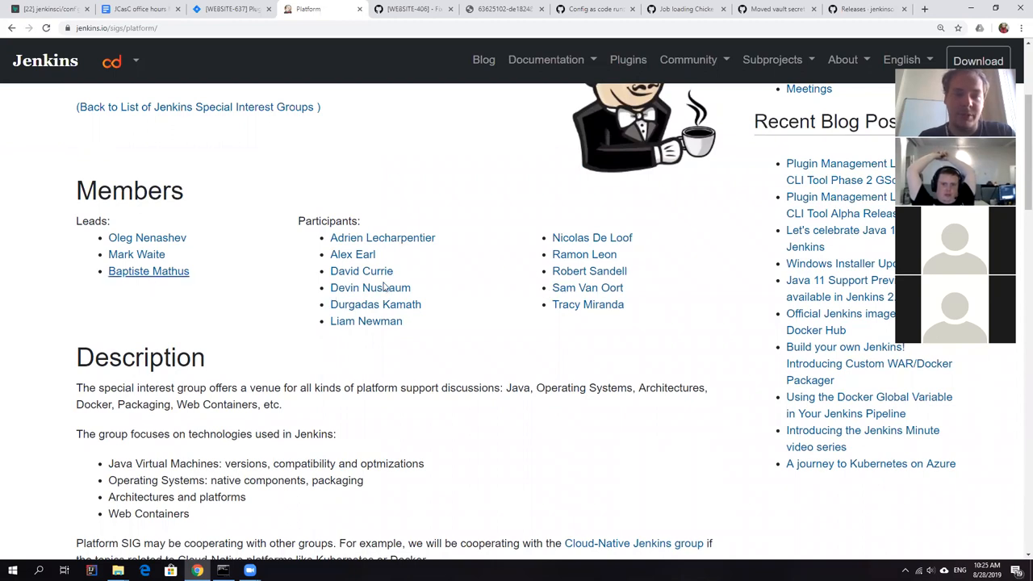
mouse_move(294, 267)
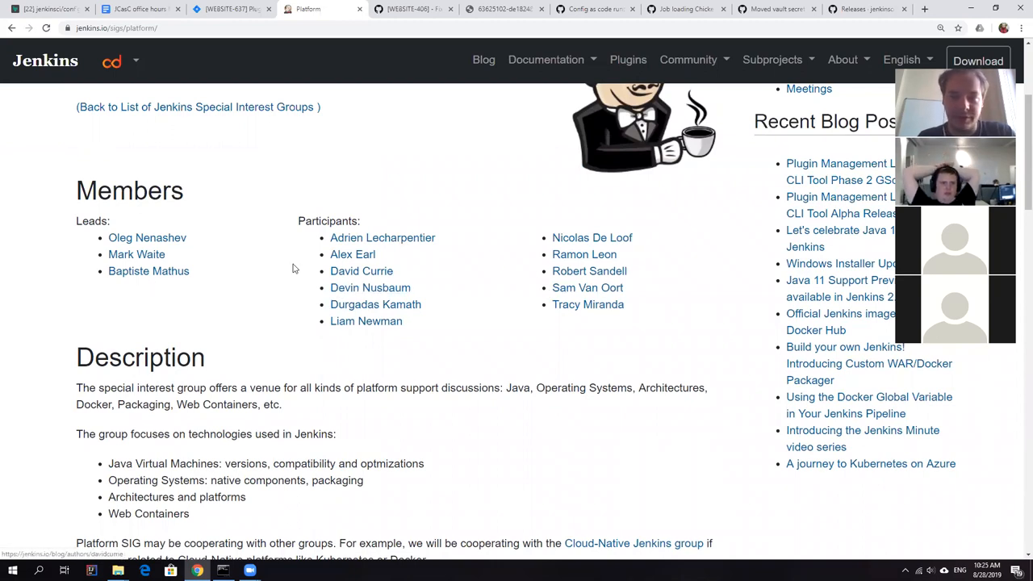
mouse_move(717, 330)
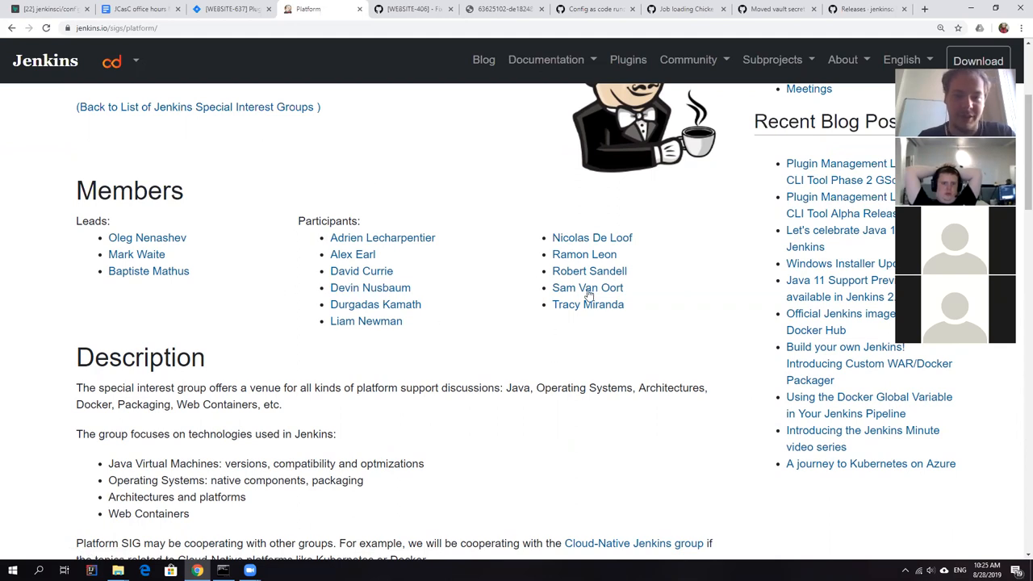
scroll(down, 3)
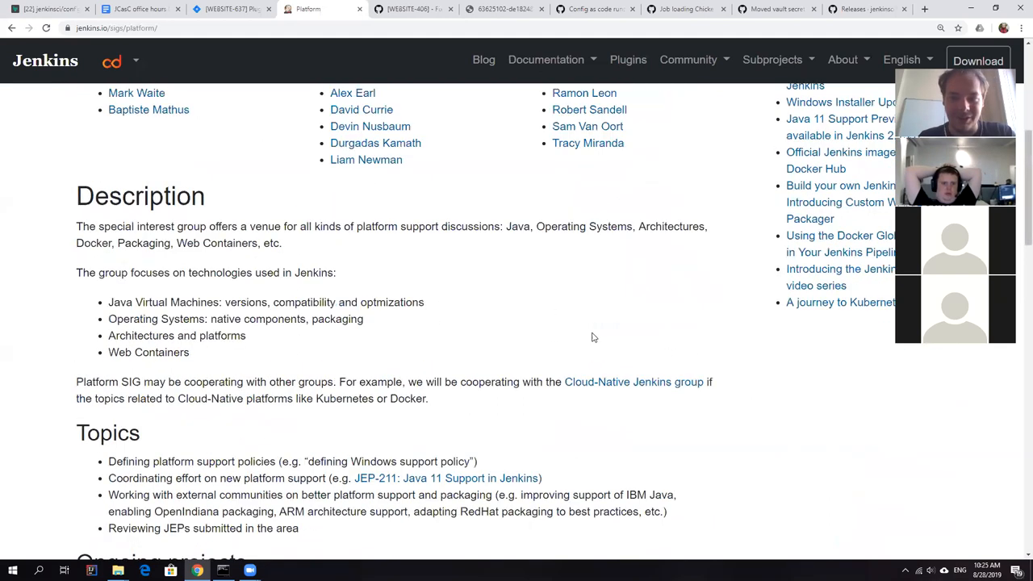
scroll(down, 3)
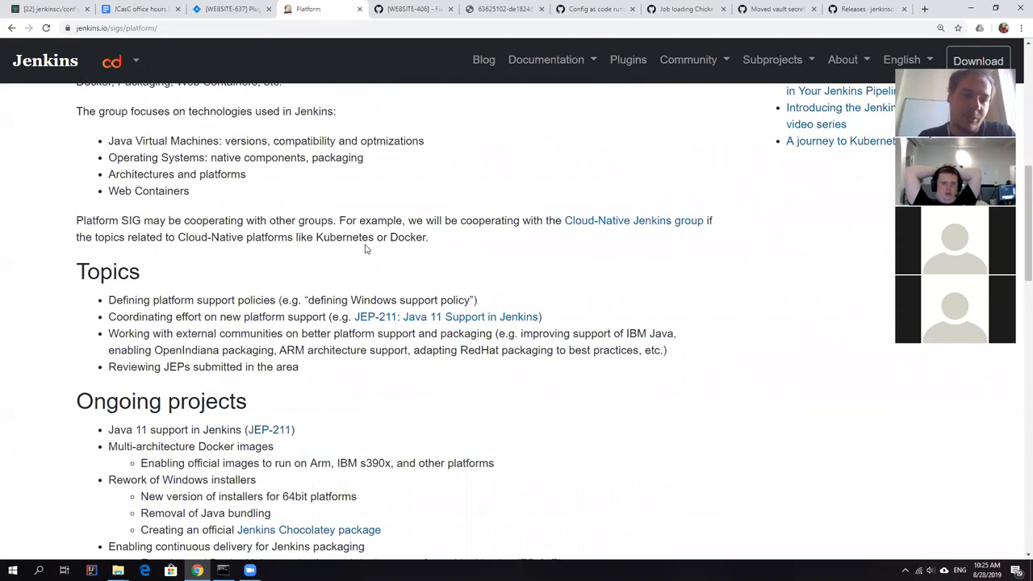
scroll(down, 3)
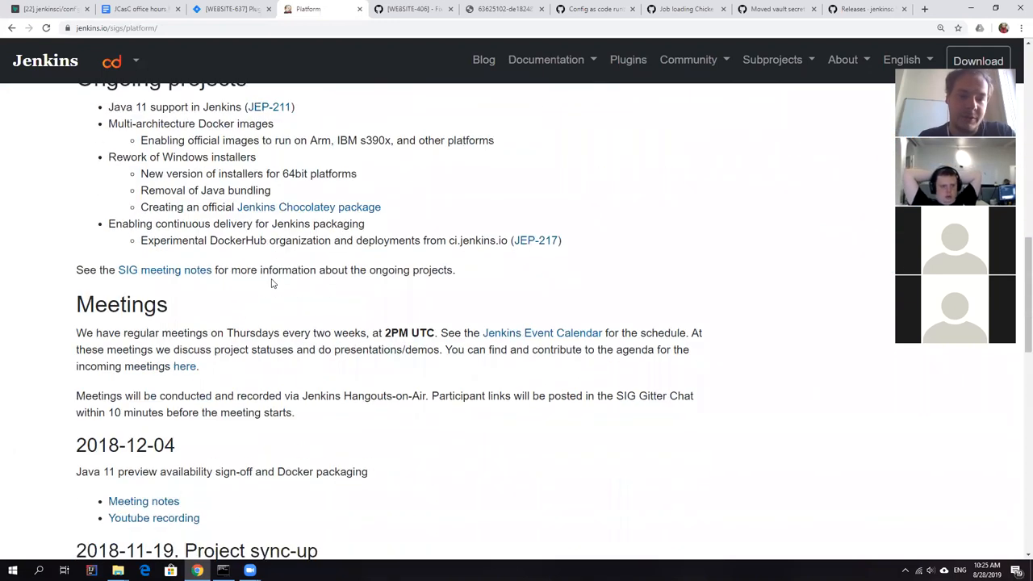
scroll(up, 3)
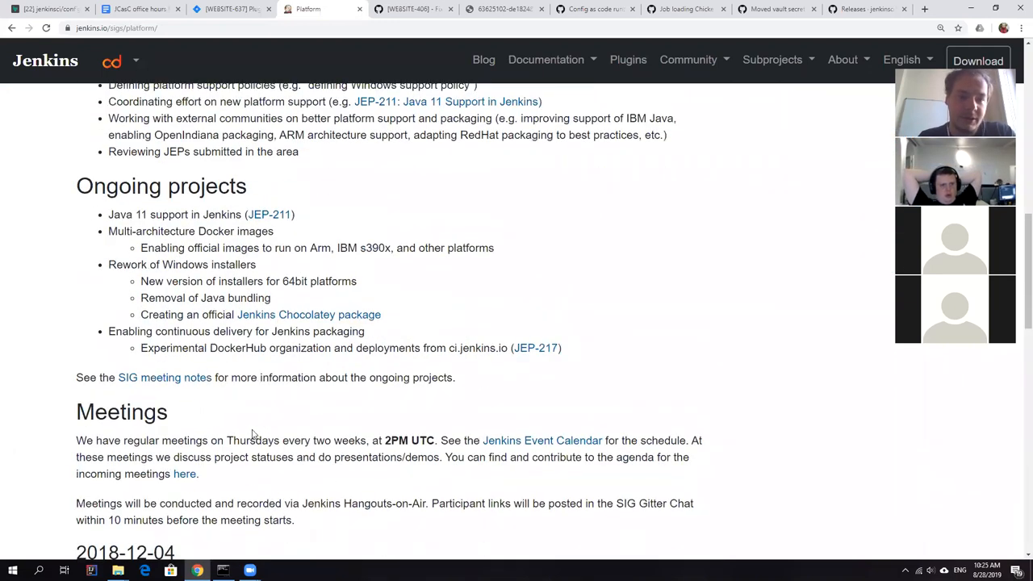
mouse_move(165, 377)
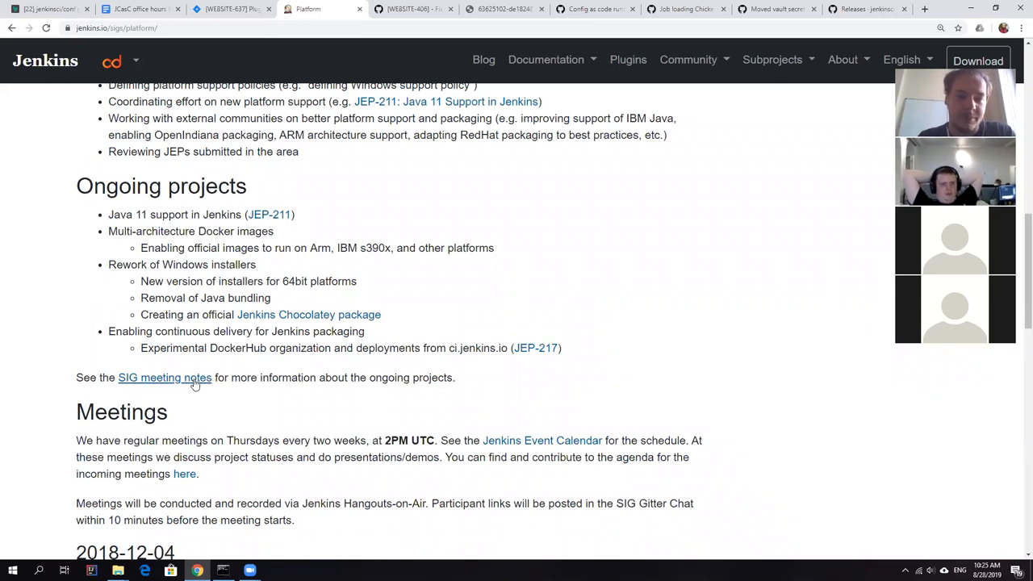
mouse_move(197, 363)
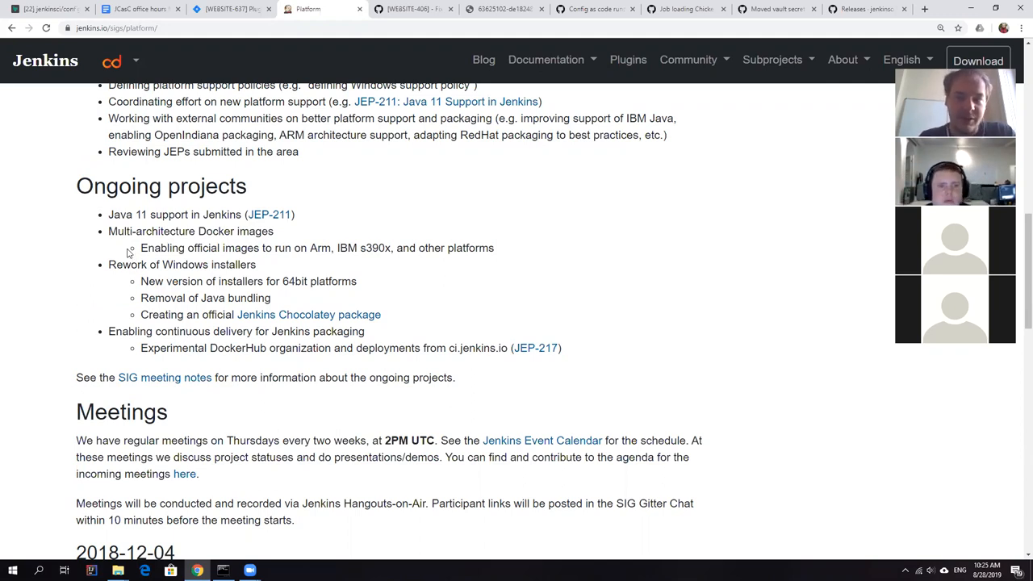
mouse_move(171, 436)
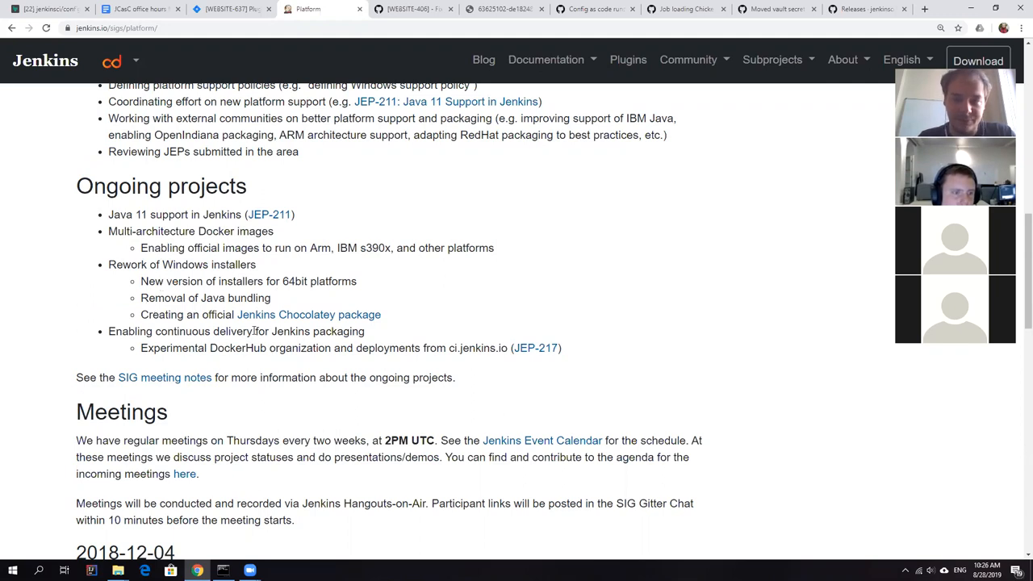
click(116, 28)
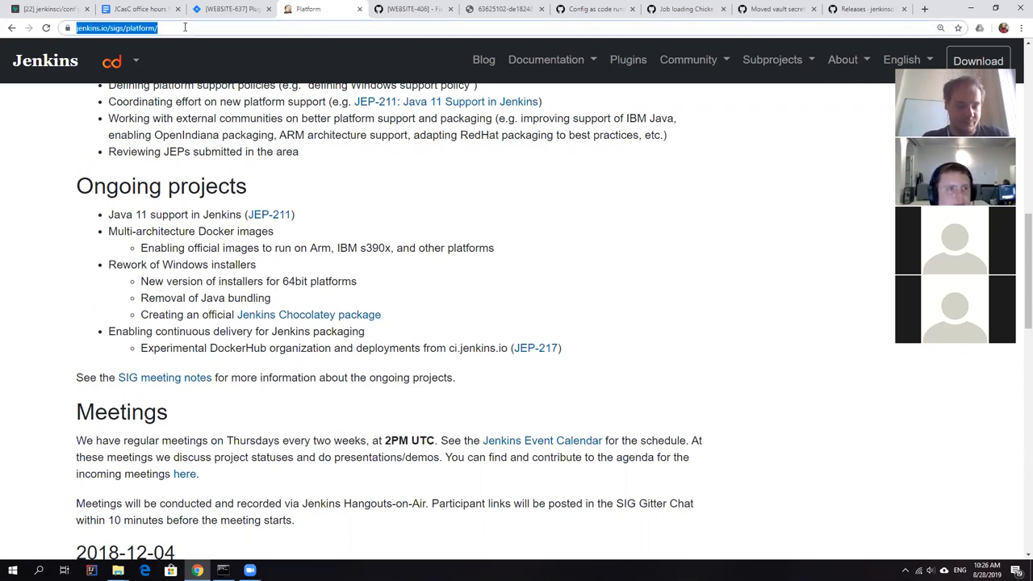
- Write 'Cloud Native SIG is kinda dead, Platform SIG is active with regular meetings' under the Platform SIG item
click(139, 10)
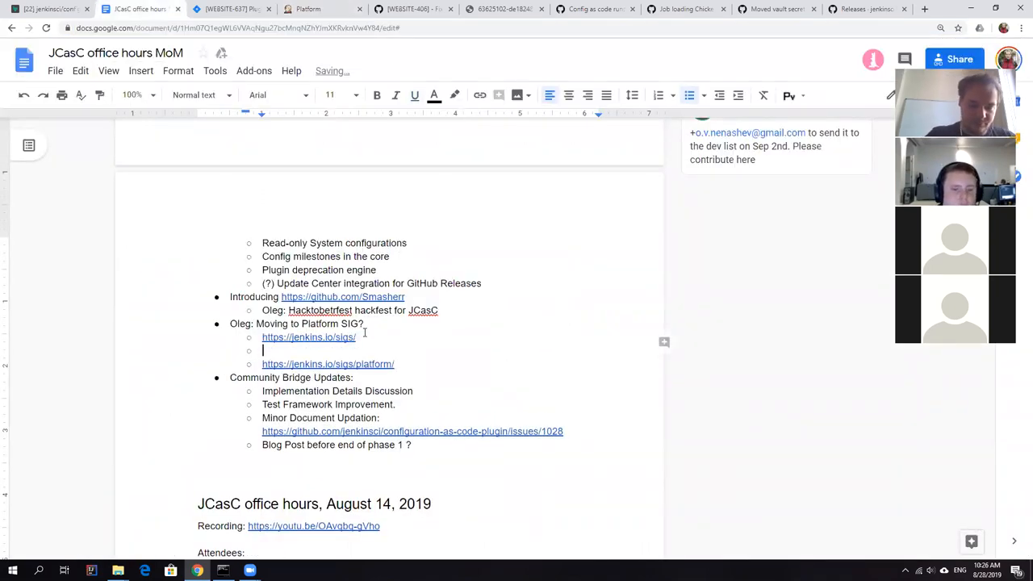
text(Cloud Native)
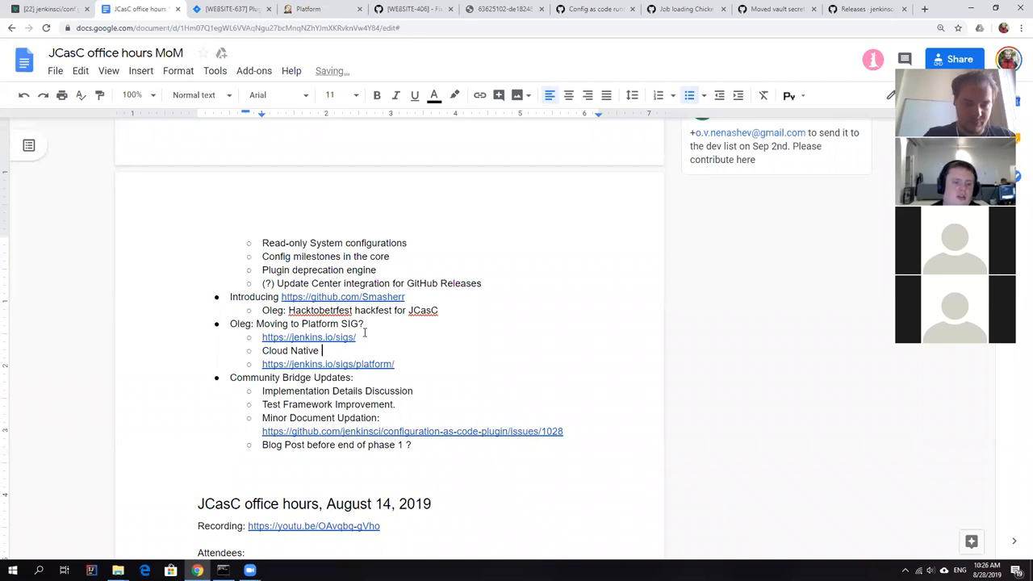
text(SIG)
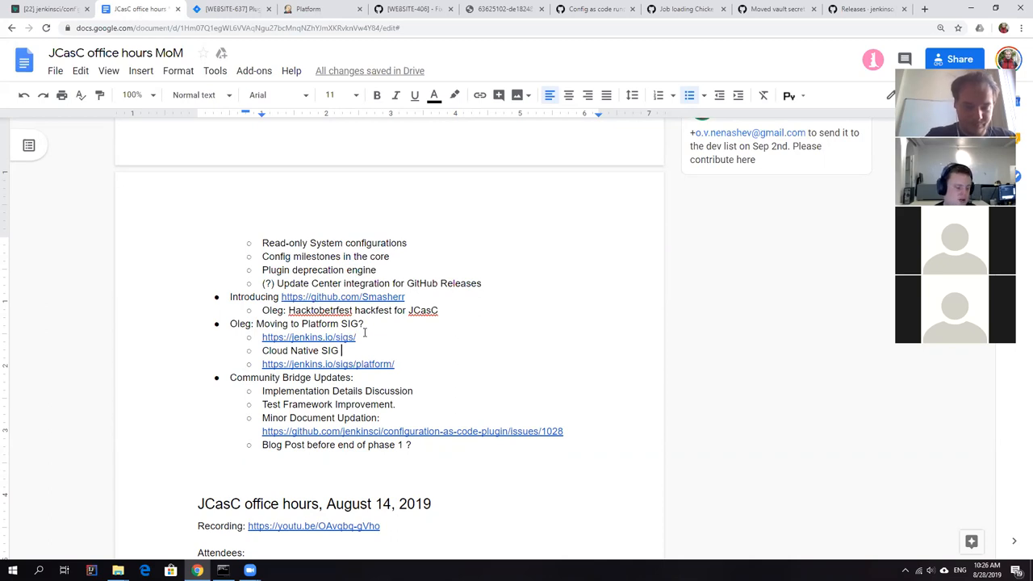
text(is kinda dead,)
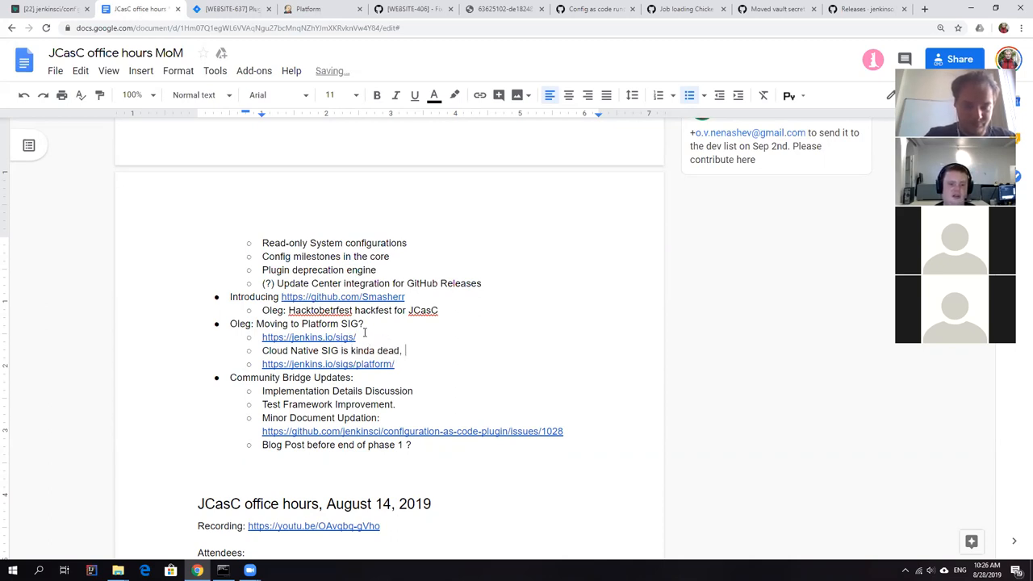
text(Platform SIG)
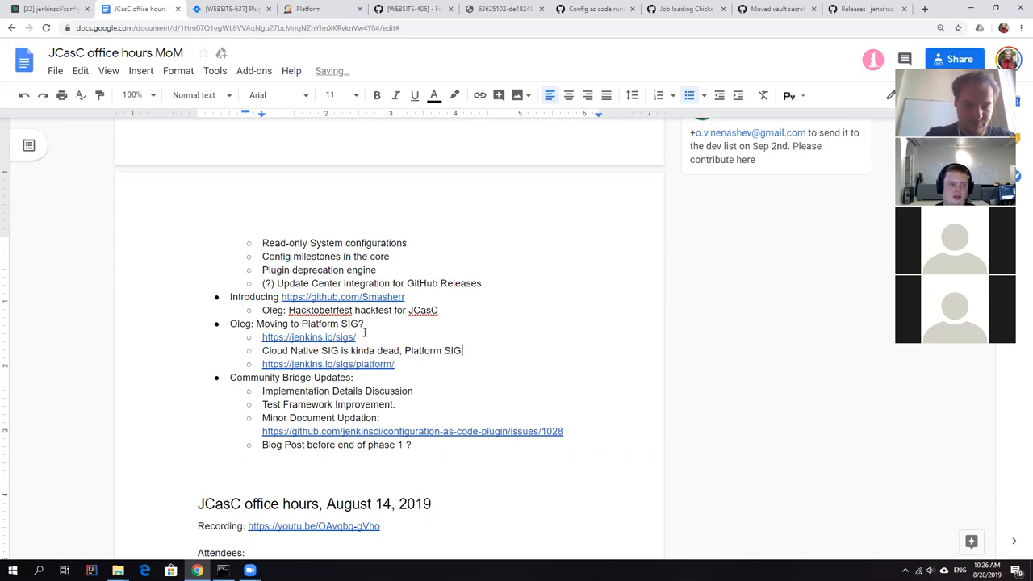
text(is active)
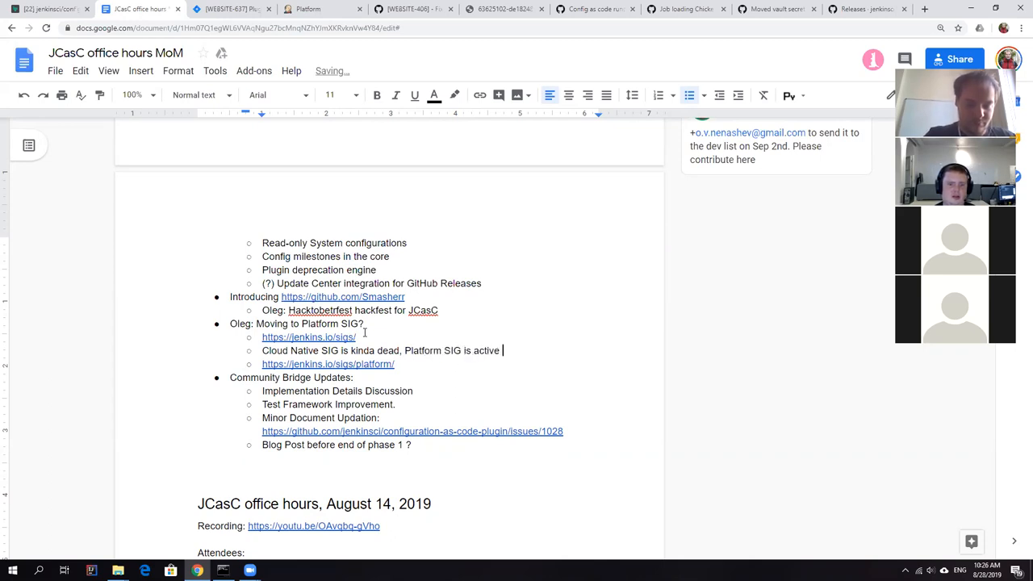
text(with reg)
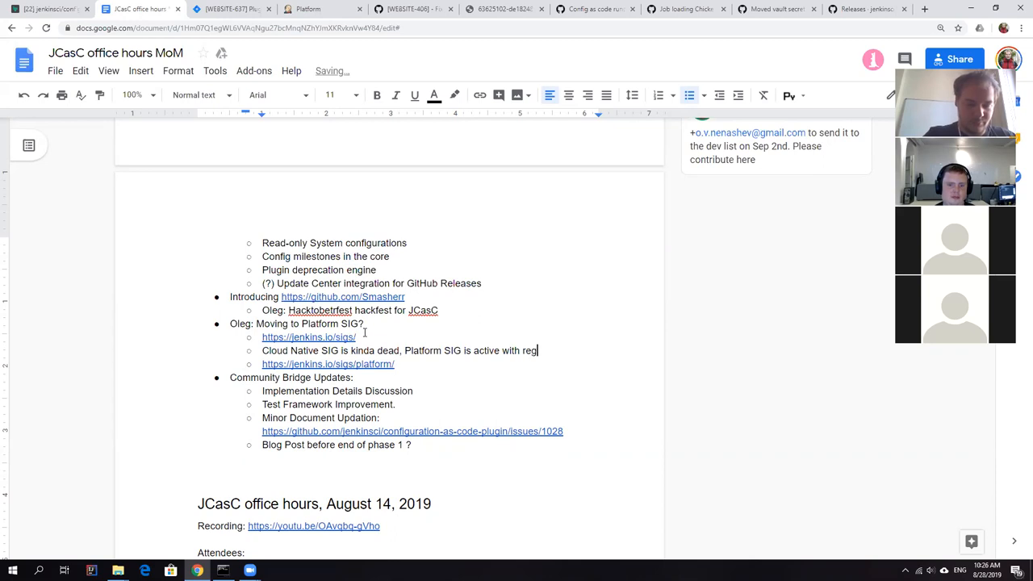
text(ular meetings)
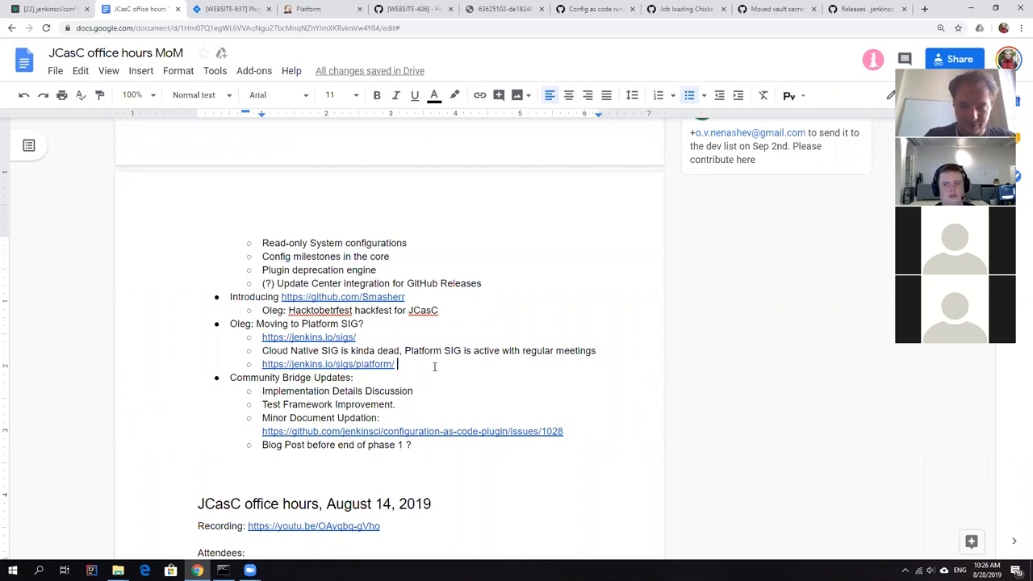
text(Jose)
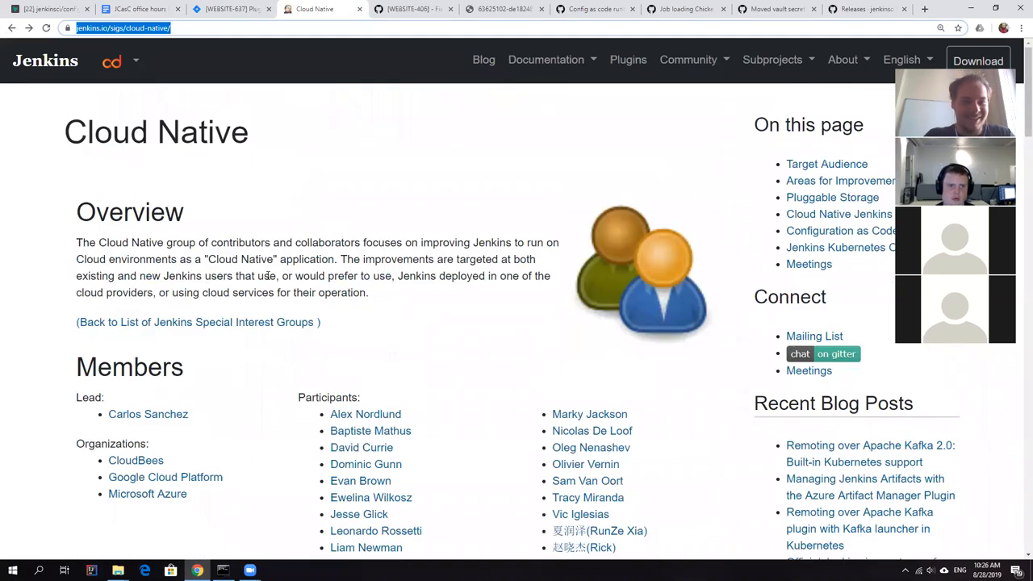
- Scroll the Cloud Native SIG page past members and areas for improvement to Pluggable Storage
scroll(down, 3)
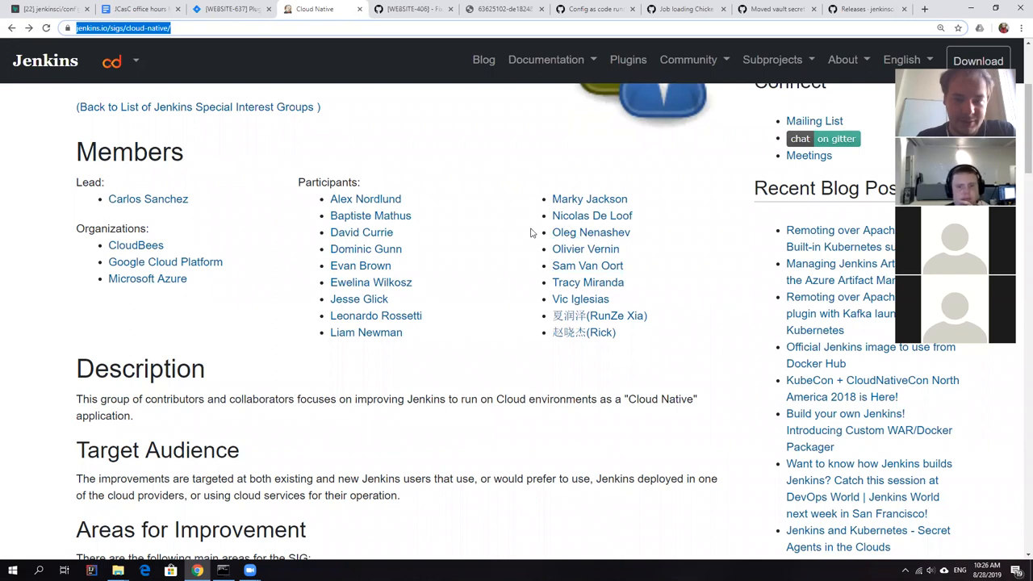
scroll(down, 3)
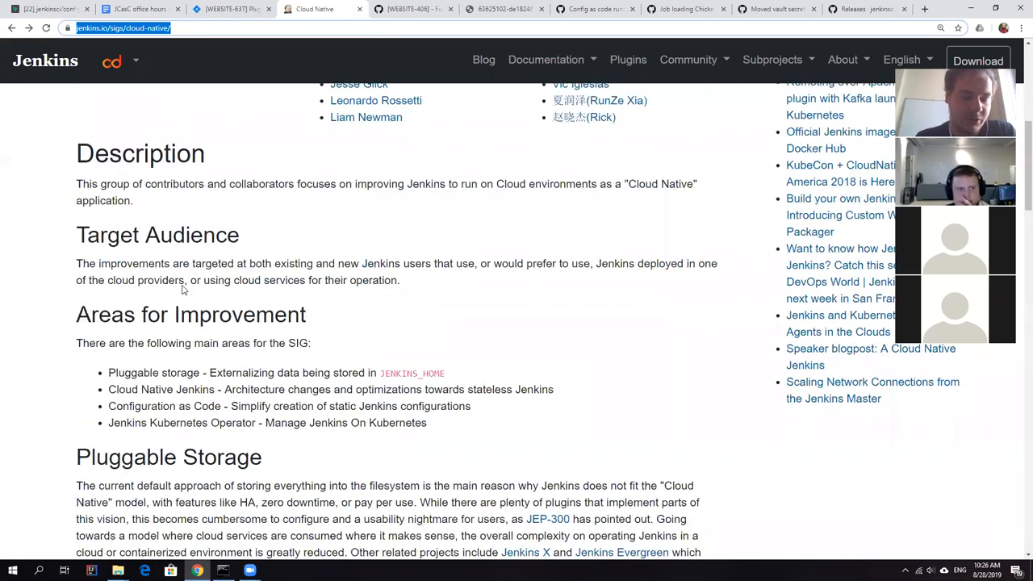
scroll(down, 3)
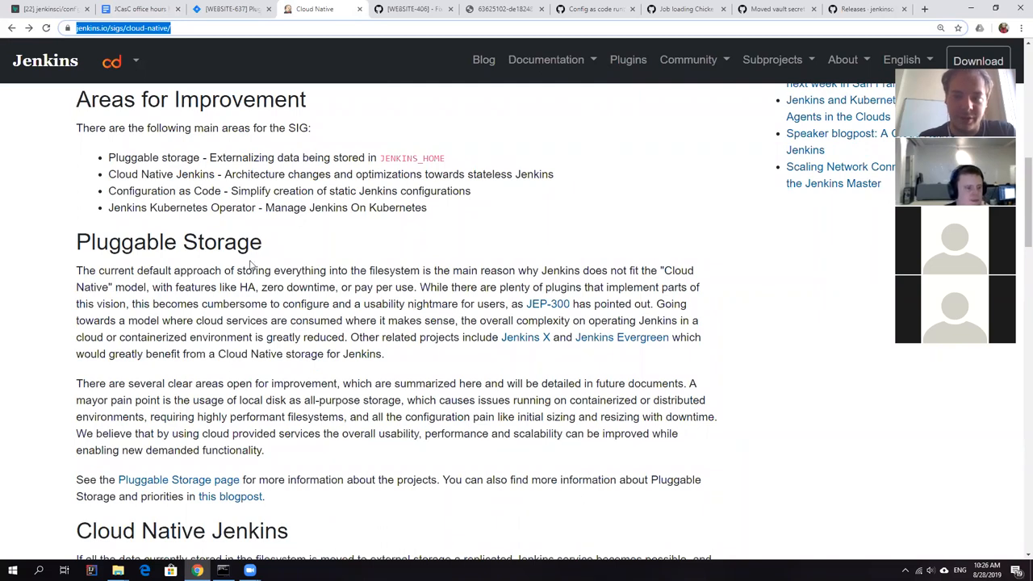
scroll(down, 3)
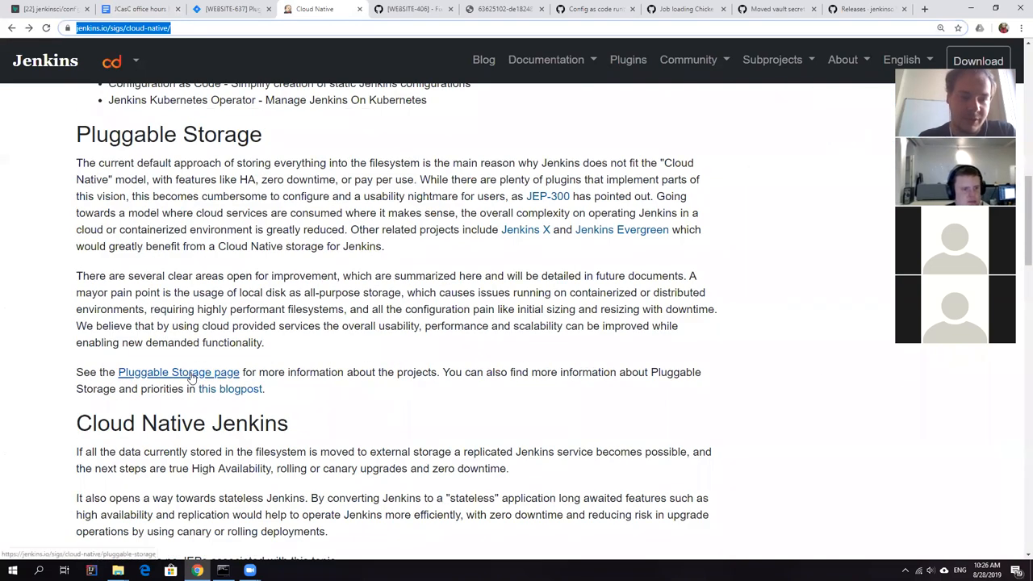
- On the Pluggable Storage page, review the status summary table and bring up link options for JEP-213
click(178, 372)
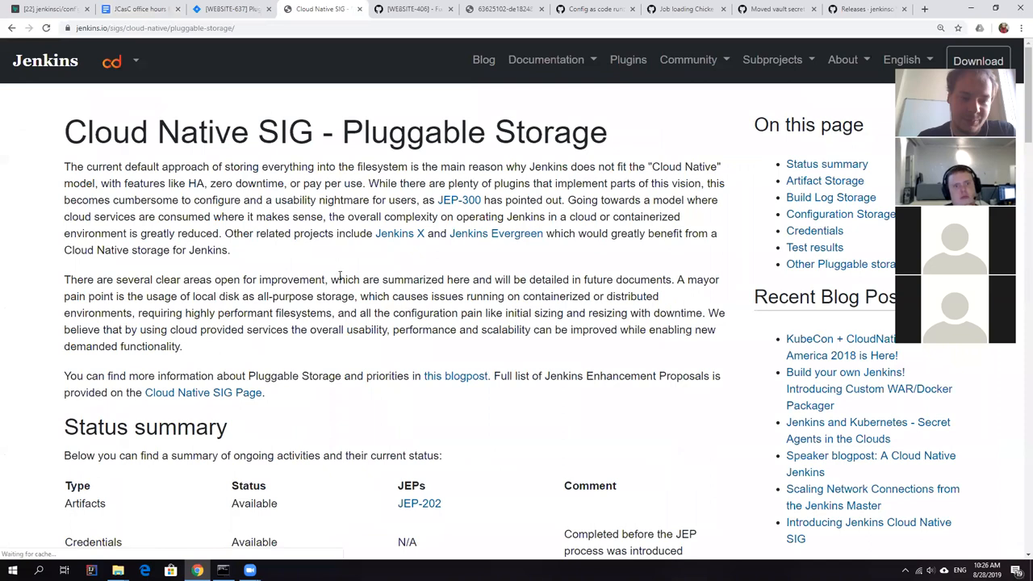
scroll(down, 3)
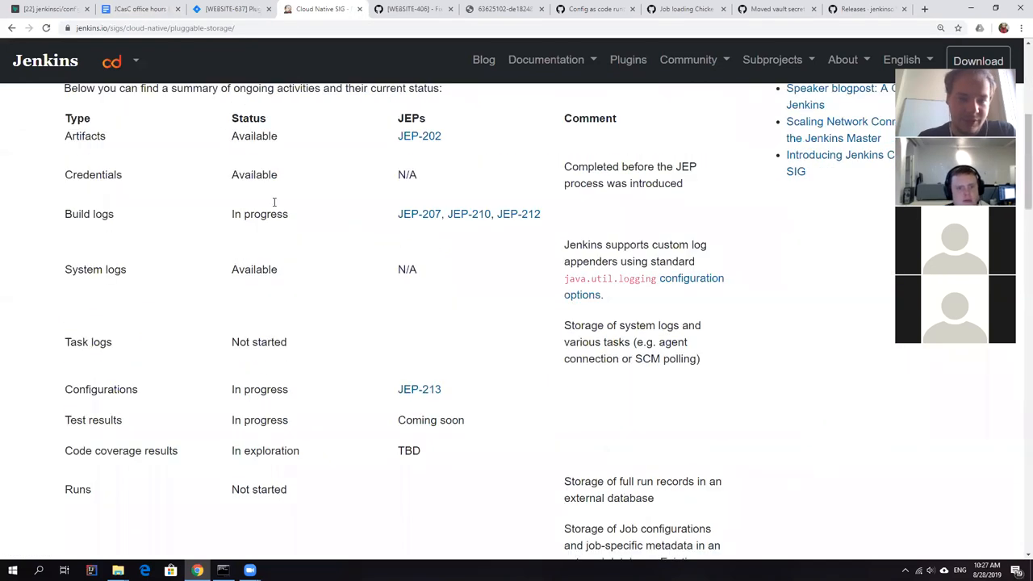
scroll(down, 3)
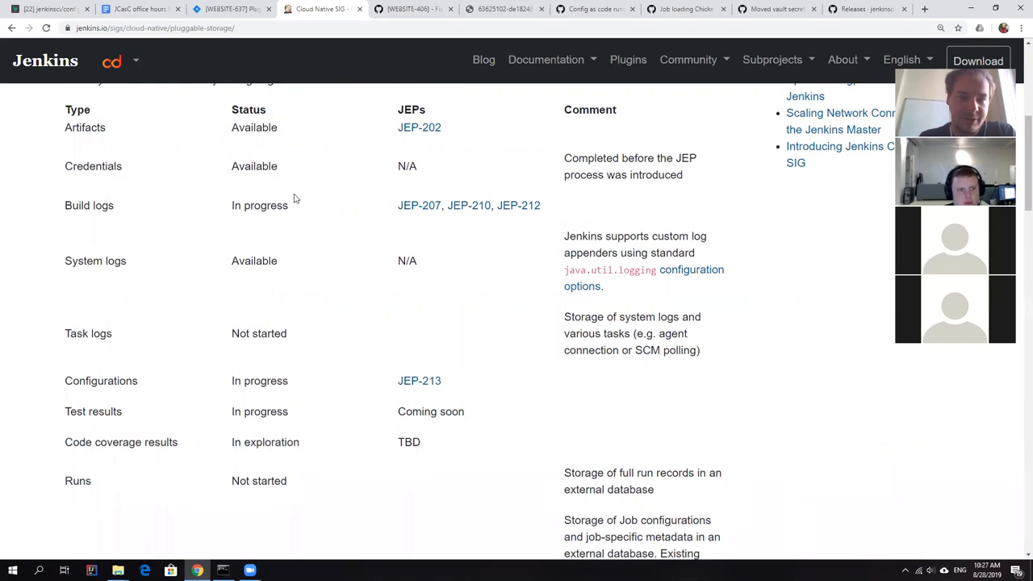
scroll(up, 3)
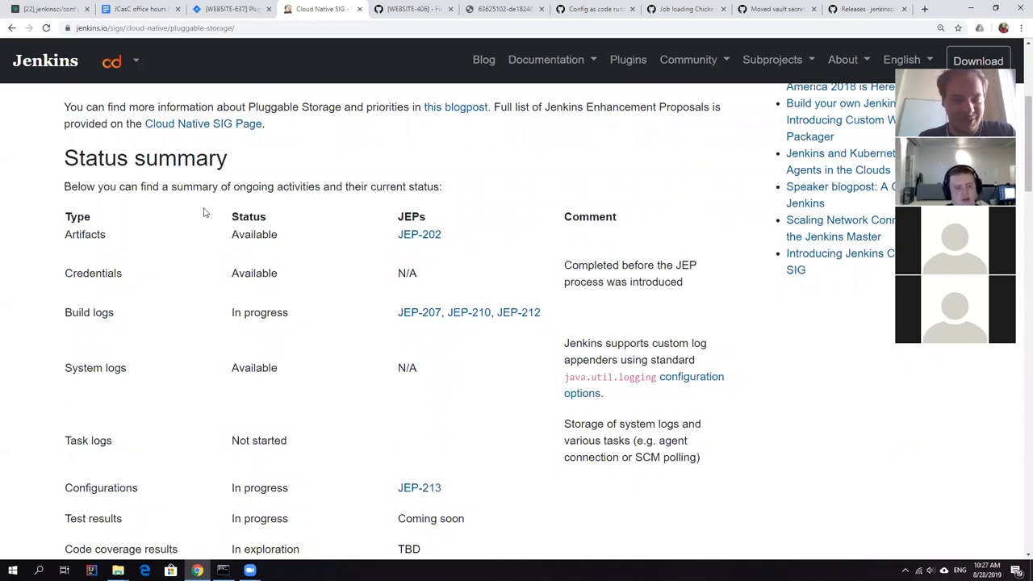
scroll(down, 3)
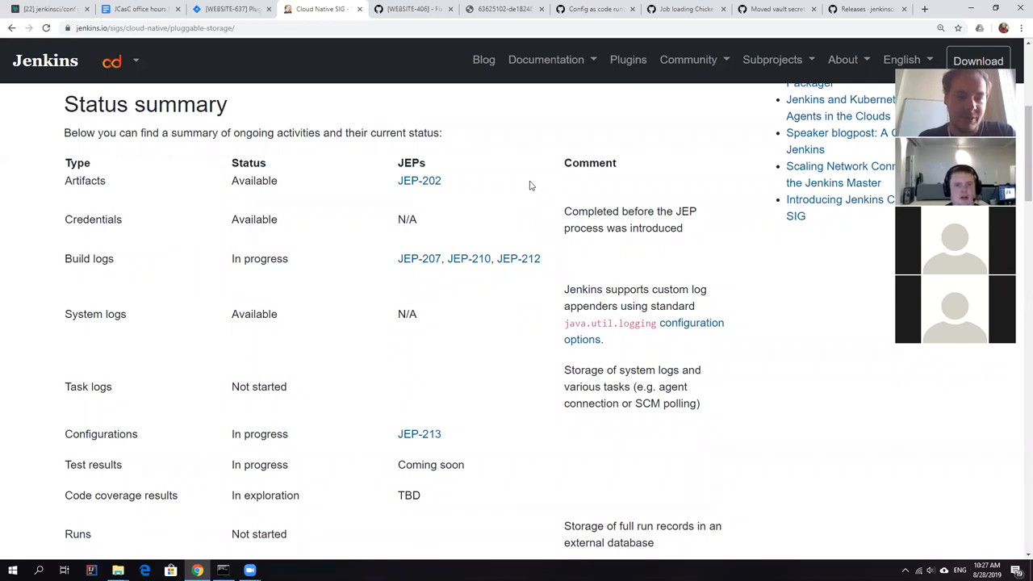
mouse_move(142, 447)
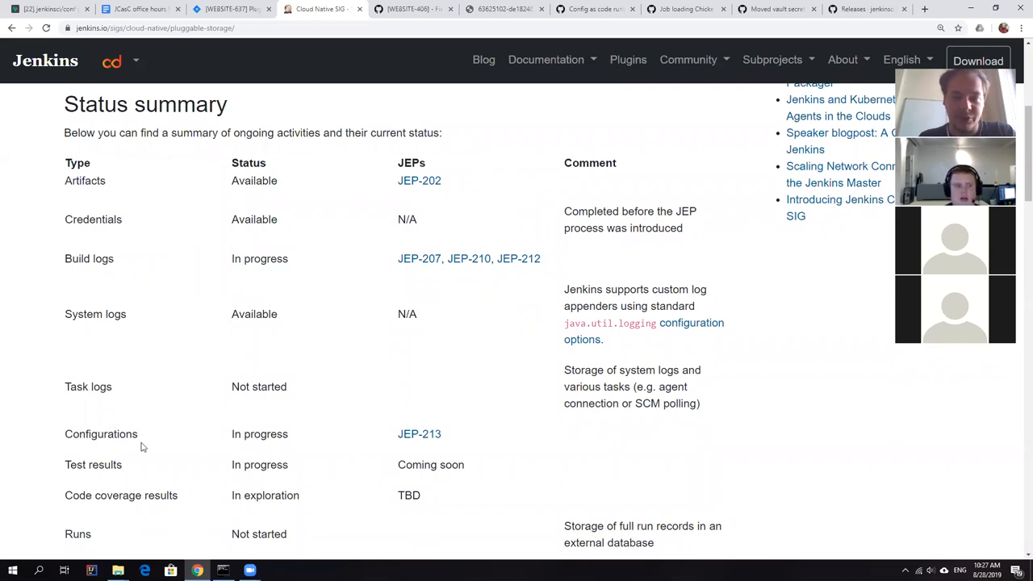
mouse_move(419, 432)
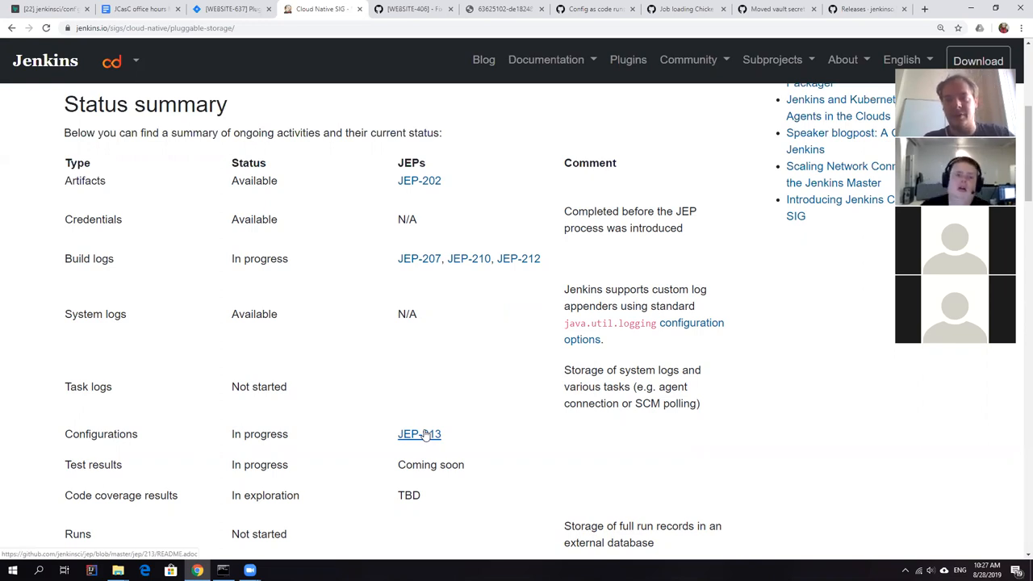
right_click(419, 432)
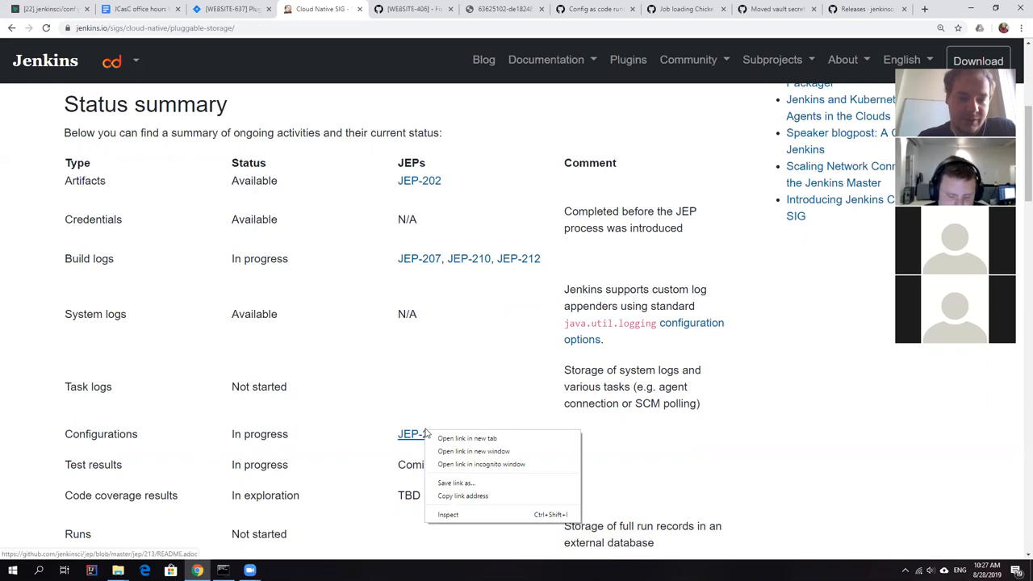
- Read JEP-213's Draft metadata and table of contents on GitHub, then return to the Pluggable Storage page
click(466, 439)
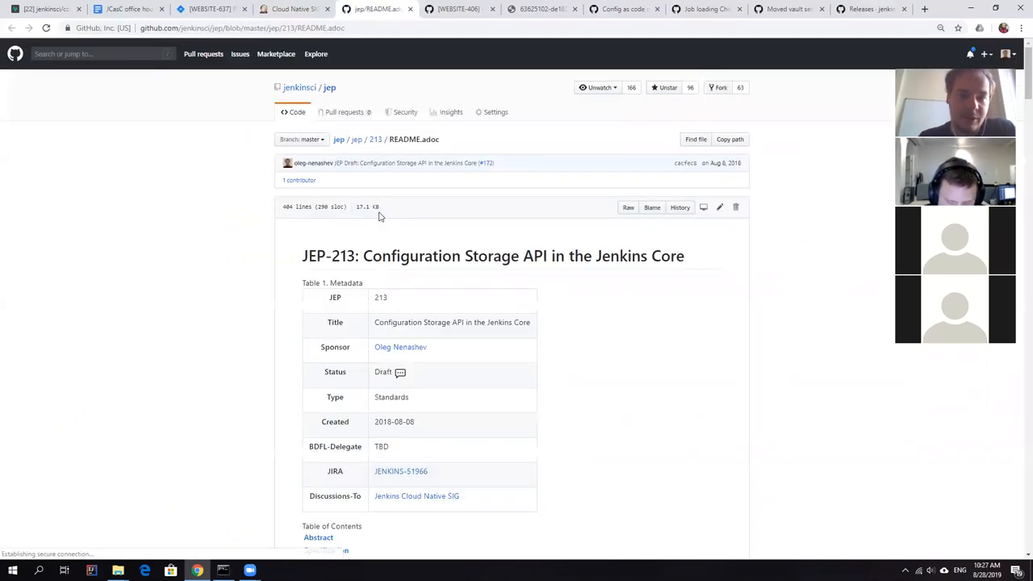
scroll(down, 3)
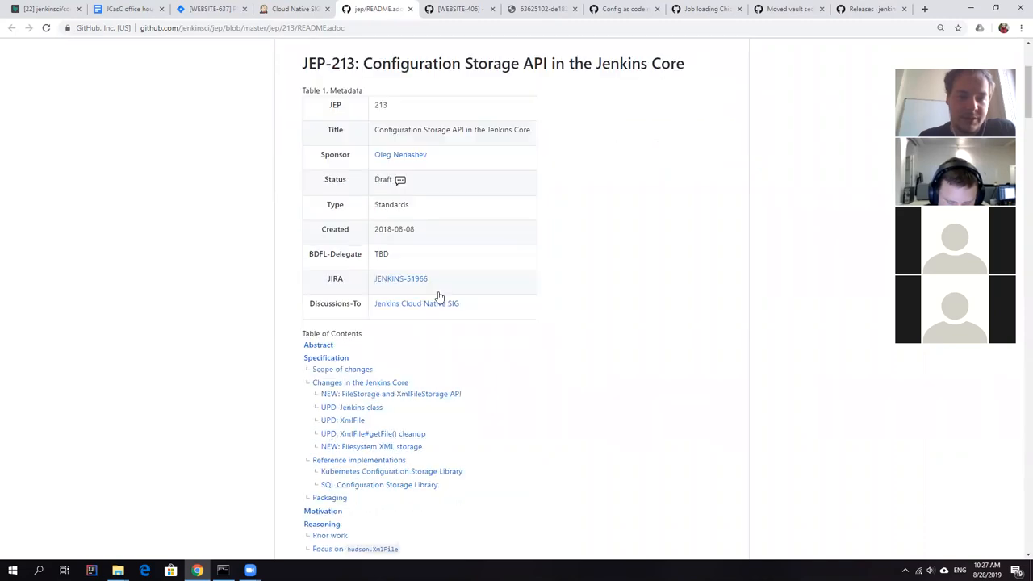
scroll(down, 3)
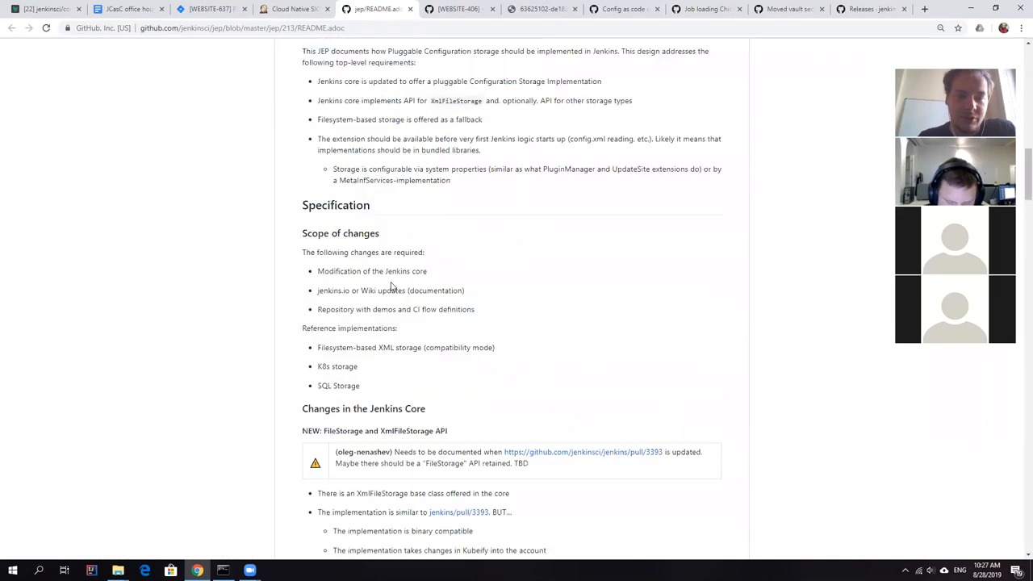
scroll(down, 3)
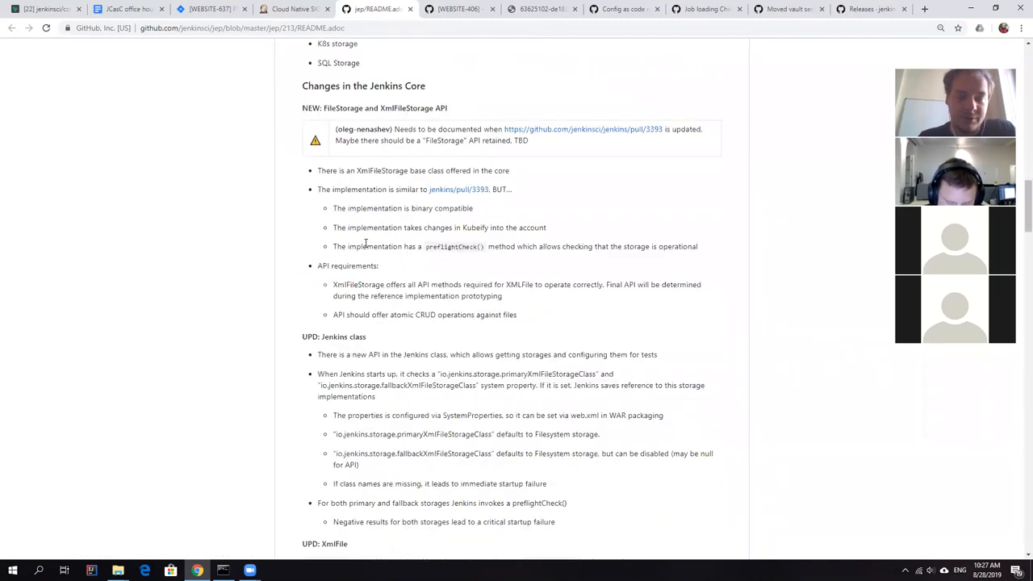
scroll(down, 3)
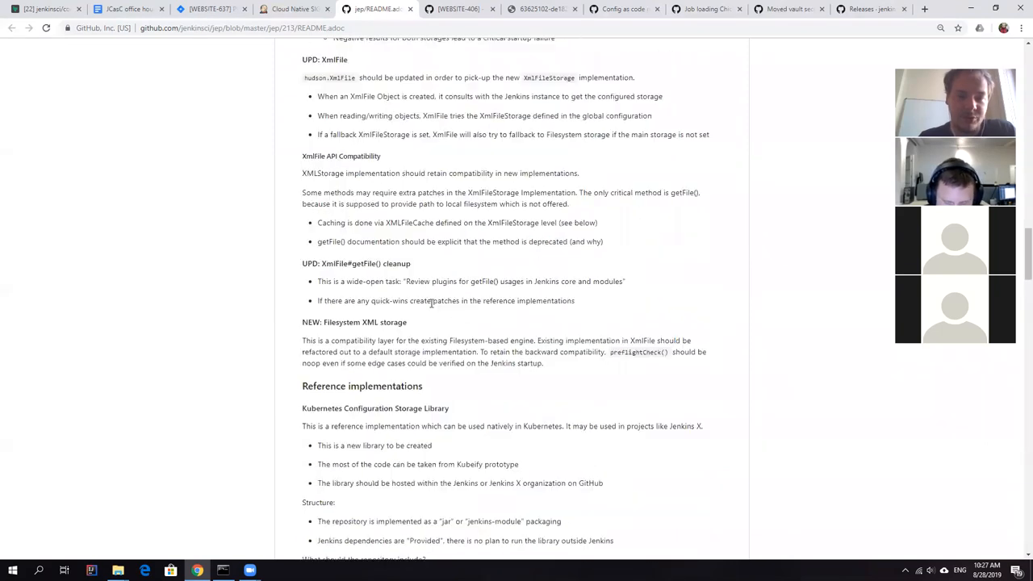
scroll(down, 3)
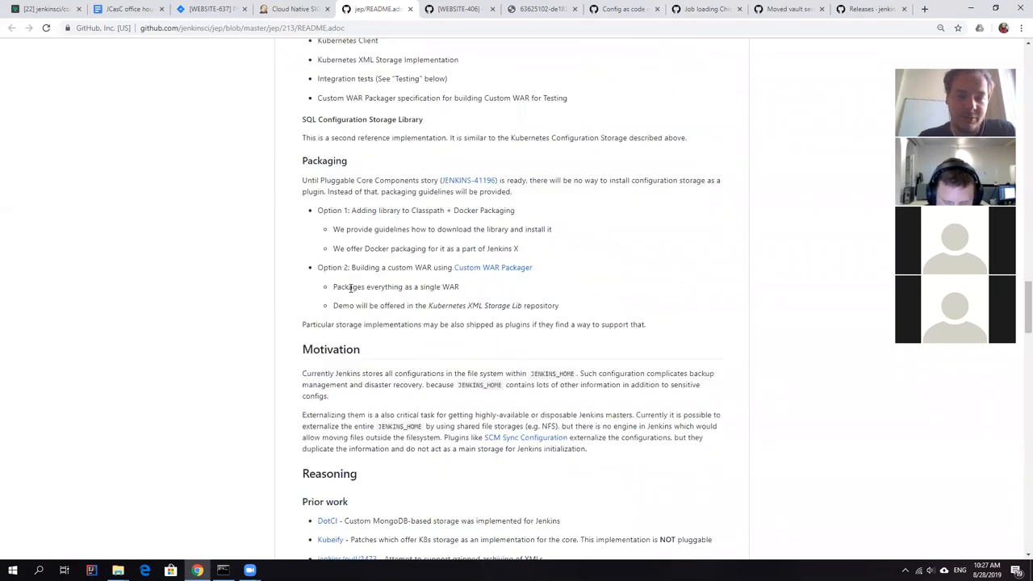
scroll(down, 3)
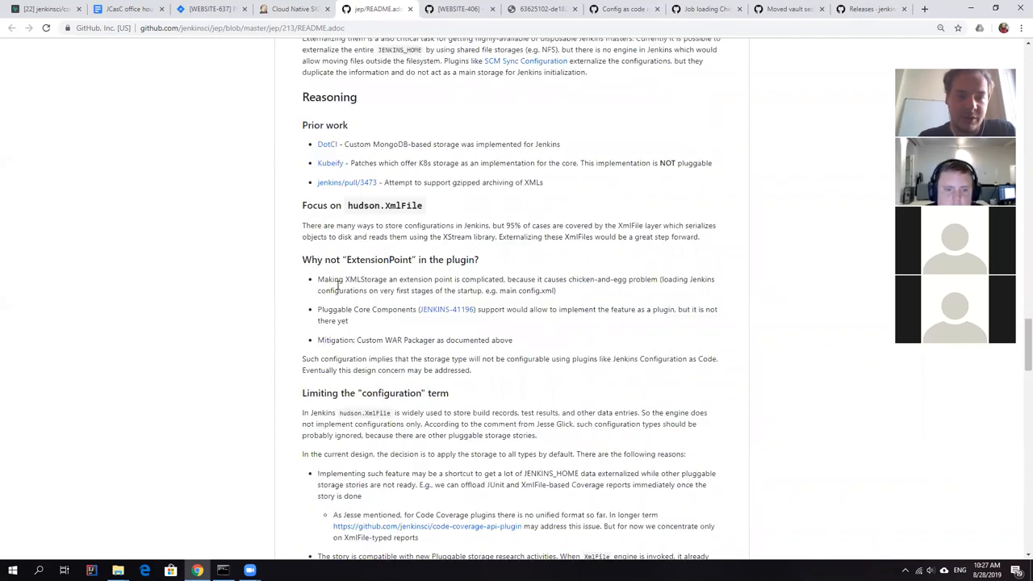
scroll(down, 3)
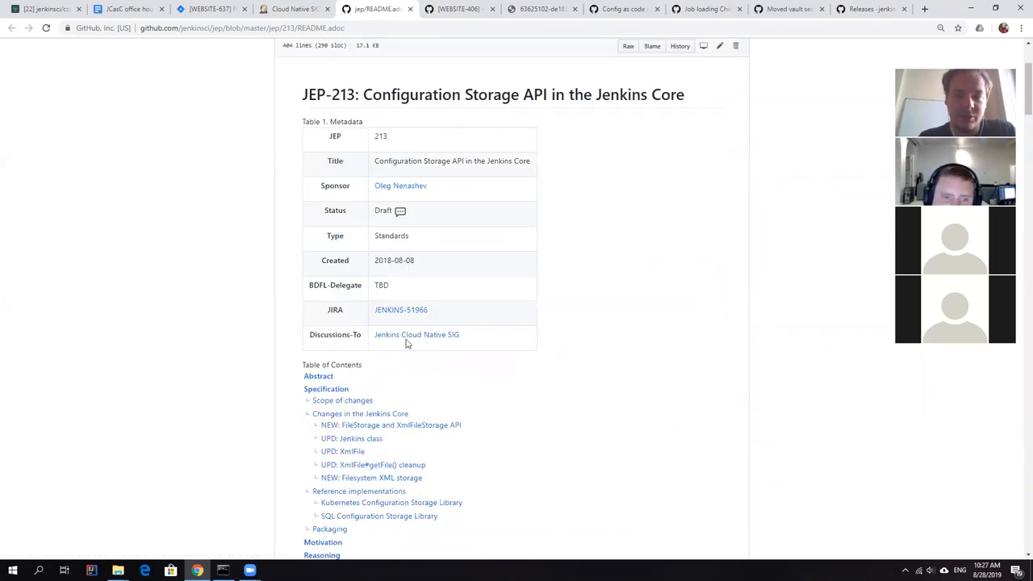
mouse_move(466, 238)
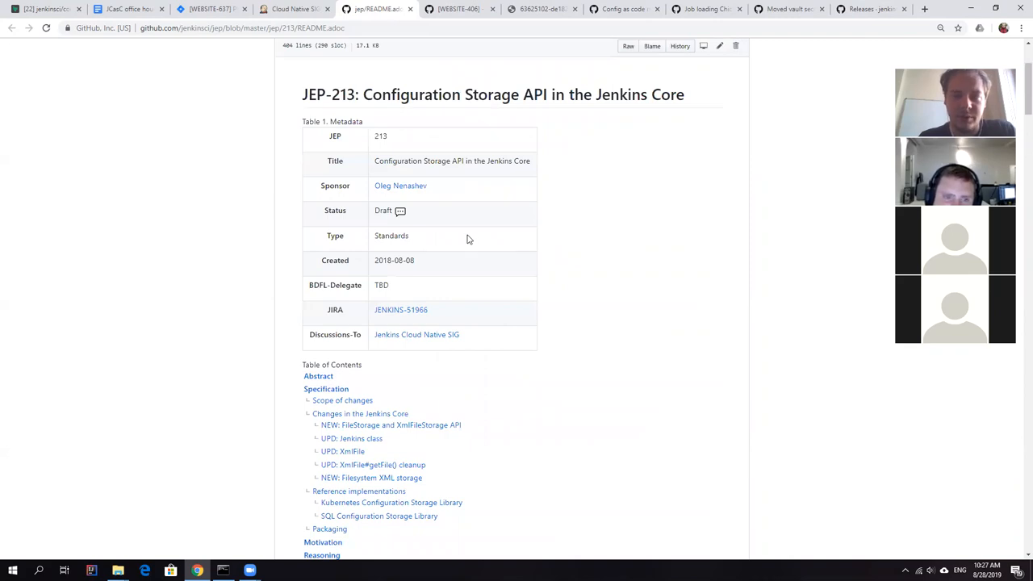
mouse_move(497, 278)
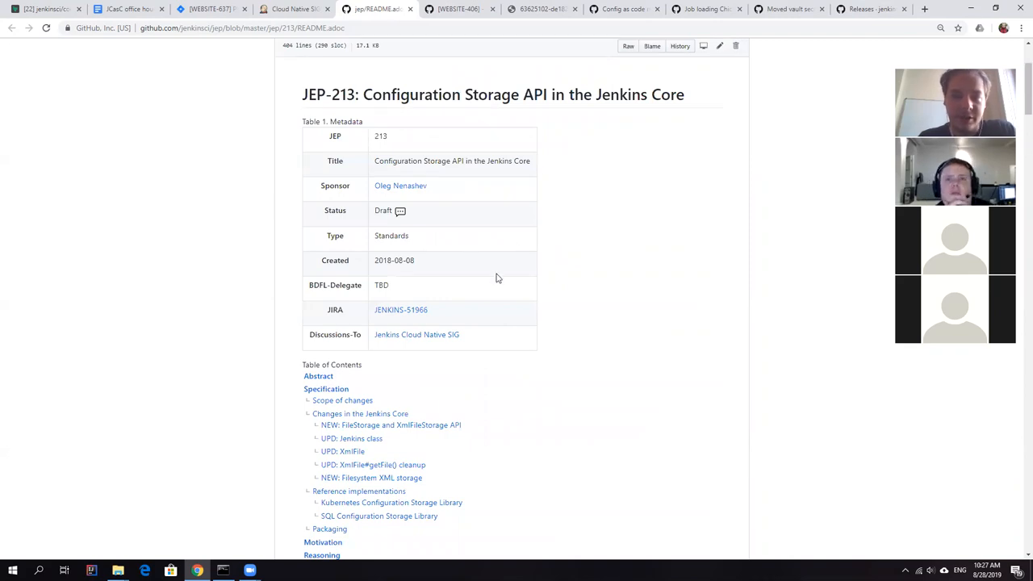
mouse_move(617, 306)
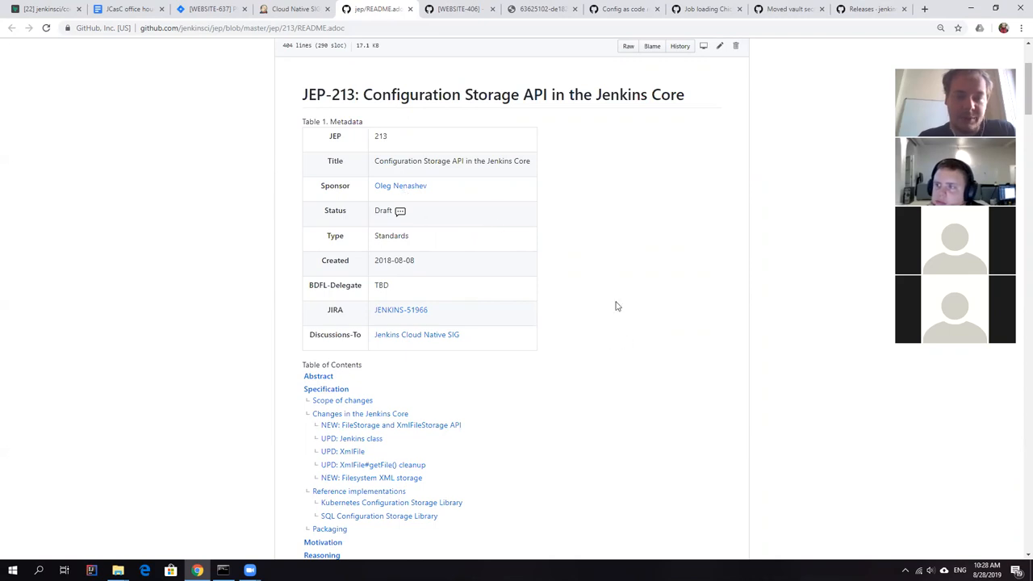
mouse_move(508, 238)
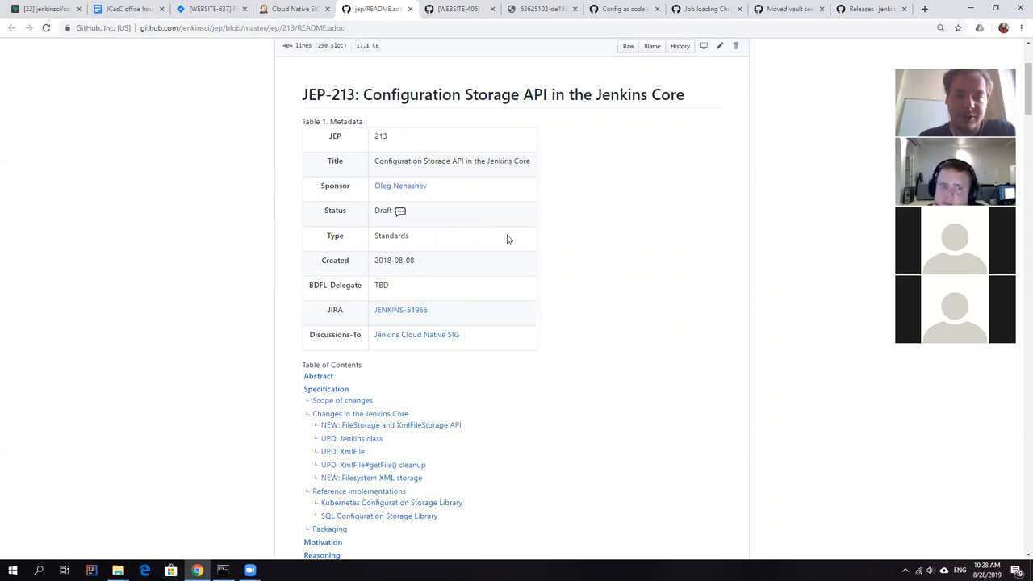
mouse_move(594, 327)
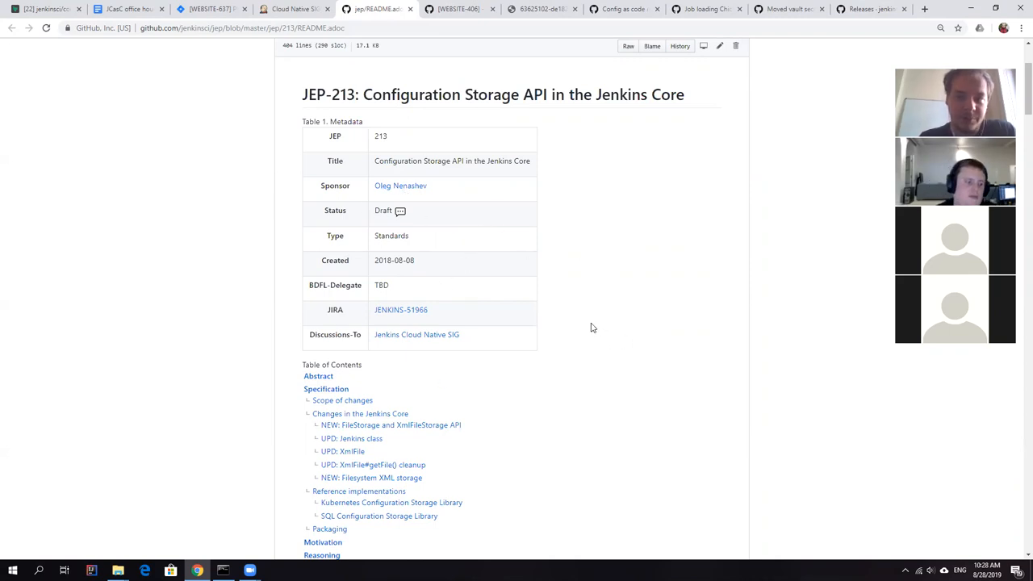
mouse_move(578, 322)
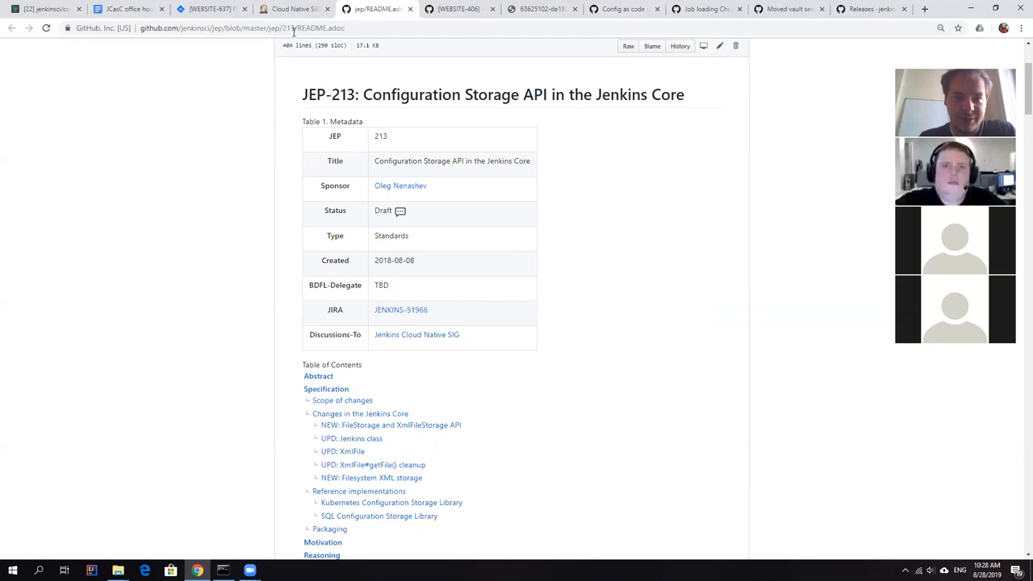
click(290, 10)
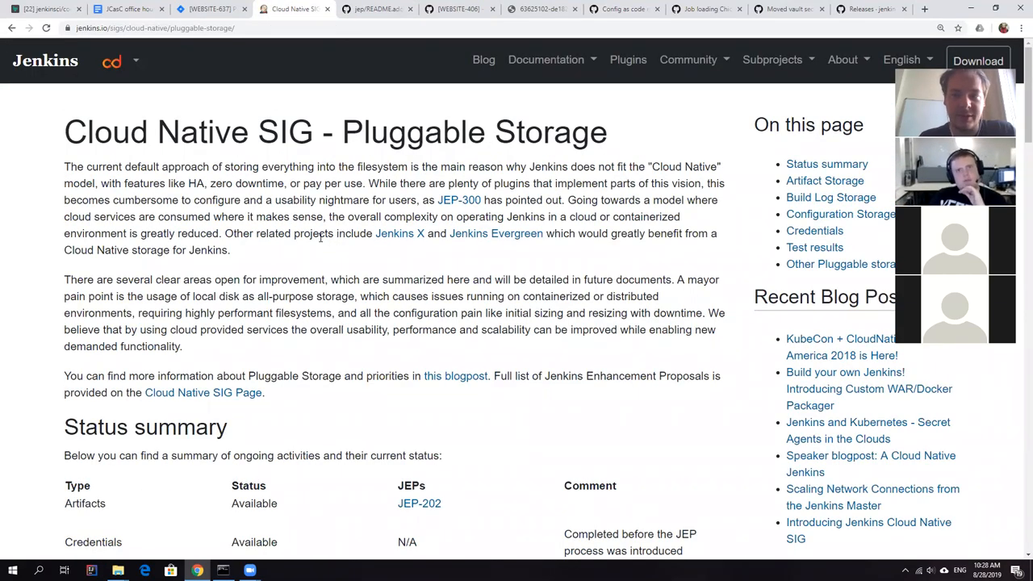
- From the Pluggable Storage page go back to the Cloud Native SIG page's meetings and Configuration as Code sections
scroll(down, 3)
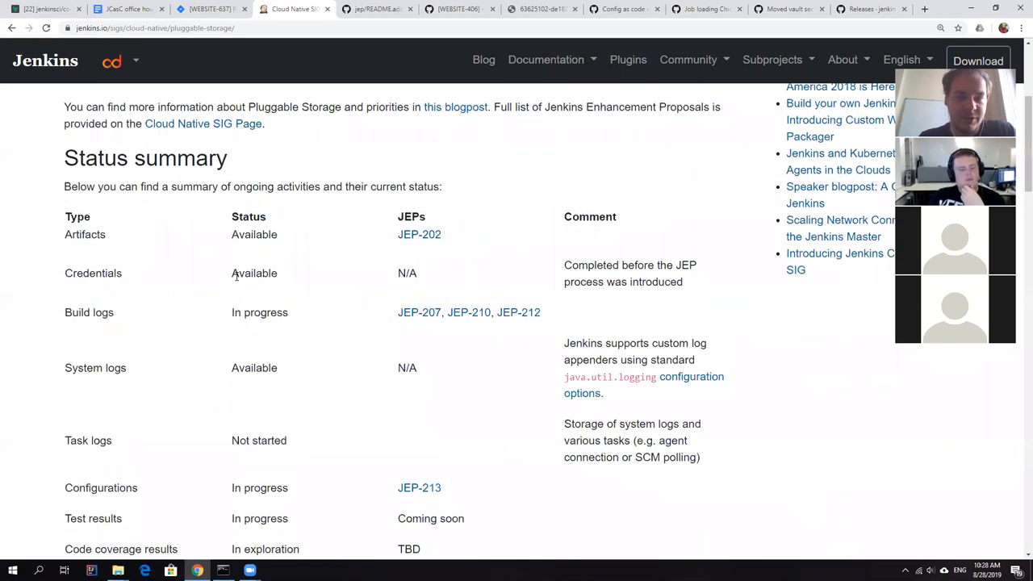
scroll(down, 3)
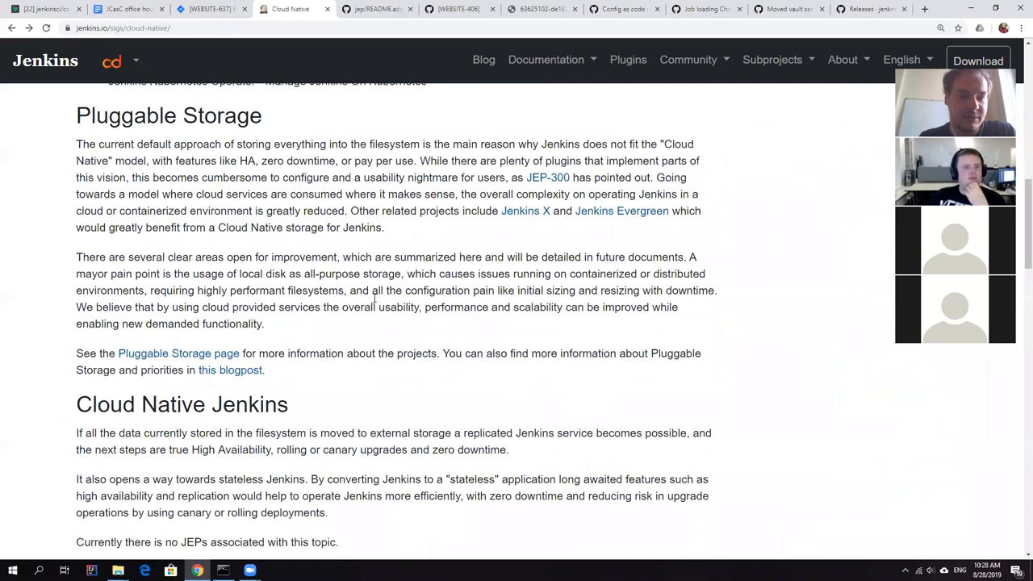
scroll(down, 3)
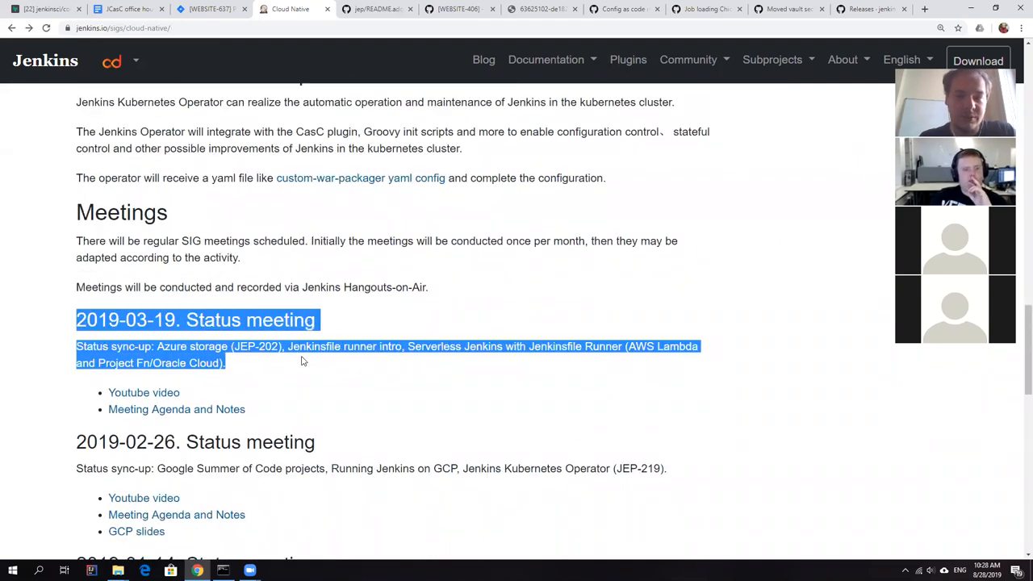
click(303, 362)
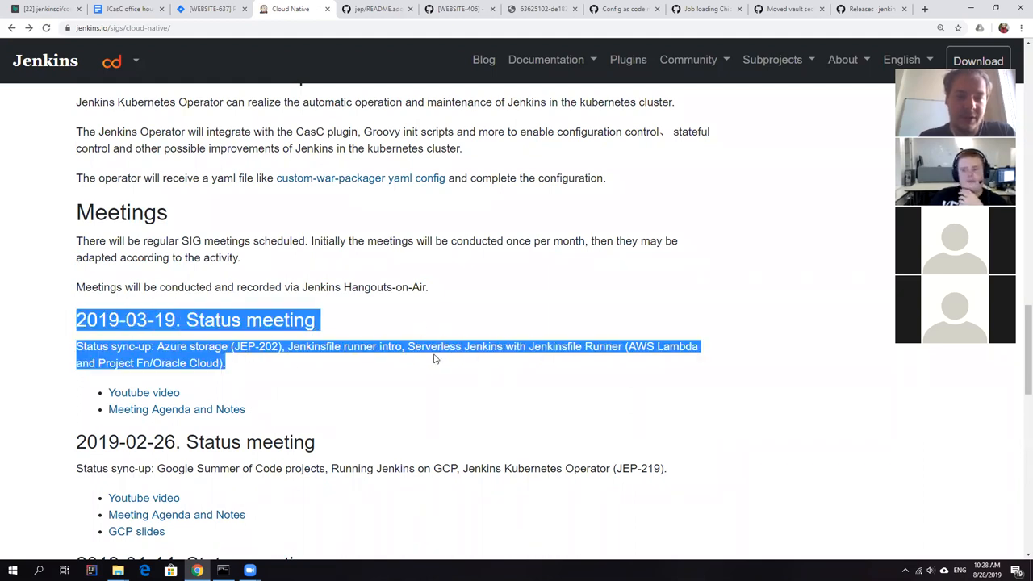
mouse_move(400, 349)
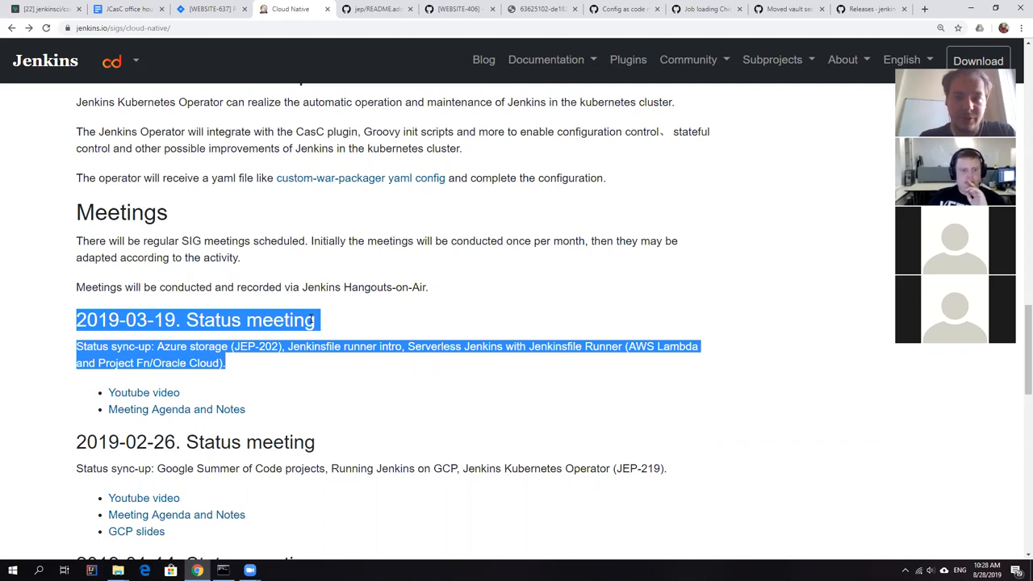
mouse_move(350, 320)
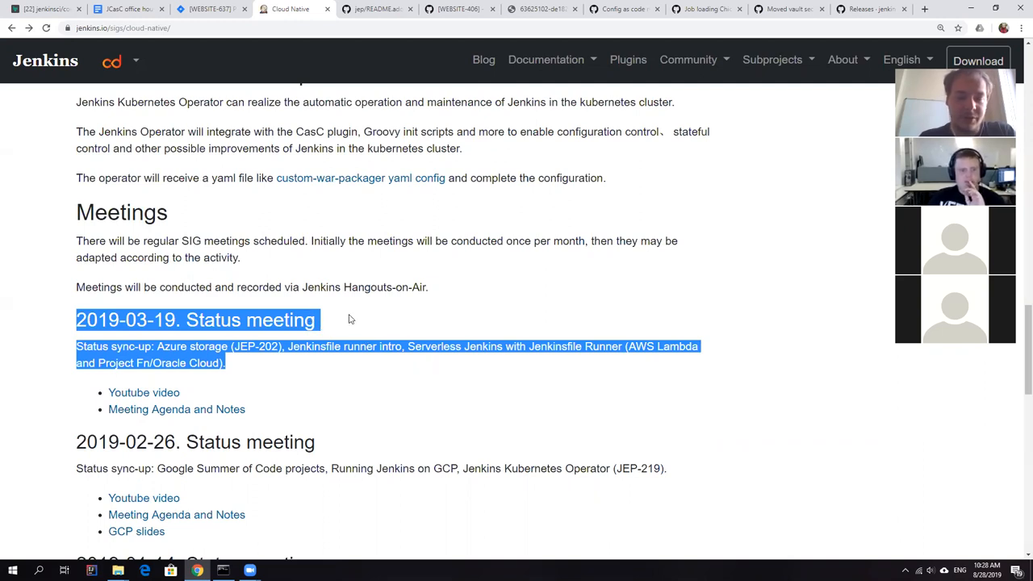
scroll(up, 3)
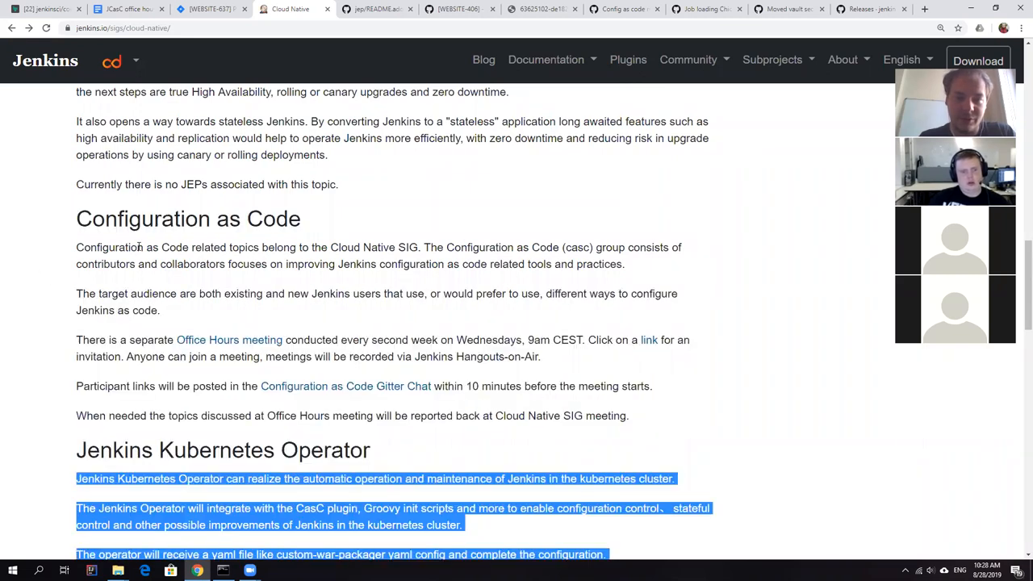
click(307, 223)
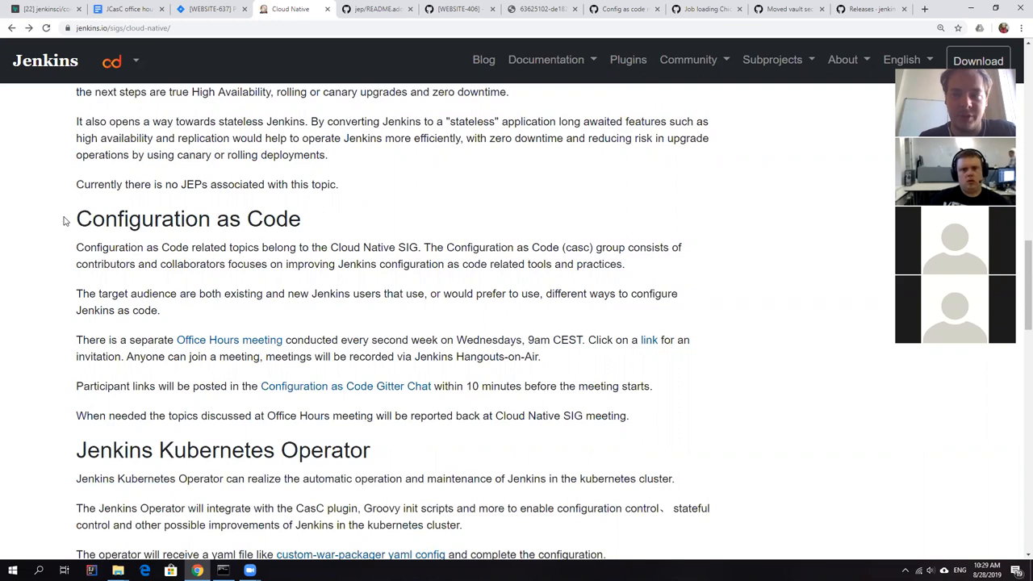
mouse_move(89, 229)
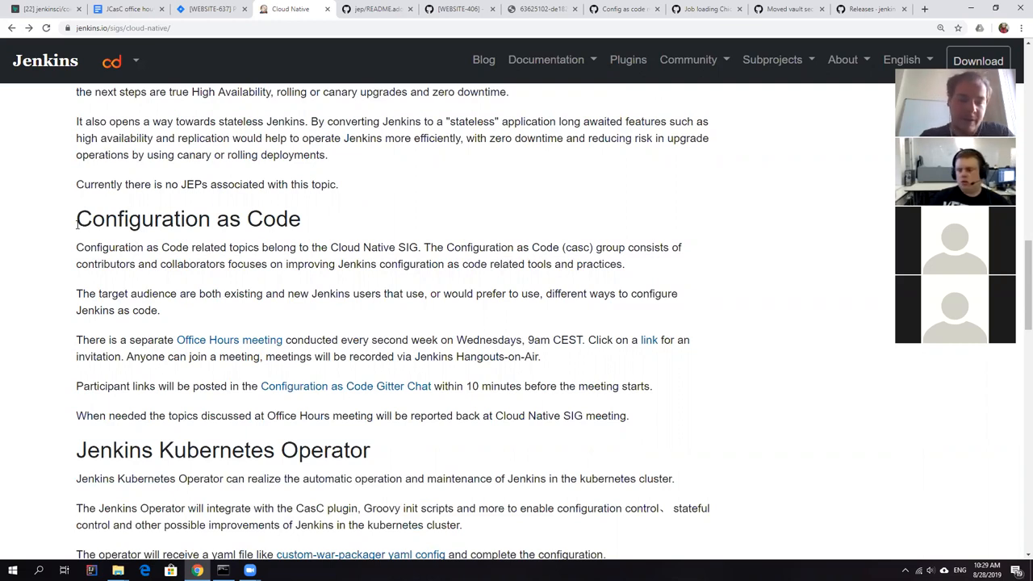
scroll(down, 3)
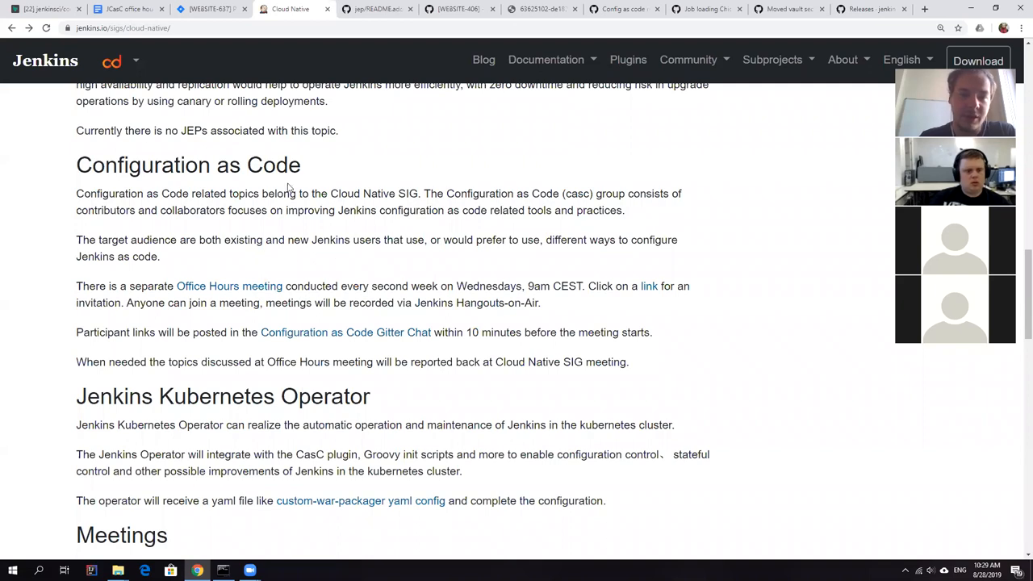
scroll(up, 3)
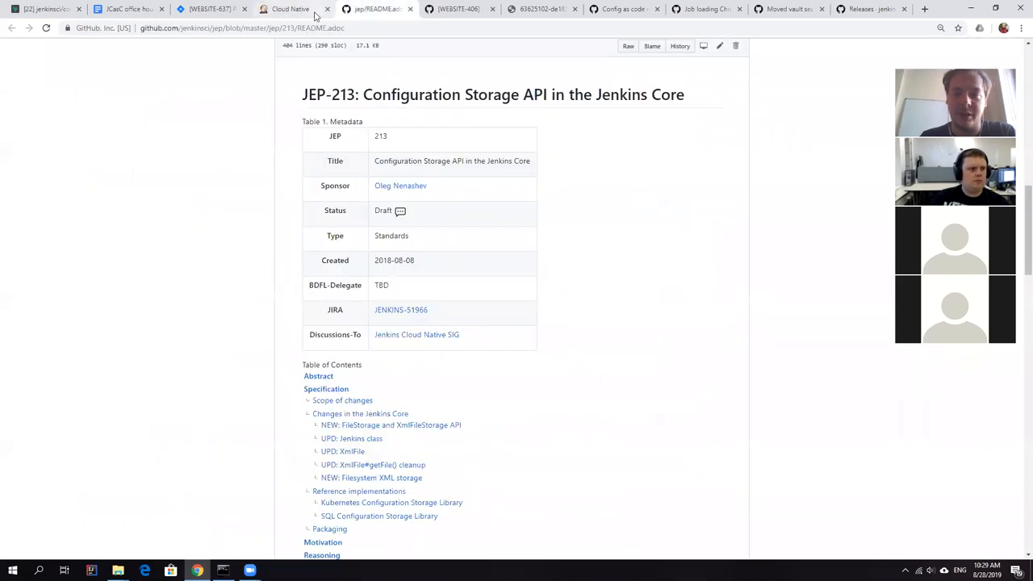
mouse_move(291, 10)
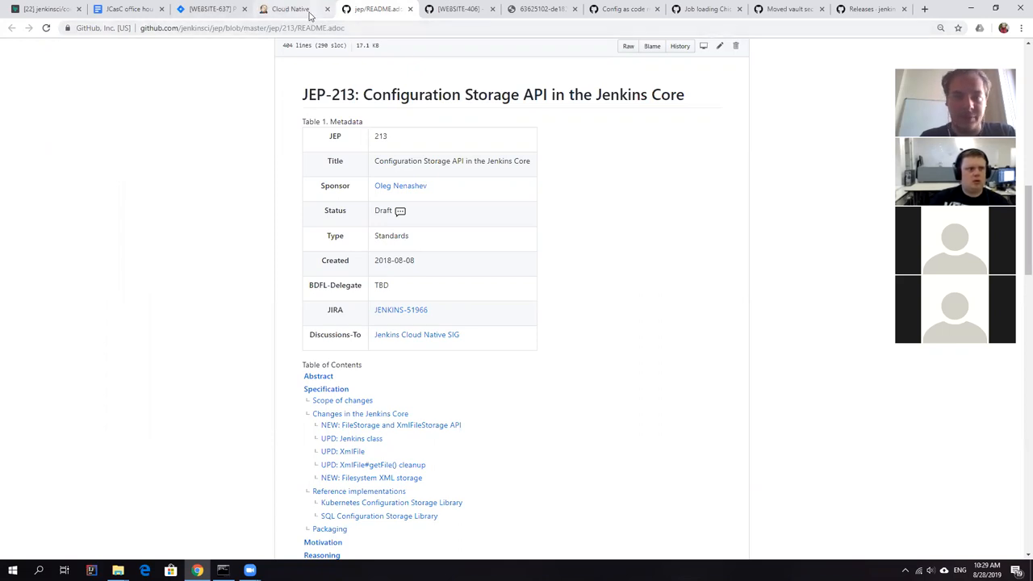
- Switch back to the Cloud Native SIG page on jenkins.io
click(288, 10)
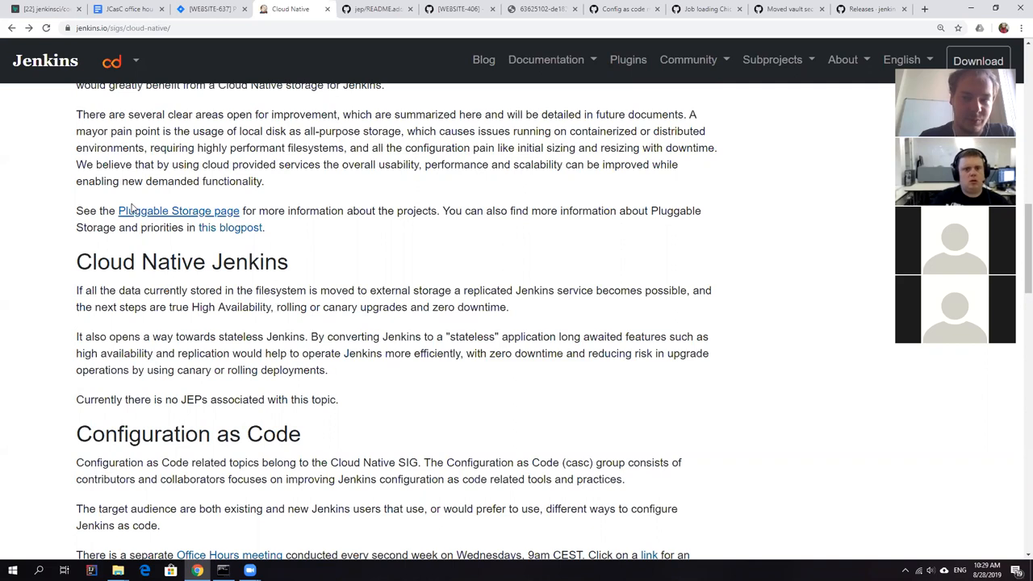
mouse_move(352, 384)
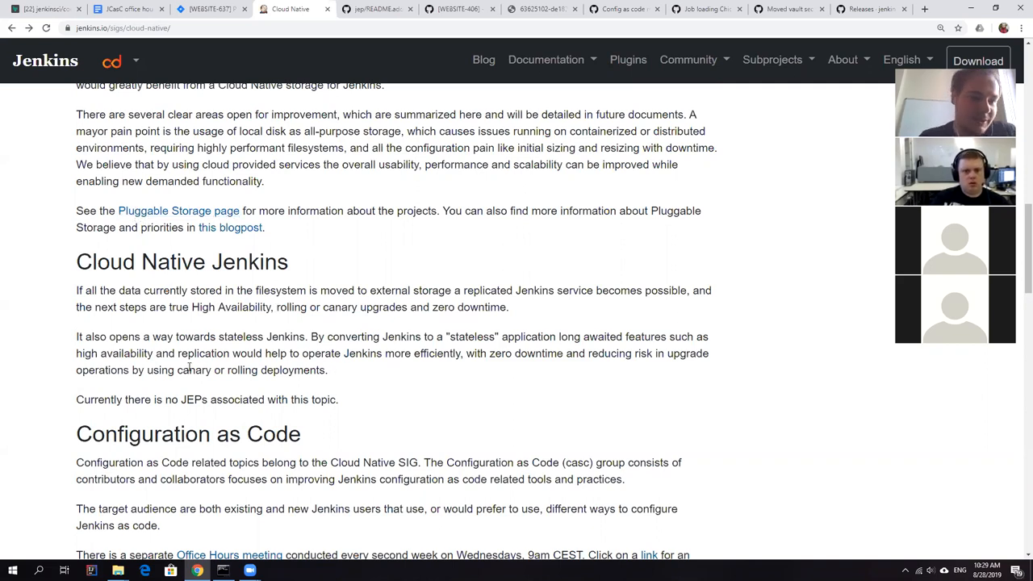
- Scroll up to Areas for Improvement, then return to the JCasC office hours notes document
scroll(up, 3)
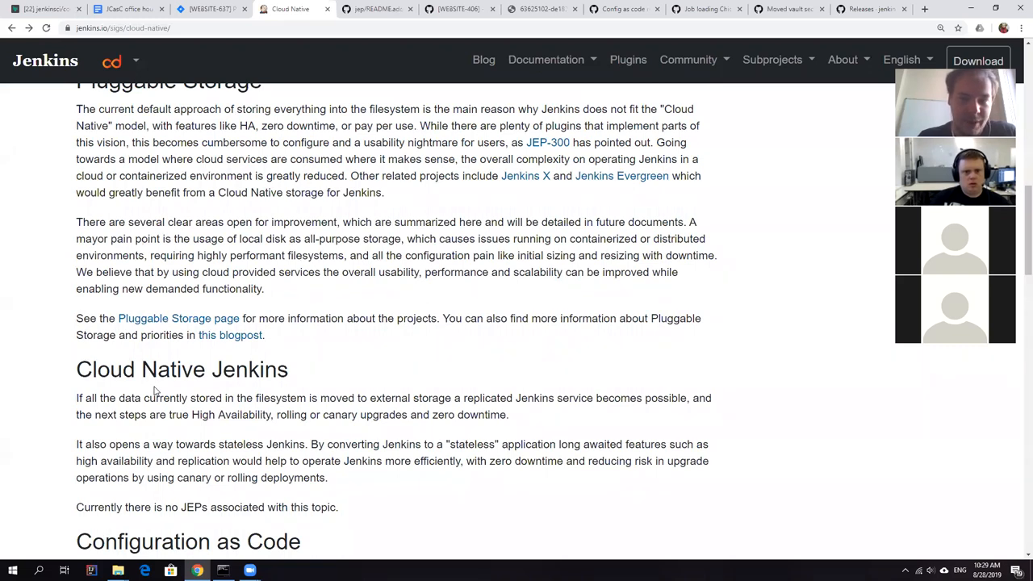
scroll(up, 3)
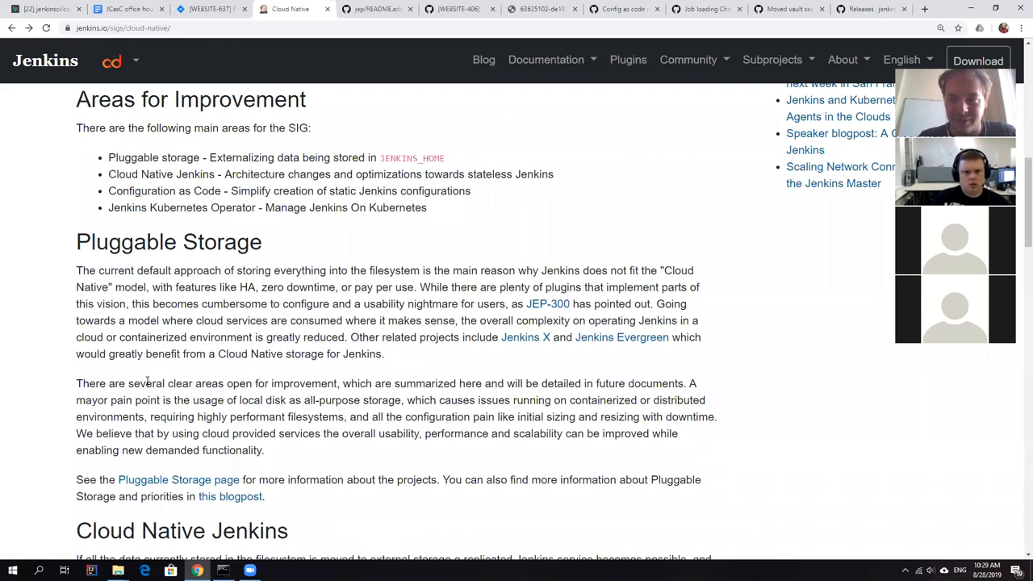
mouse_move(136, 363)
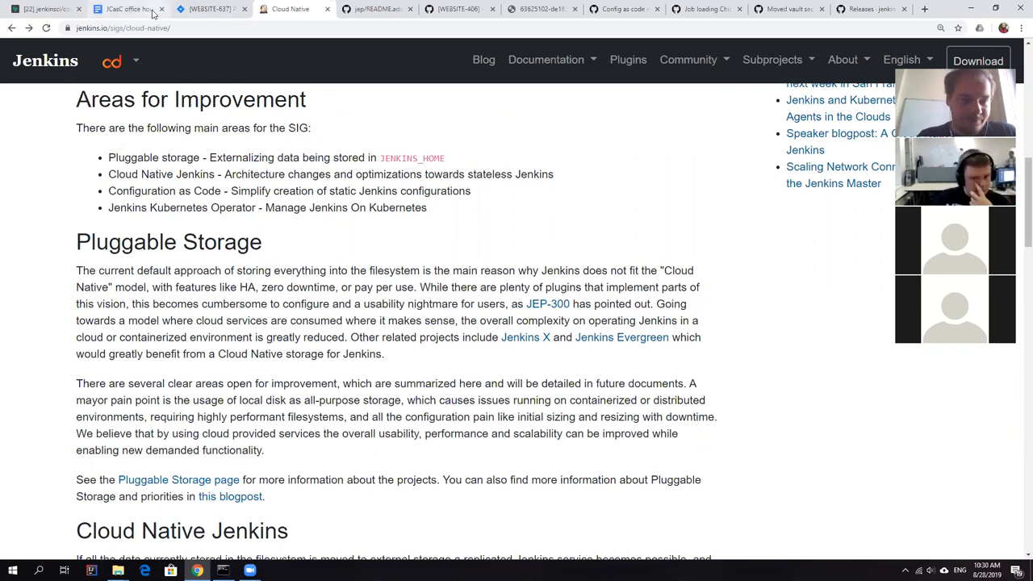
click(126, 10)
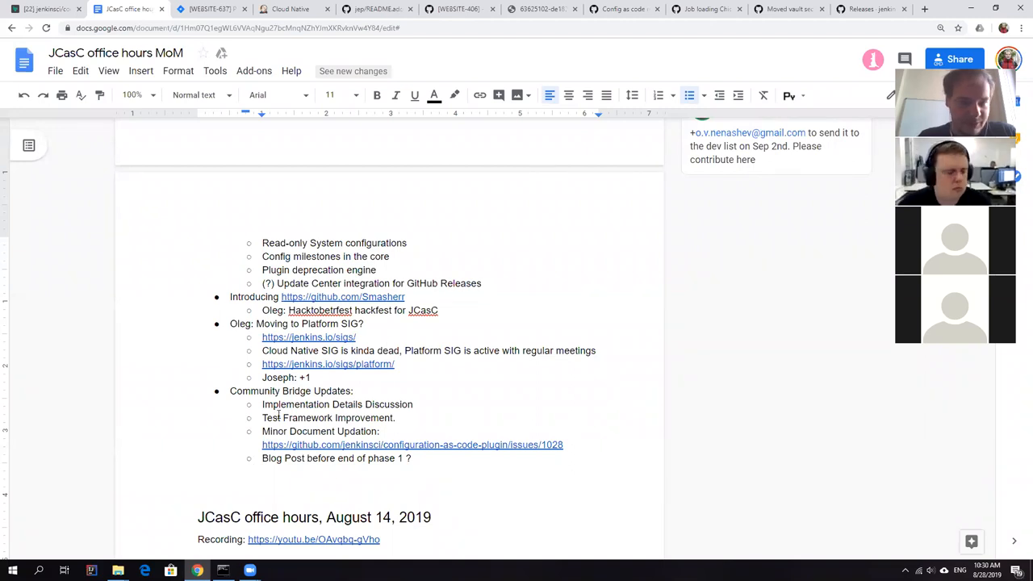
mouse_move(422, 474)
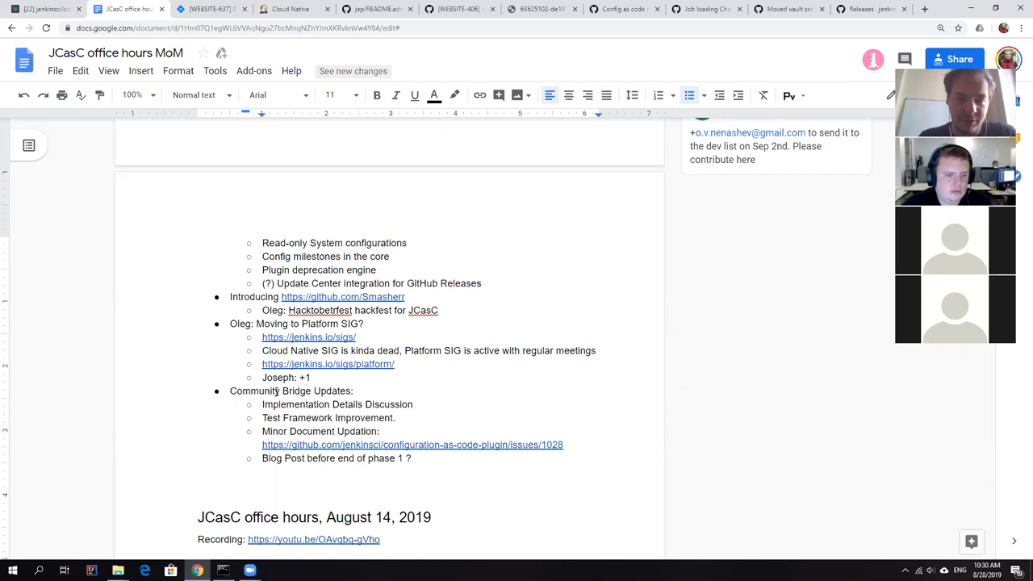
mouse_move(520, 376)
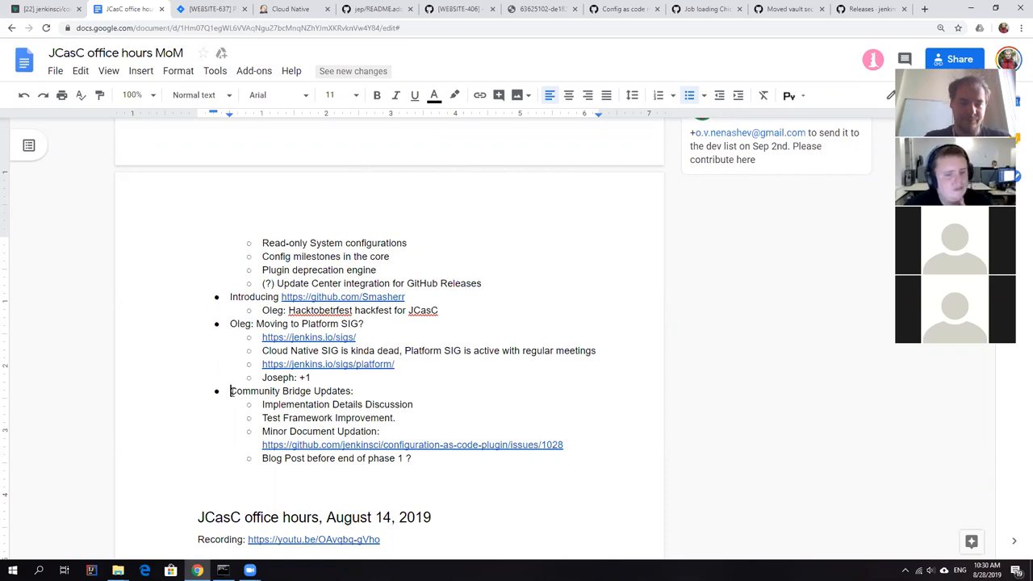
- Add the label 'JCasC Developer tools.' before the Community Bridge Updates bullet
text(JCasC)
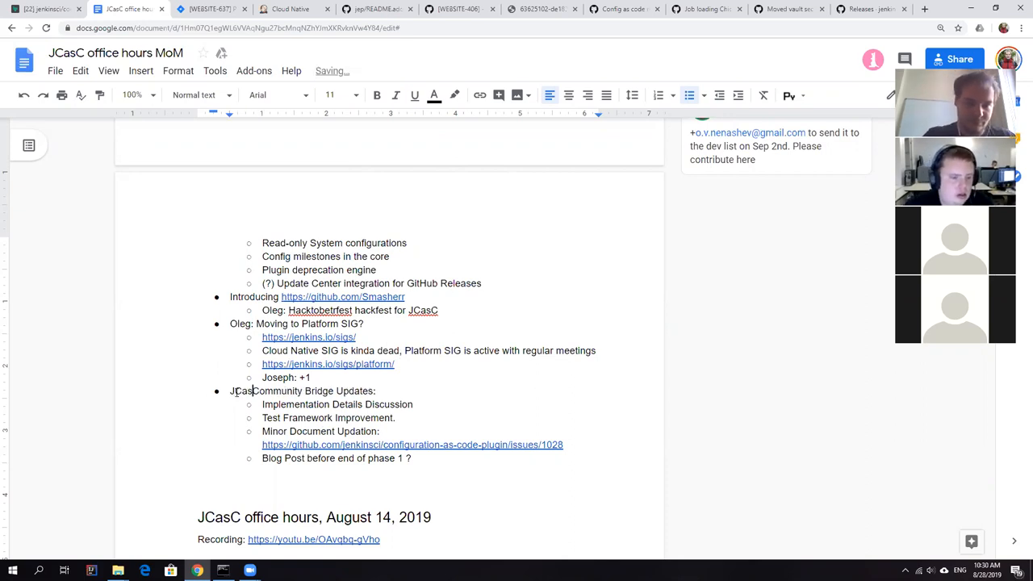
text(Developer)
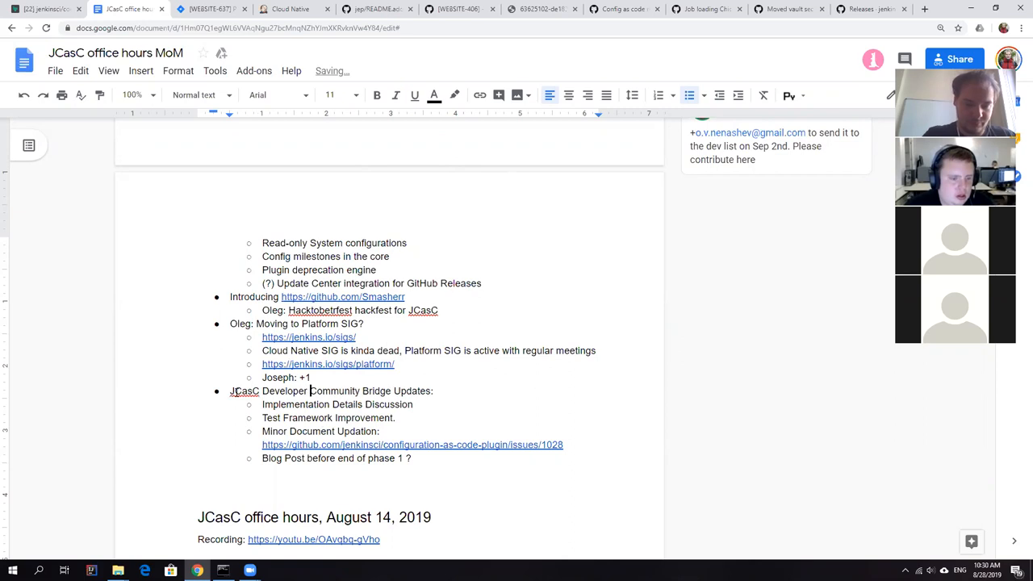
text(tools.)
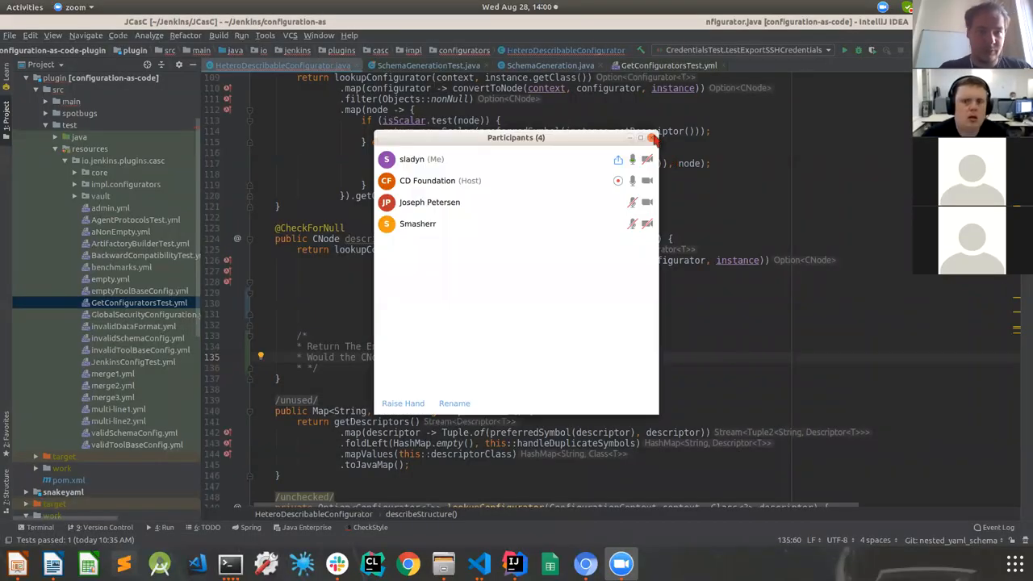
click(652, 138)
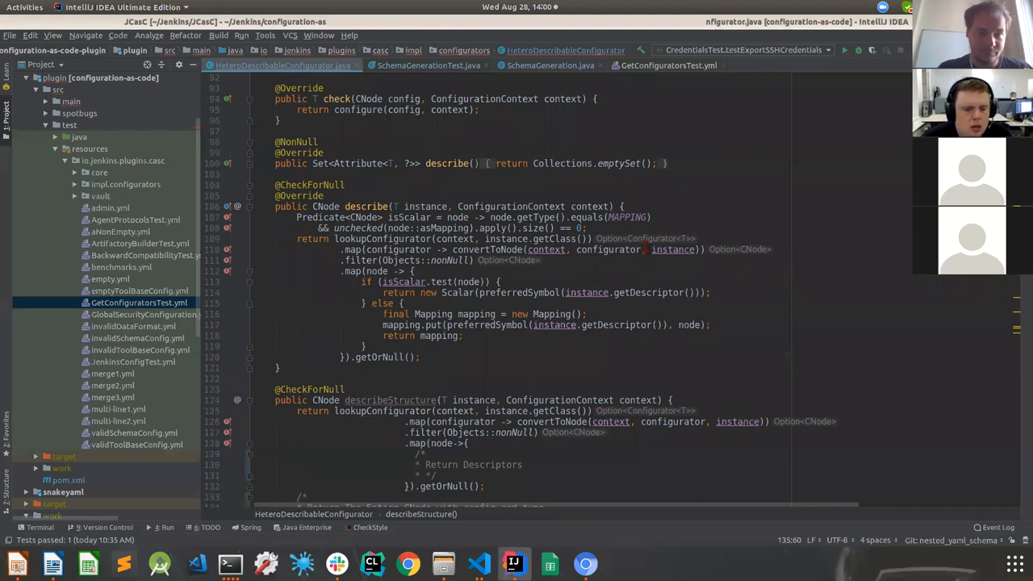
scroll(down, 3)
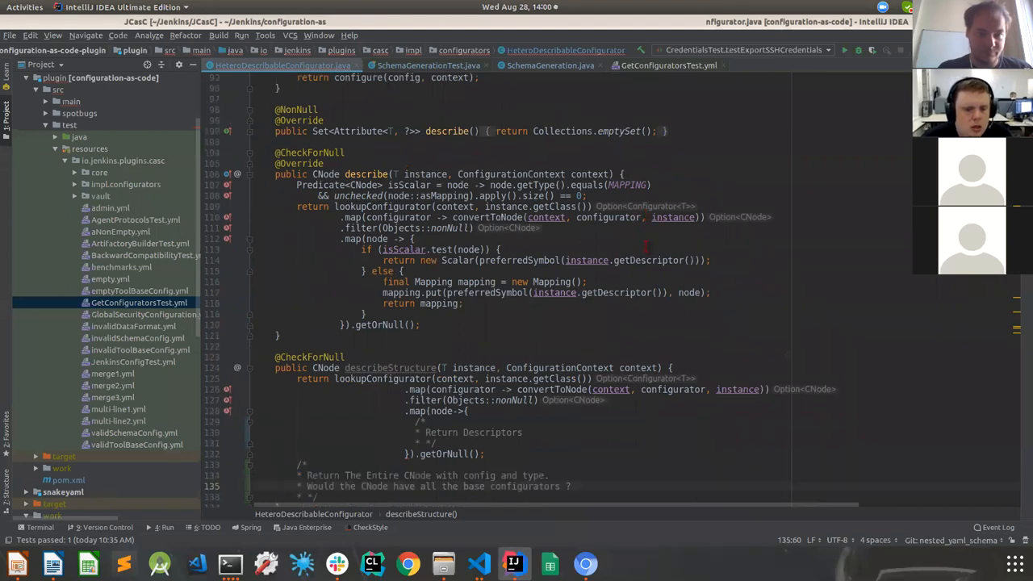
scroll(down, 3)
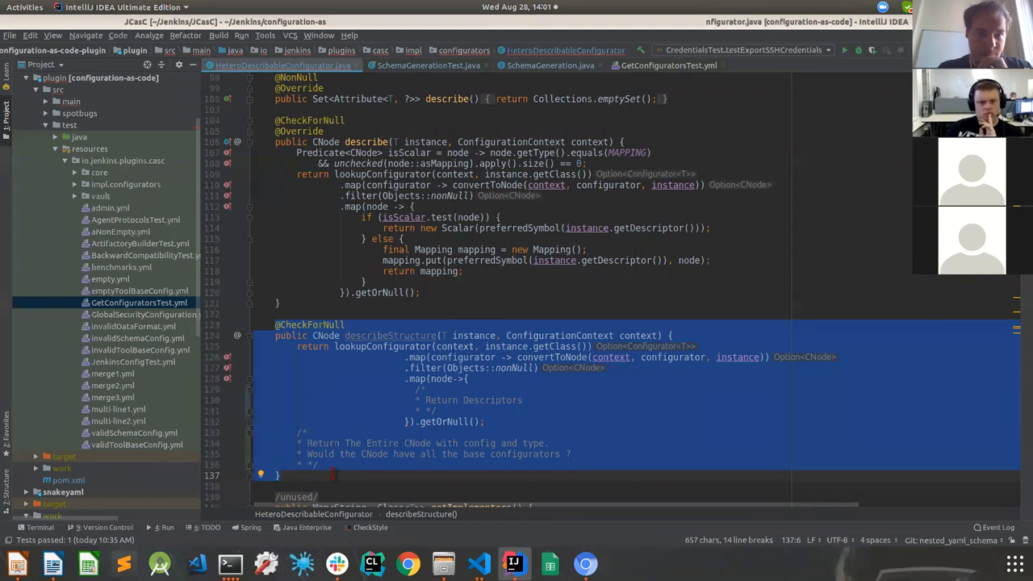
click(439, 412)
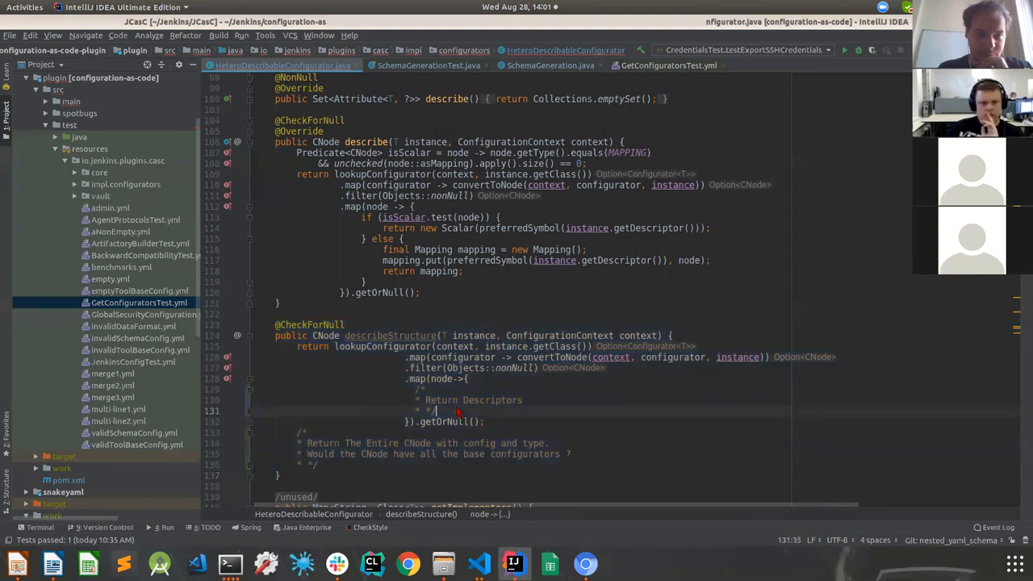
scroll(down, 3)
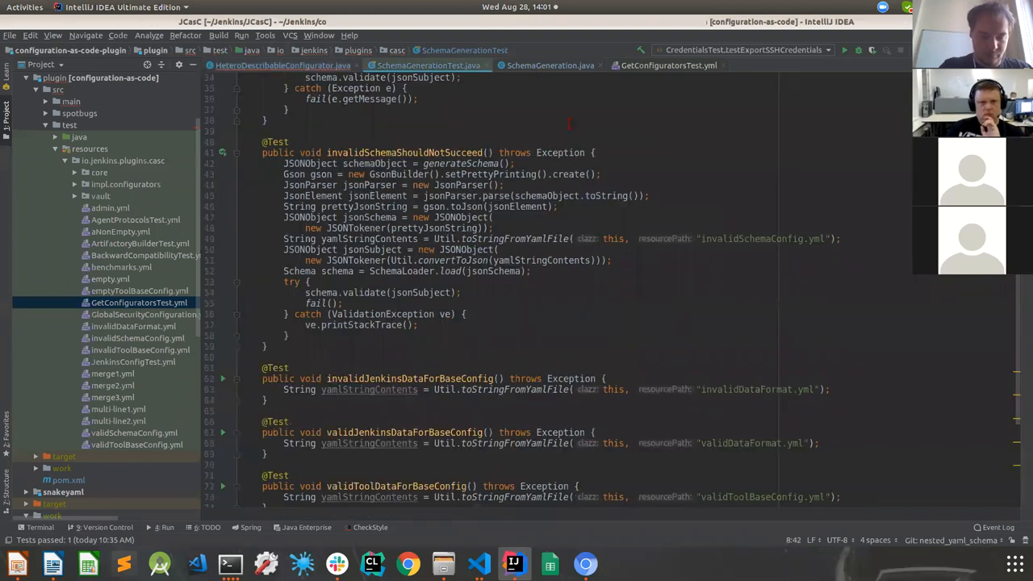
- Review SchemaGeneration's Call Describe Structure comment, highlighting the installations attribute in the tool/git example
click(551, 65)
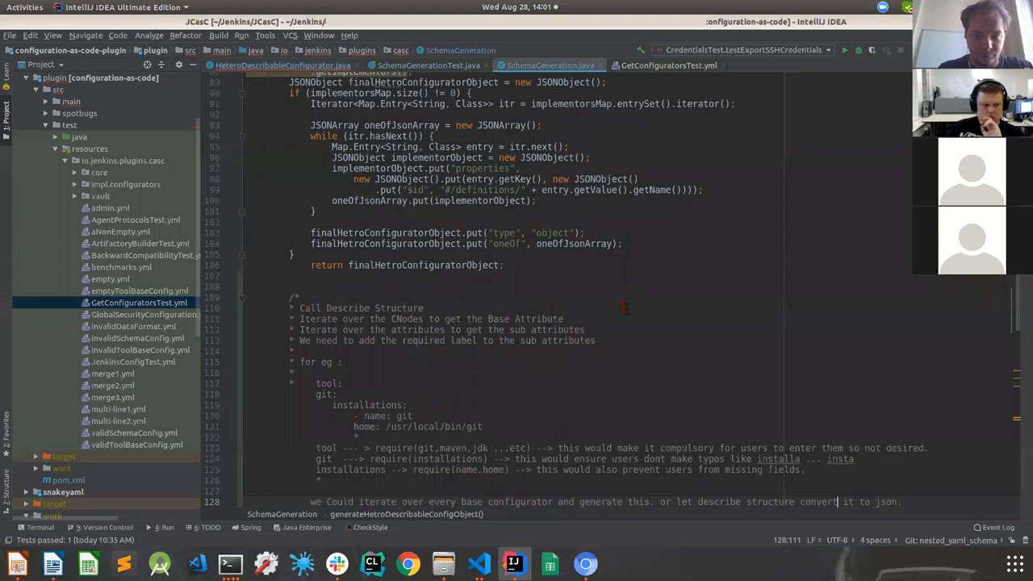
scroll(down, 3)
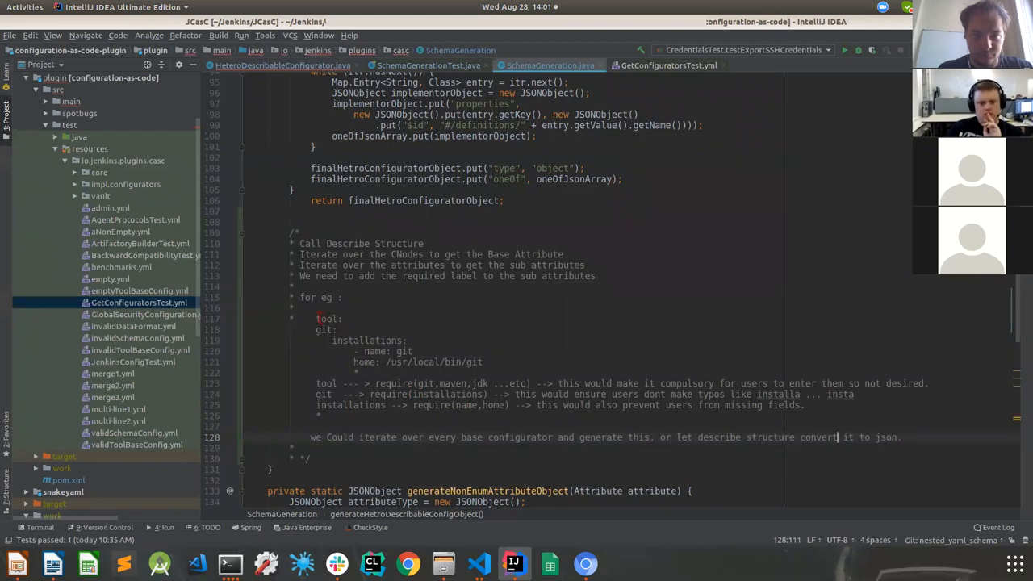
double_click(323, 329)
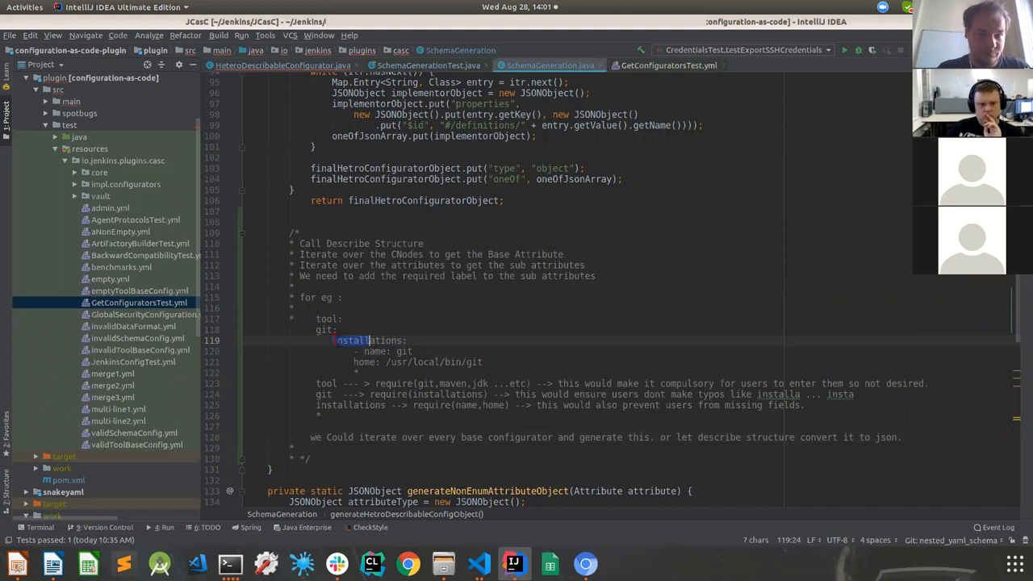
double_click(368, 339)
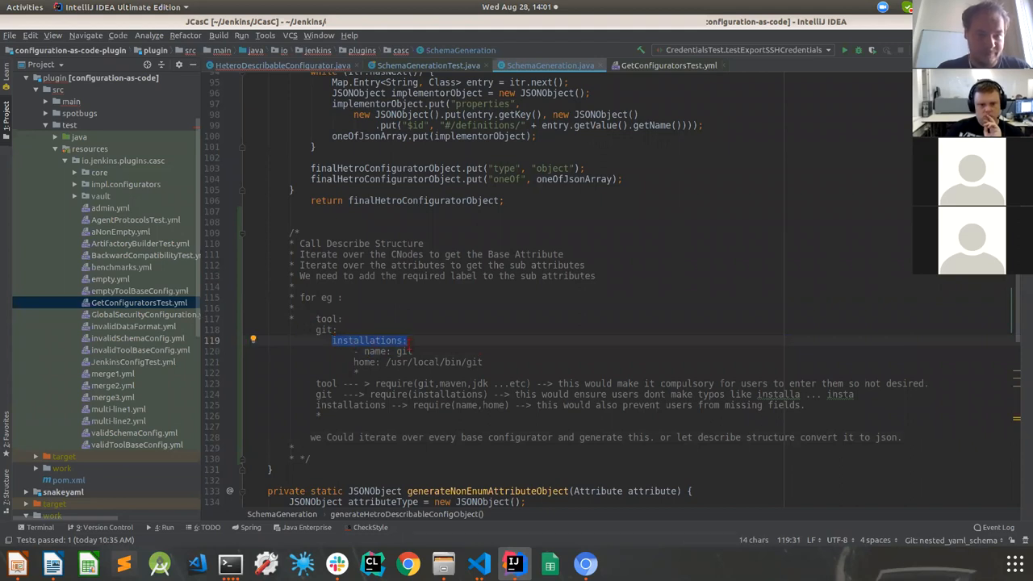
click(393, 339)
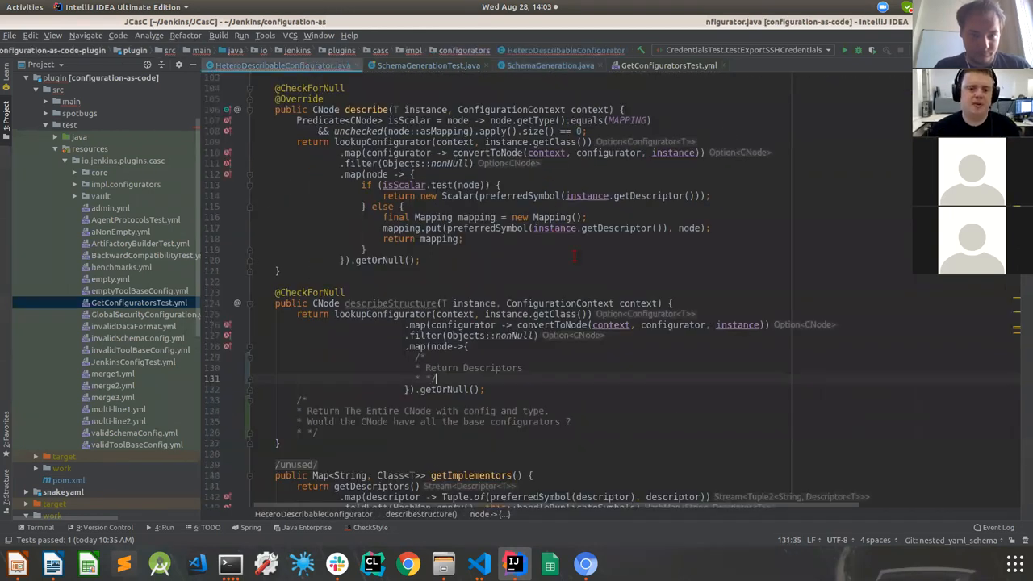
- Review describeStructure in HeteroDescribableConfigurator, noting its CNode return type
scroll(down, 3)
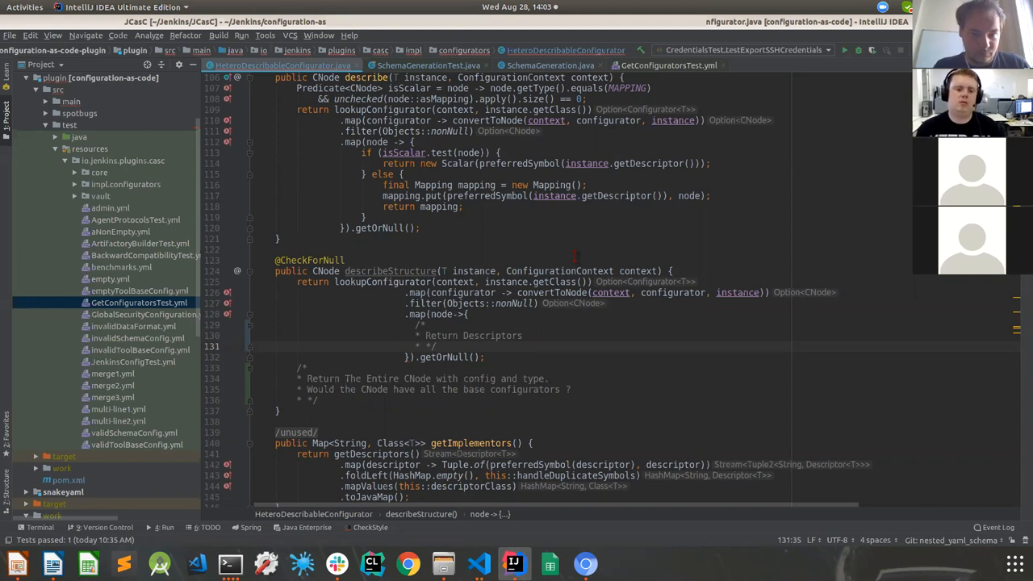
scroll(down, 3)
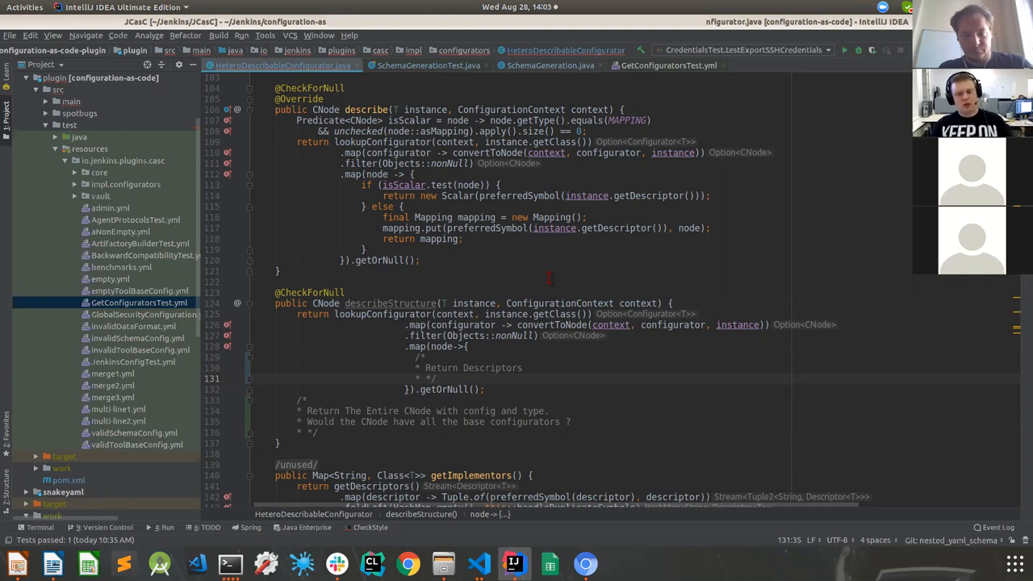
mouse_move(508, 294)
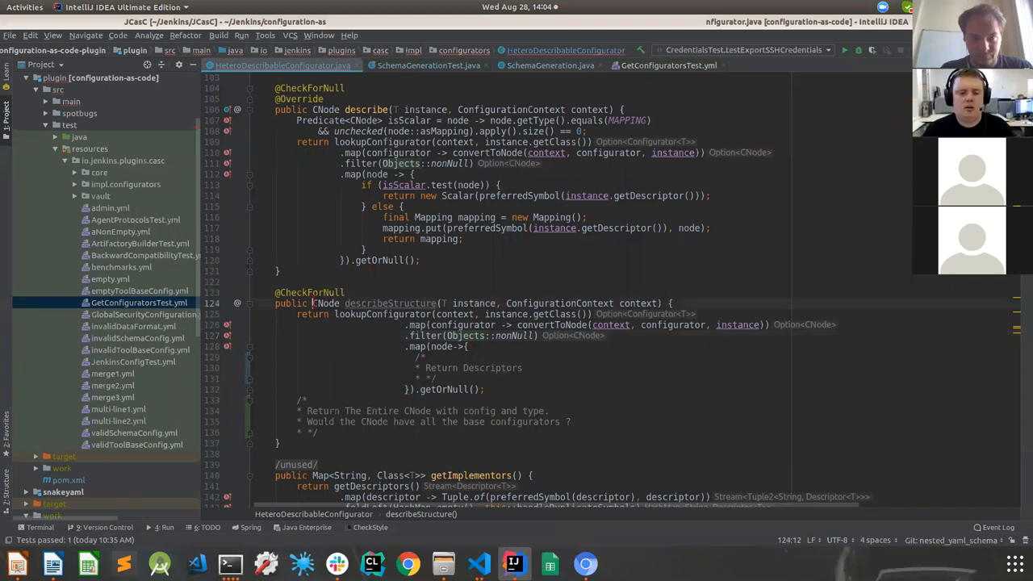
double_click(326, 304)
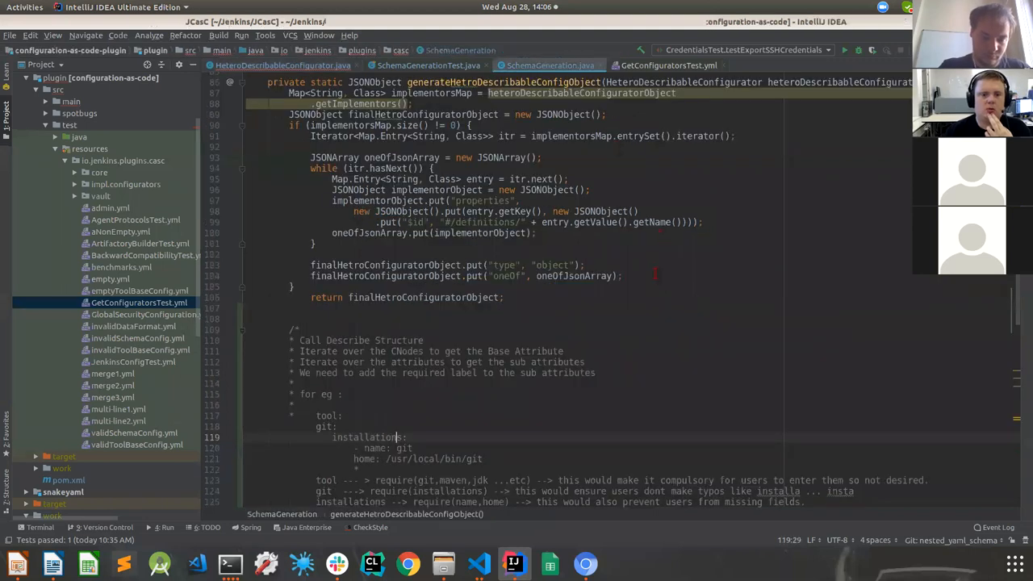
- Return to generateHetroDescribableConfigObject in SchemaGeneration.java
scroll(down, 3)
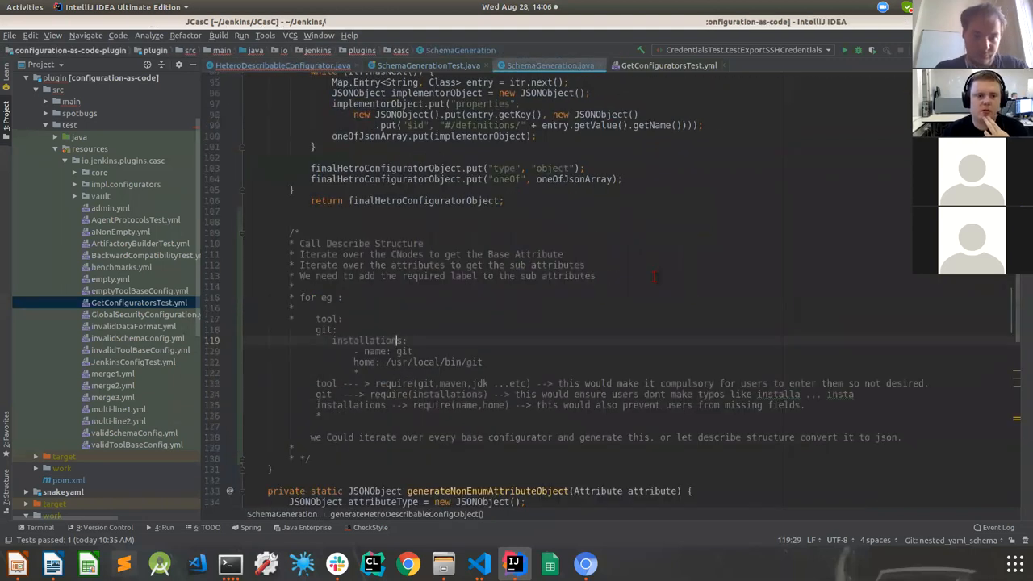
click(503, 200)
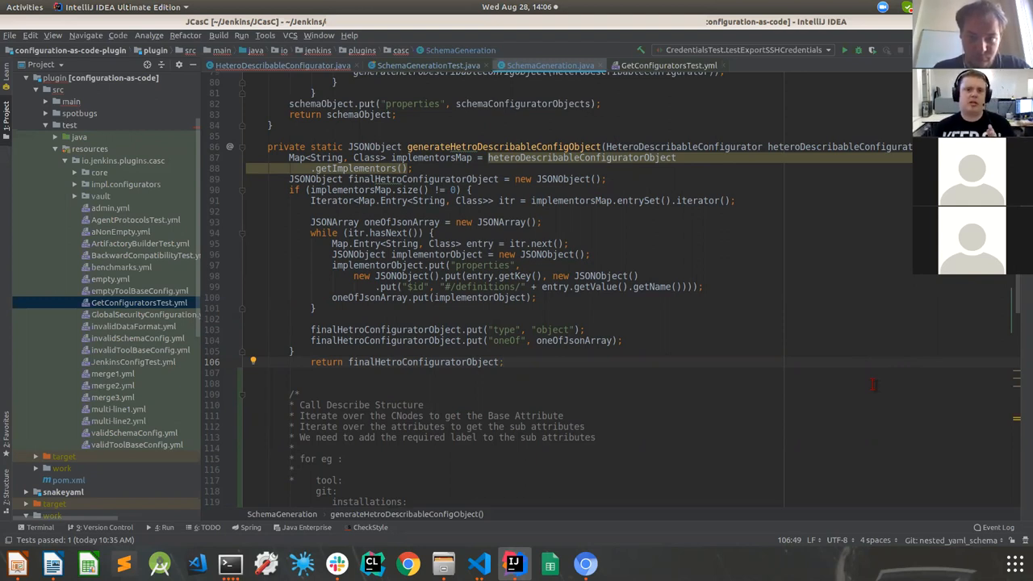
click(503, 362)
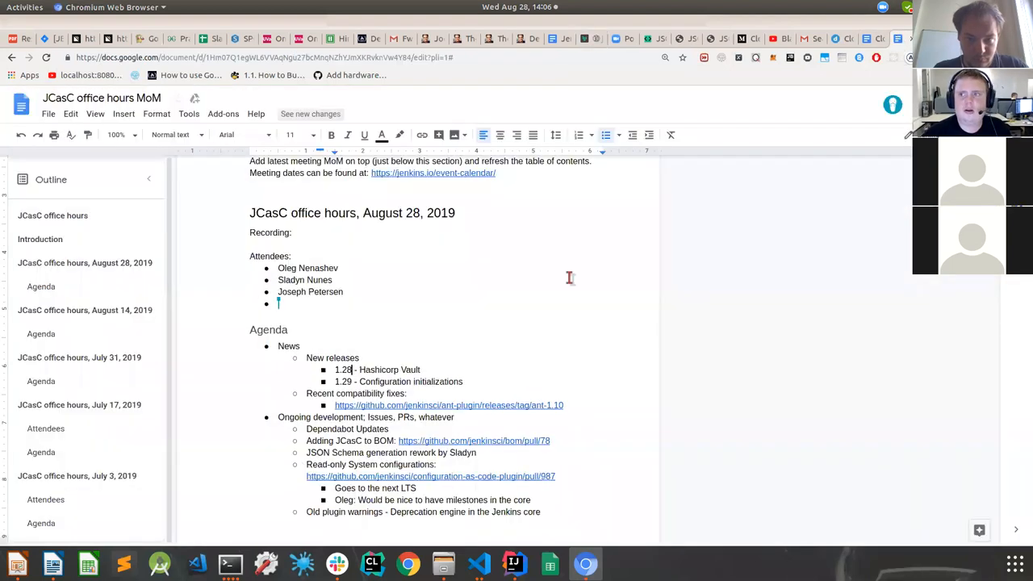
- Scroll the notes down to the Community Bridge Updates link for issue #1028
scroll(down, 3)
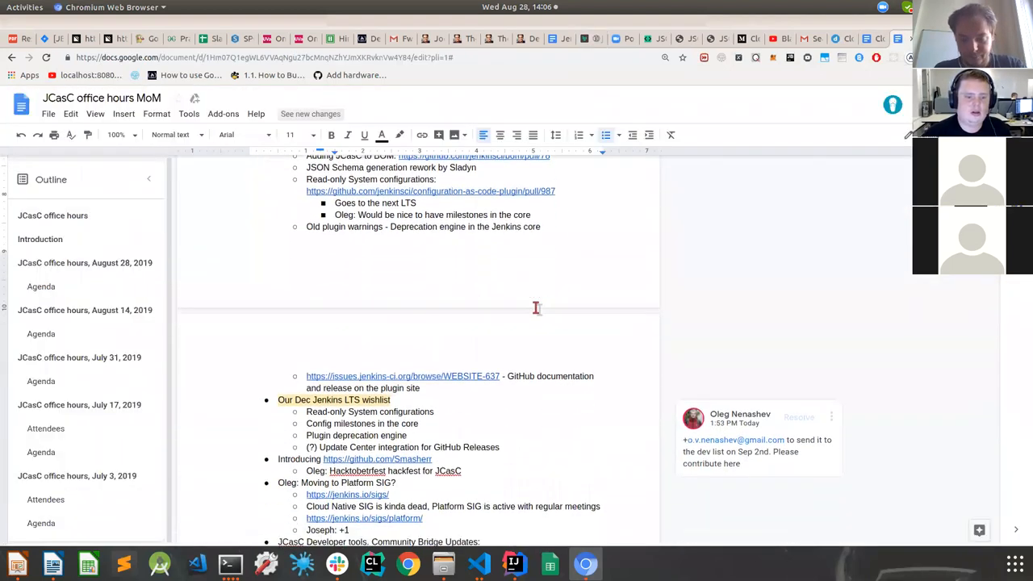
scroll(down, 3)
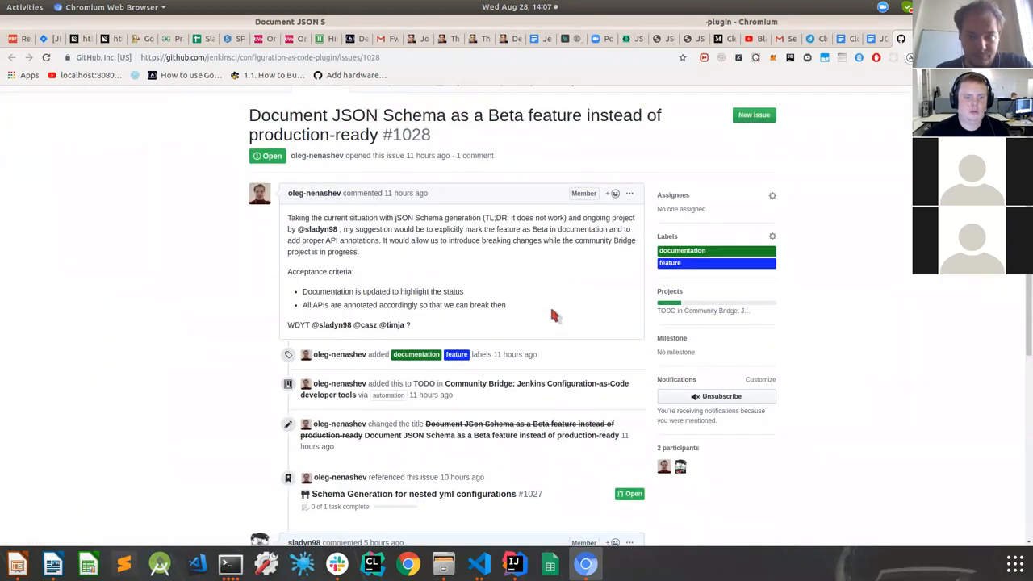
- Read through the issue #1028 comments on documenting JSON Schema as Beta
scroll(down, 3)
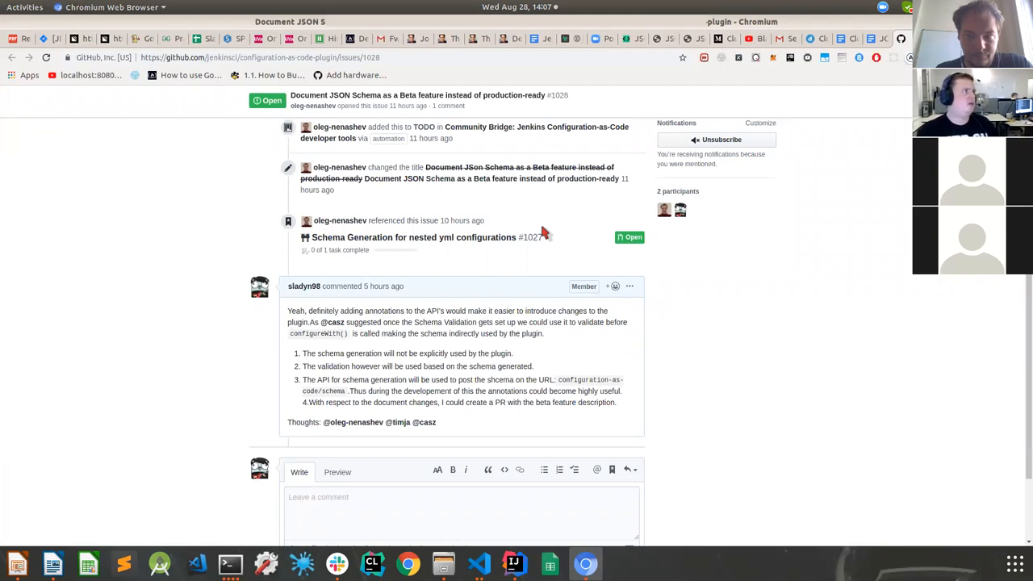
mouse_move(697, 305)
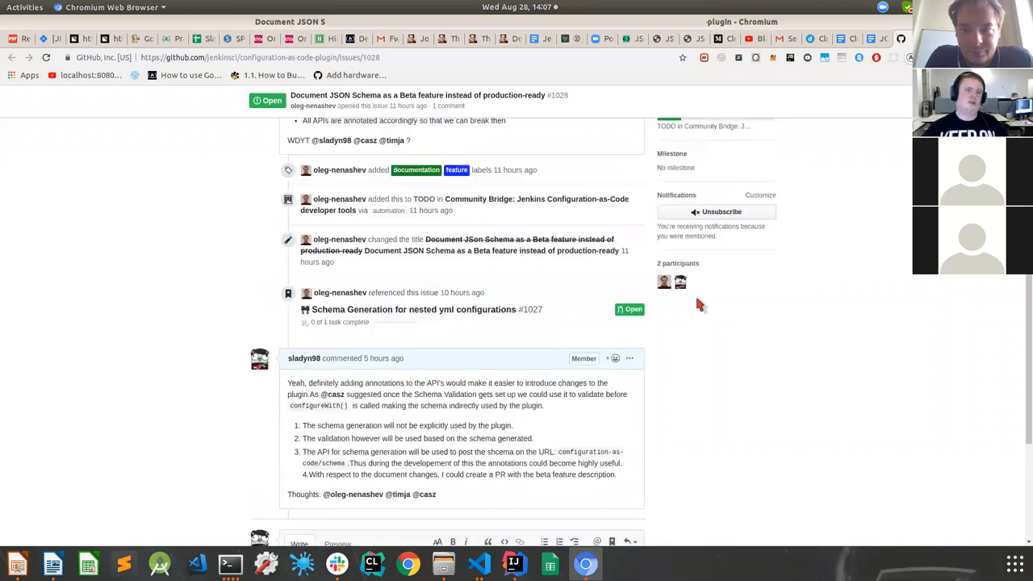
scroll(down, 3)
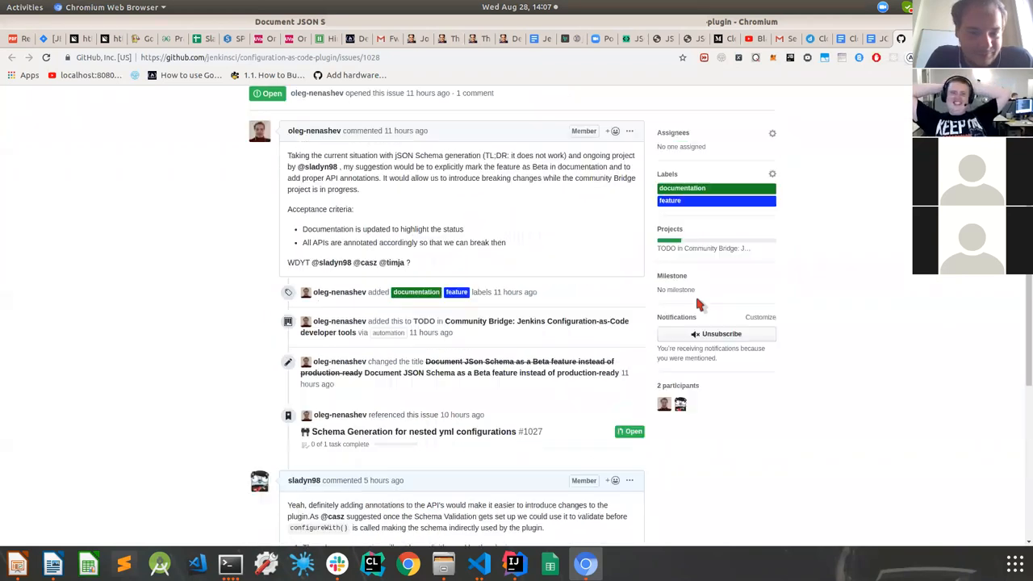
scroll(up, 3)
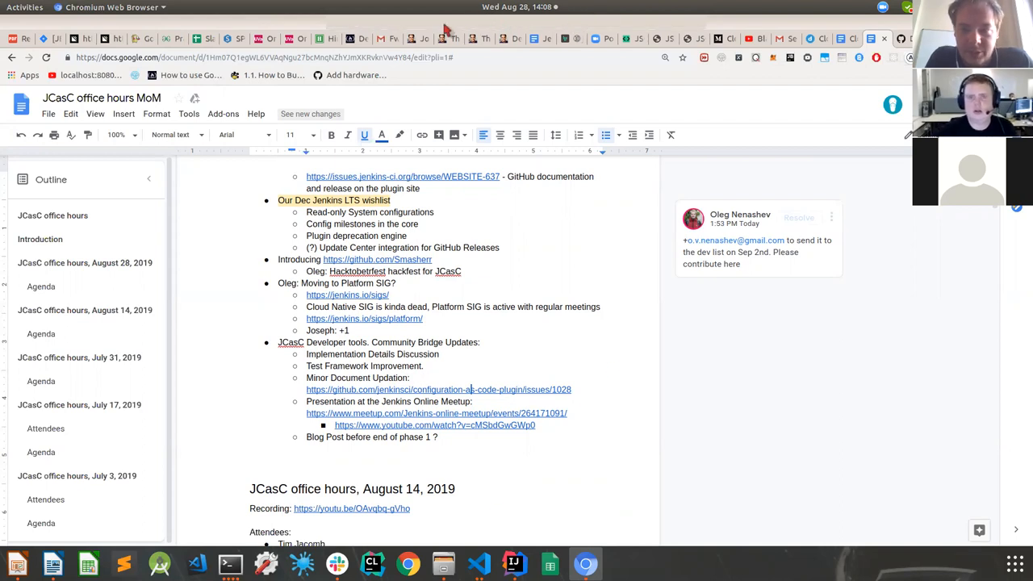
mouse_move(576, 190)
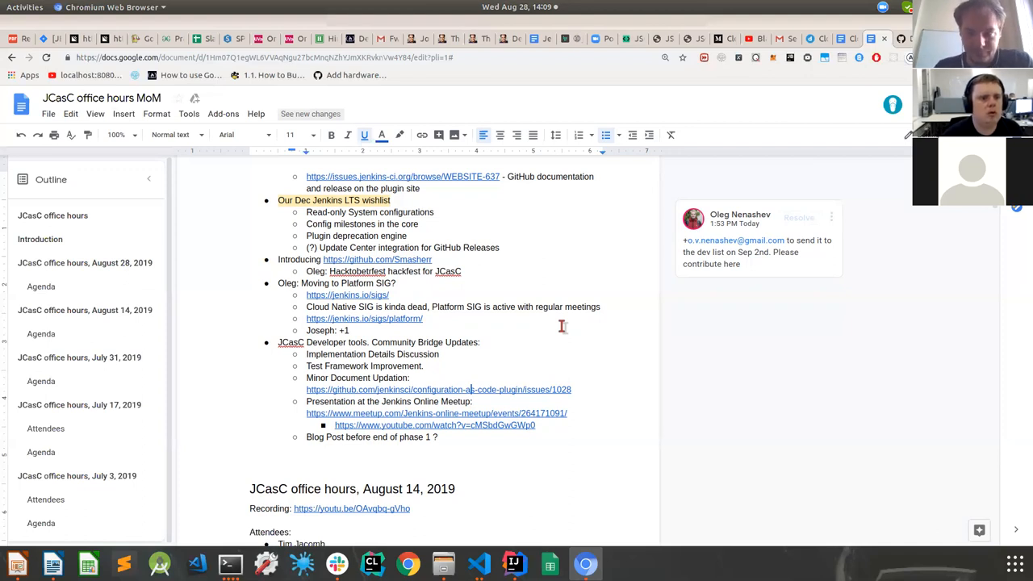
scroll(down, 3)
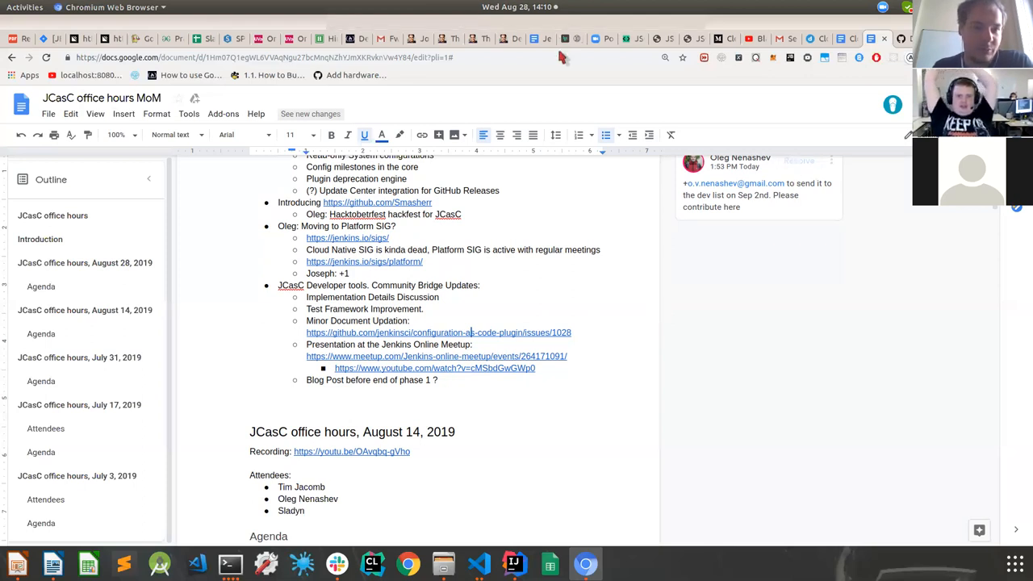
mouse_move(573, 58)
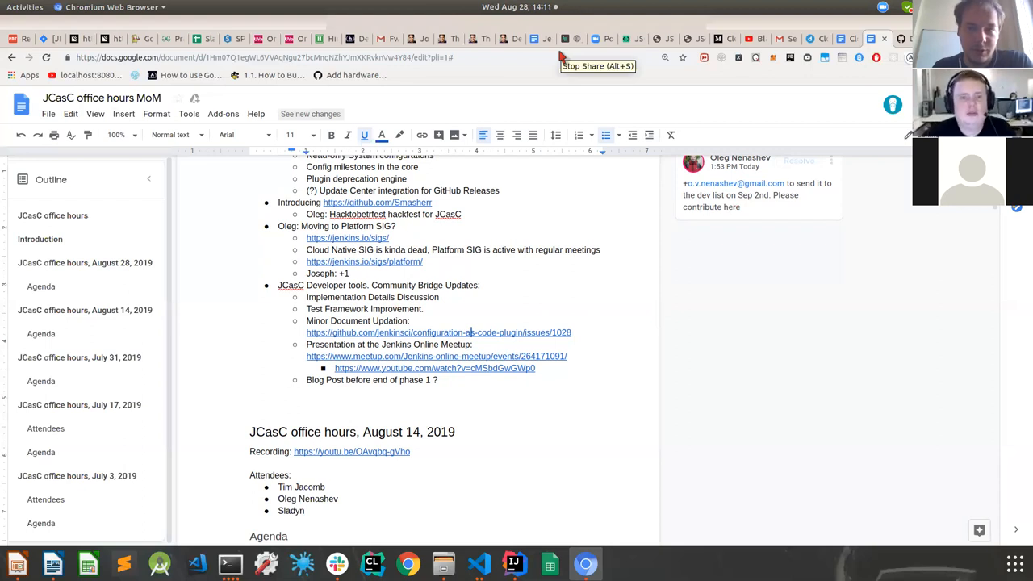